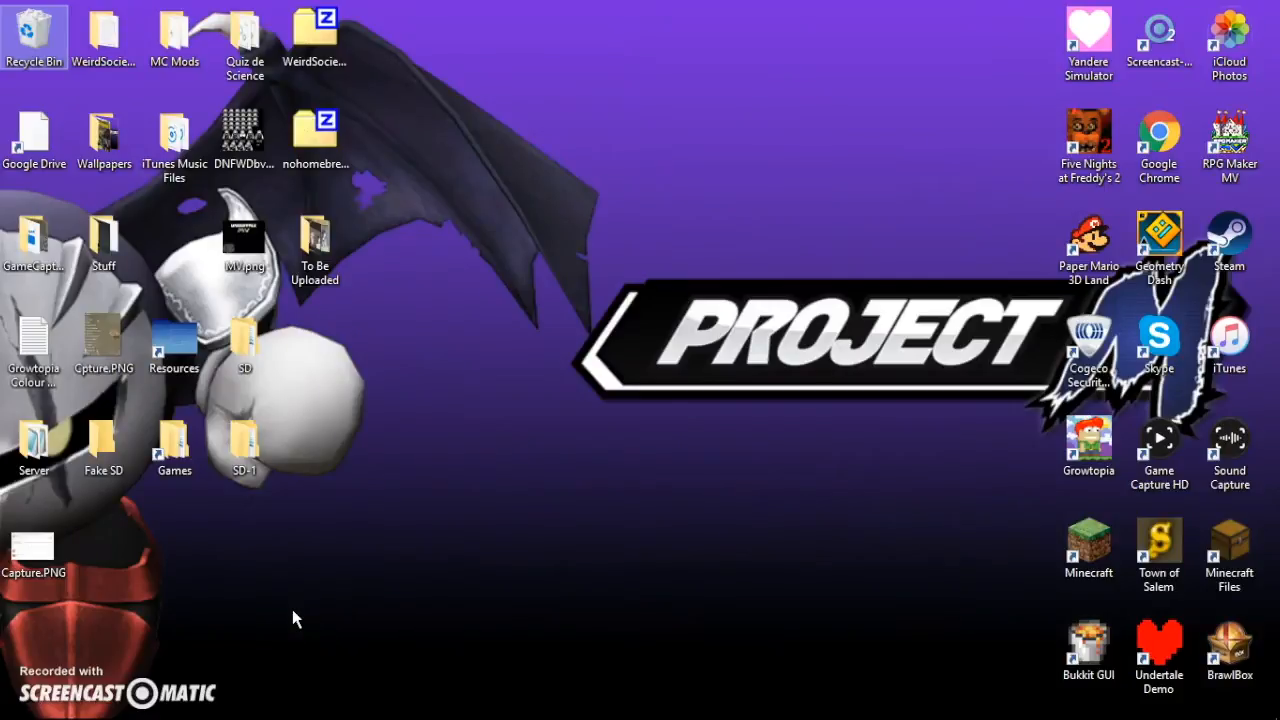
mouse_move(270, 618)
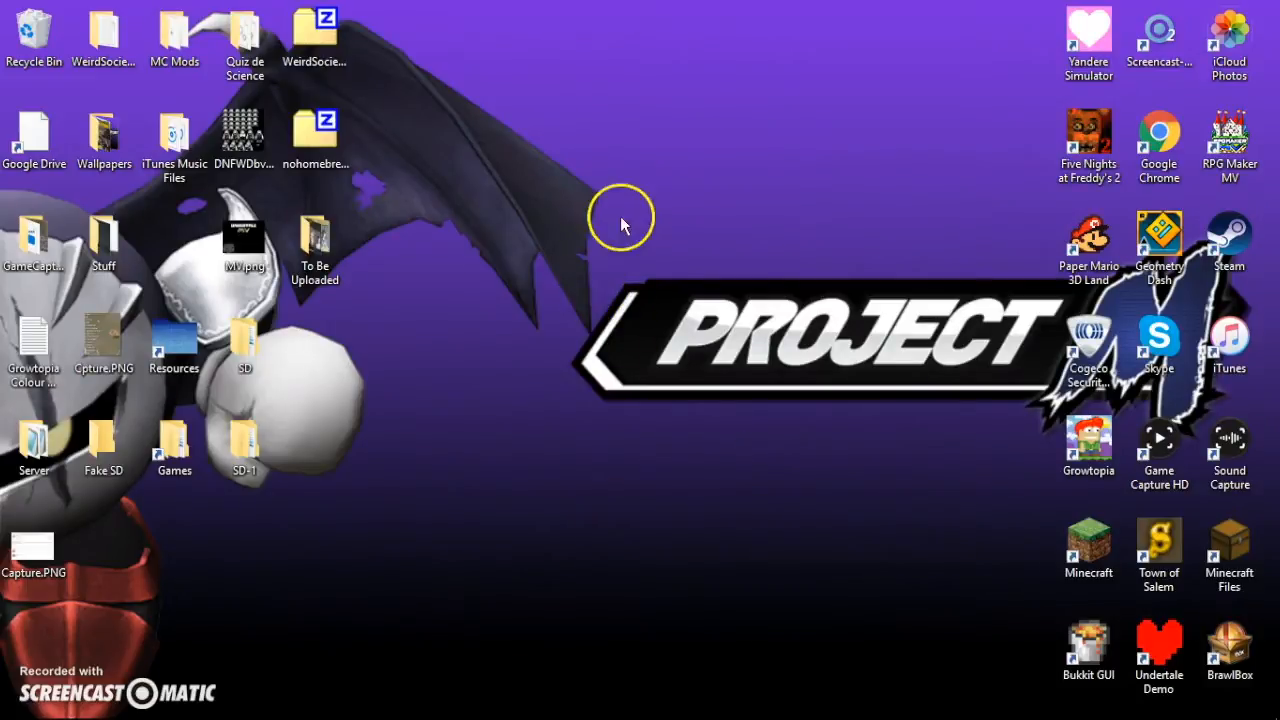
mouse_move(612, 438)
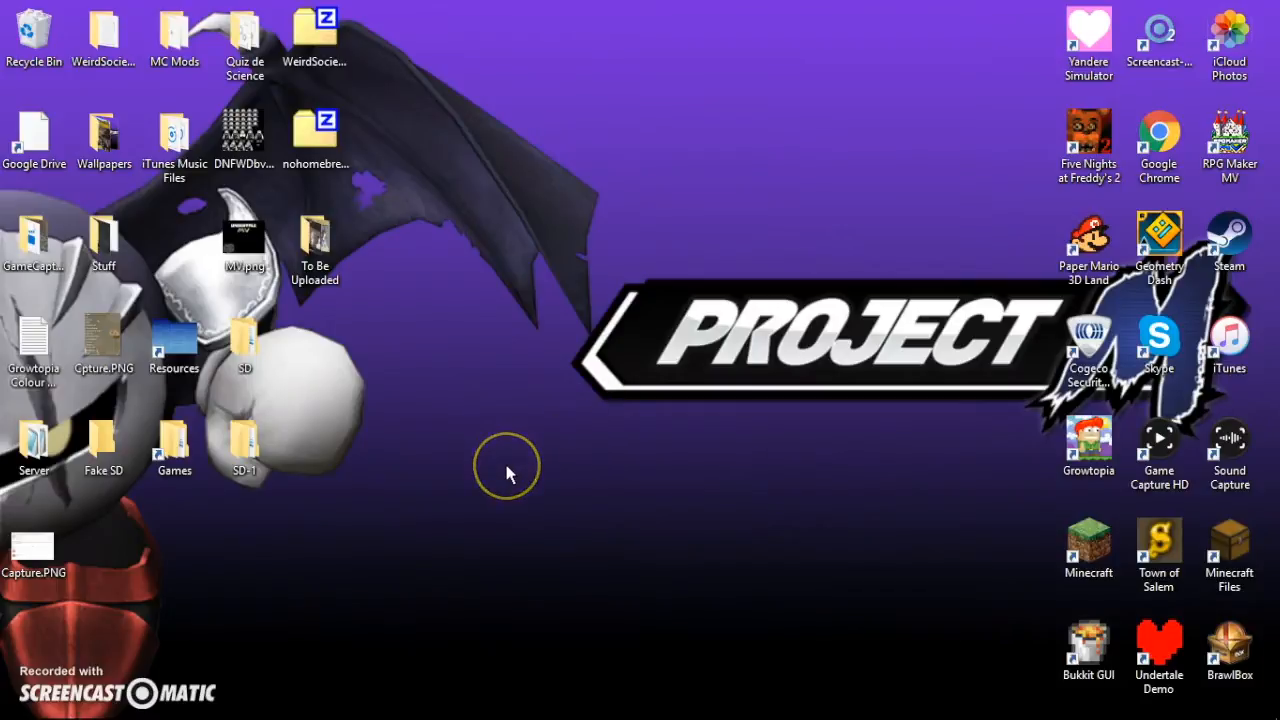
mouse_move(448, 552)
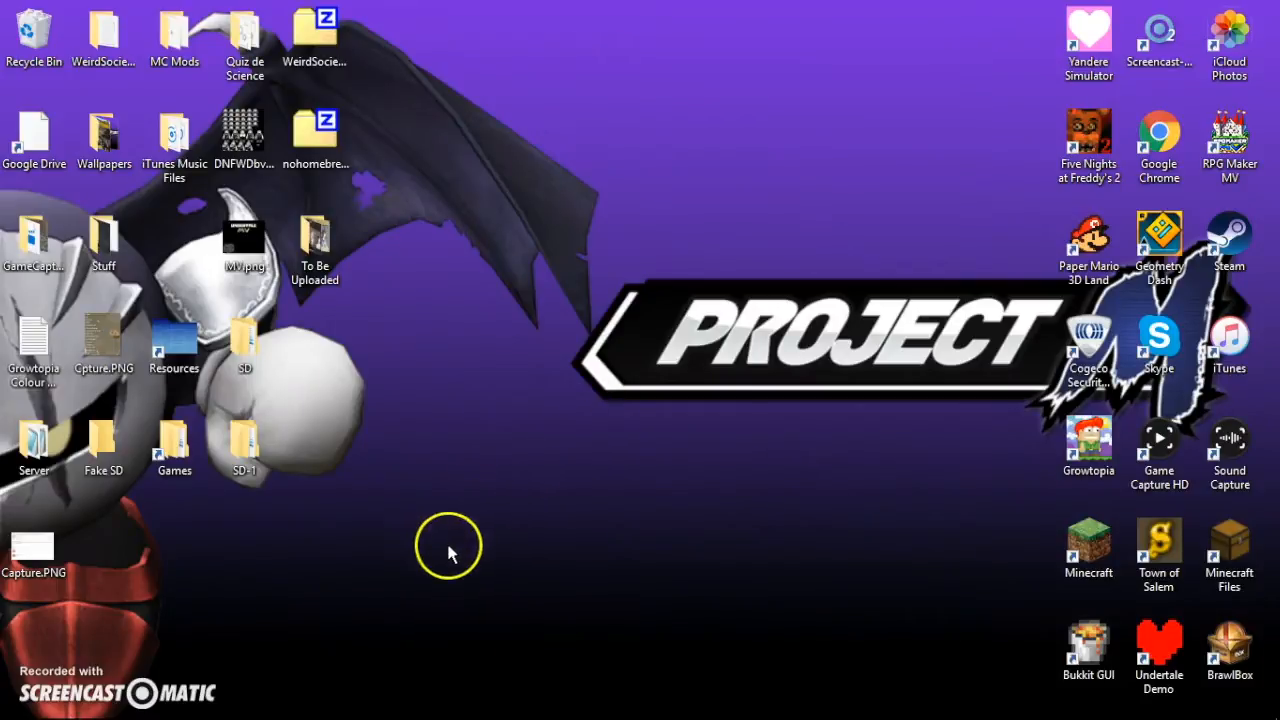
mouse_move(112, 496)
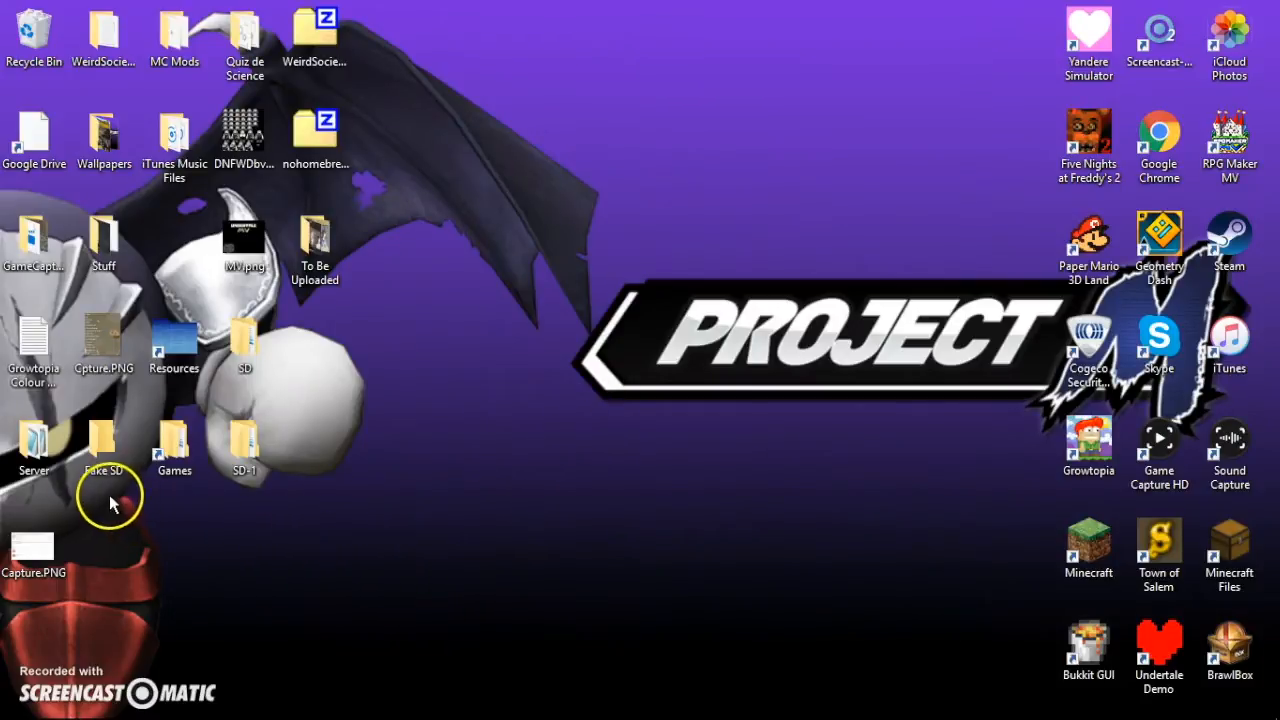
Drag the Fake SD folder from the left icon column to the centre of the desktop.
left_click_drag(100, 440, 596, 330)
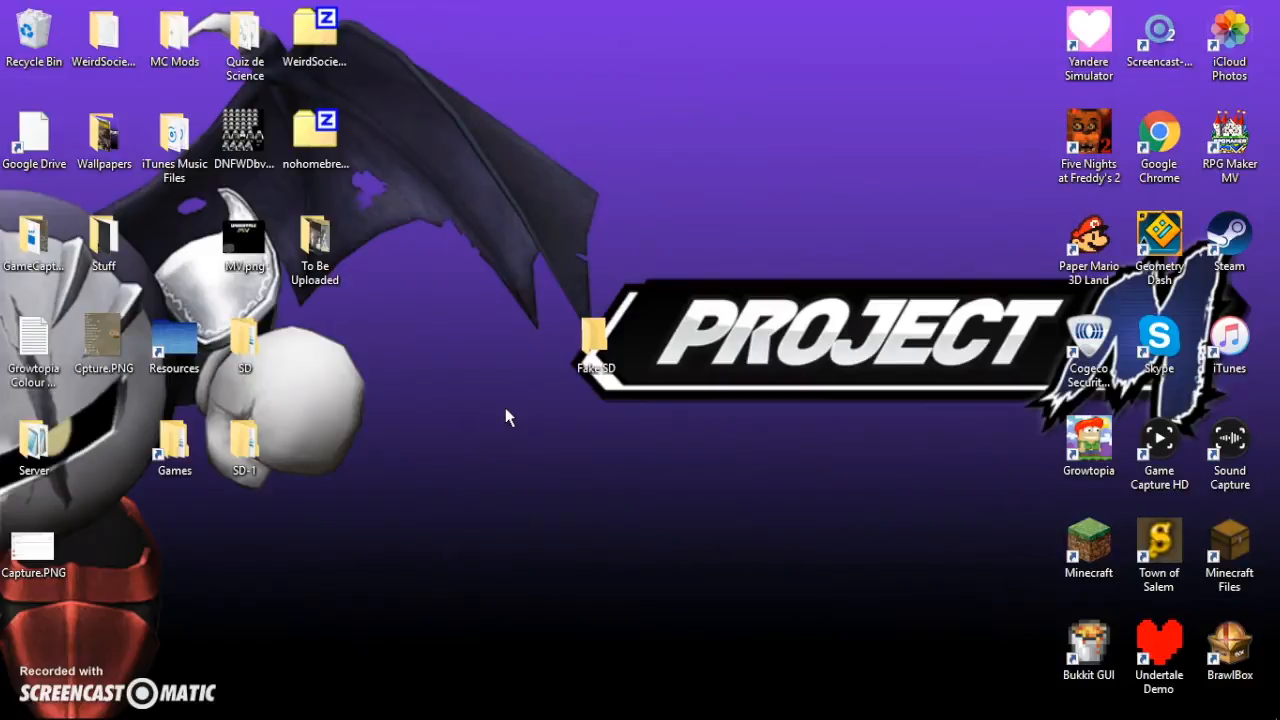
left_click(596, 340)
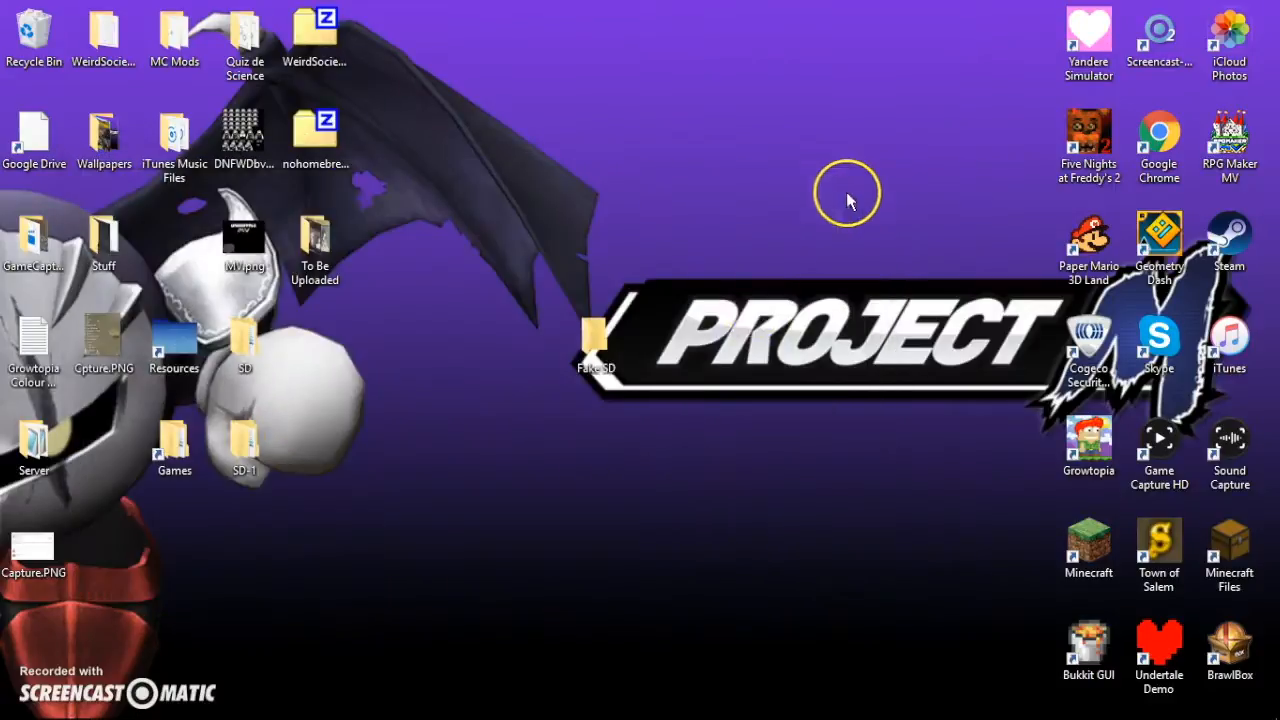
mouse_move(596, 344)
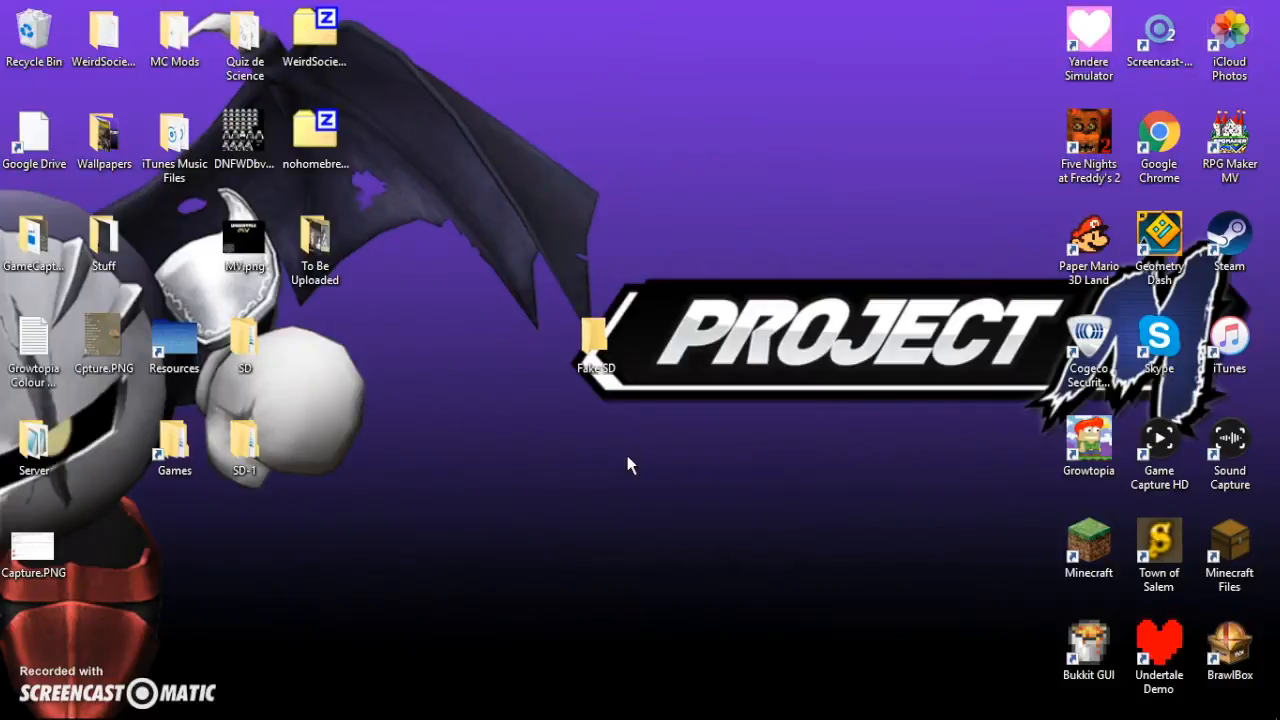
left_click(596, 344)
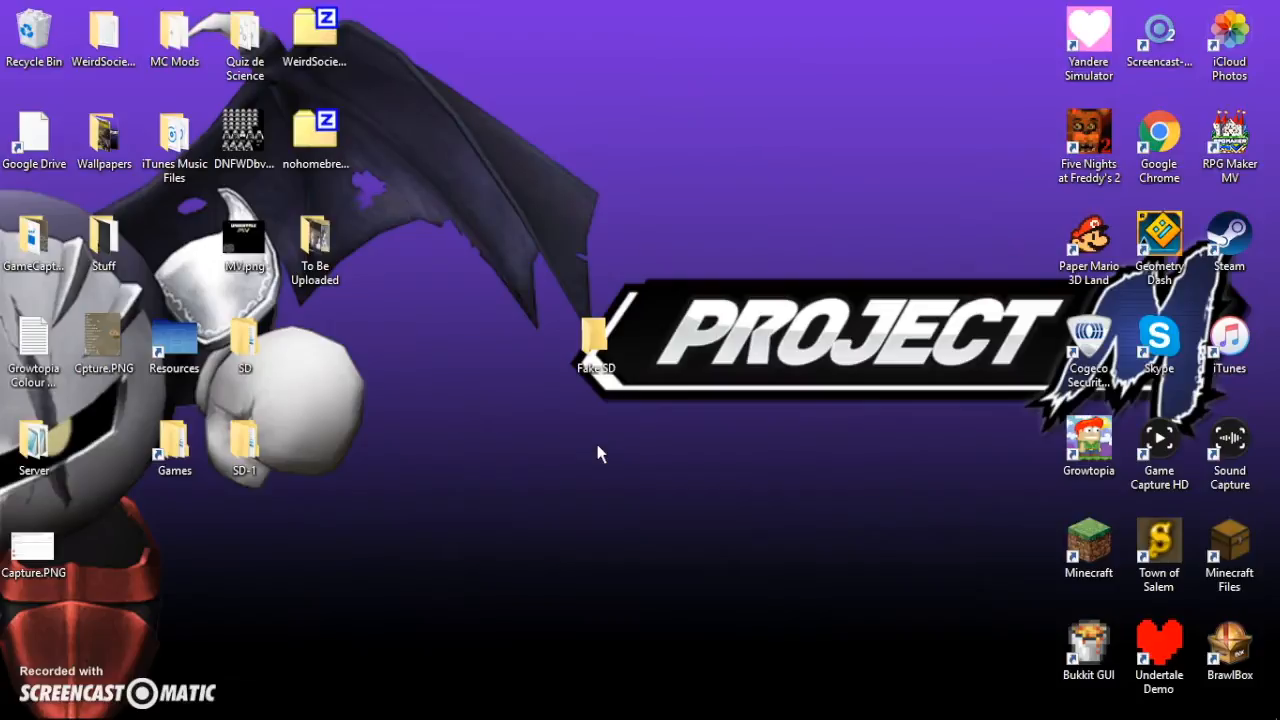
left_click(592, 470)
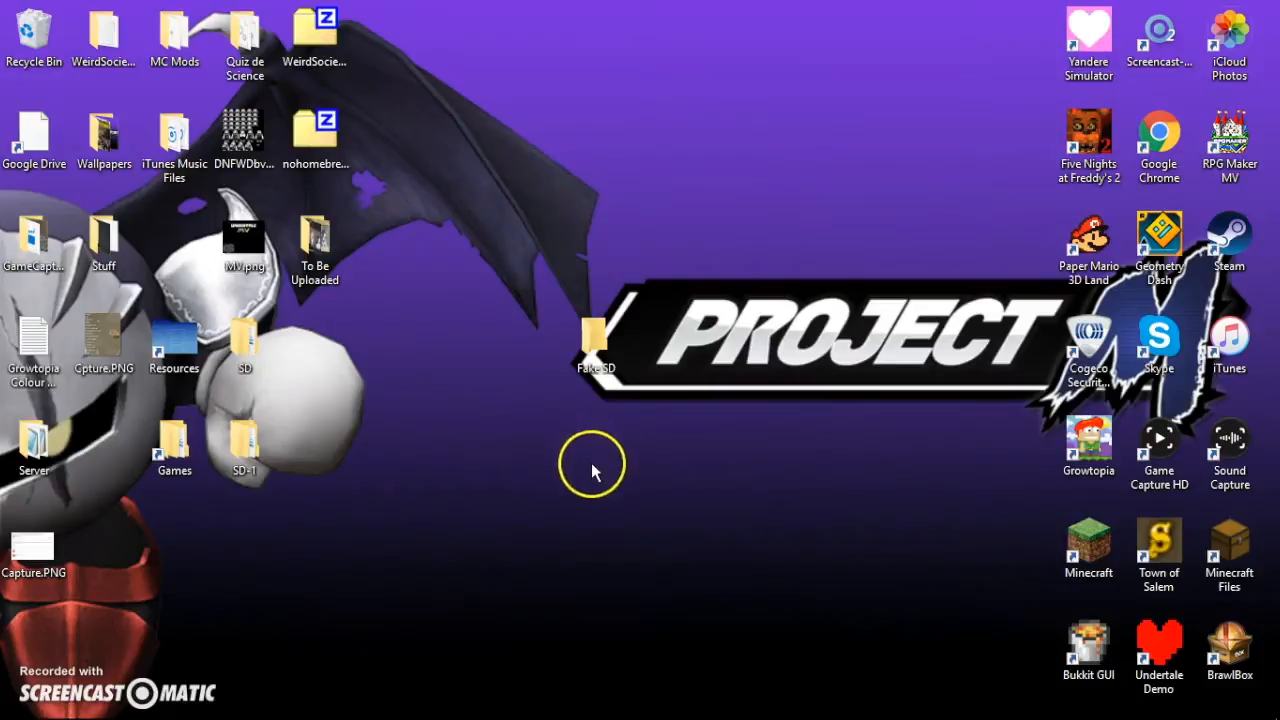
mouse_move(710, 344)
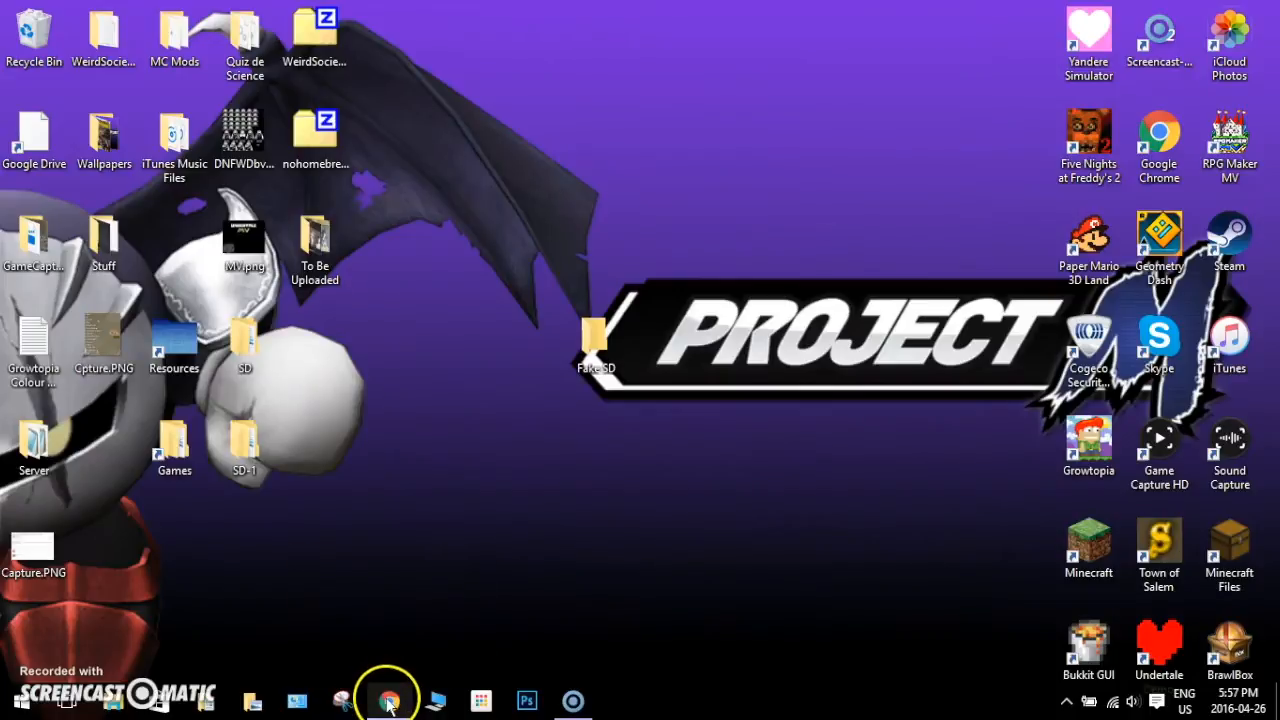
Bring up Chrome and close the projectmgame.com tab, leaving the Project Mirror page.
left_click(388, 700)
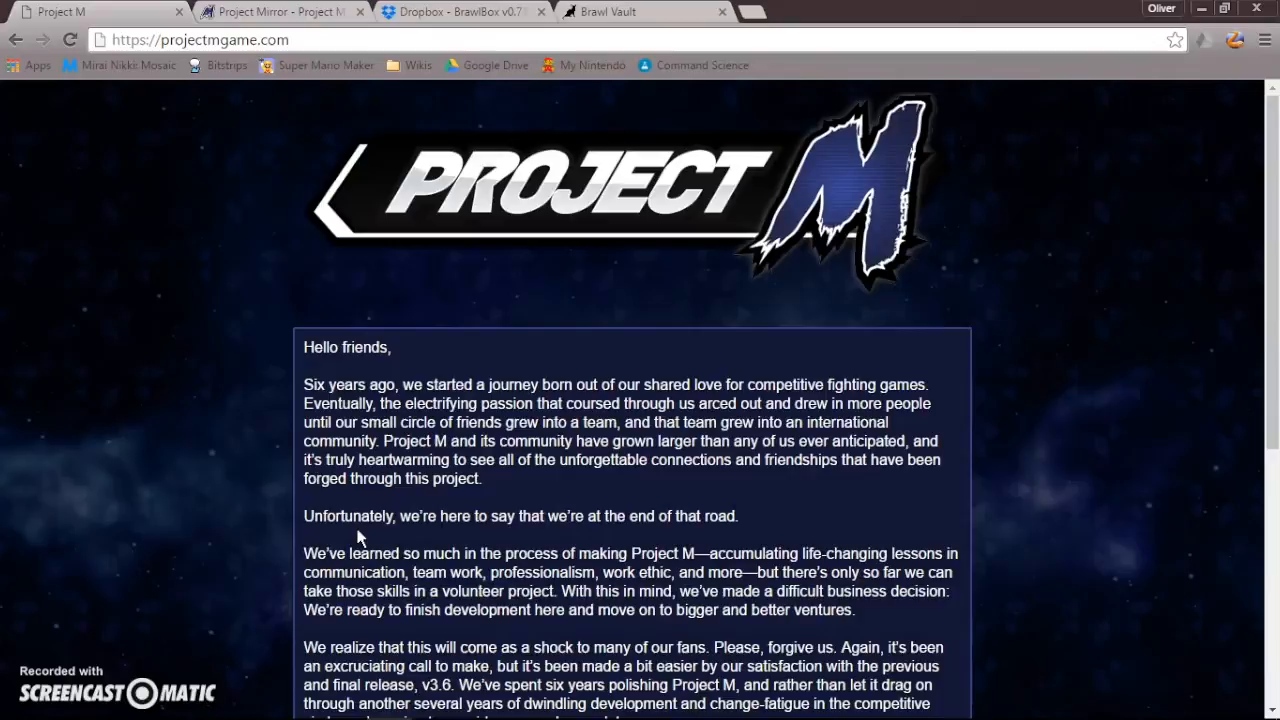
scroll("down", 3)
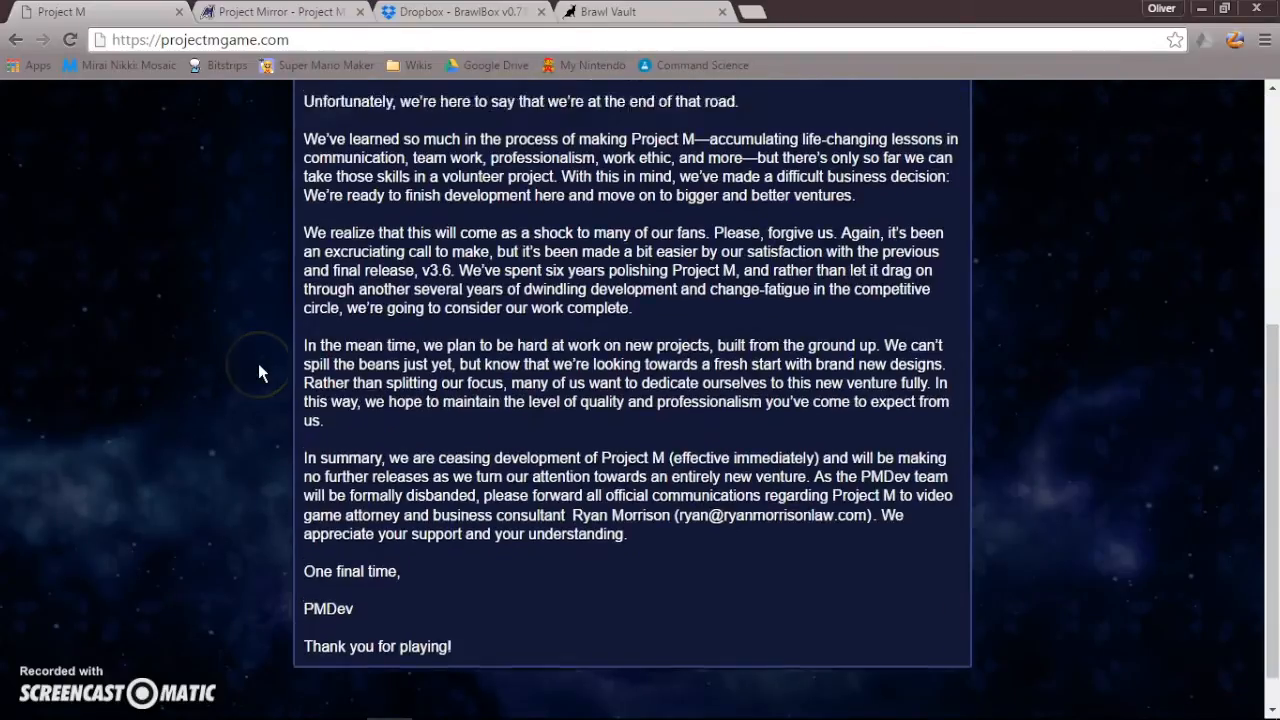
scroll("up", 3)
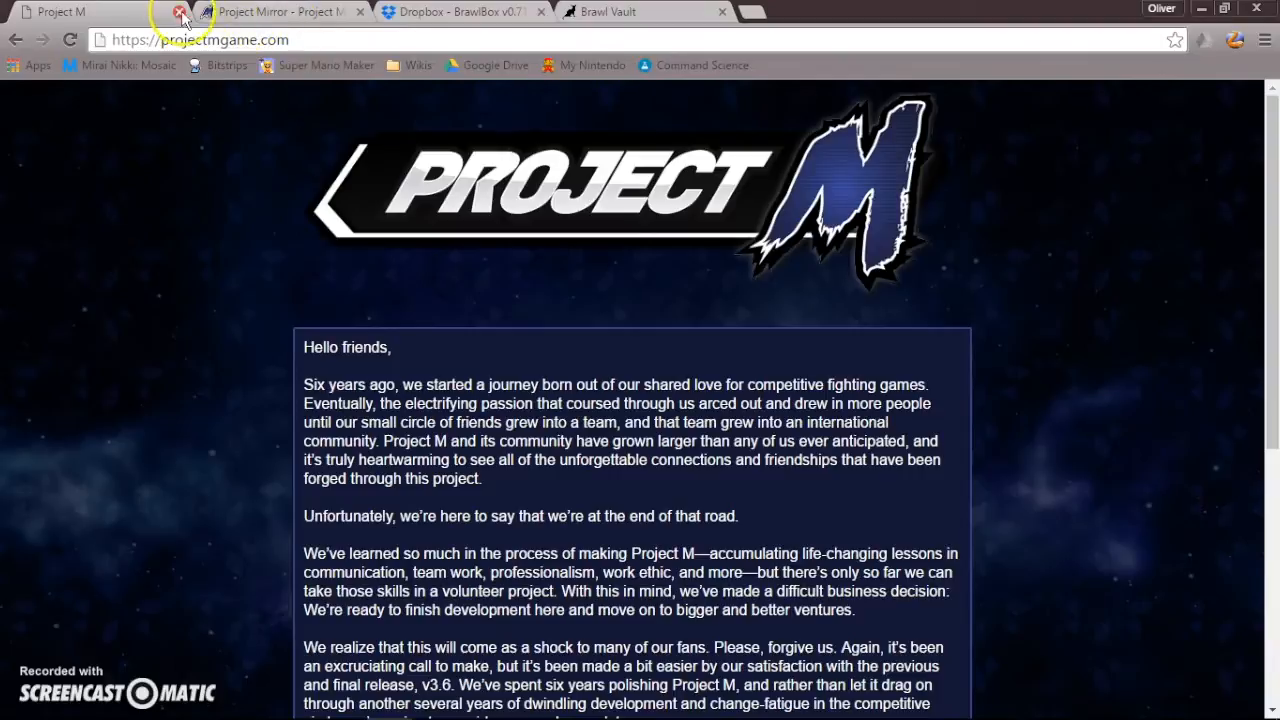
left_click(180, 12)
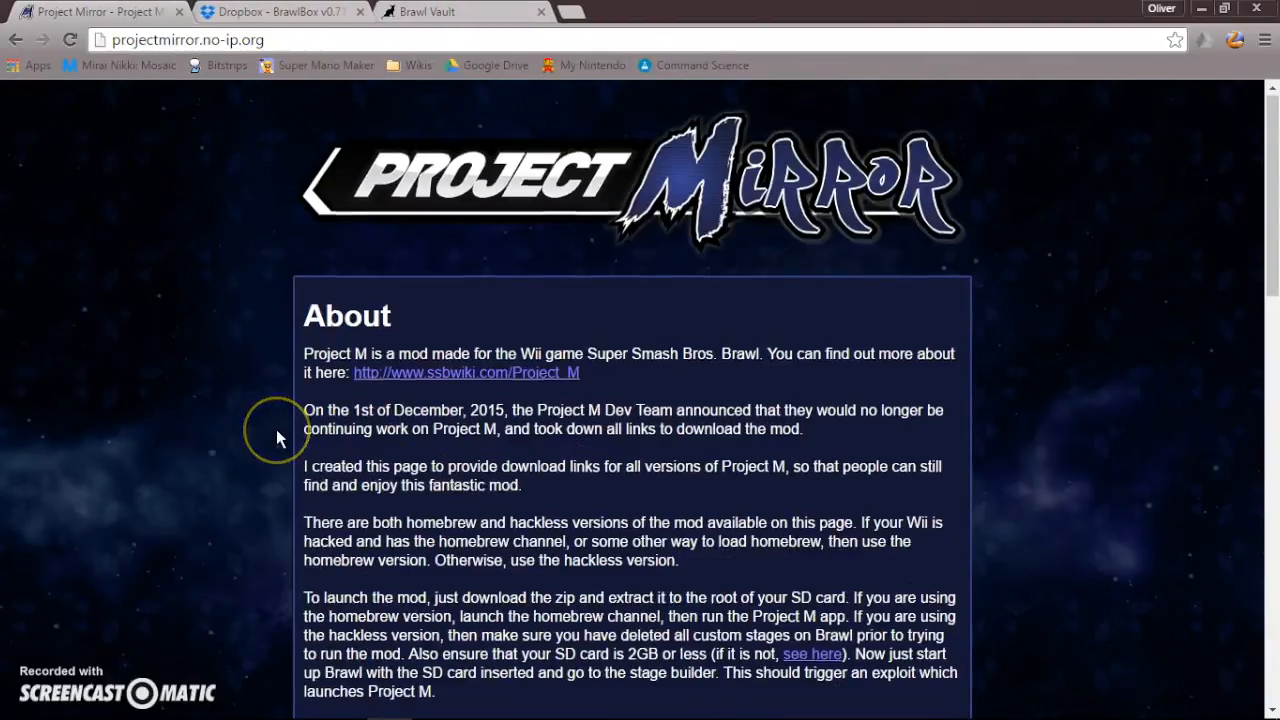
Scroll to Downloads and start downloading the Project M 3.6 Hackless archive (nohomebrew3.6.zip).
scroll("down", 3)
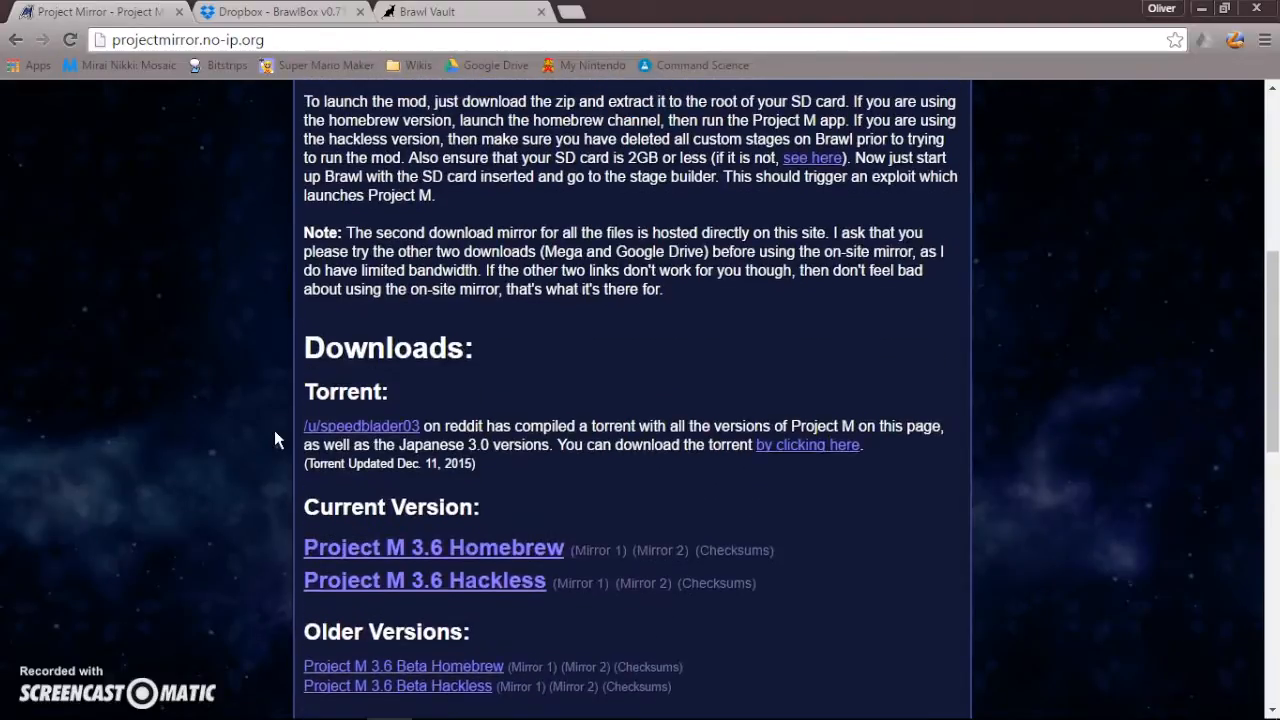
scroll("down", 3)
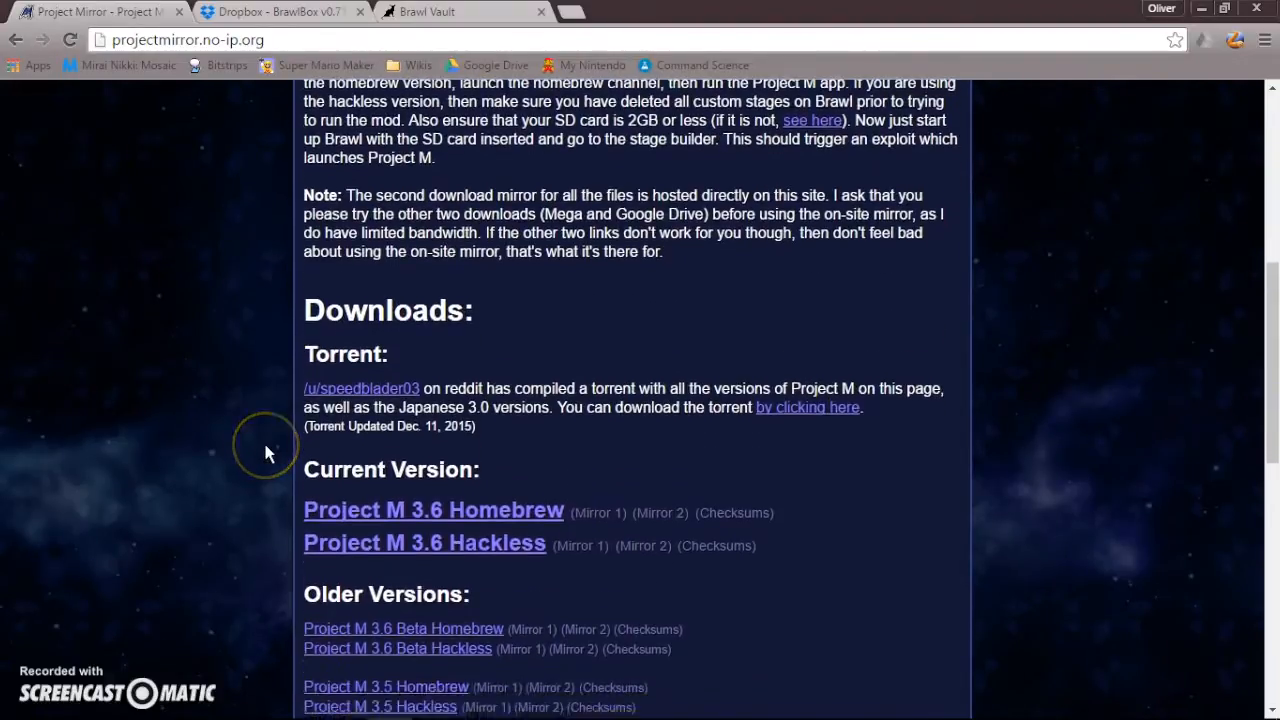
scroll("down", 3)
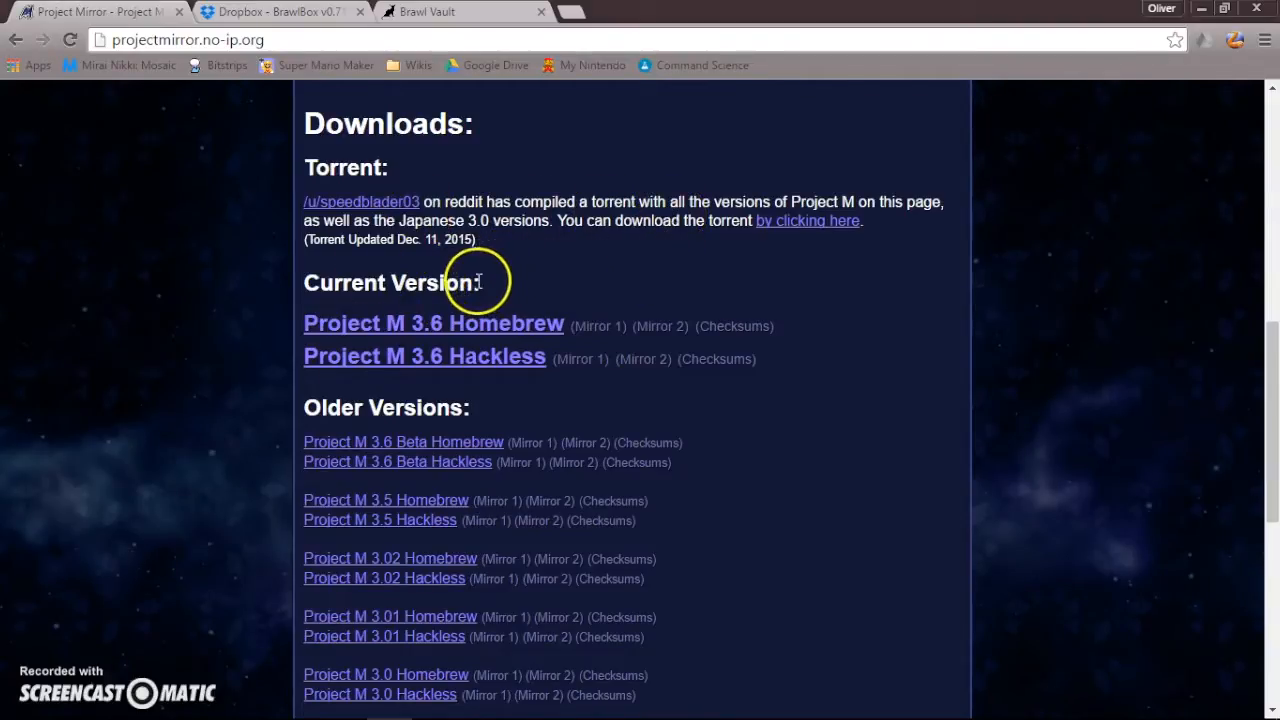
mouse_move(404, 332)
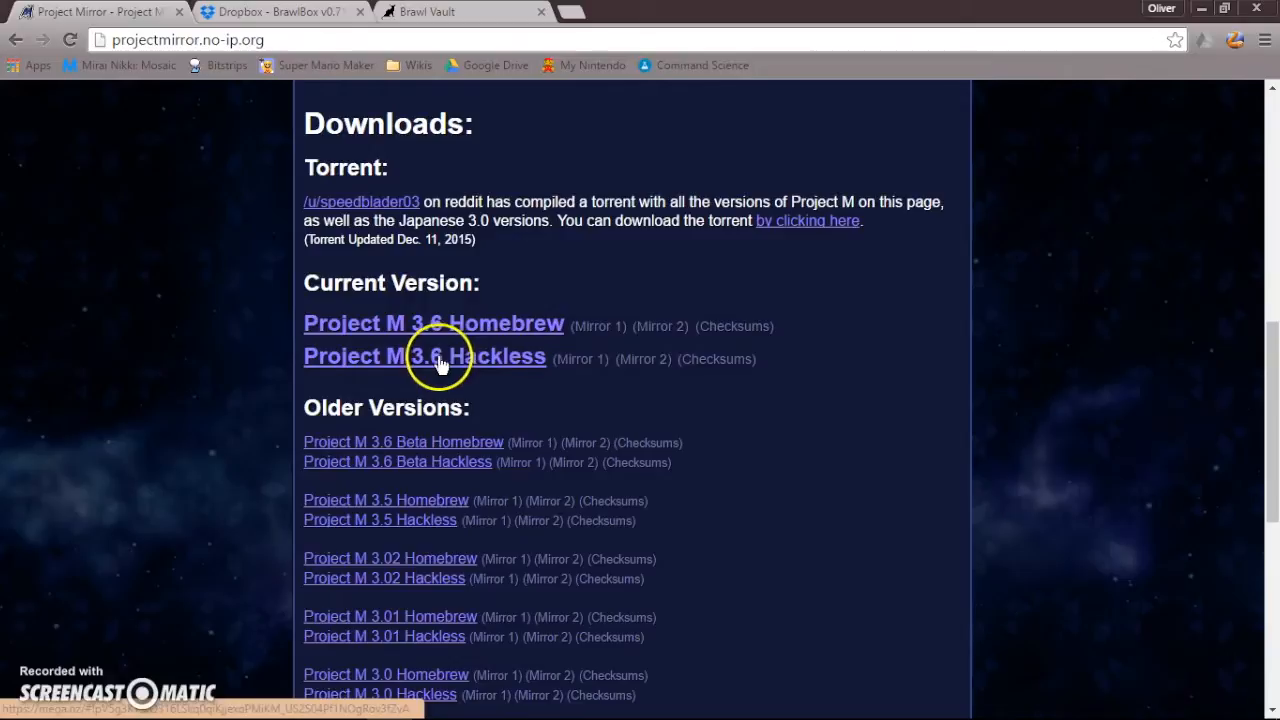
mouse_move(496, 330)
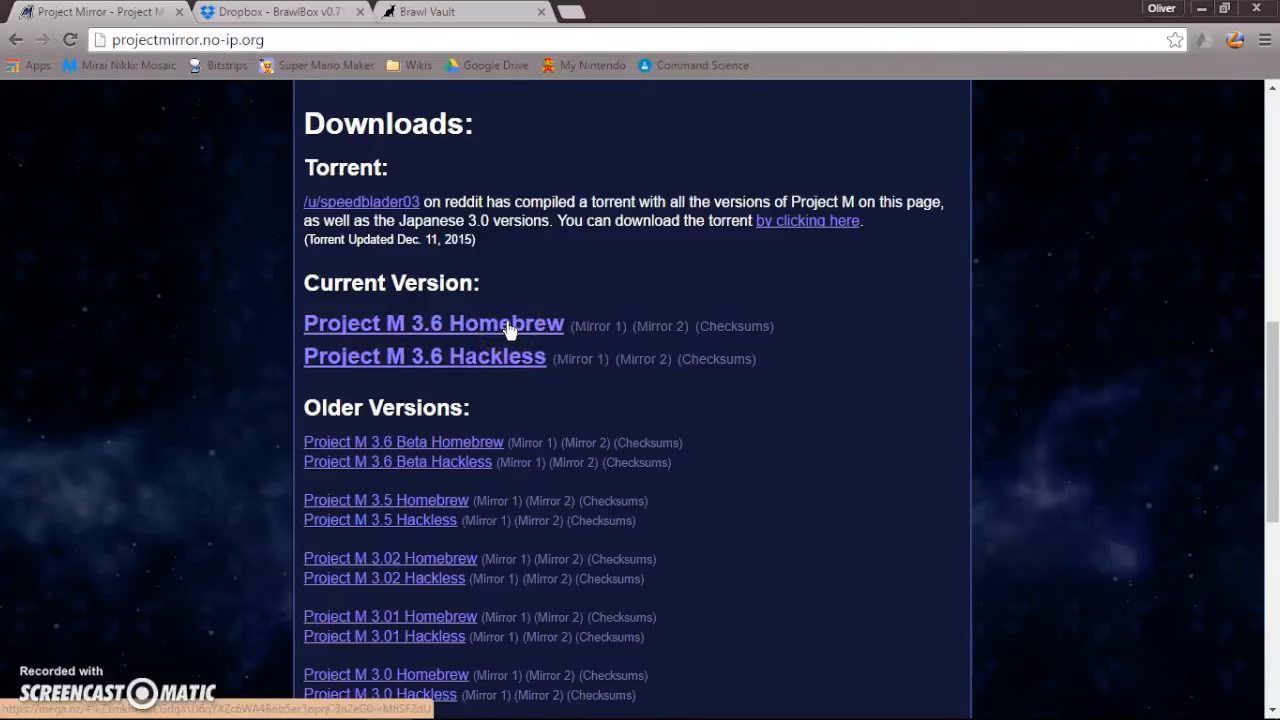
mouse_move(512, 364)
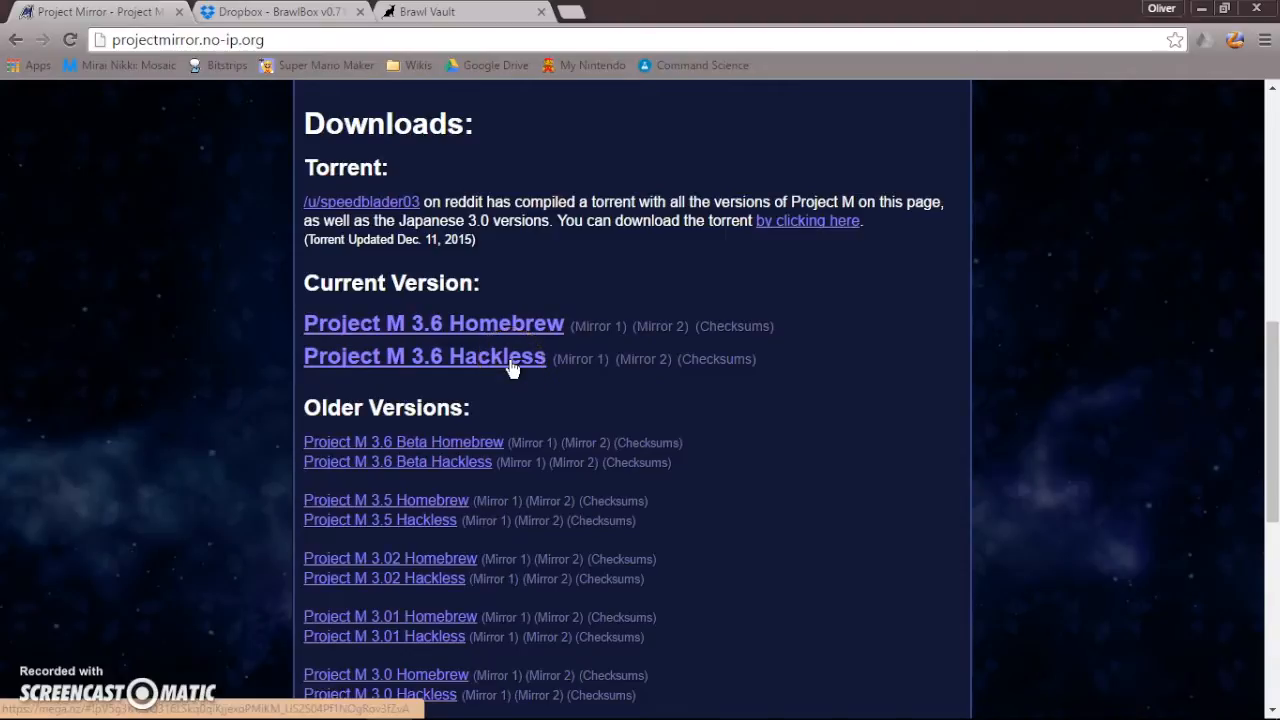
left_click(424, 356)
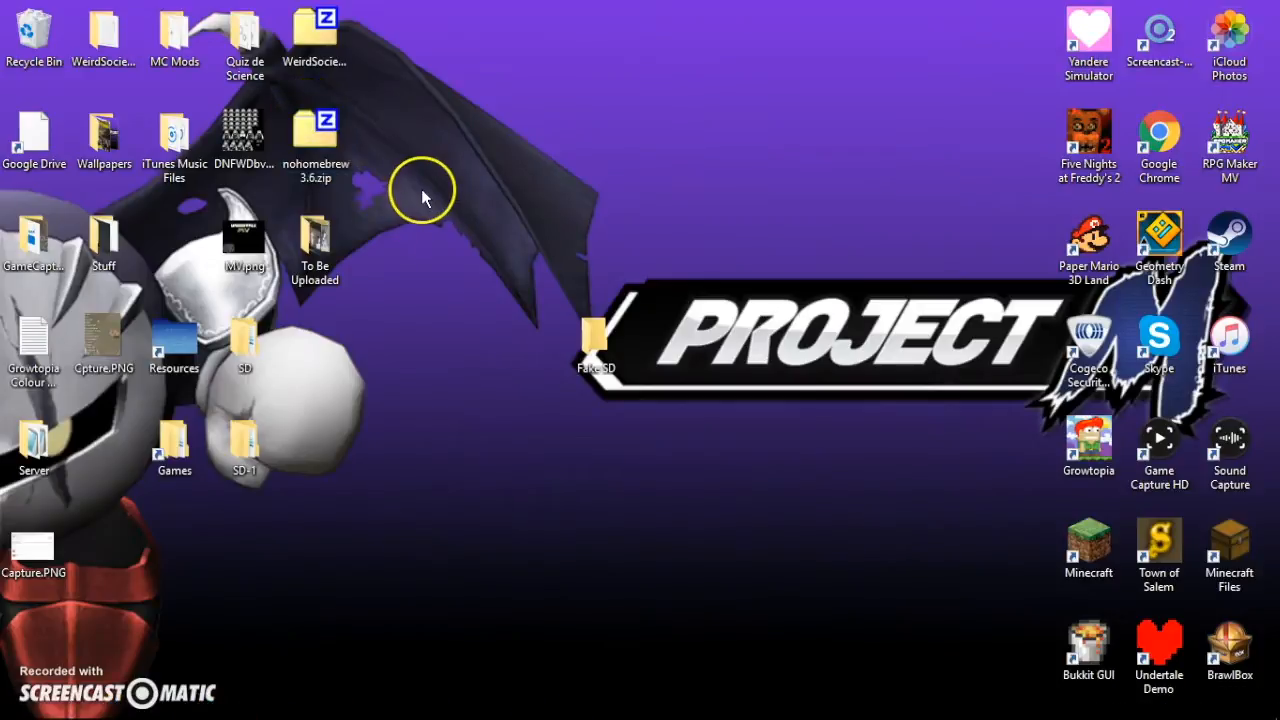
mouse_move(316, 136)
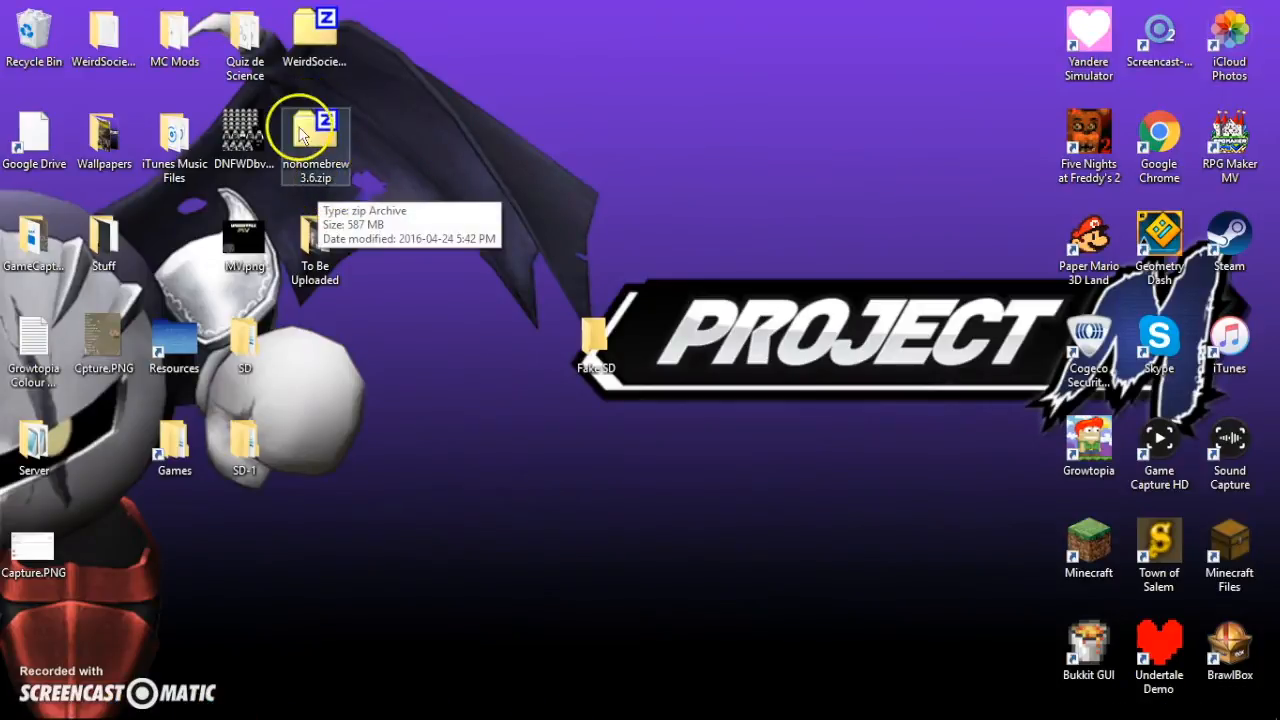
Move nohomebrew3.6.zip into the Fake SD folder and show it inside that folder.
left_click_drag(316, 136, 730, 390)
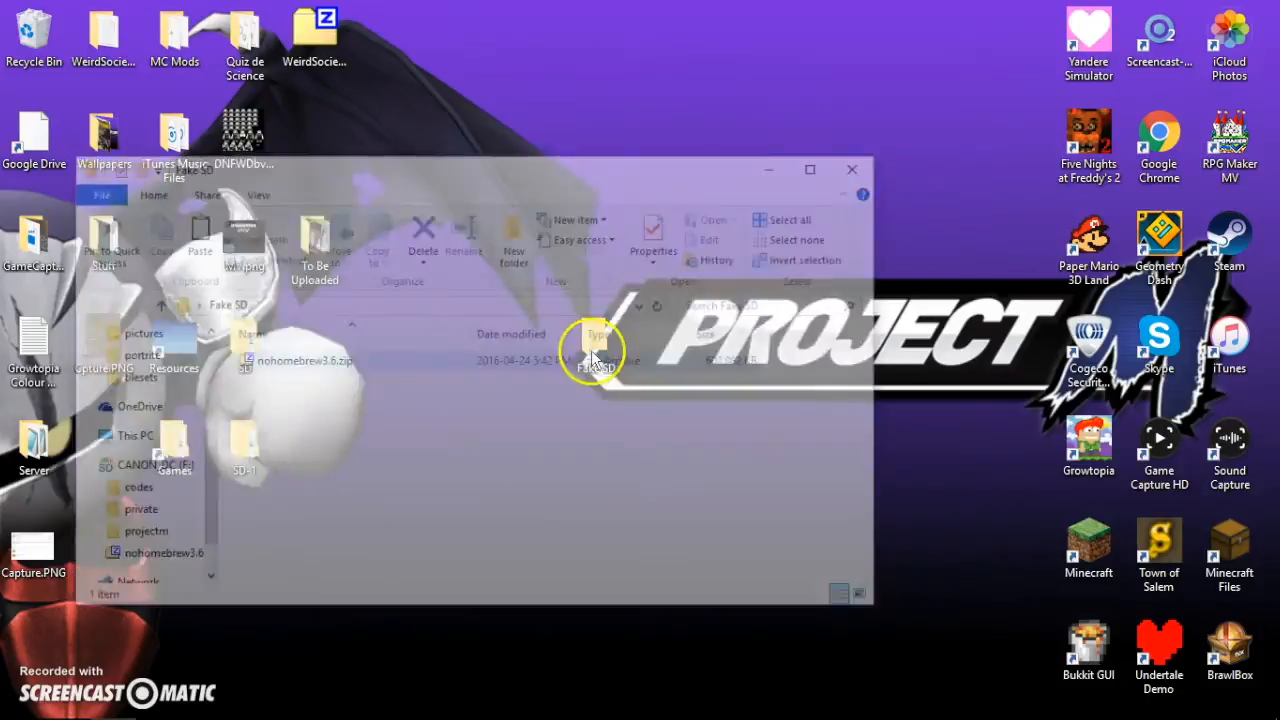
left_click(852, 168)
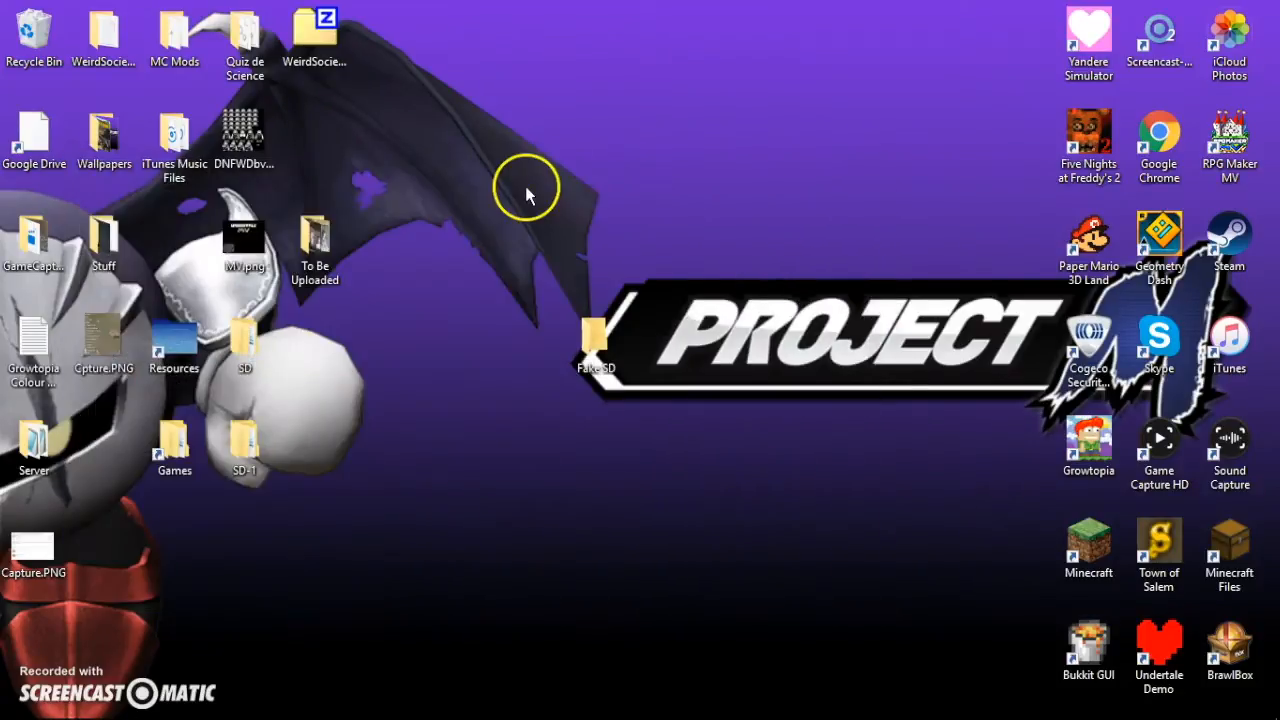
mouse_move(436, 170)
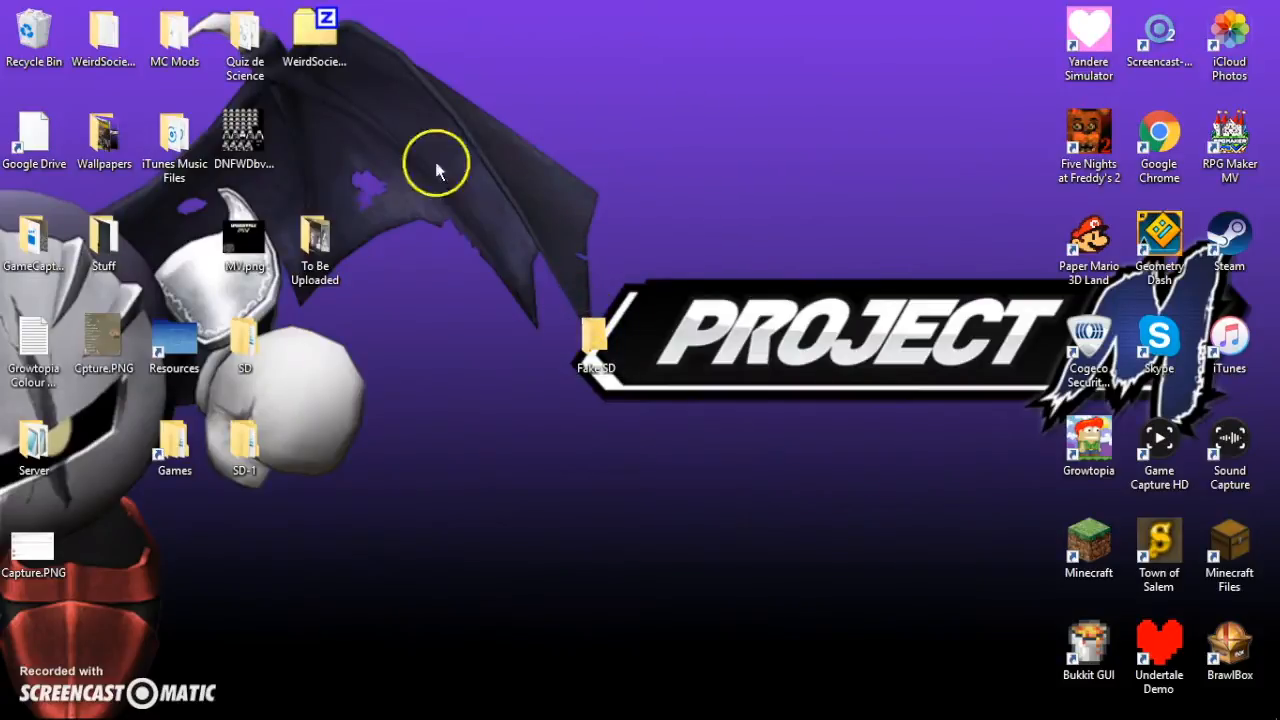
mouse_move(544, 310)
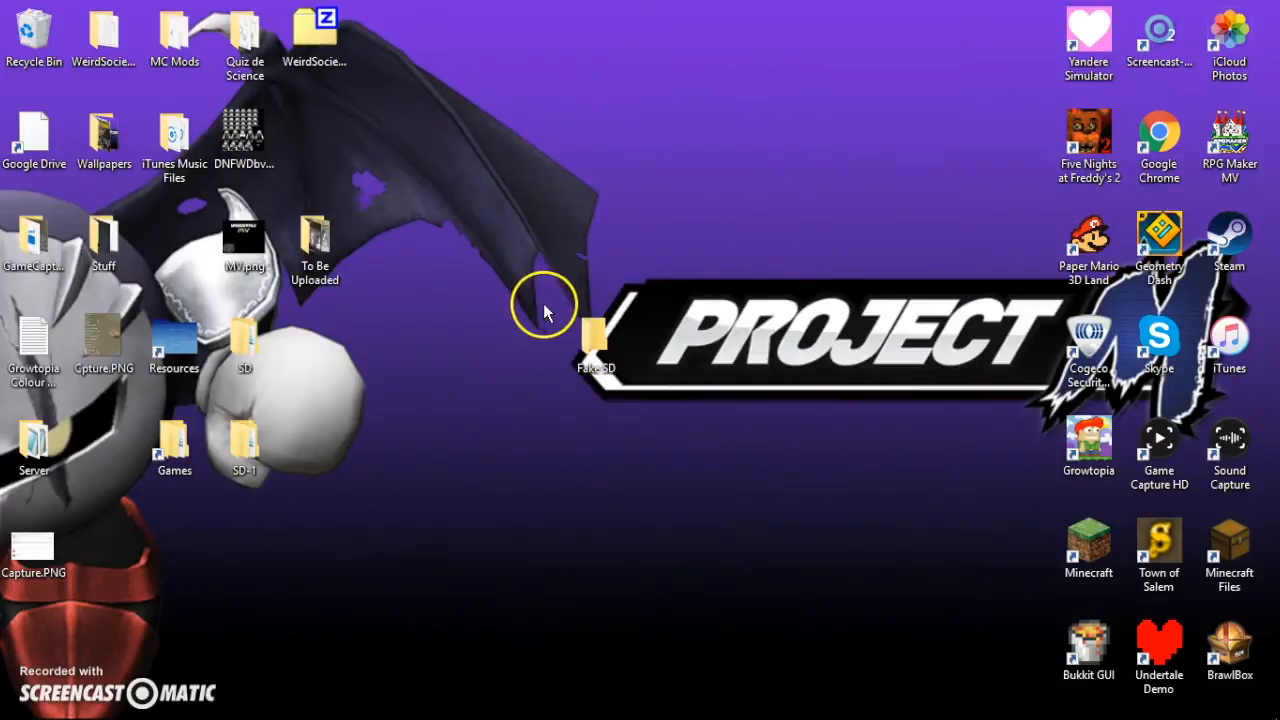
mouse_move(470, 218)
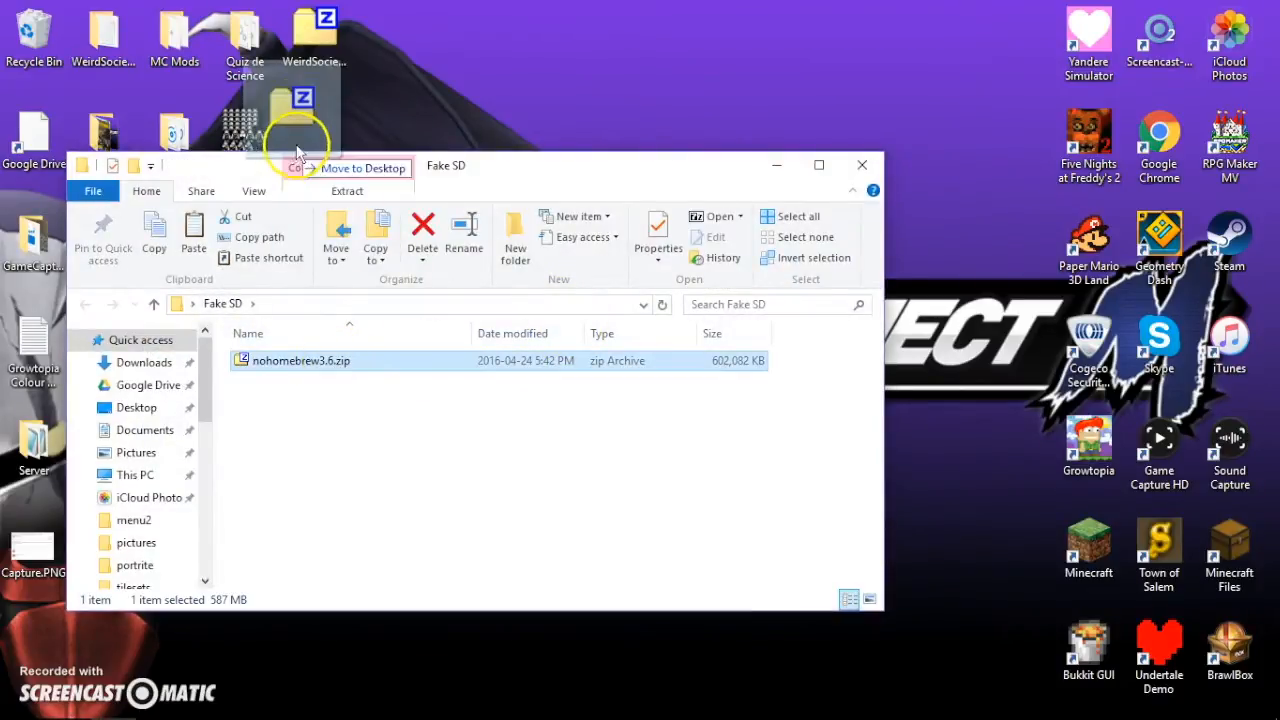
left_click_drag(300, 360, 324, 130)
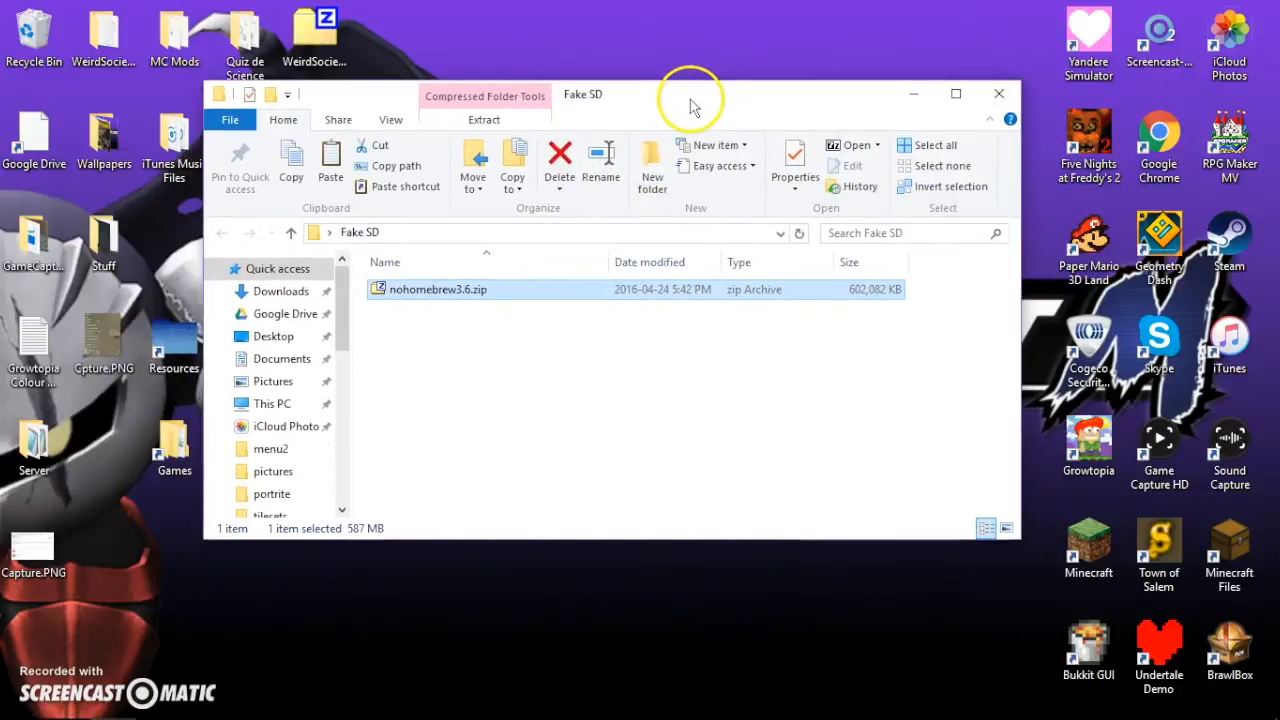
Extract nohomebrew3.6.zip into Fake SD, yielding codes, private, projectm, boot.elf and gameconfig.txt.
double_click(436, 288)
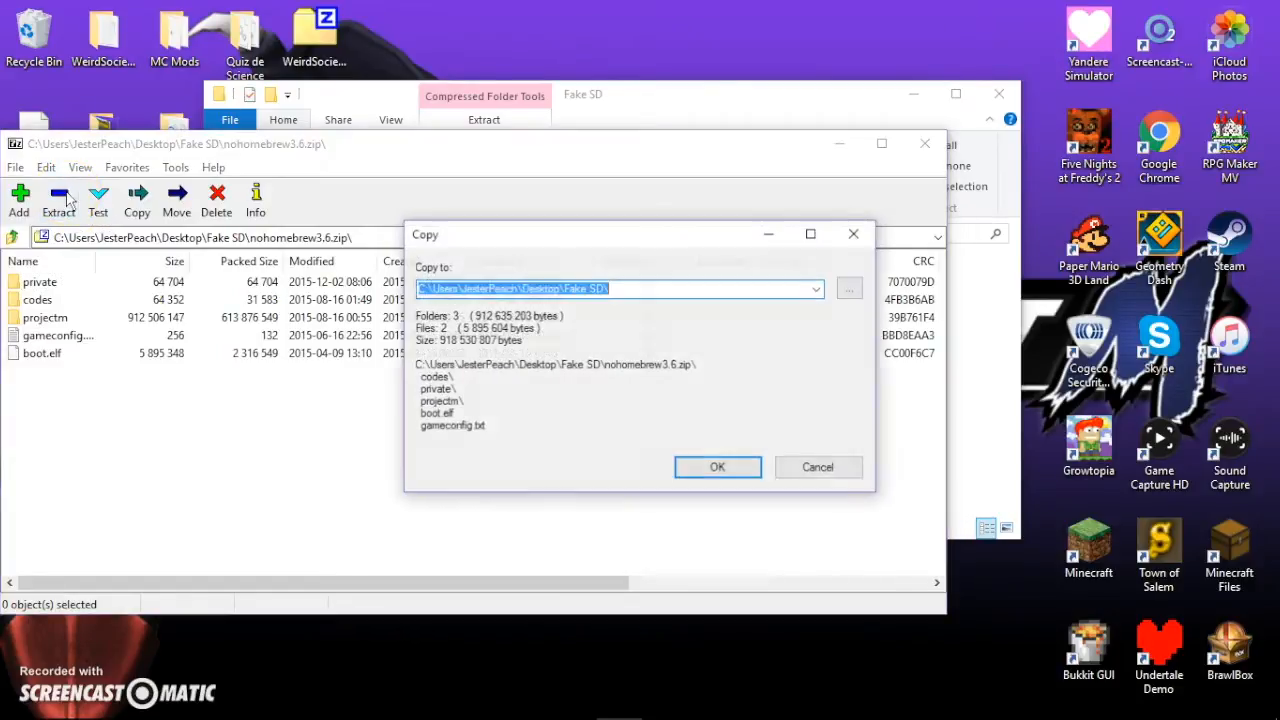
left_click(716, 468)
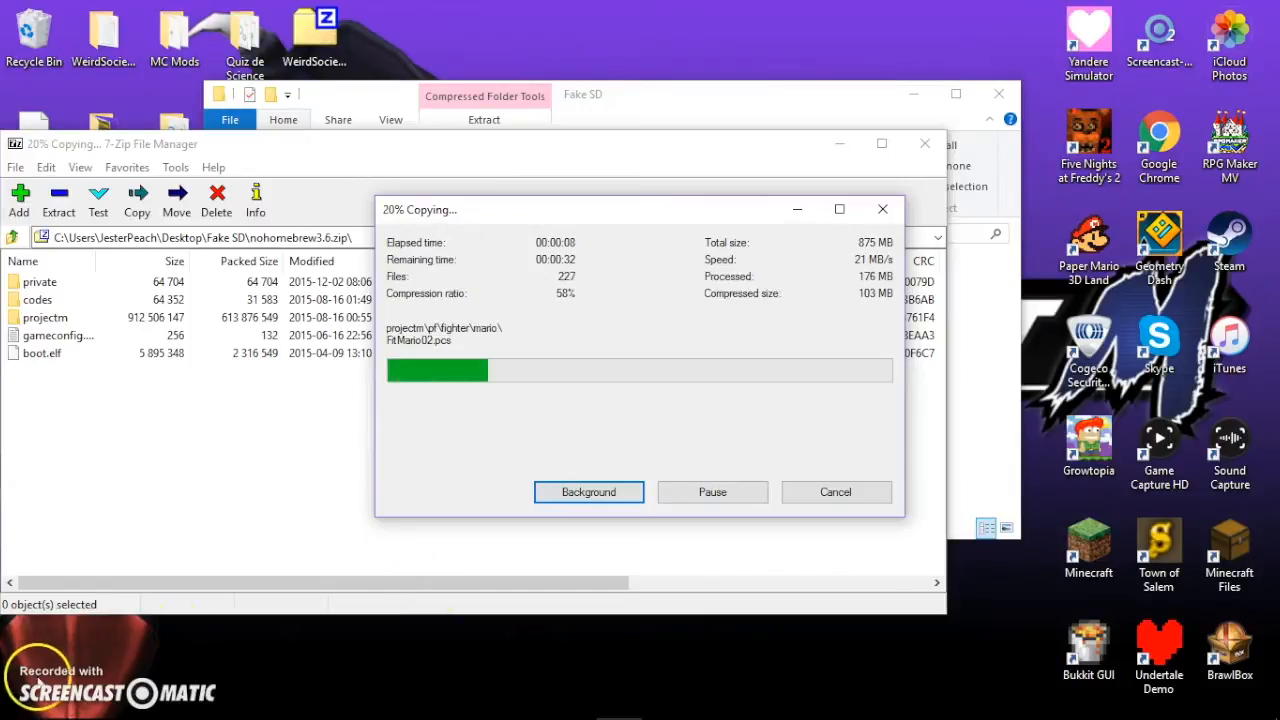
left_click(588, 492)
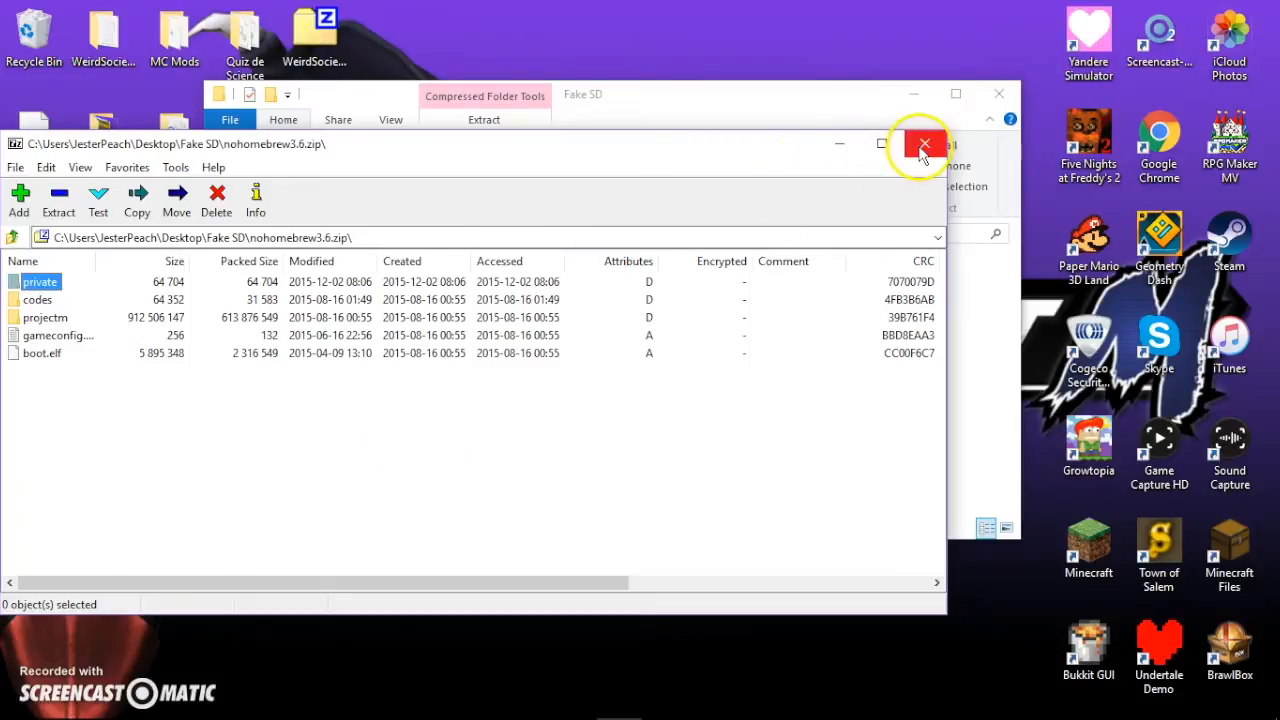
Review the extracted Fake SD contents and close the folder window.
left_click(922, 144)
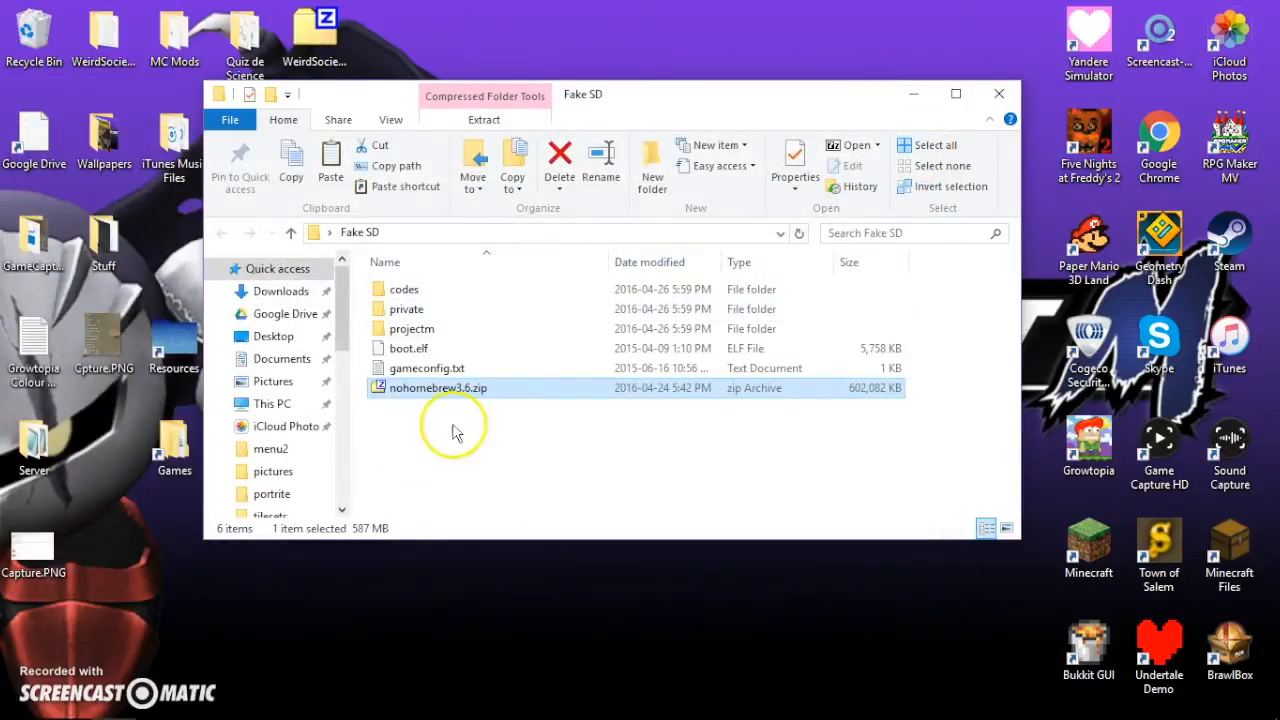
mouse_move(456, 432)
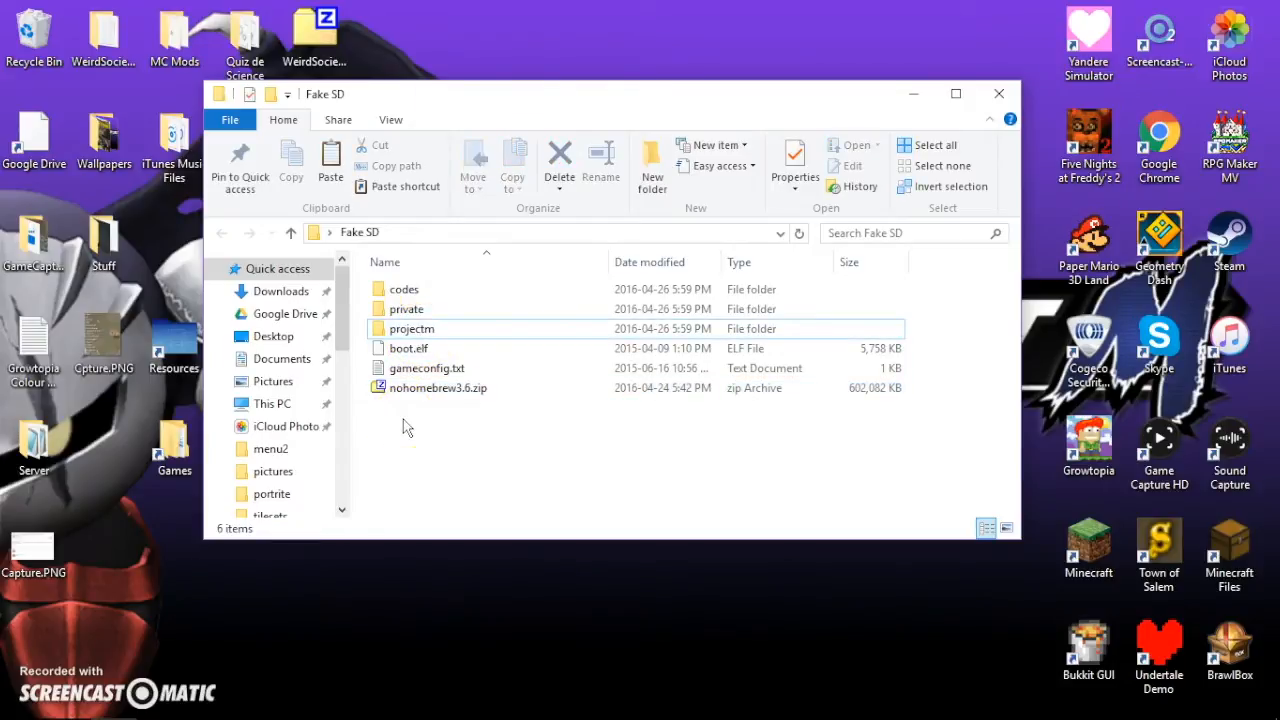
left_click(438, 388)
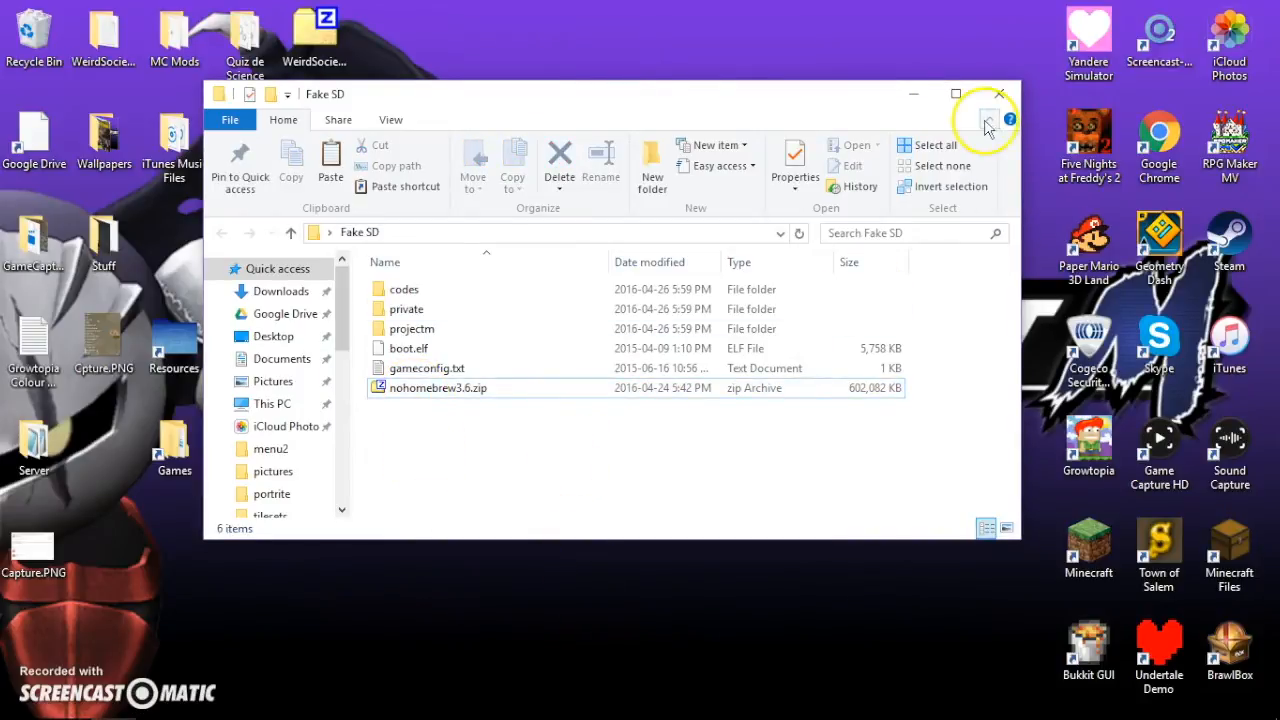
left_click(998, 94)
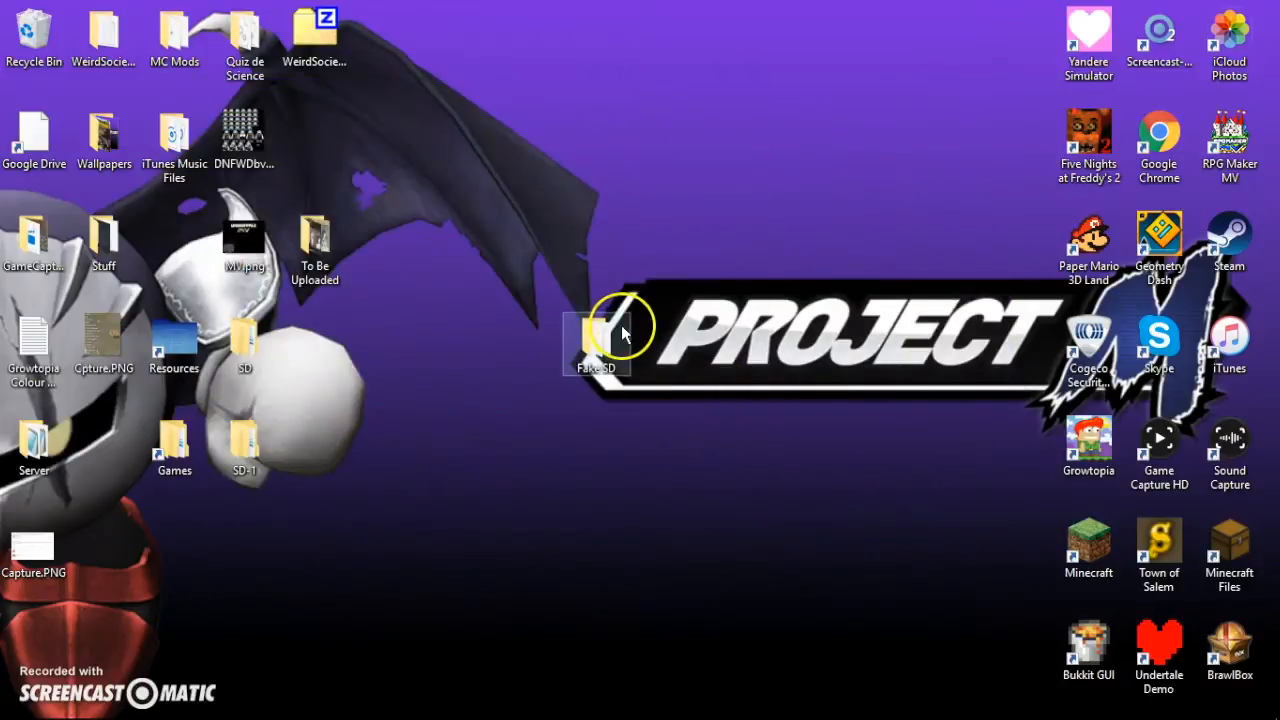
mouse_move(596, 340)
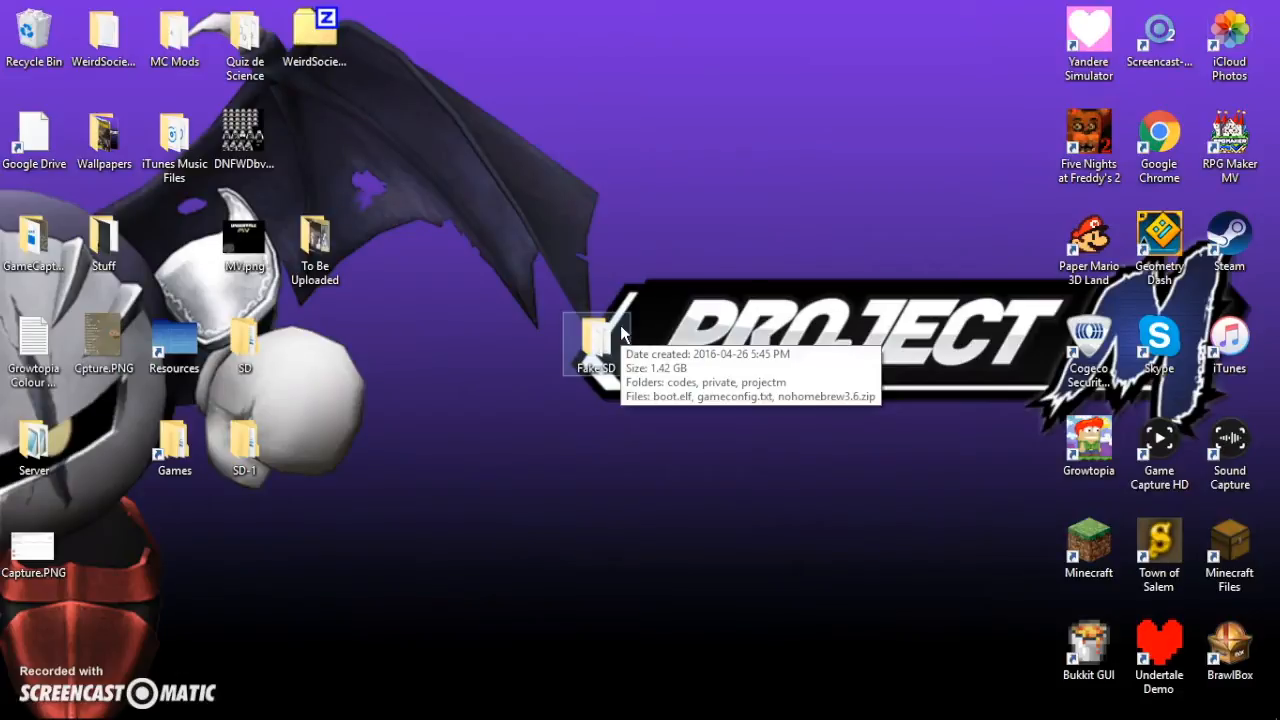
mouse_move(560, 490)
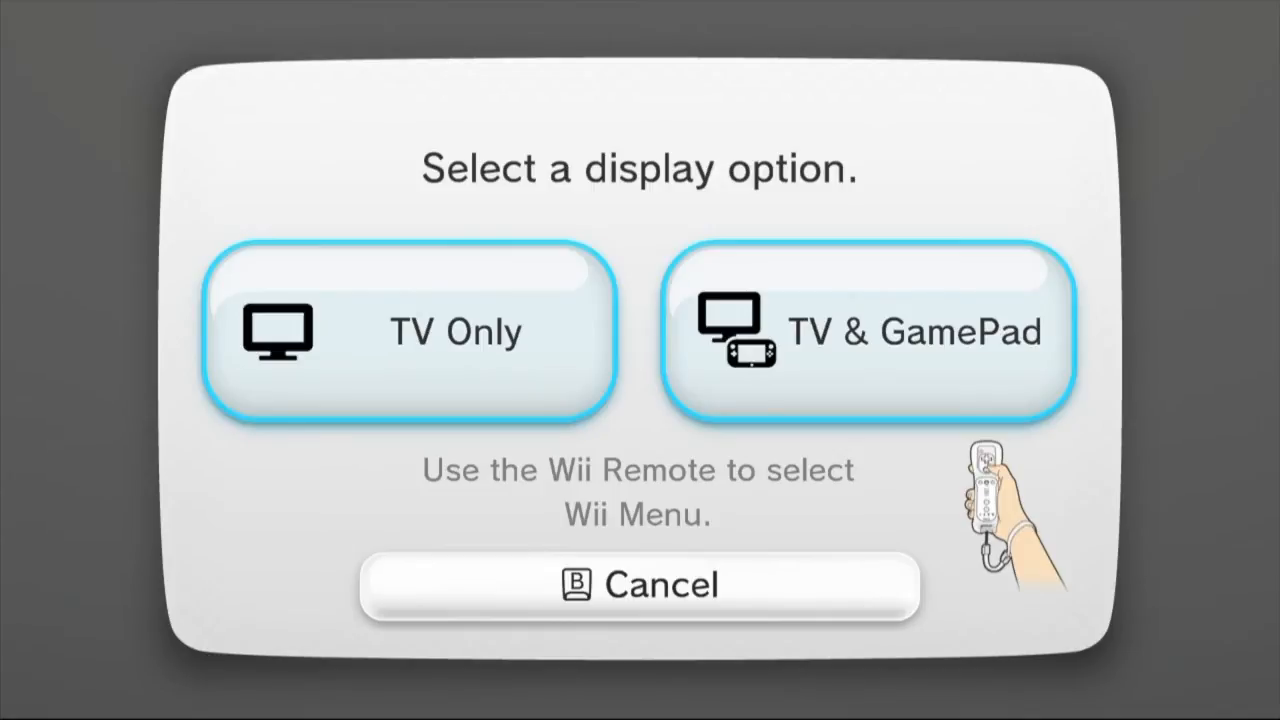
mouse_move(450, 340)
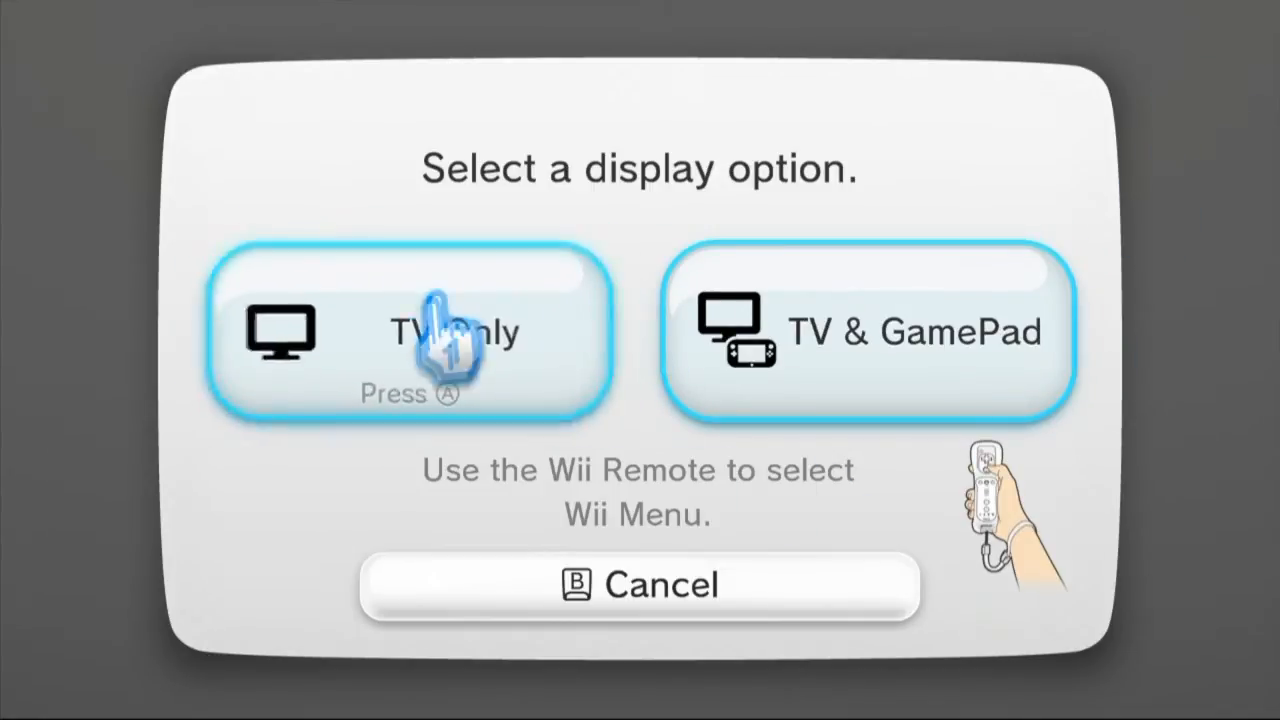
Choose TV Only for the Wii menu and start the Super Smash Bros. Brawl channel.
left_click(408, 332)
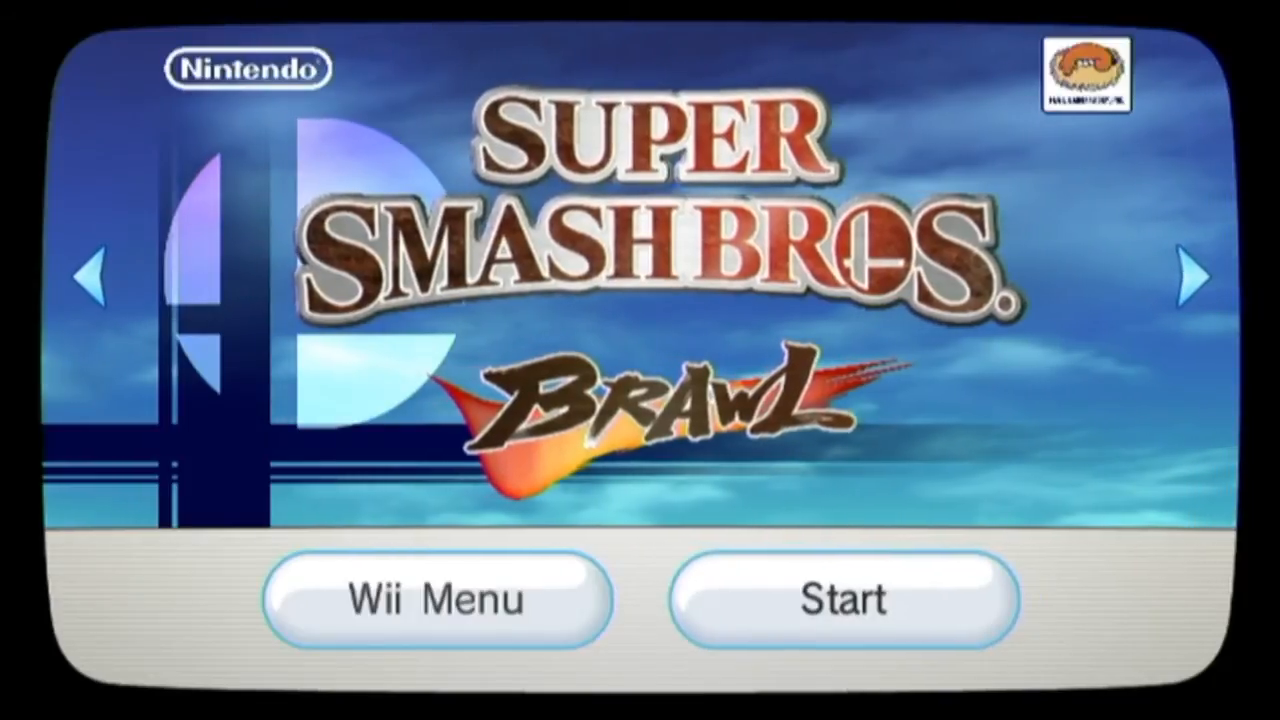
left_click(844, 600)
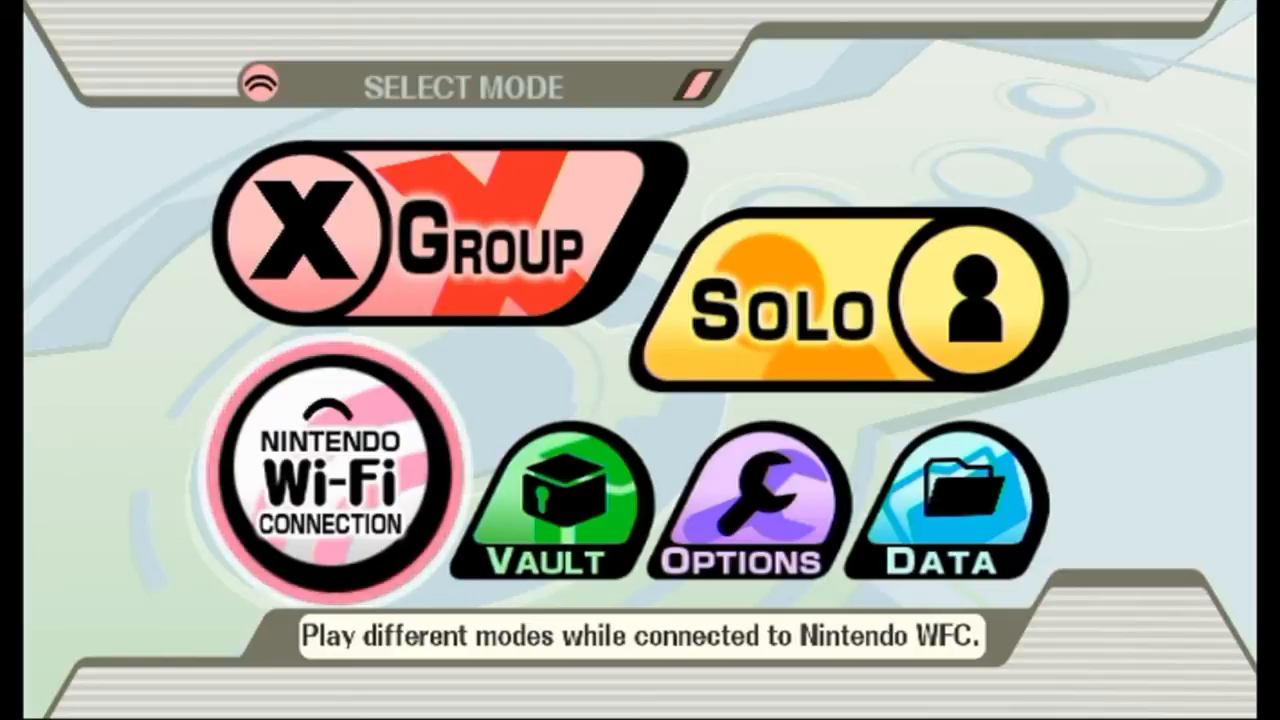
Choose Vault from Brawl's Select Mode to trigger the Project M loader.
left_click(548, 504)
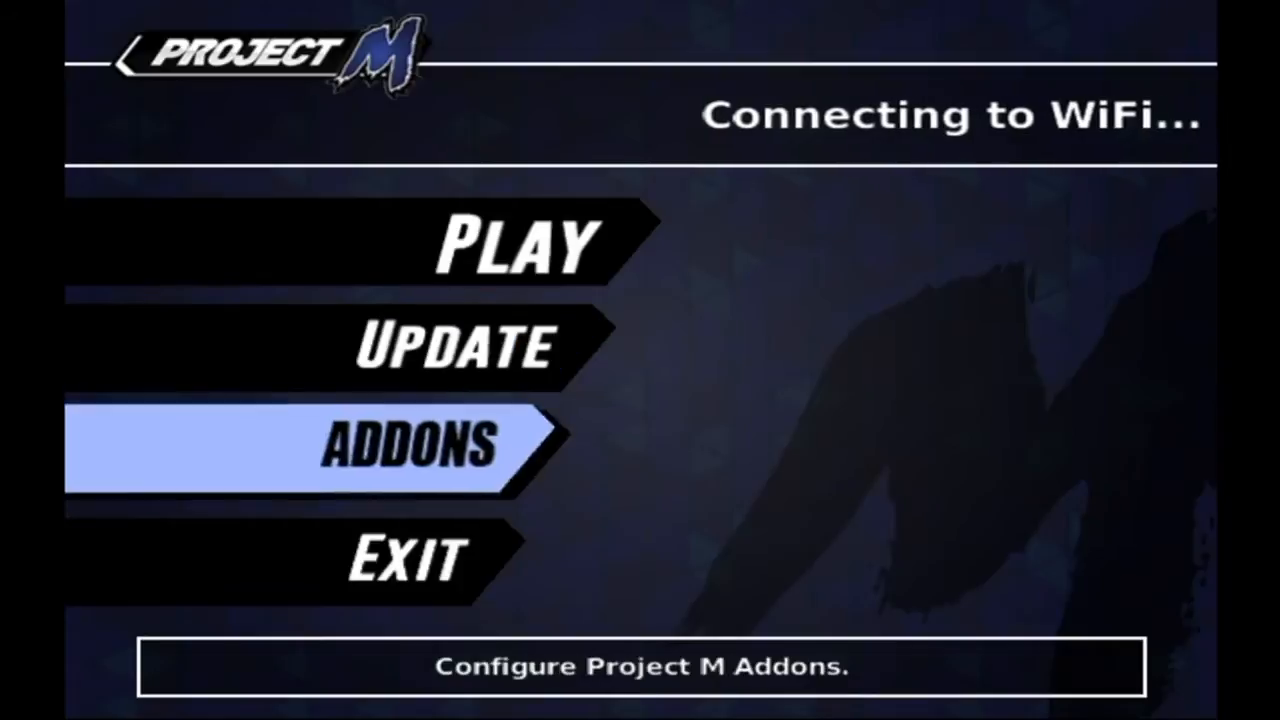
Move through the launcher options and select Play to reach Project M's Select Mode.
key("Down")
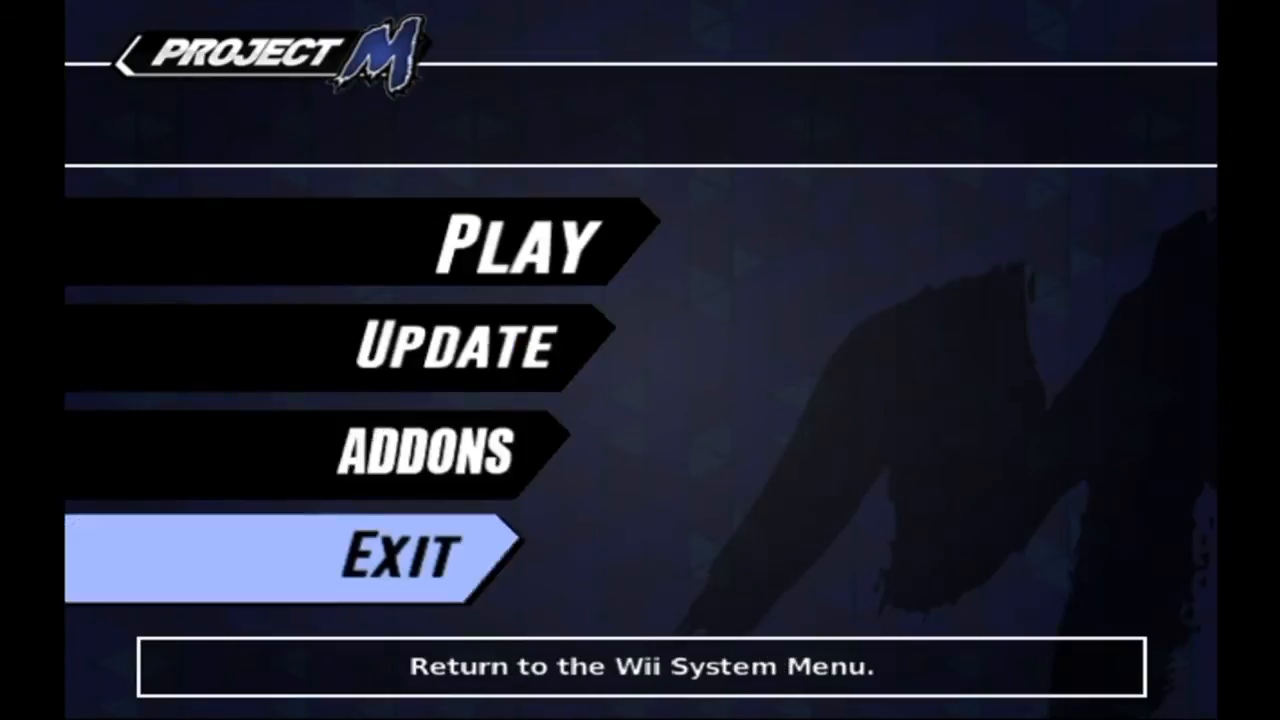
key("up")
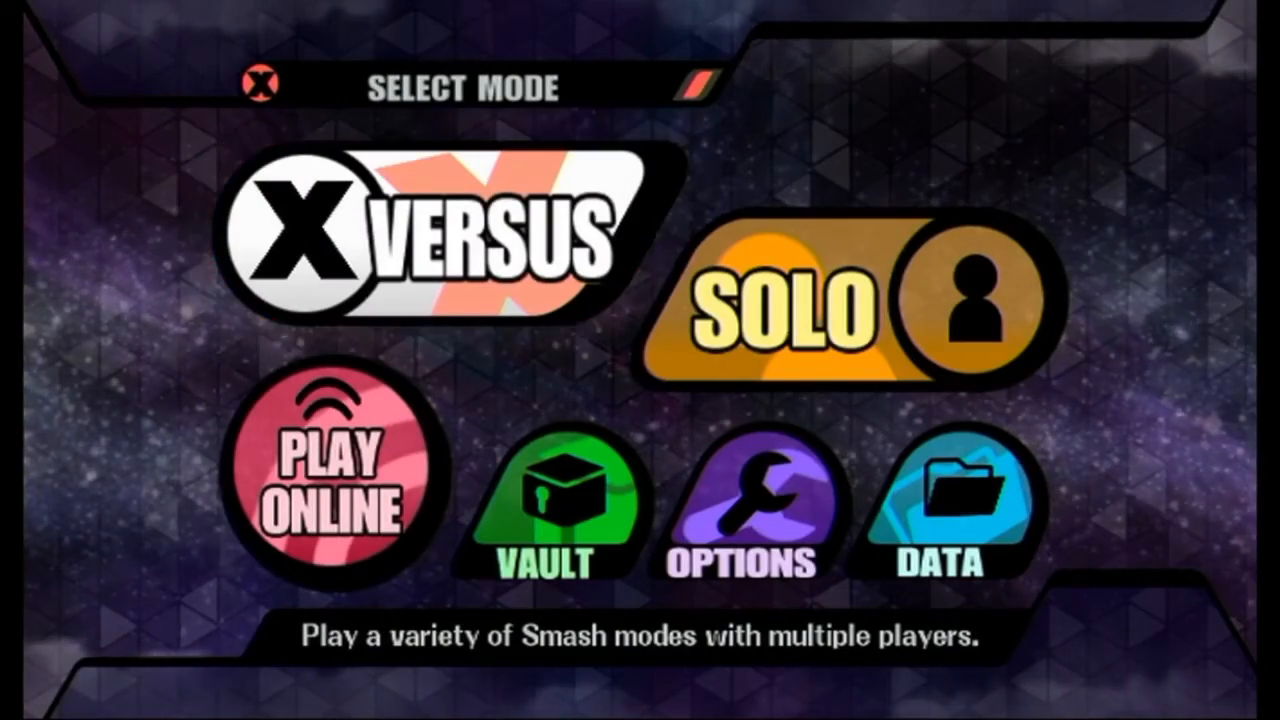
Enter Versus, start a fight and pick up the player 1 token on character select.
left_click(420, 240)
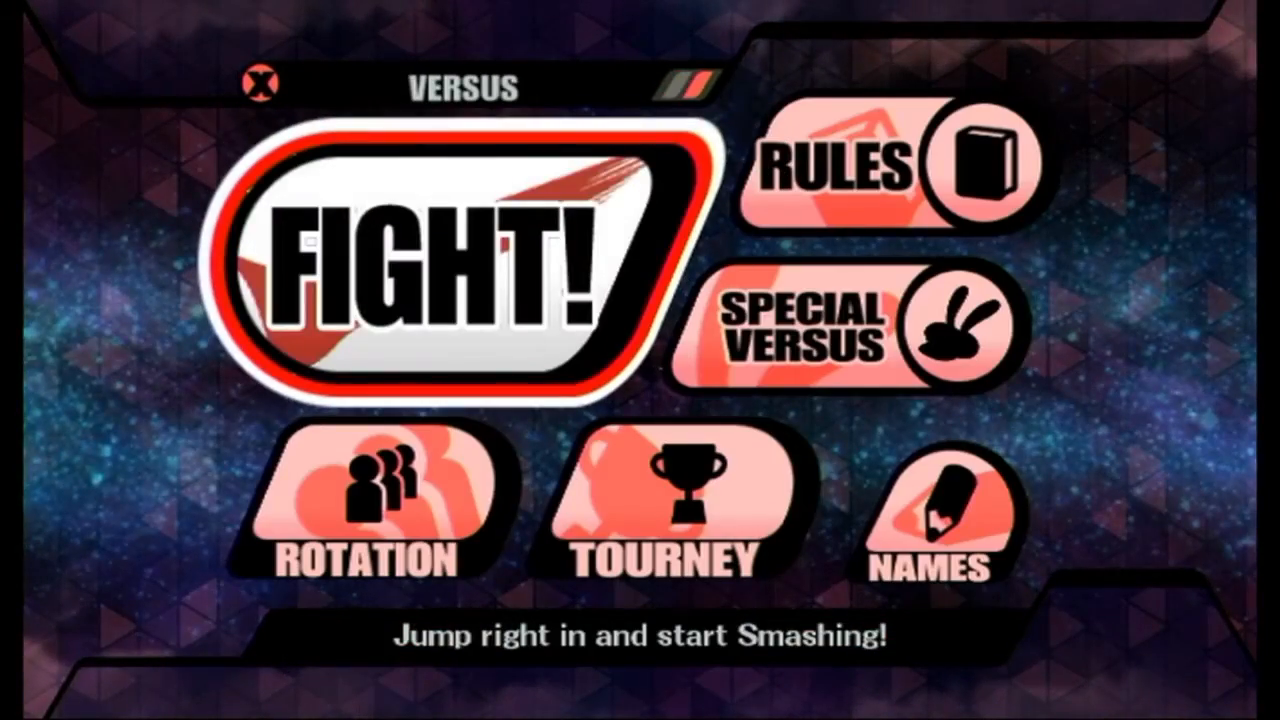
left_click(440, 280)
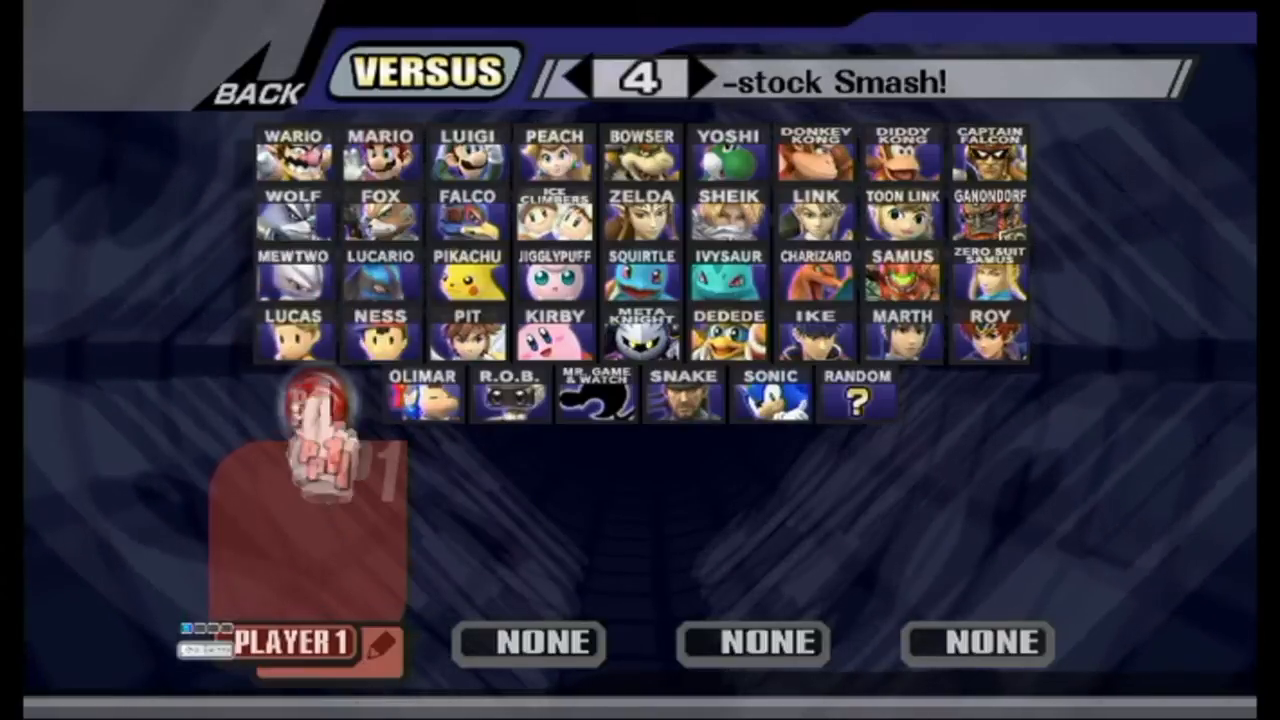
left_click(292, 218)
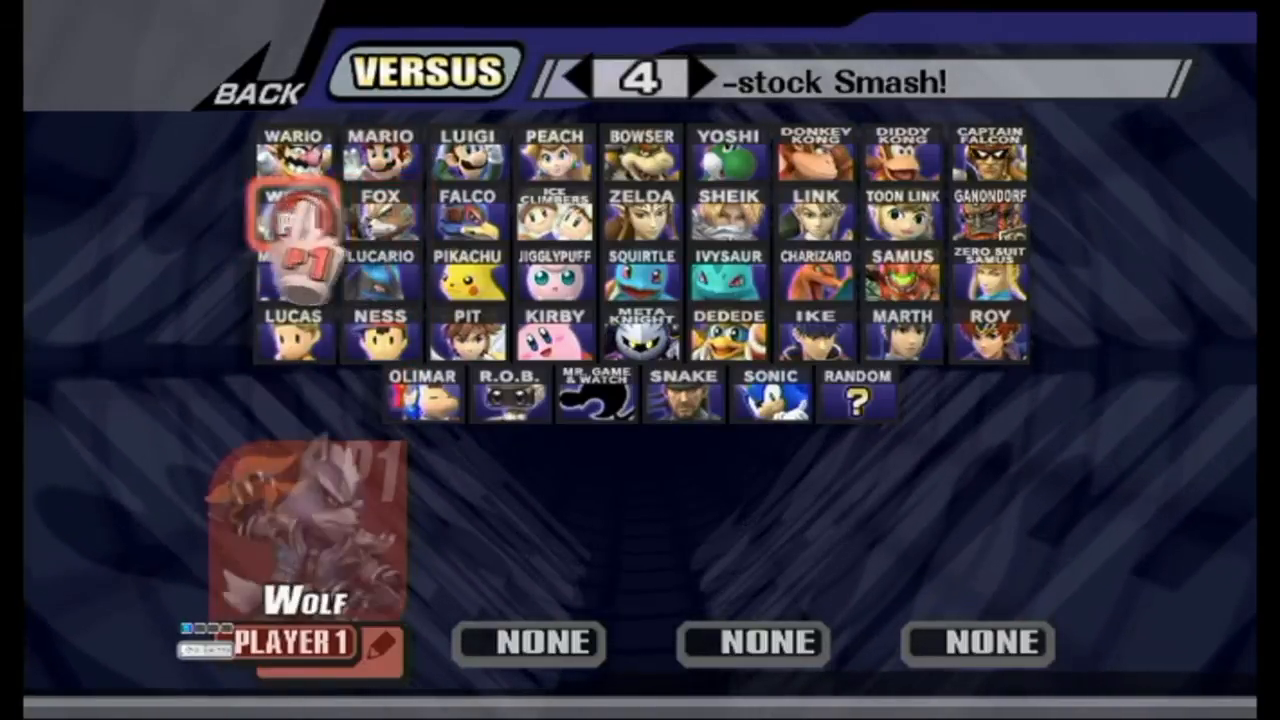
Hover Wolf, Peach, Ness (showing the replaced portrait) and Wario for player 1.
left_click(554, 158)
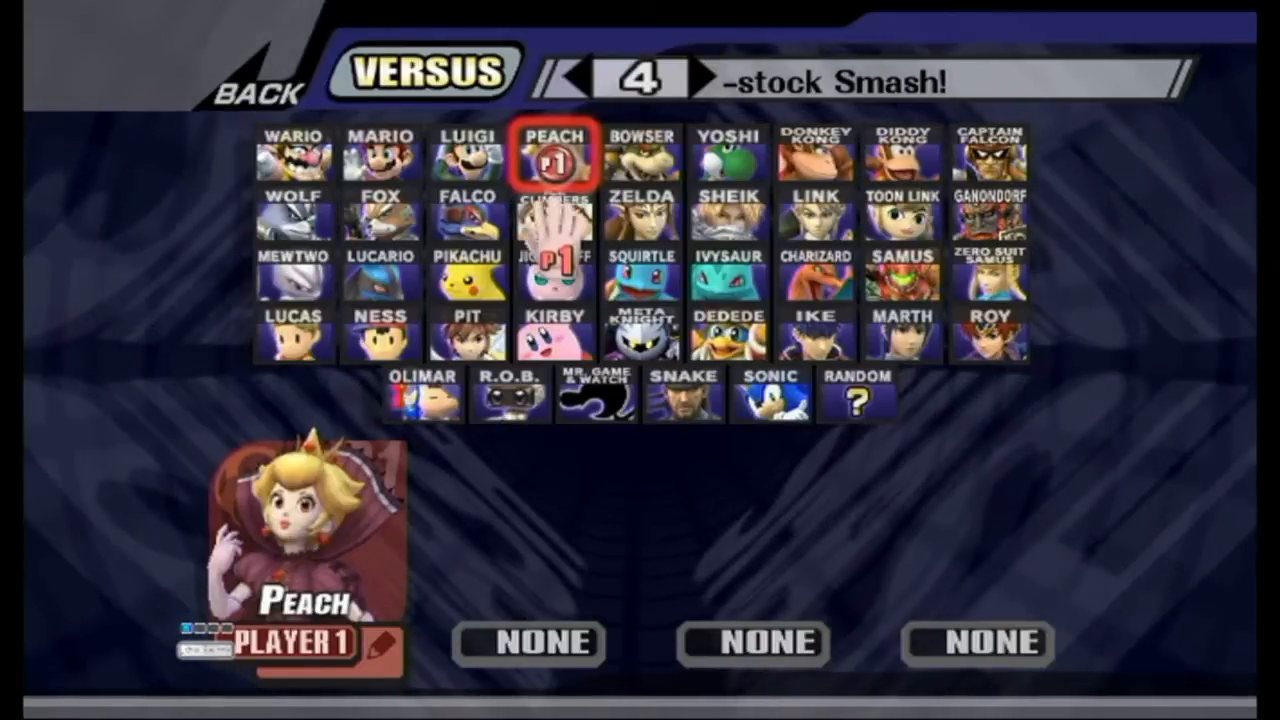
left_click(466, 152)
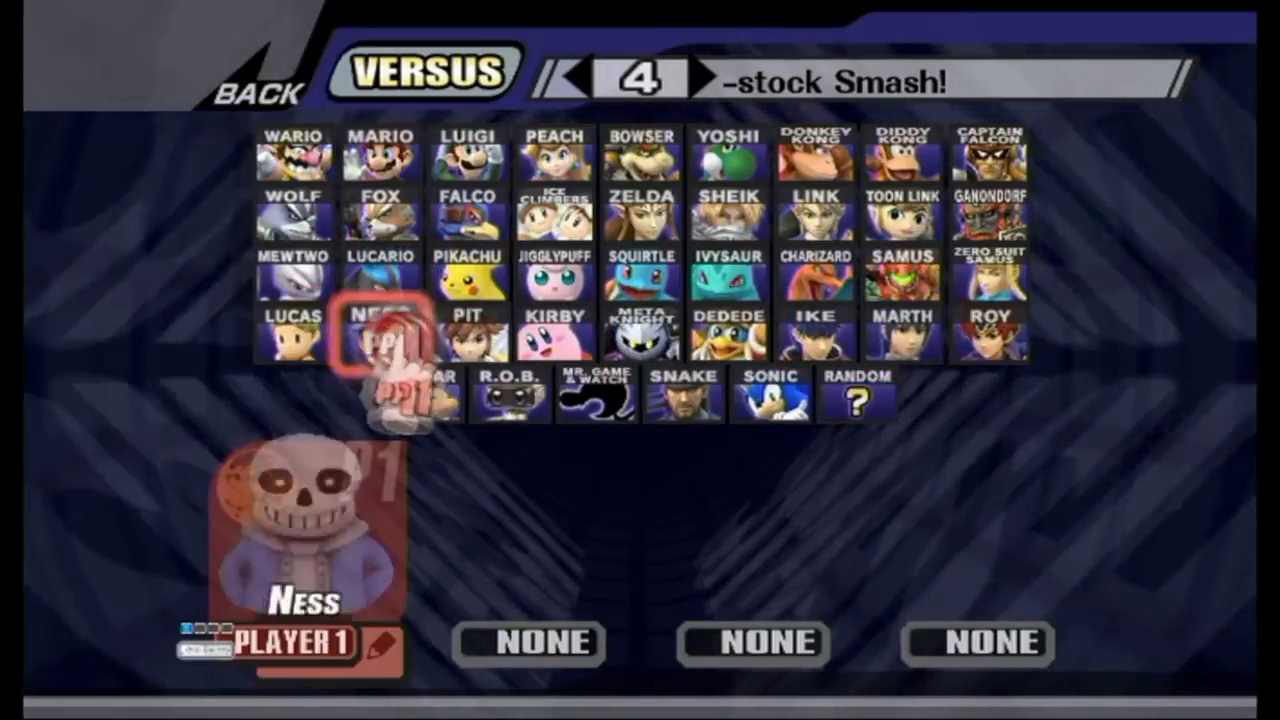
left_click(380, 156)
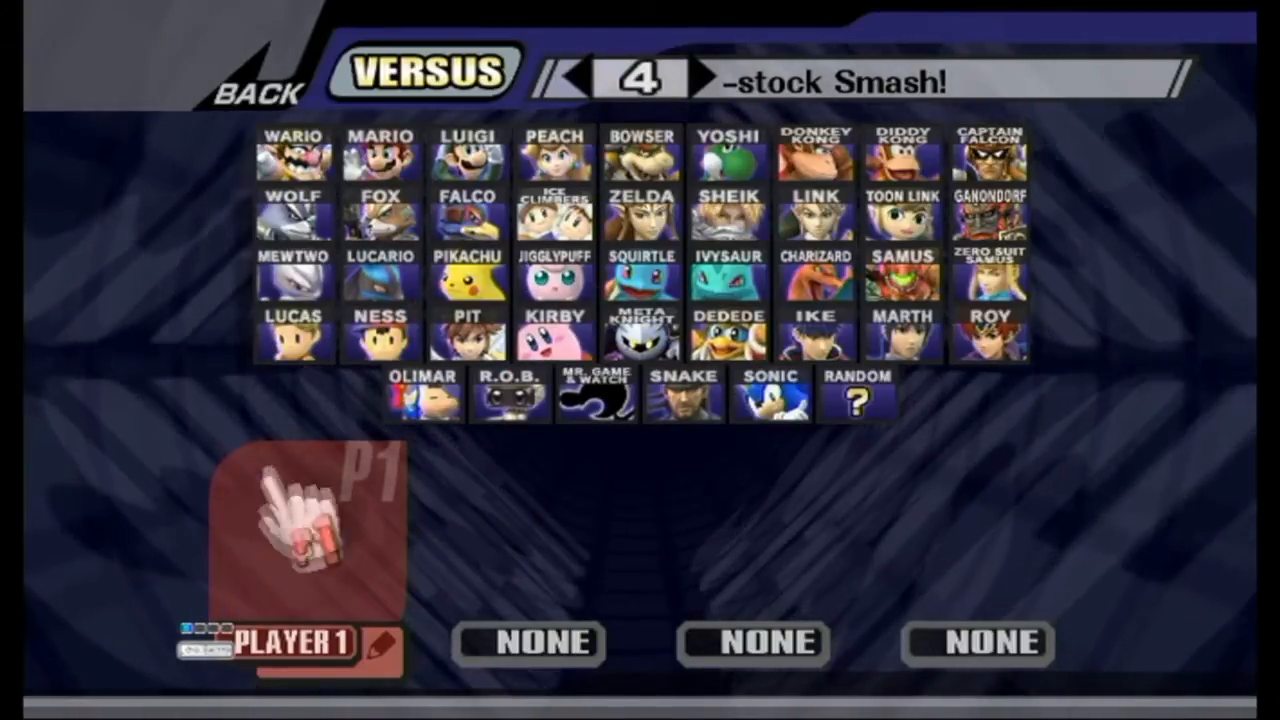
left_click(292, 152)
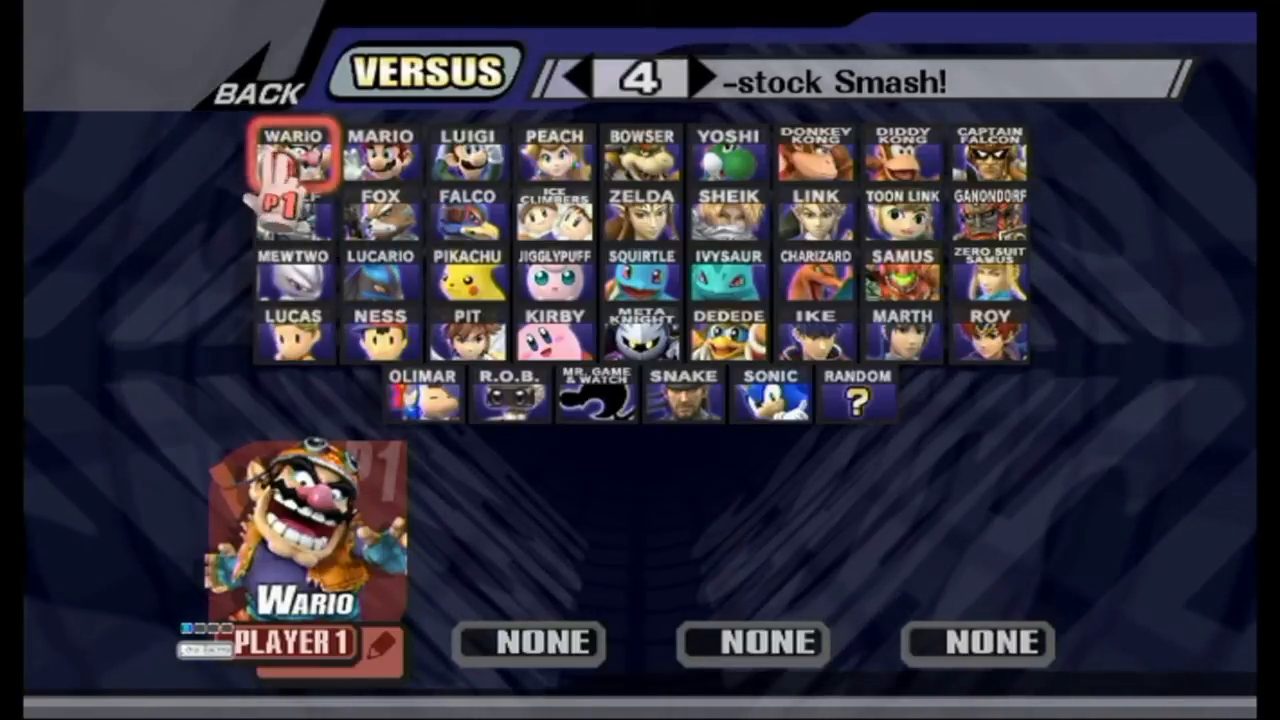
left_click(380, 150)
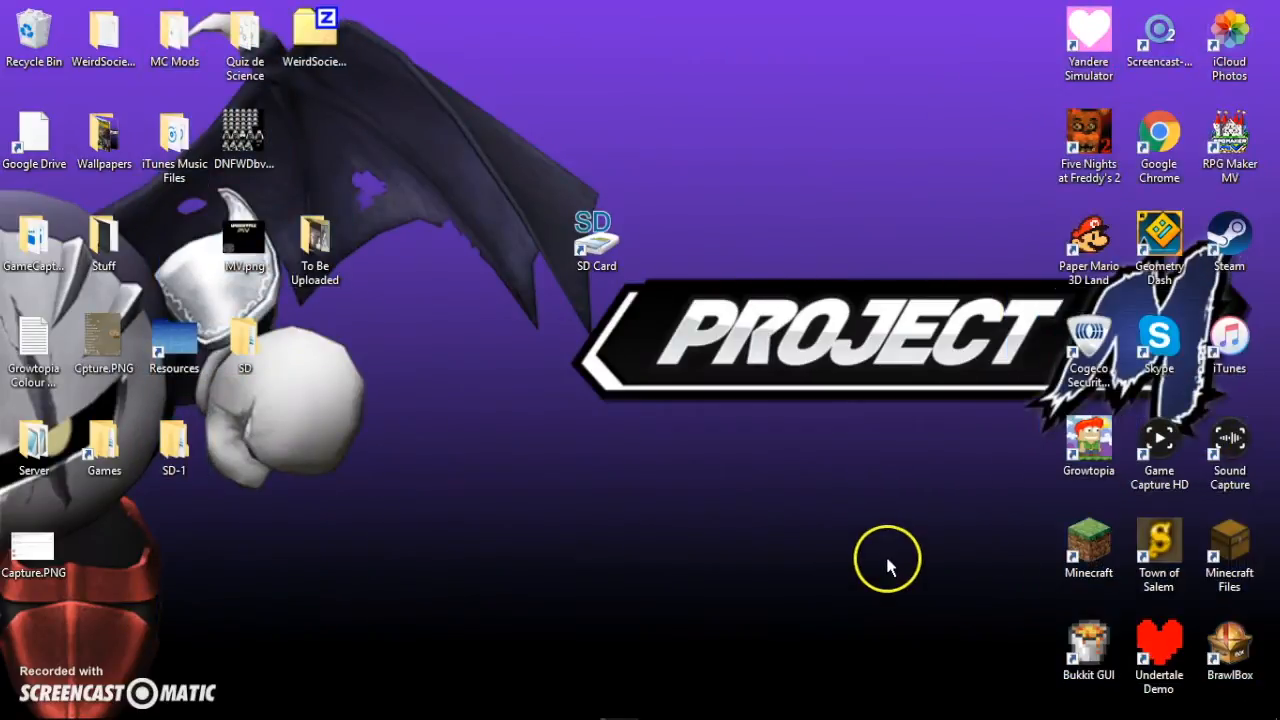
Move To Be Uploaded beside Stuff, then check the SD card holds the Project M files and close it.
left_click(314, 244)
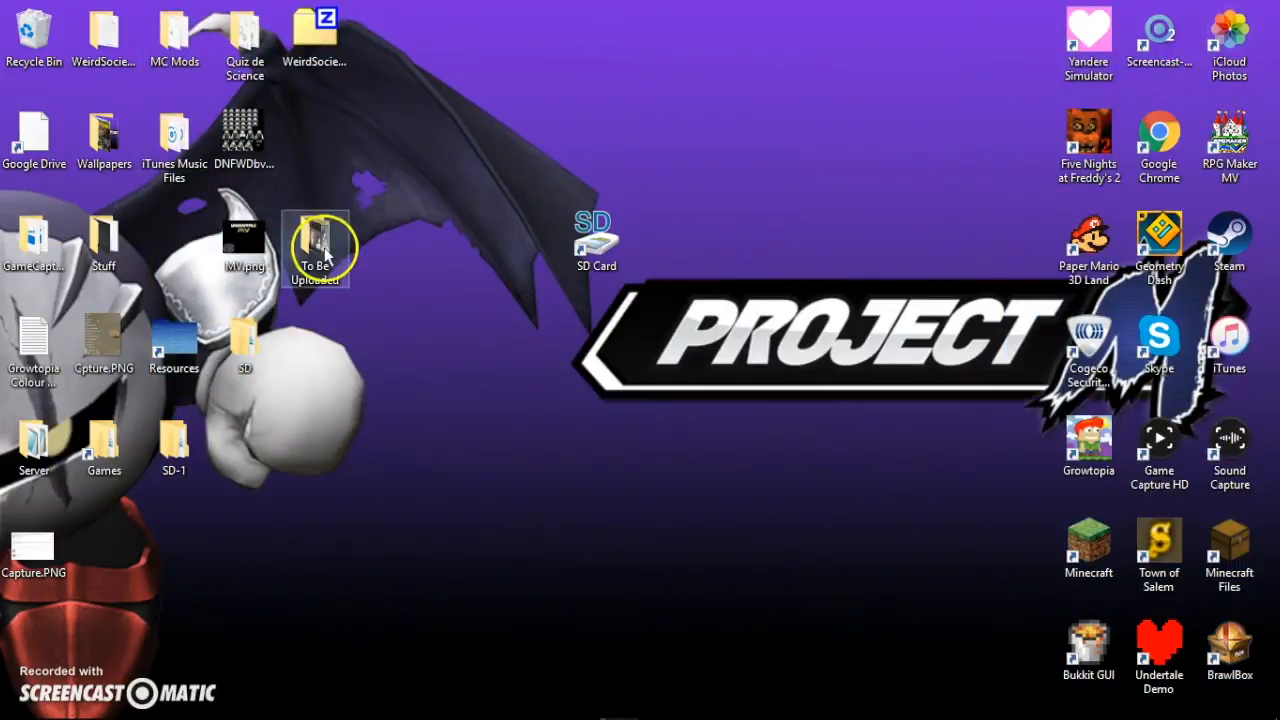
left_click_drag(316, 248, 172, 248)
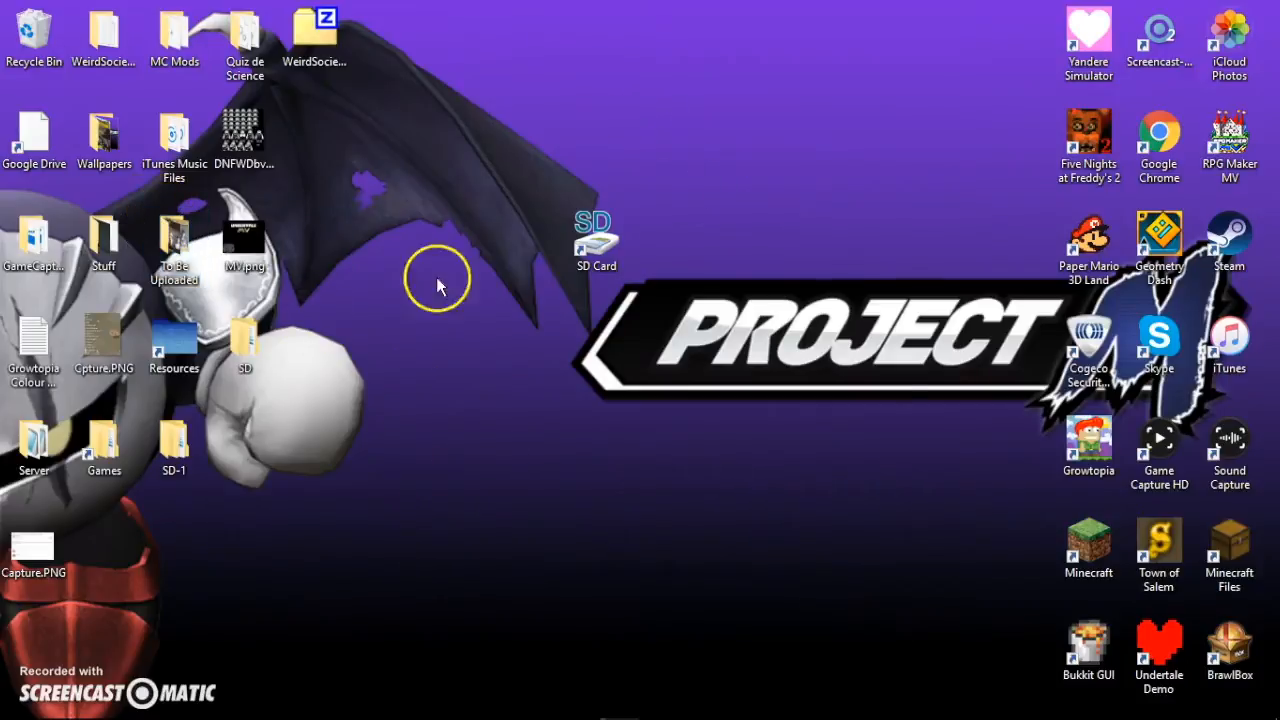
mouse_move(510, 296)
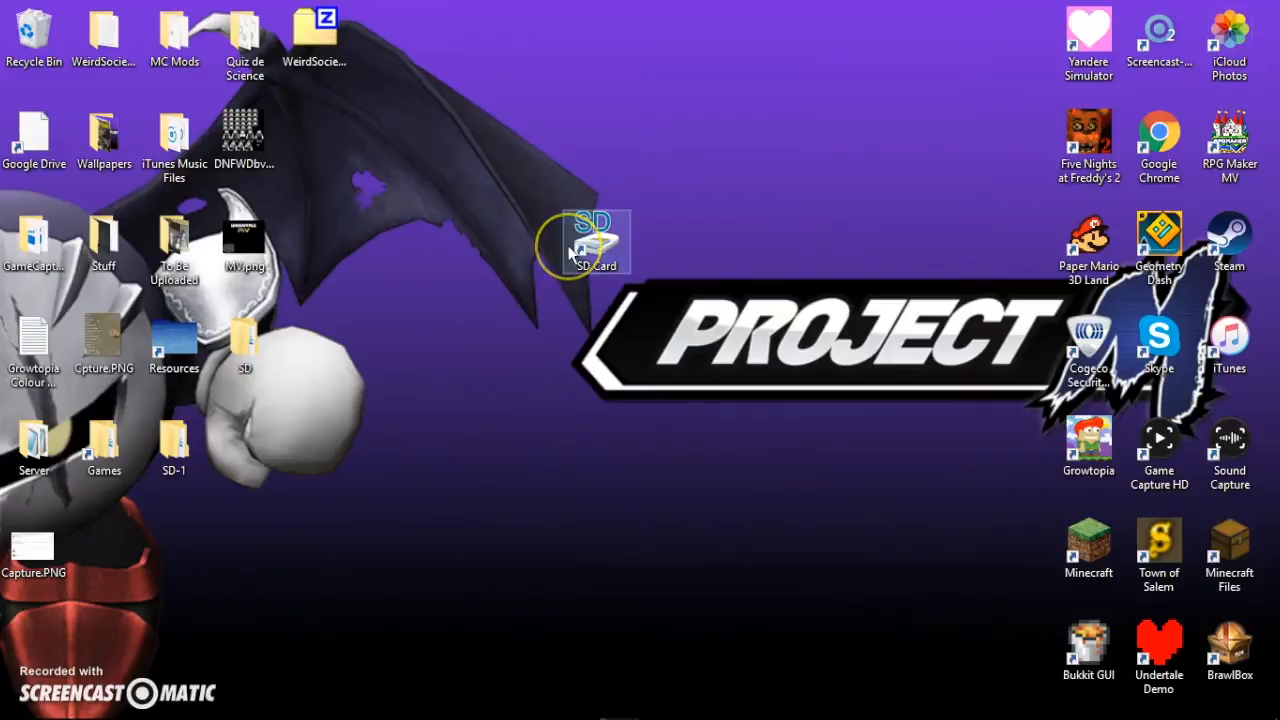
double_click(596, 240)
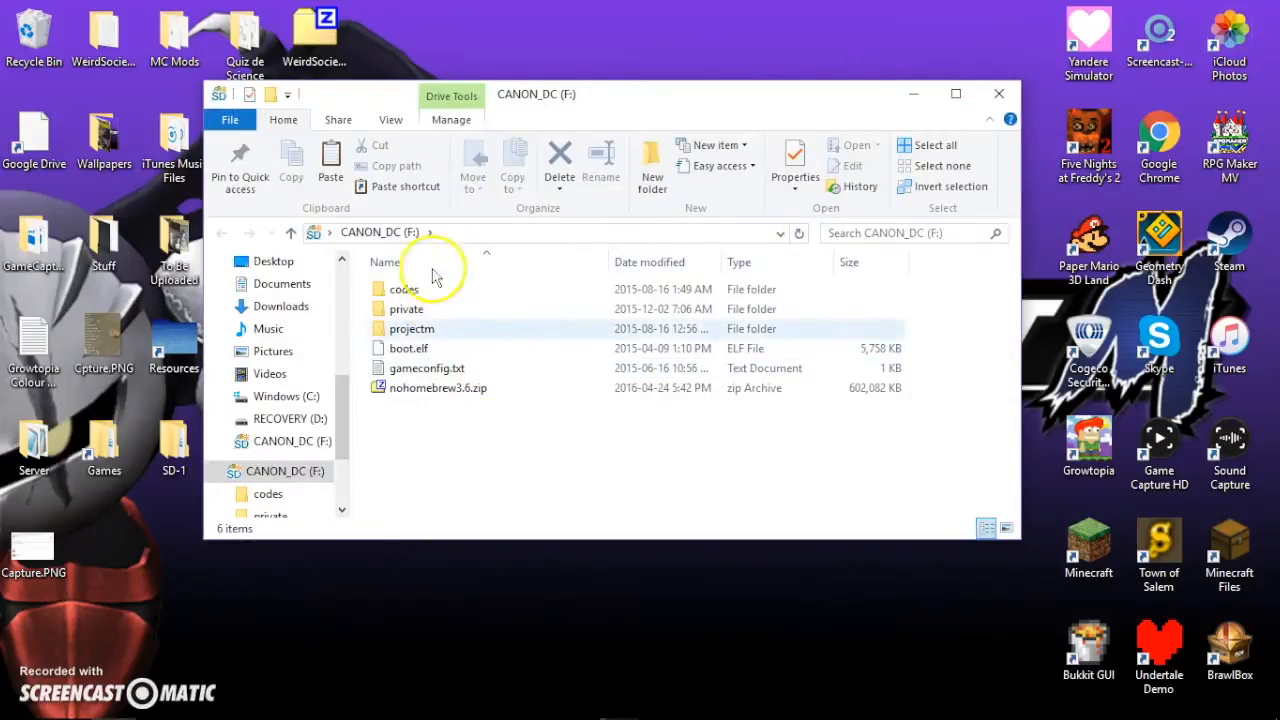
left_click(998, 94)
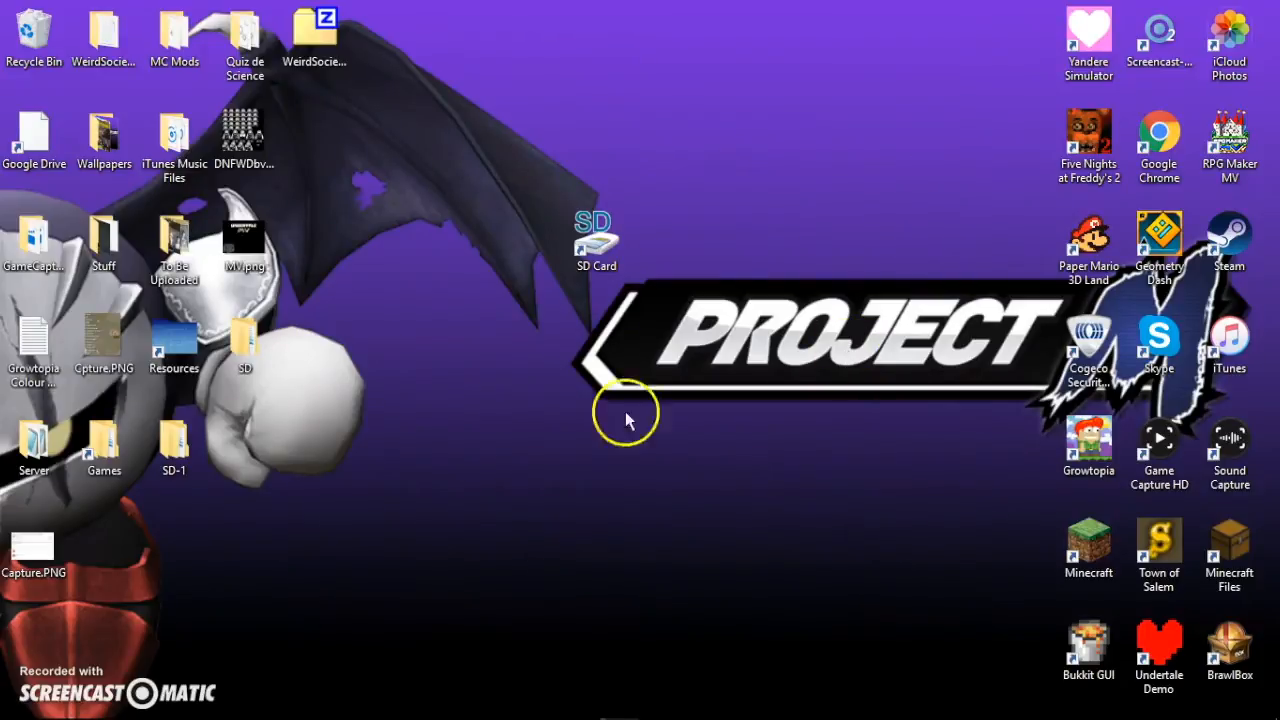
mouse_move(464, 380)
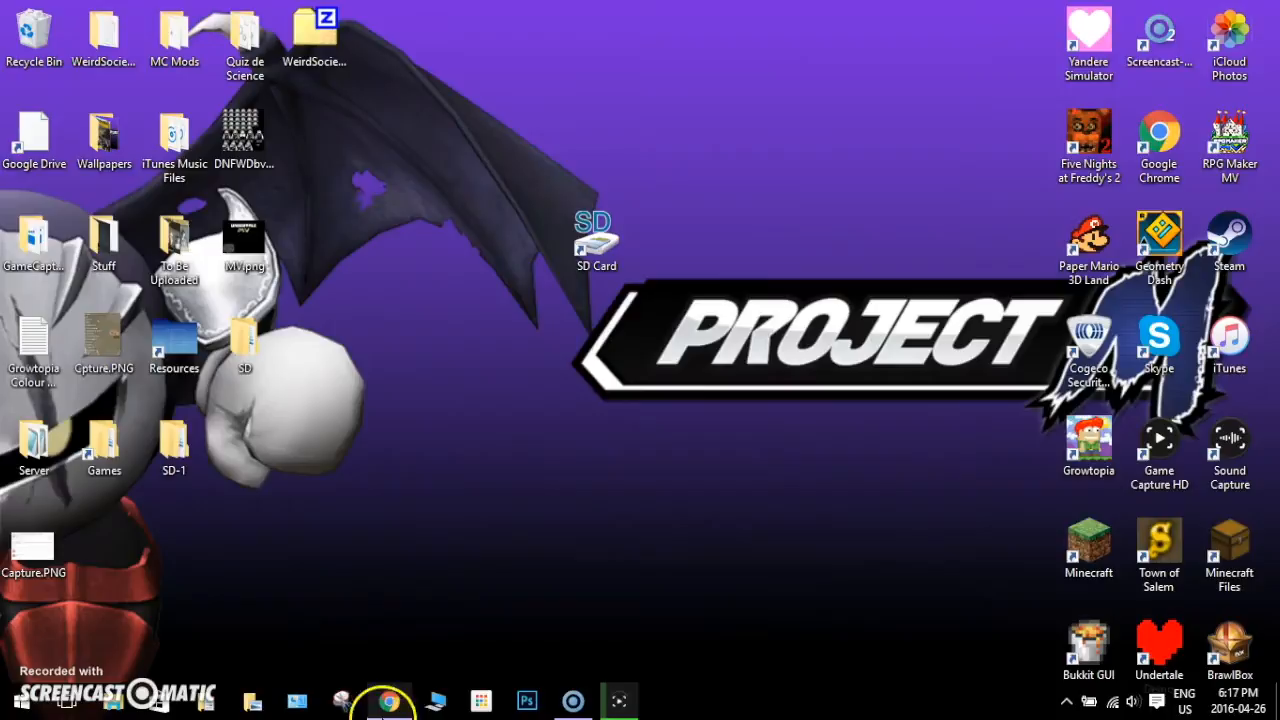
left_click(384, 700)
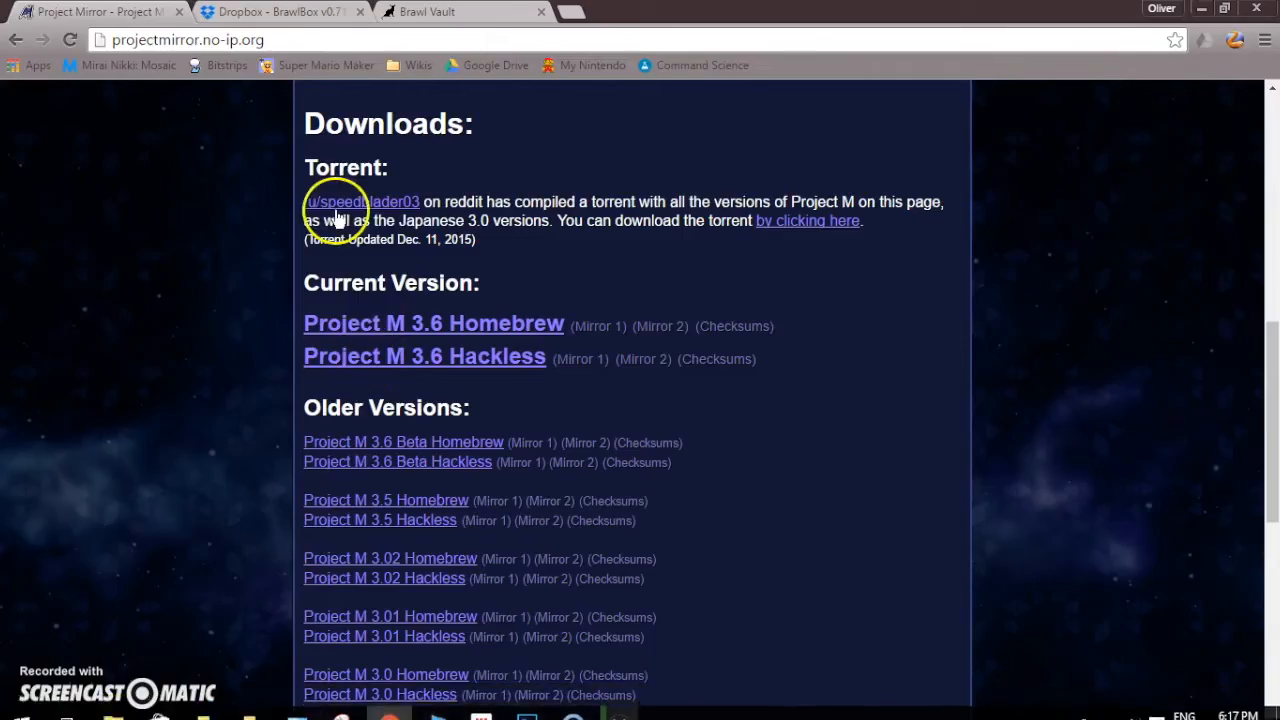
left_click(280, 12)
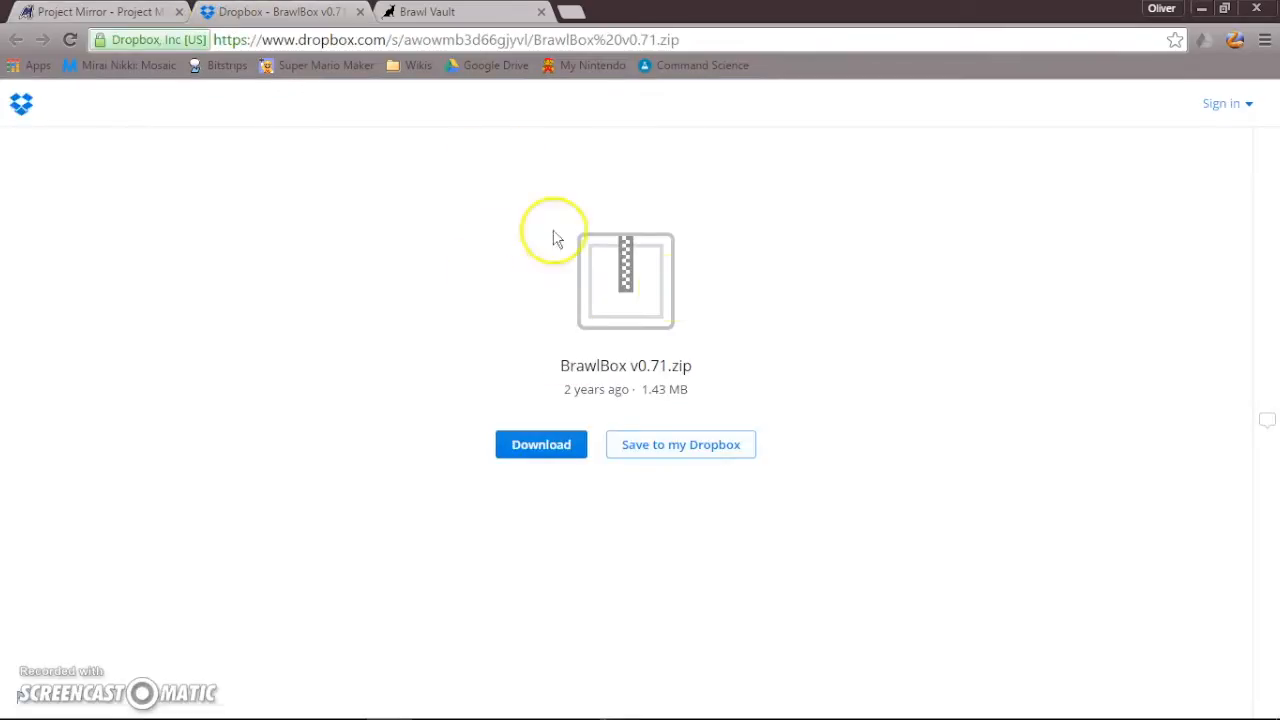
left_click(540, 444)
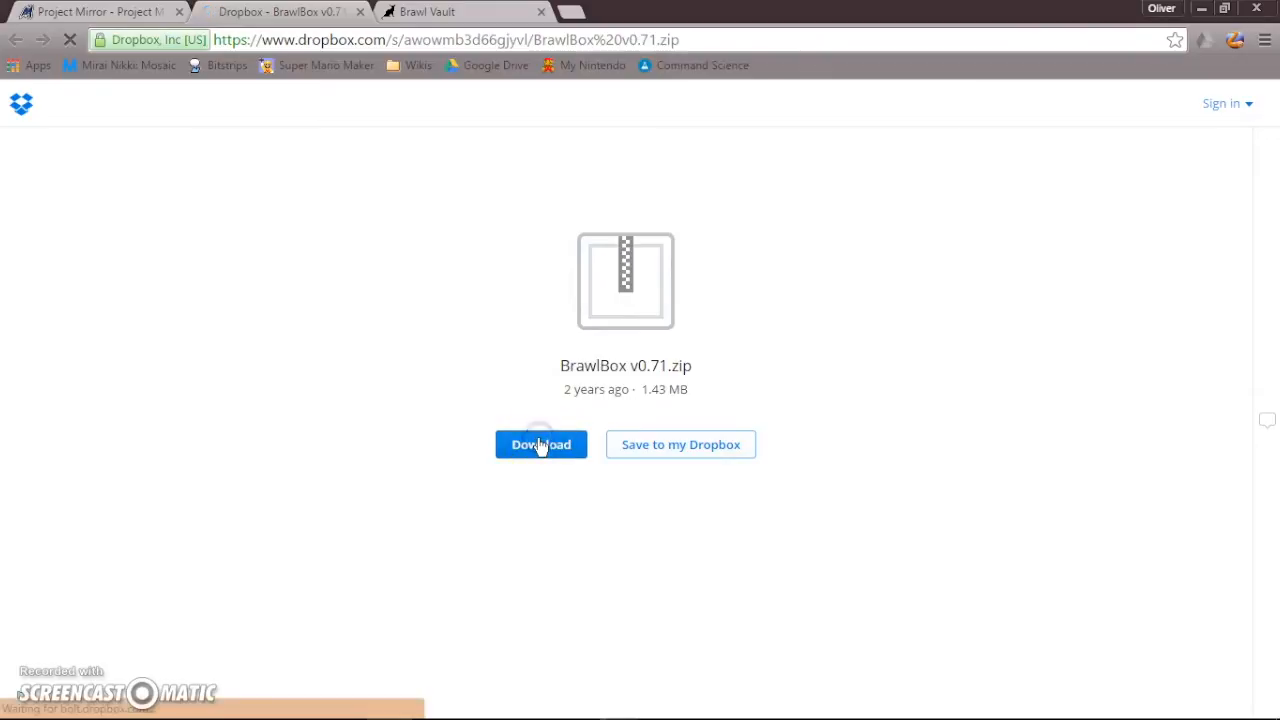
left_click(540, 444)
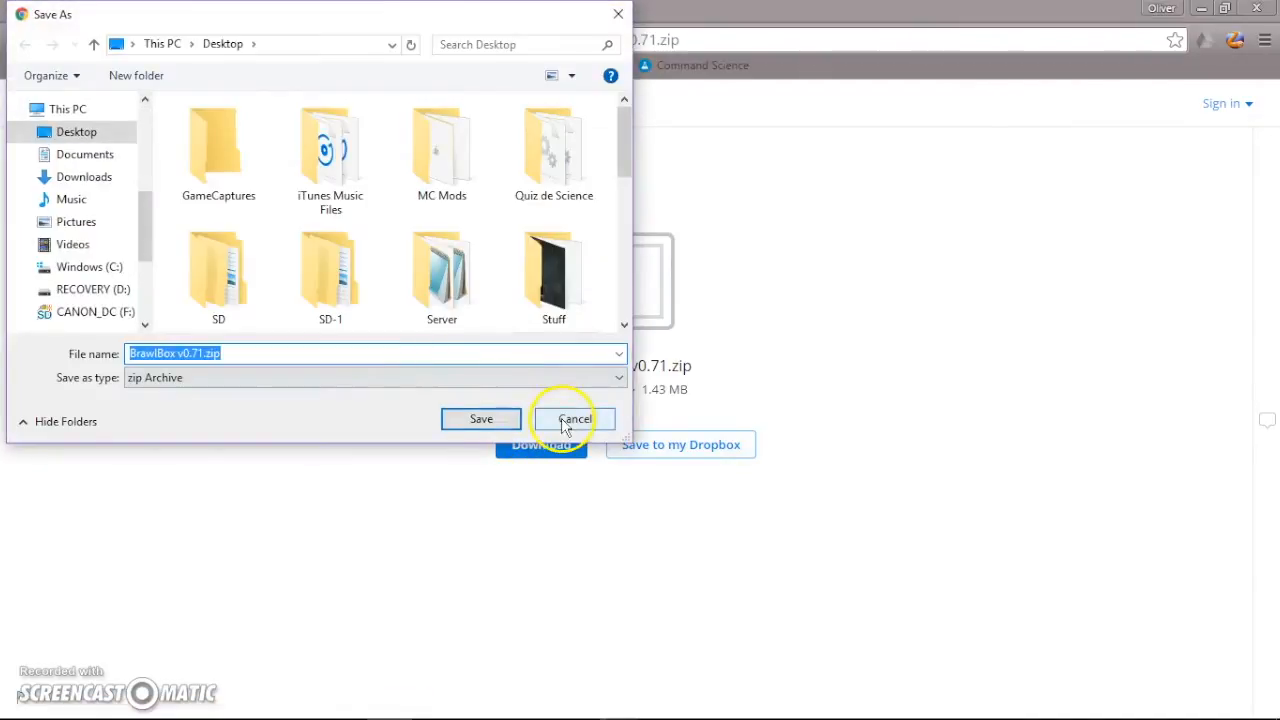
left_click(576, 418)
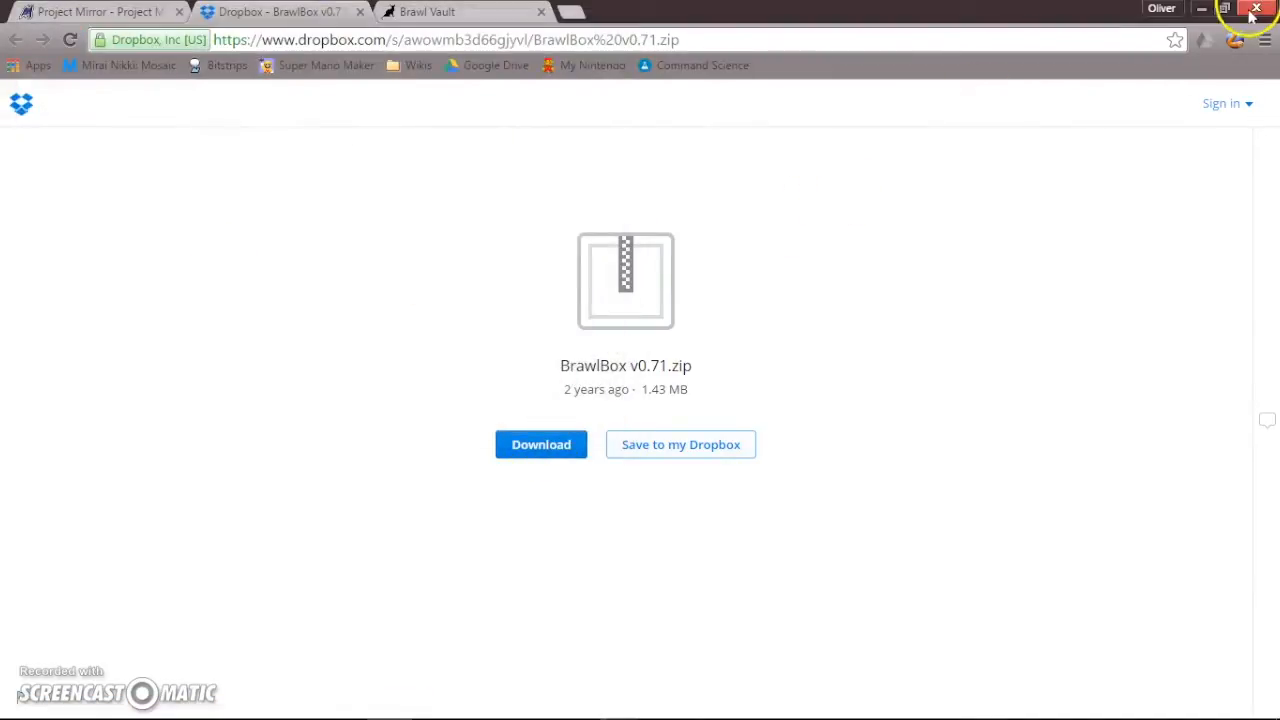
left_click(1256, 8)
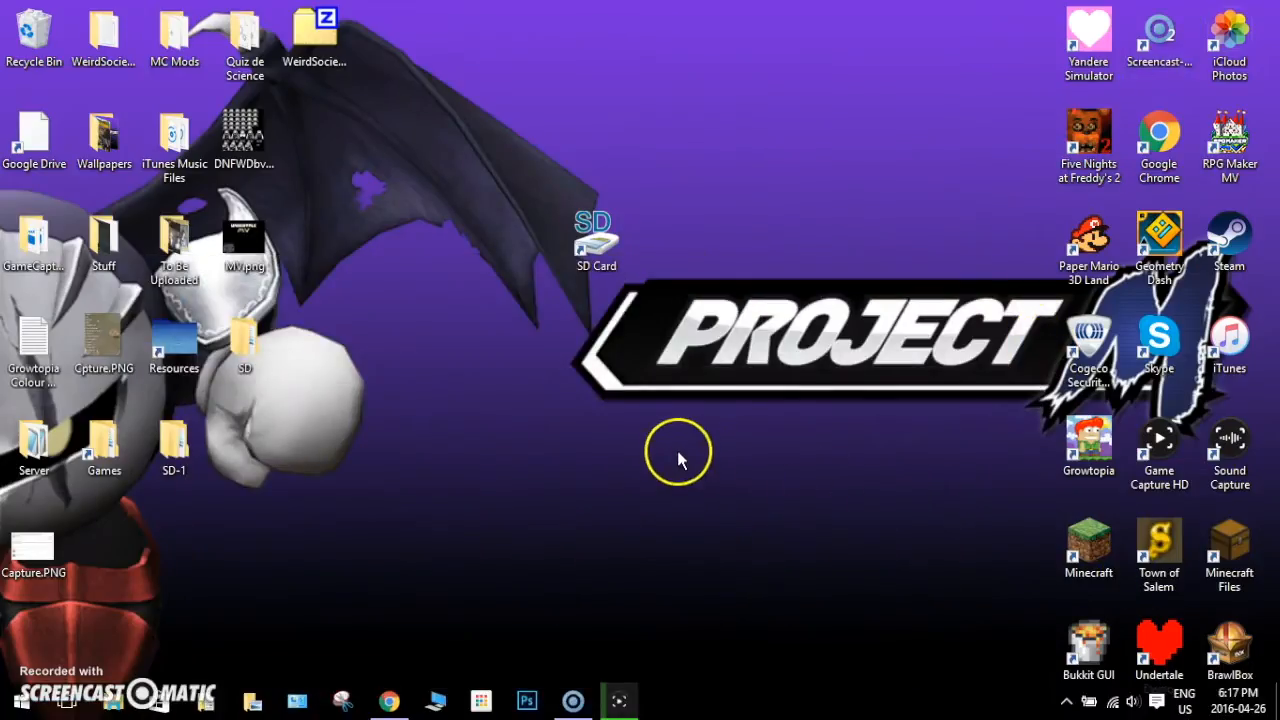
mouse_move(890, 628)
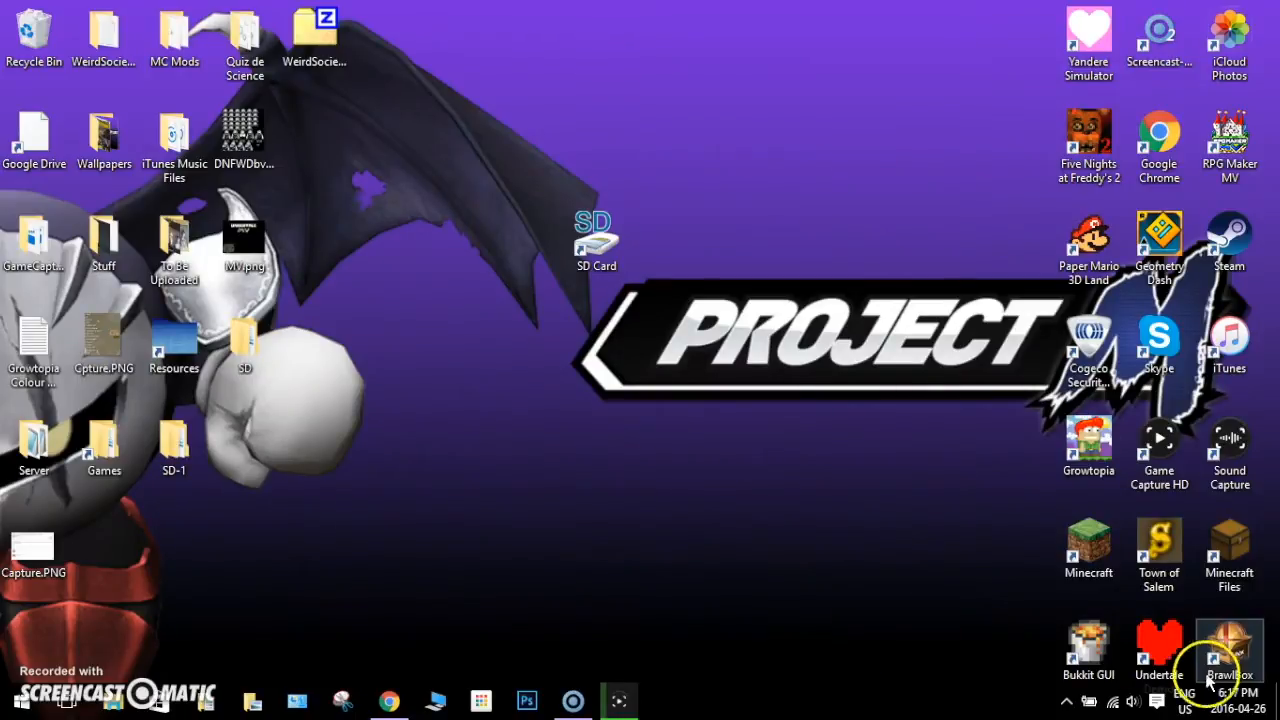
left_click_drag(1228, 650, 496, 270)
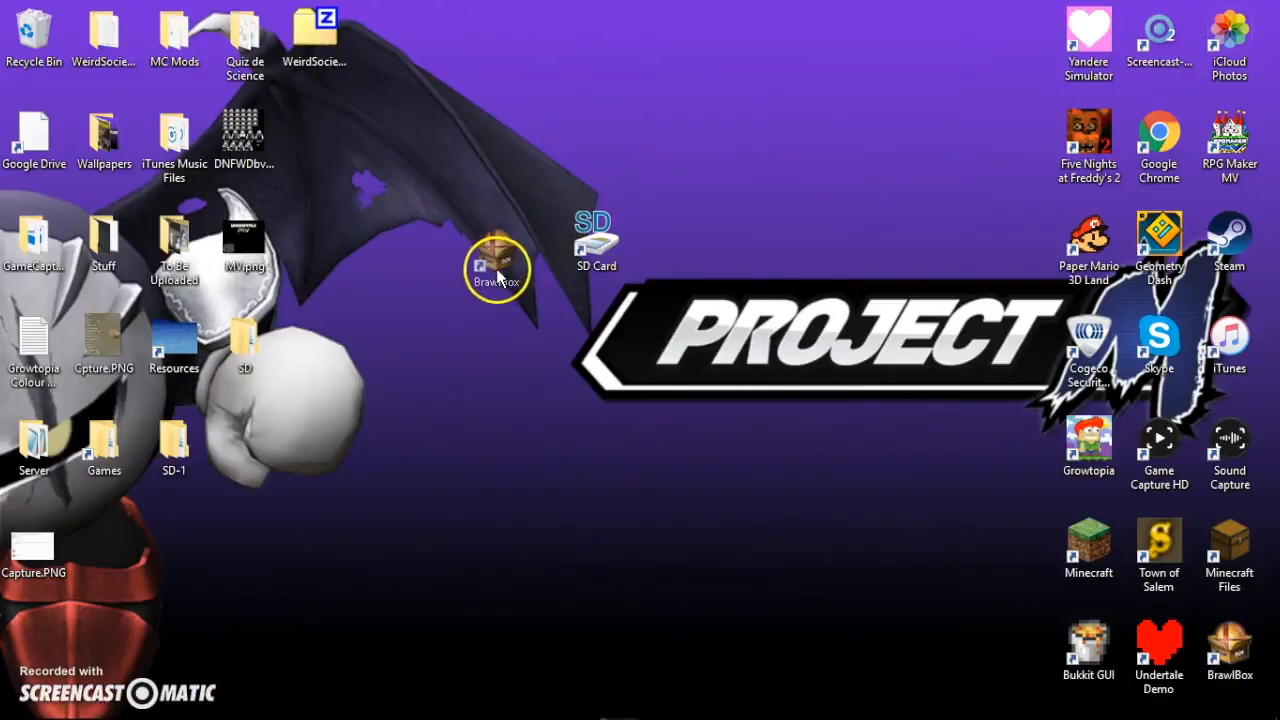
left_click_drag(496, 270, 456, 344)
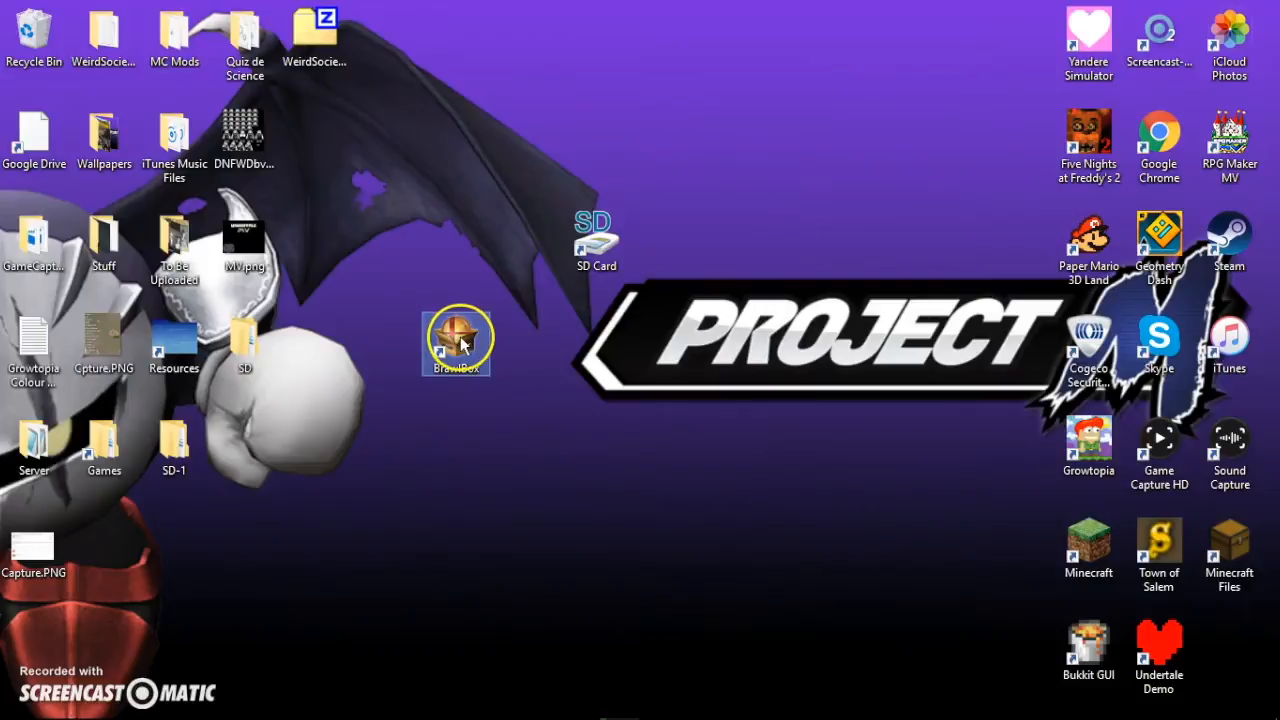
double_click(456, 336)
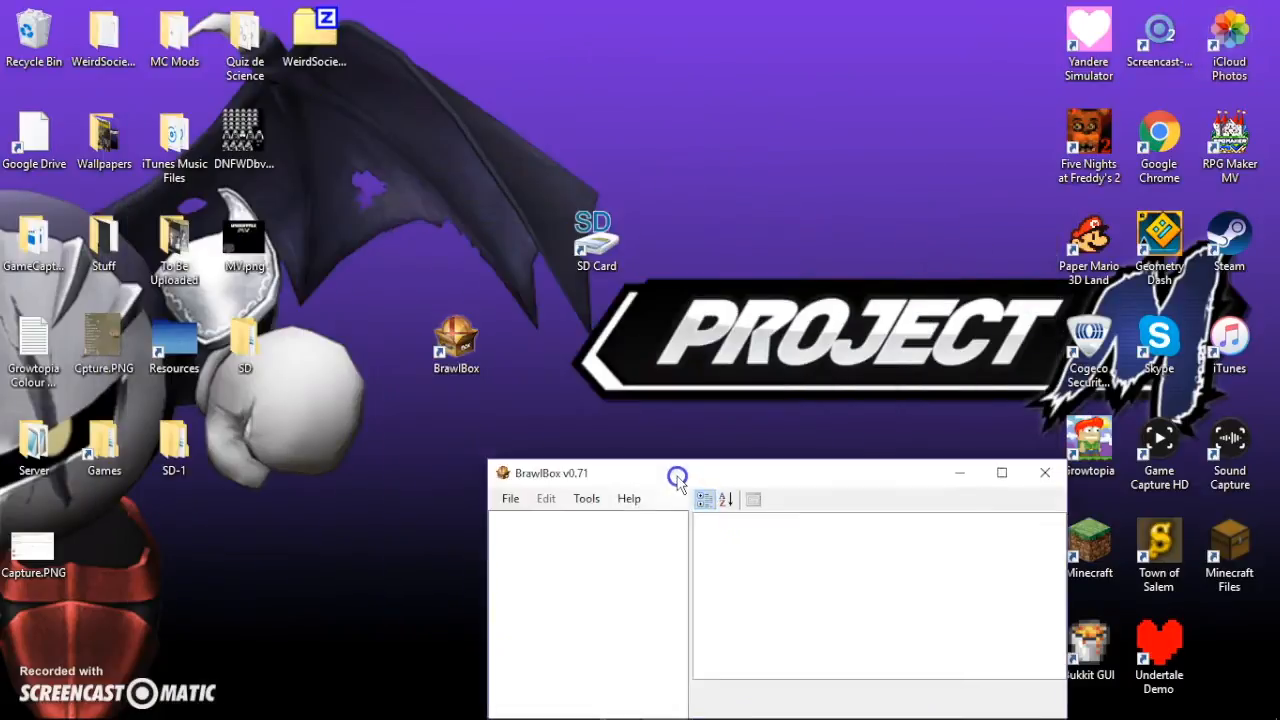
left_click_drag(550, 472, 750, 224)
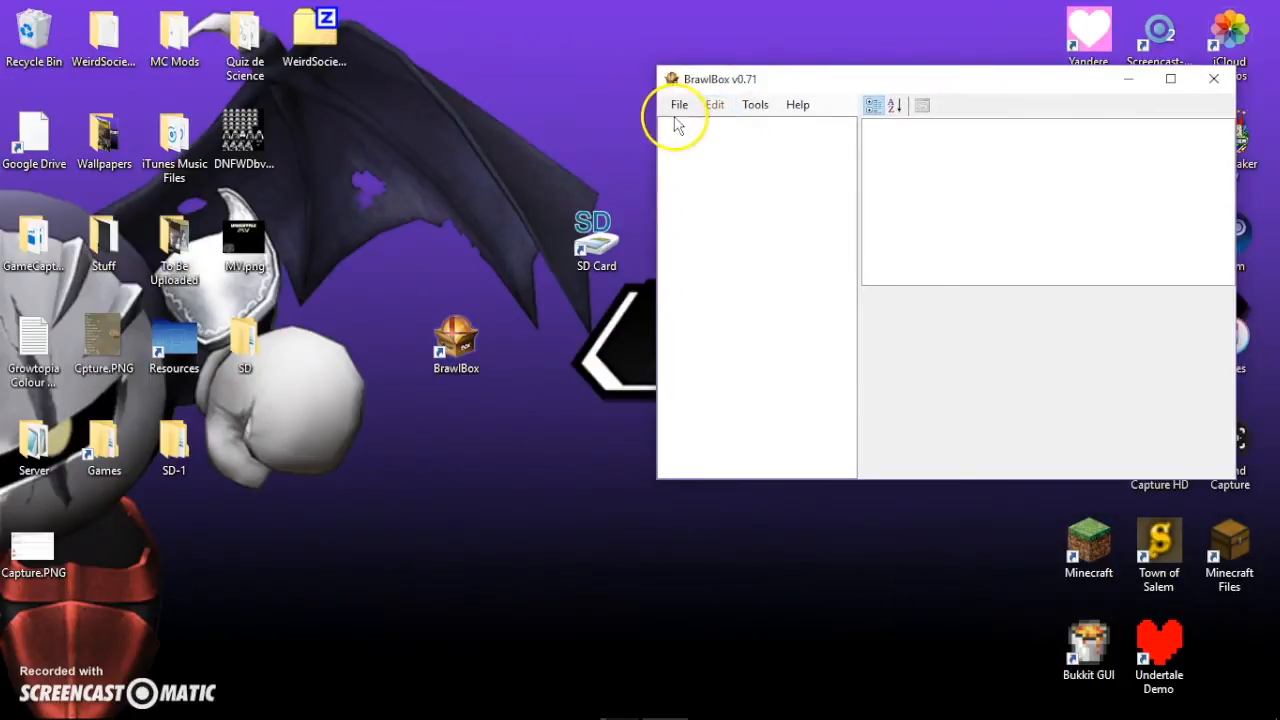
left_click(680, 104)
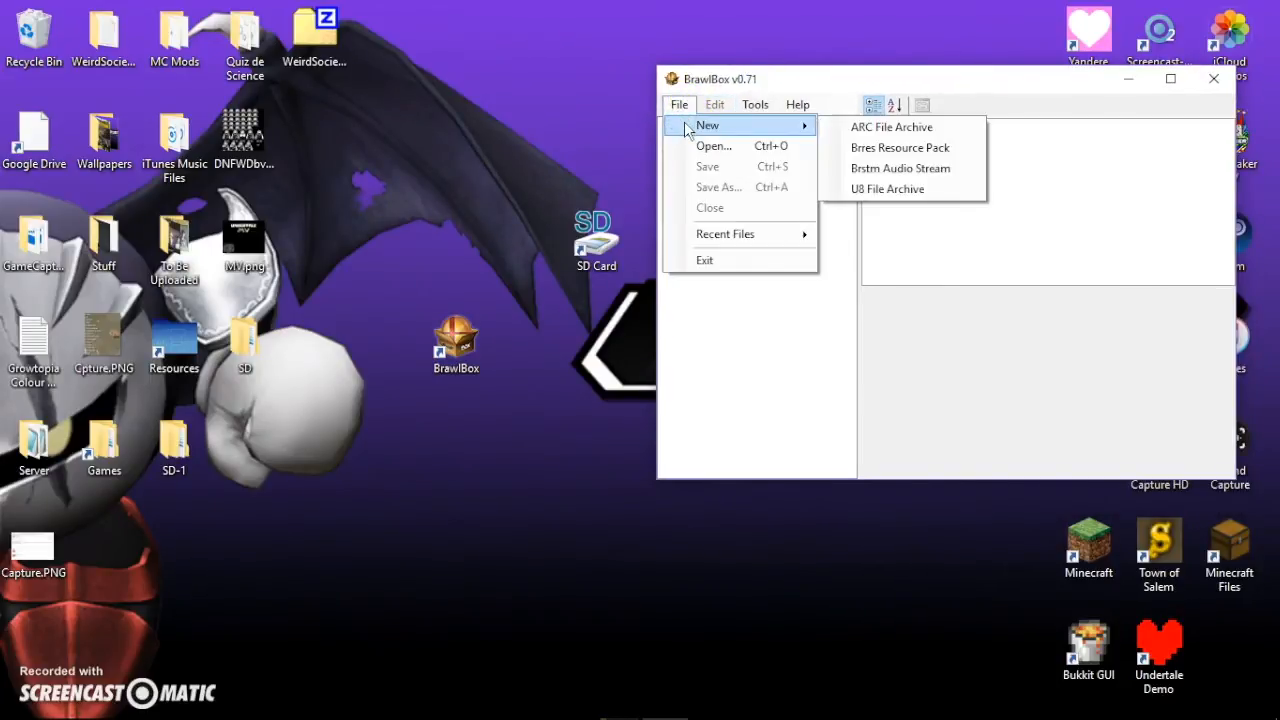
left_click(480, 528)
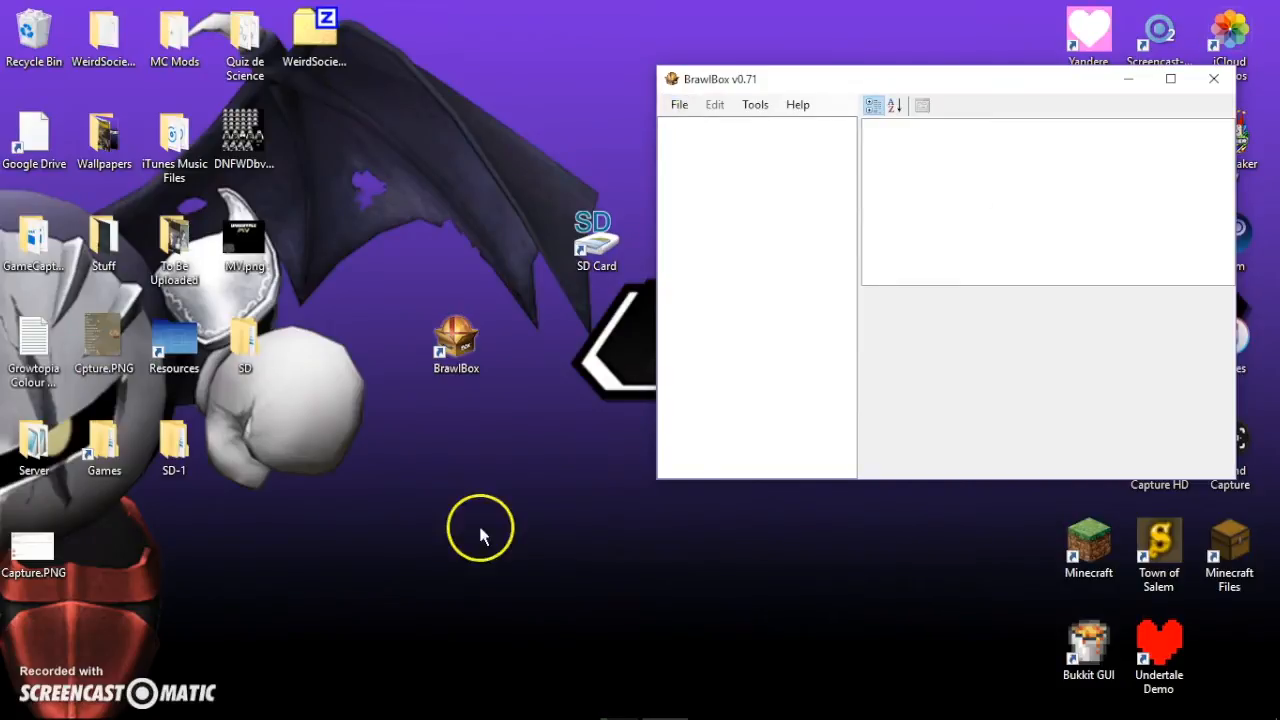
left_click(1212, 80)
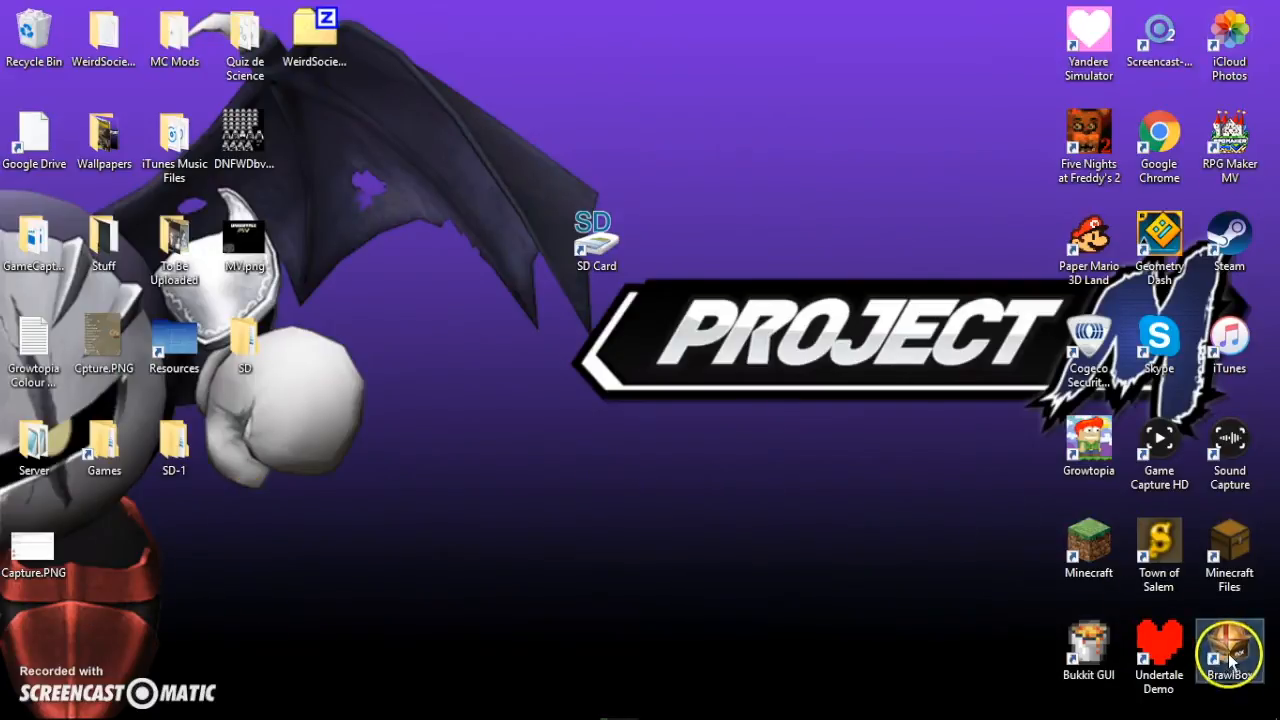
left_click_drag(1228, 650, 808, 244)
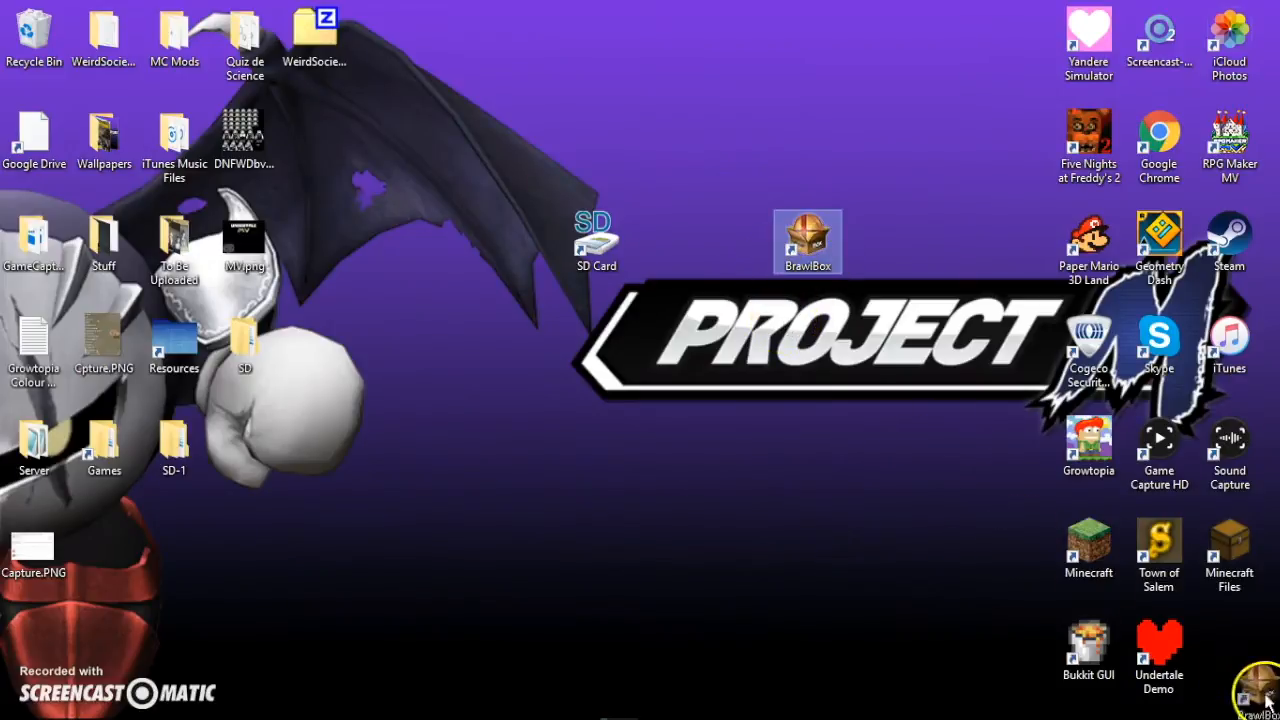
left_click_drag(808, 240, 1228, 650)
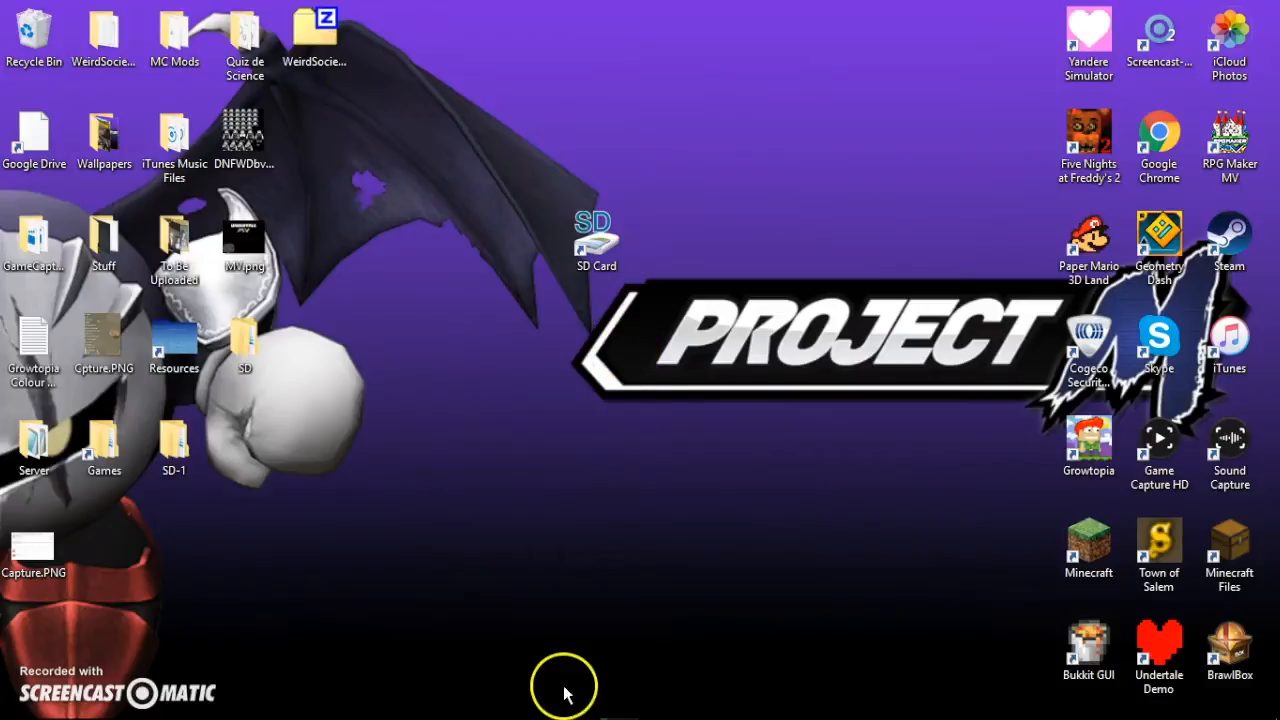
left_click(390, 700)
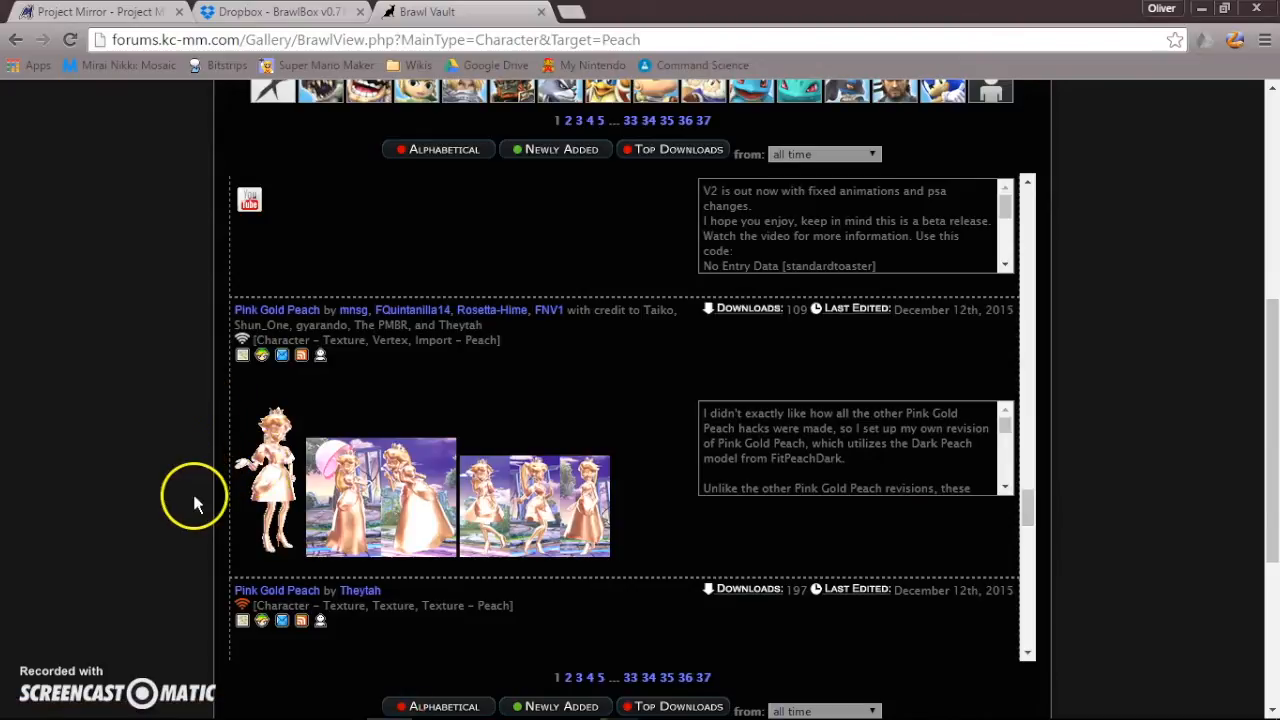
Scroll Brawl Vault down to the Pink Gold Peach skin entry.
scroll("down", 3)
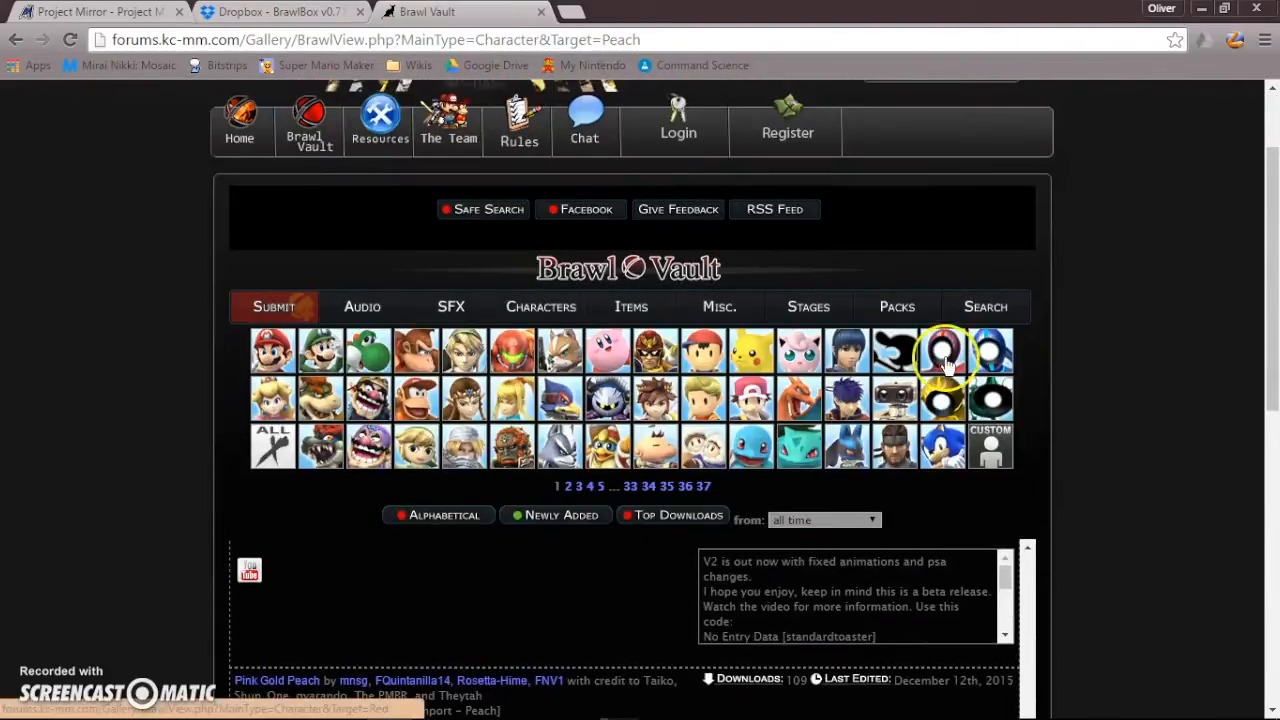
mouse_move(980, 356)
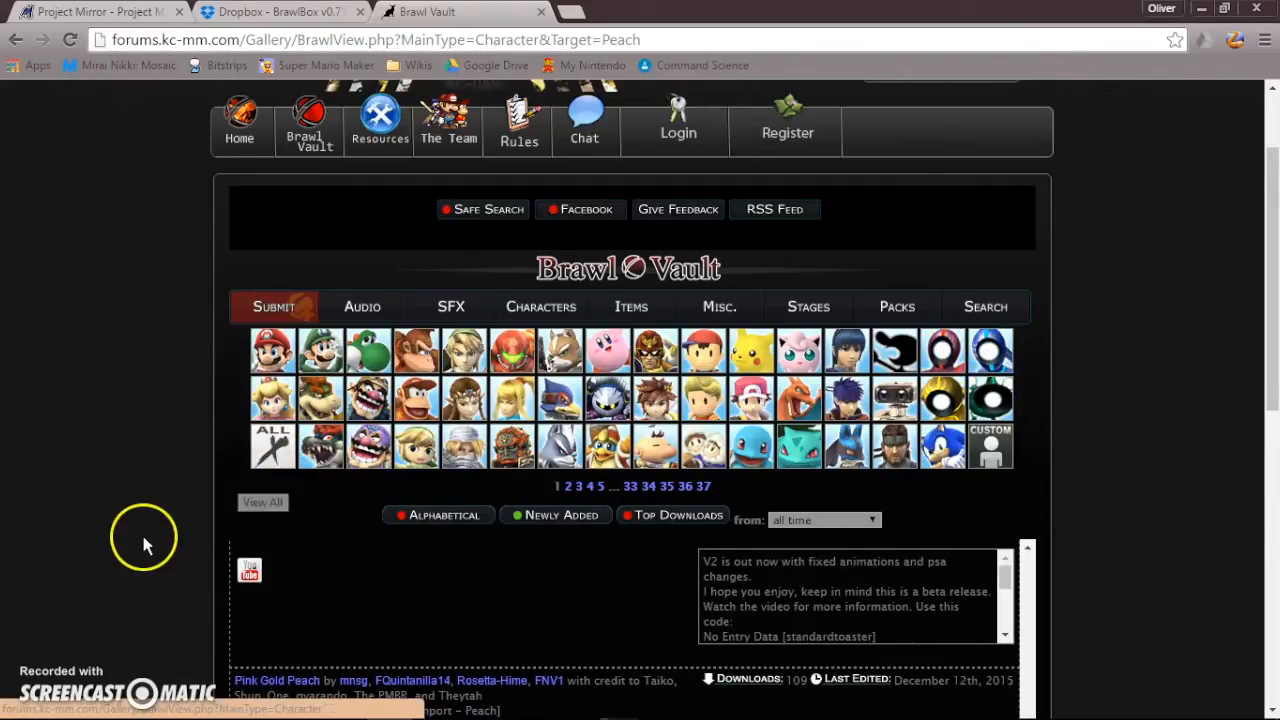
scroll("down", 3)
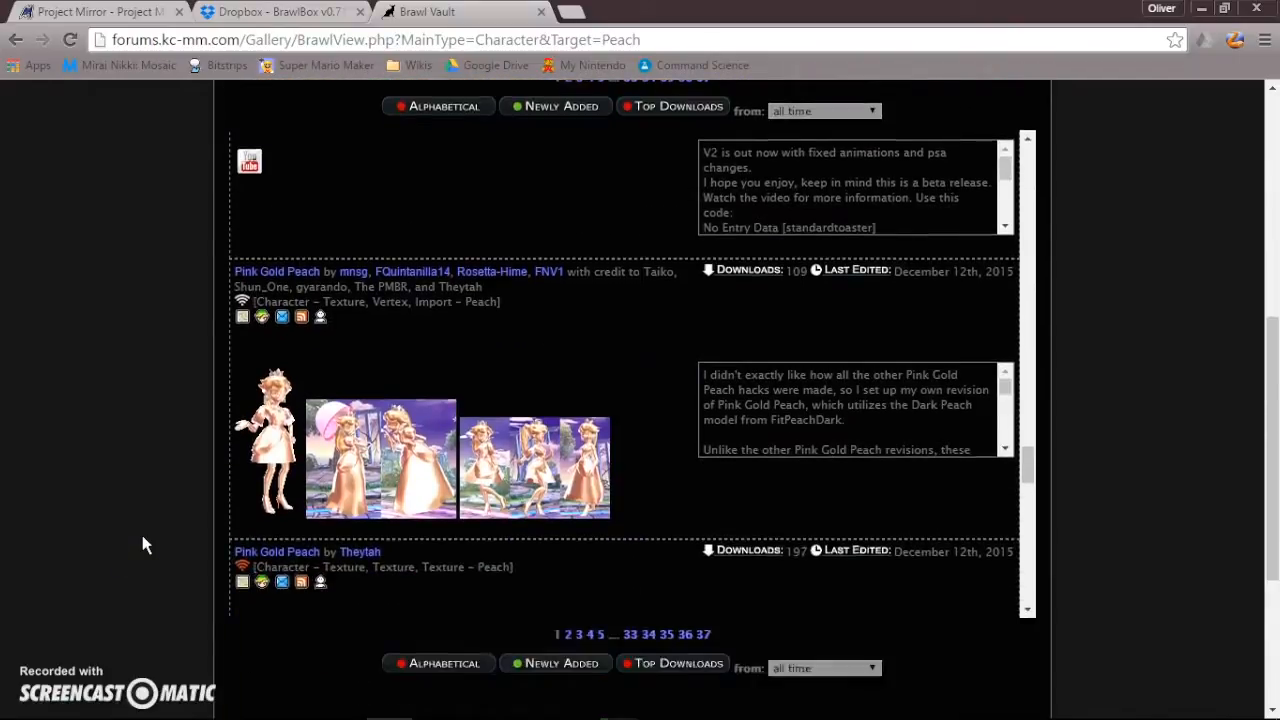
scroll("down", 3)
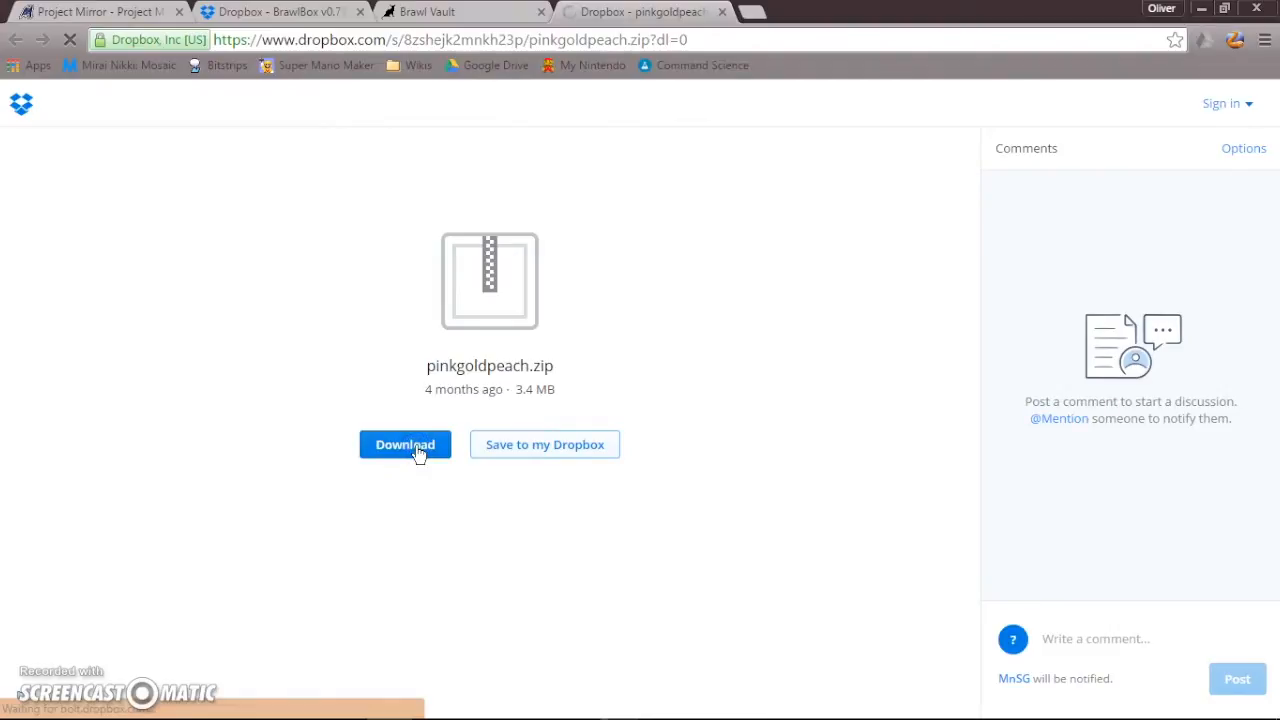
Save pinkgoldpeach.zip from Dropbox to the desktop and close Chrome.
left_click(404, 444)
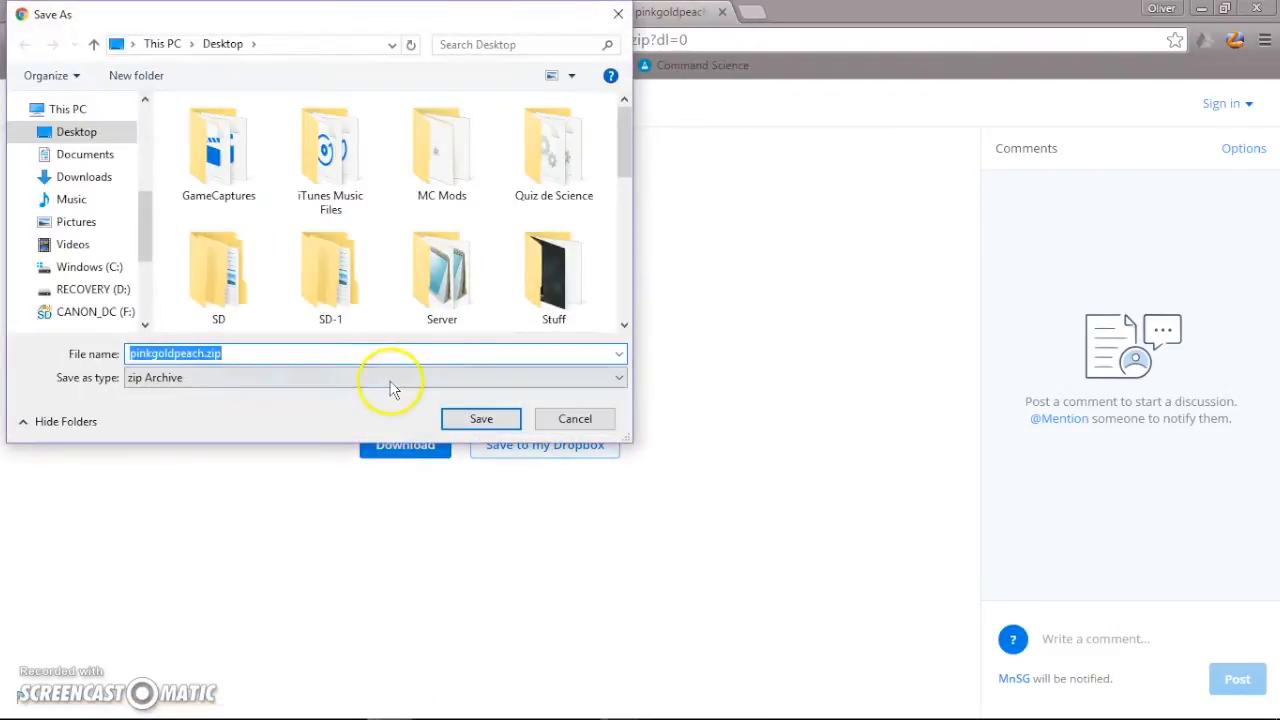
left_click(480, 418)
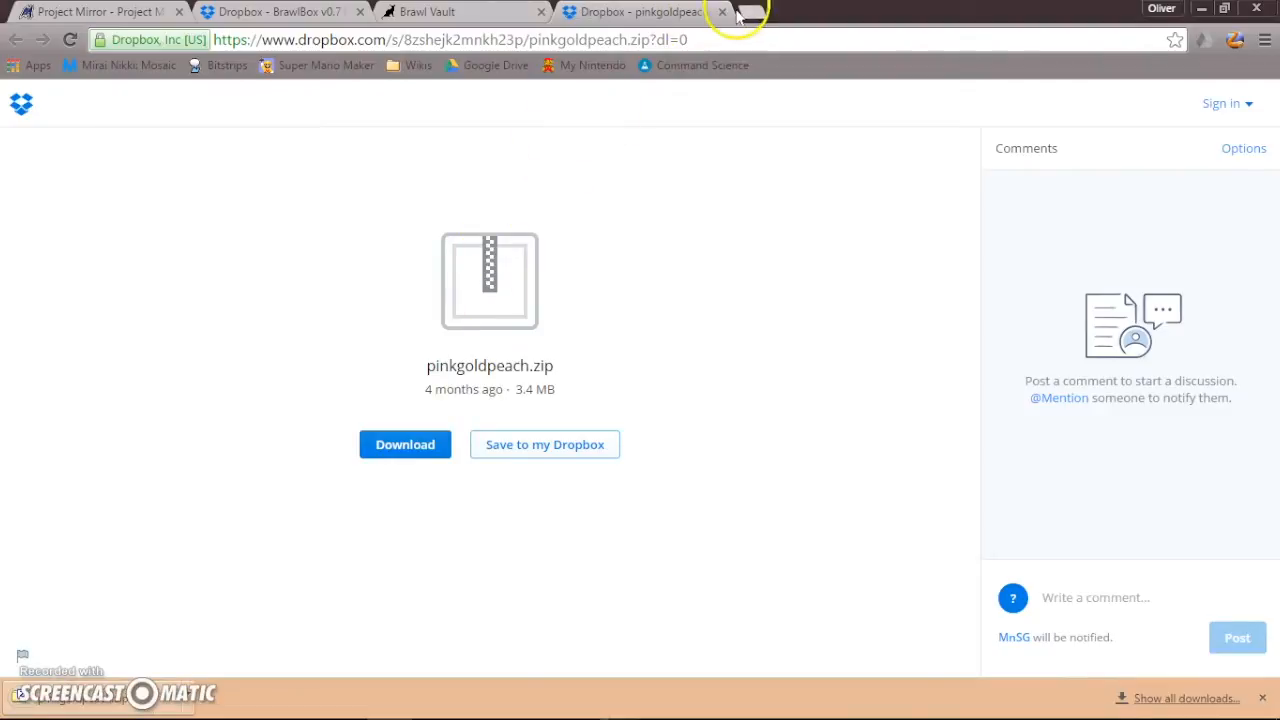
left_click(722, 12)
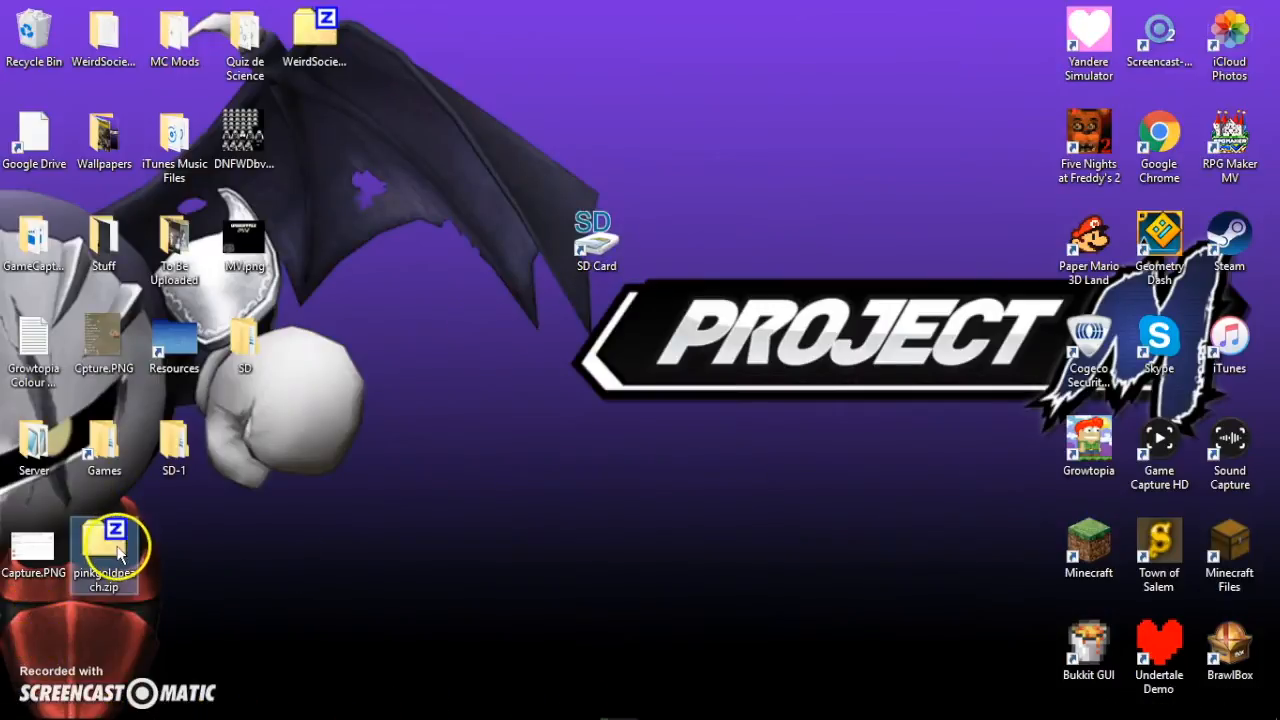
From pinkgoldpeach.zip, copy the outfit folders to a new desktop folder renamed Pink Gold Peach.
double_click(104, 550)
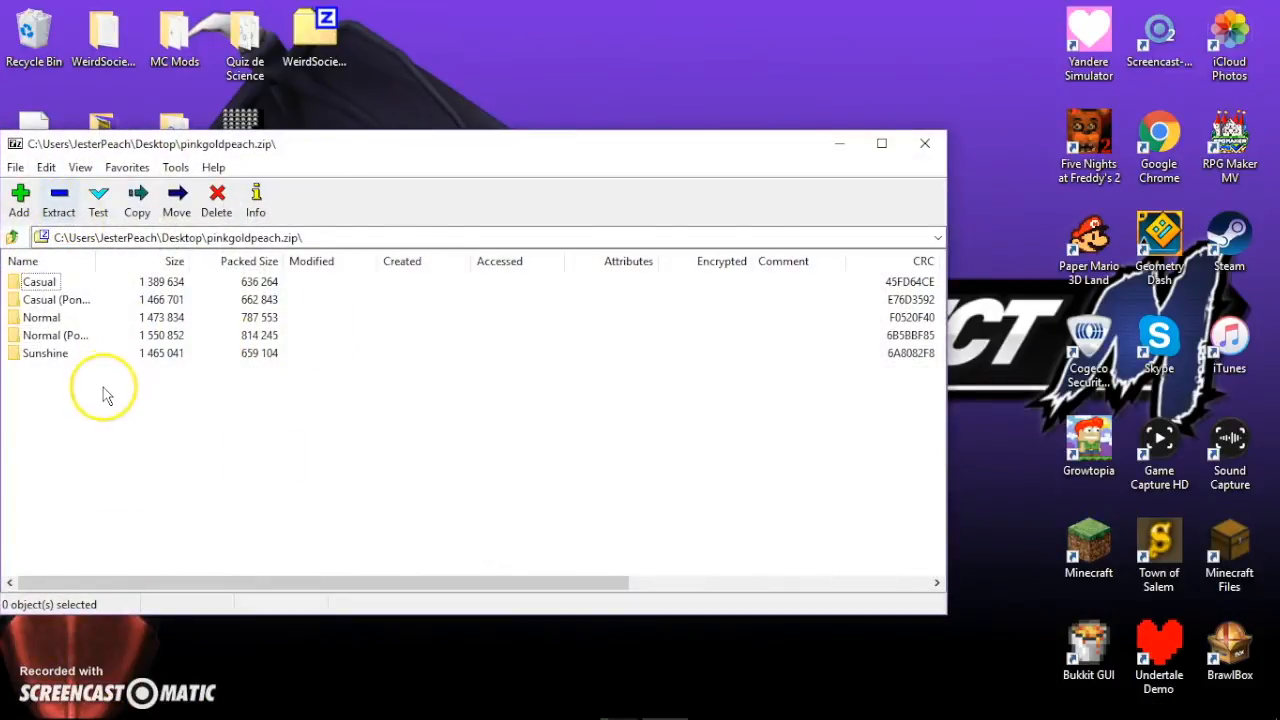
left_click(136, 198)
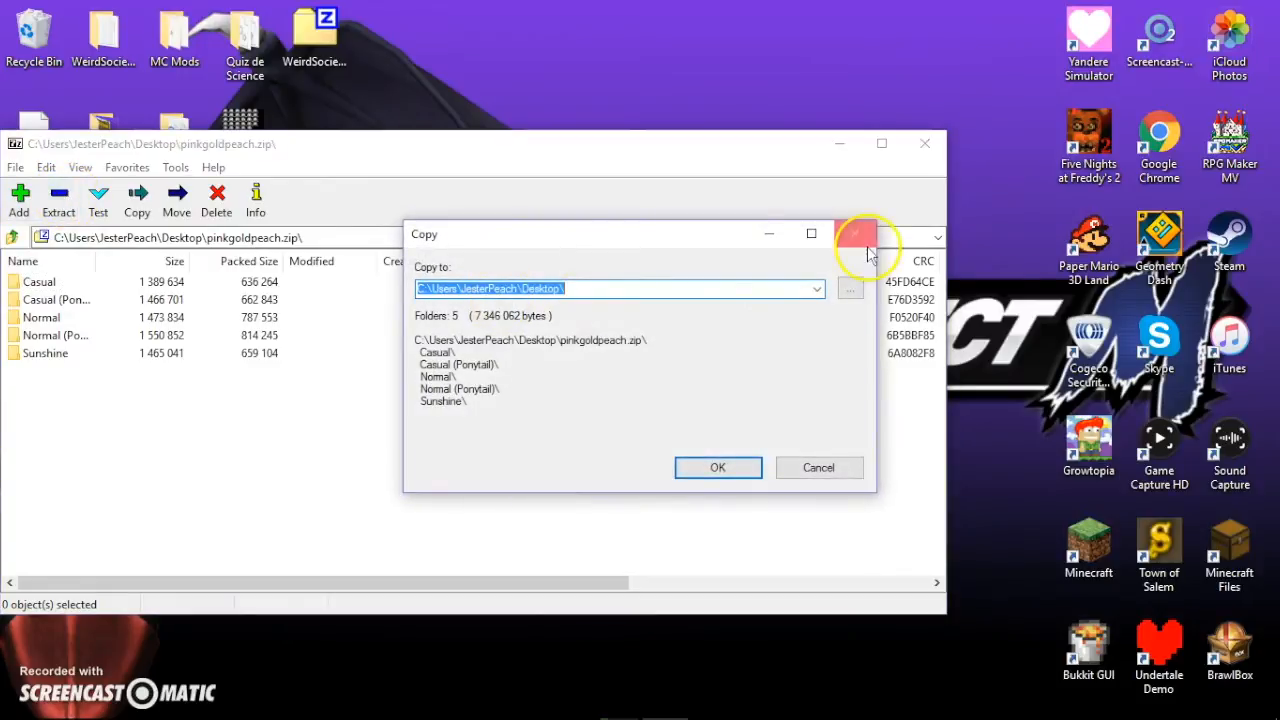
left_click(848, 288)
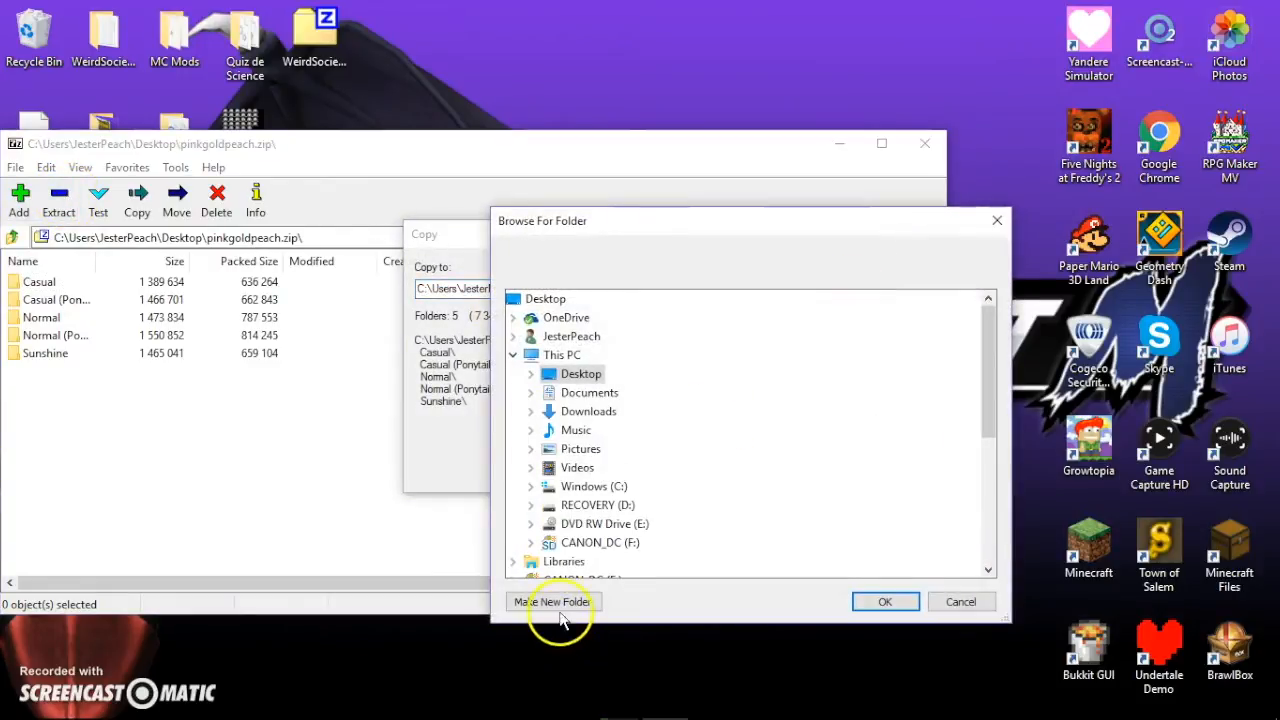
left_click(552, 600)
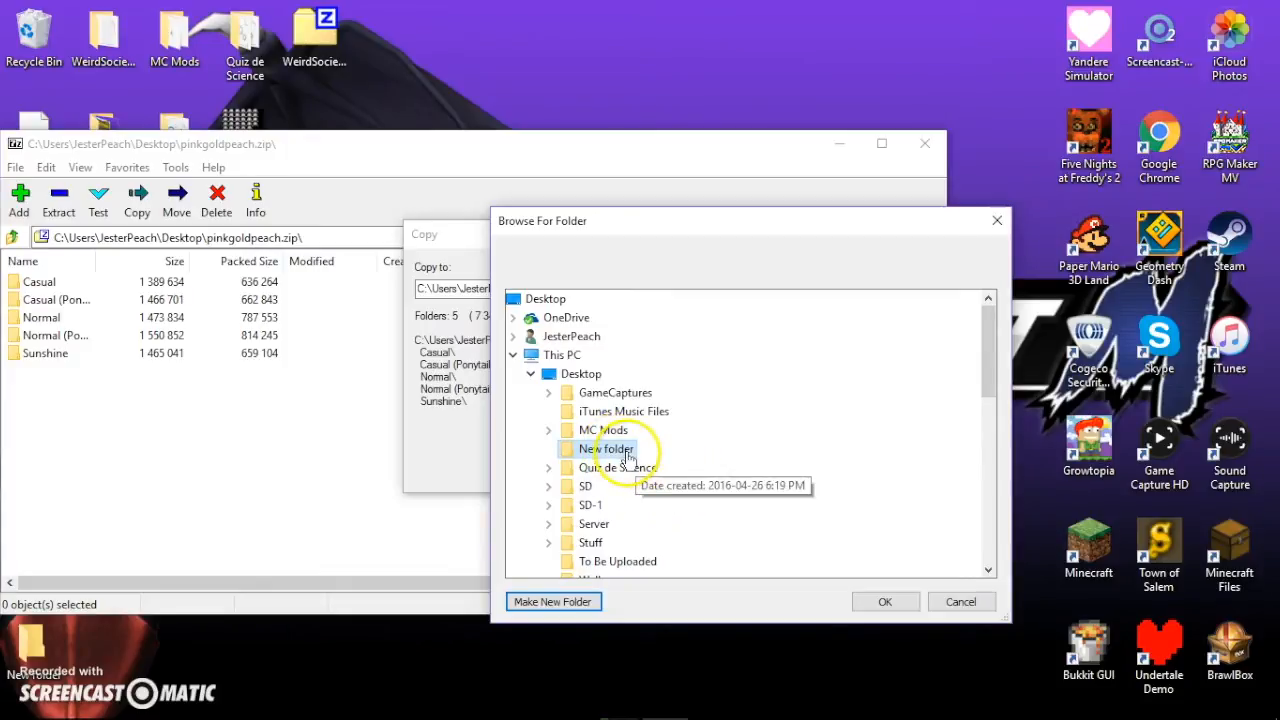
right_click(608, 448)
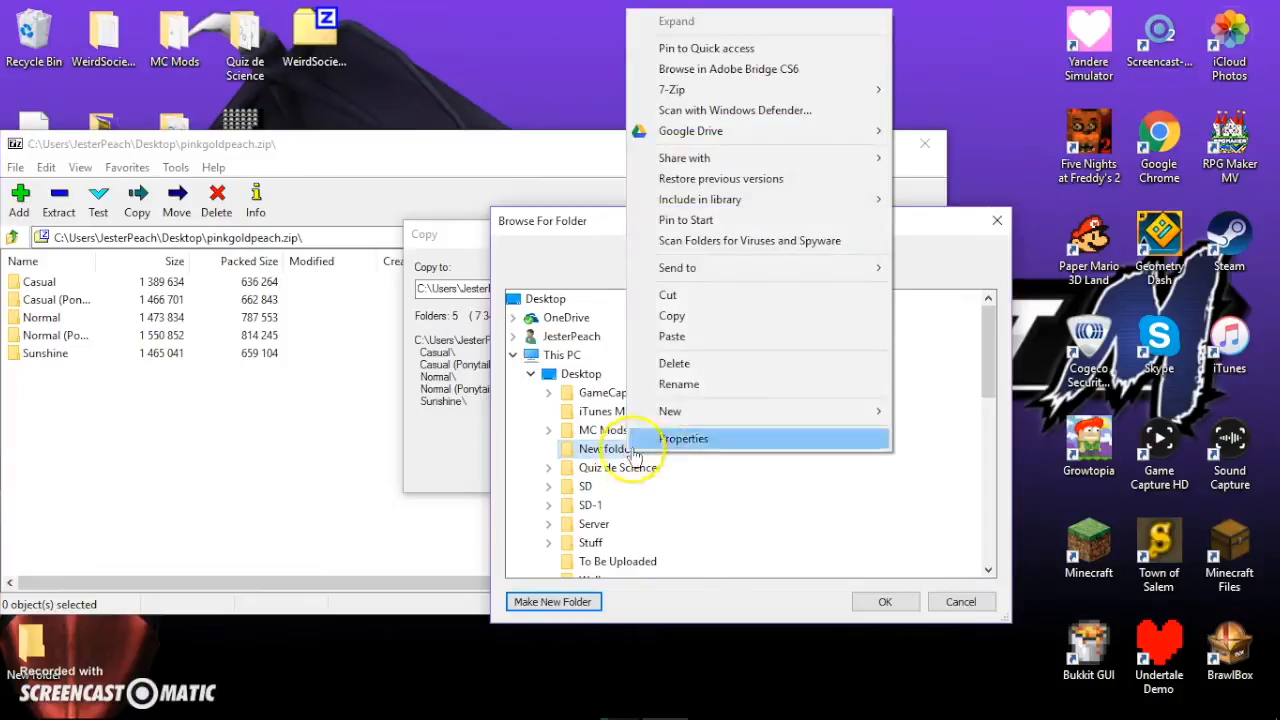
left_click(680, 384)
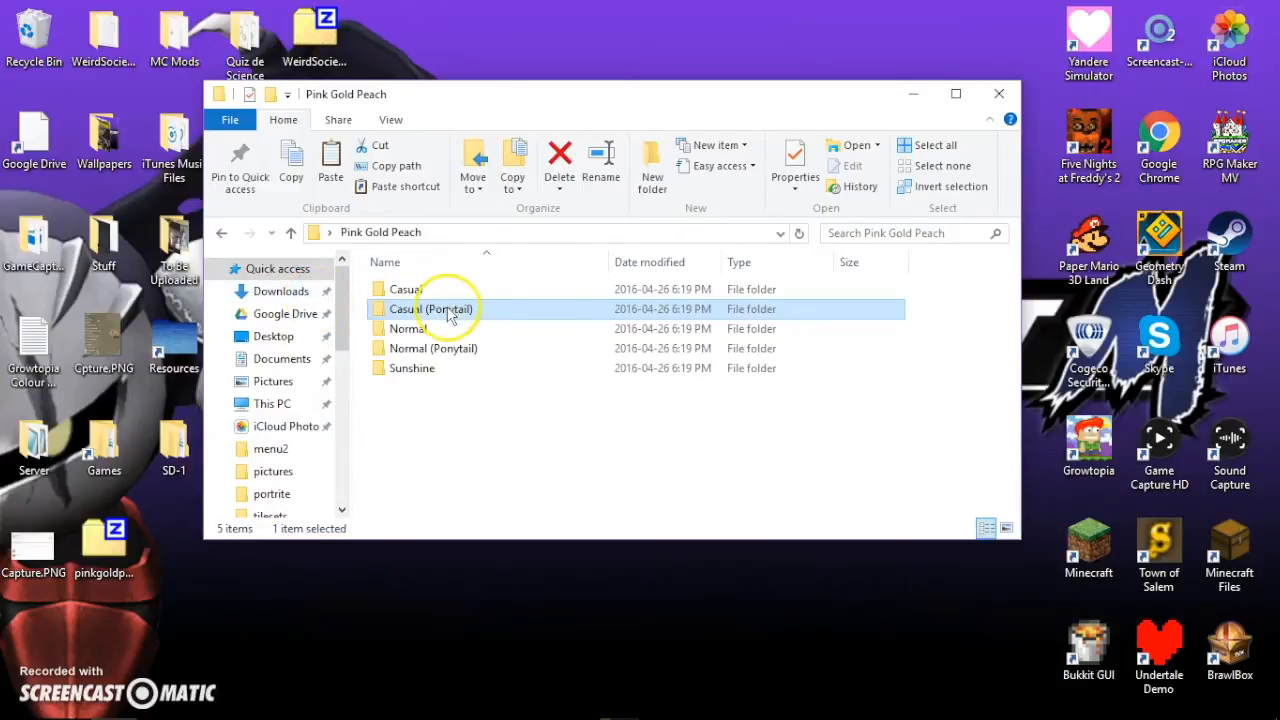
mouse_move(478, 312)
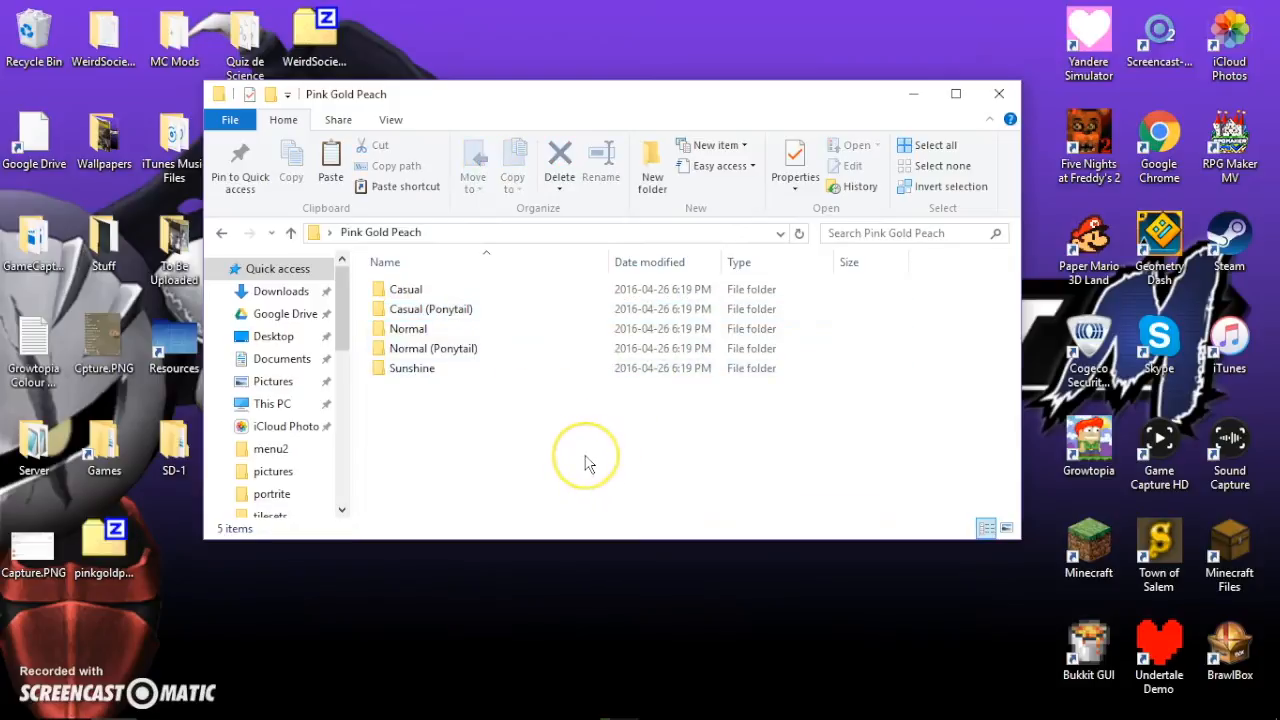
mouse_move(588, 464)
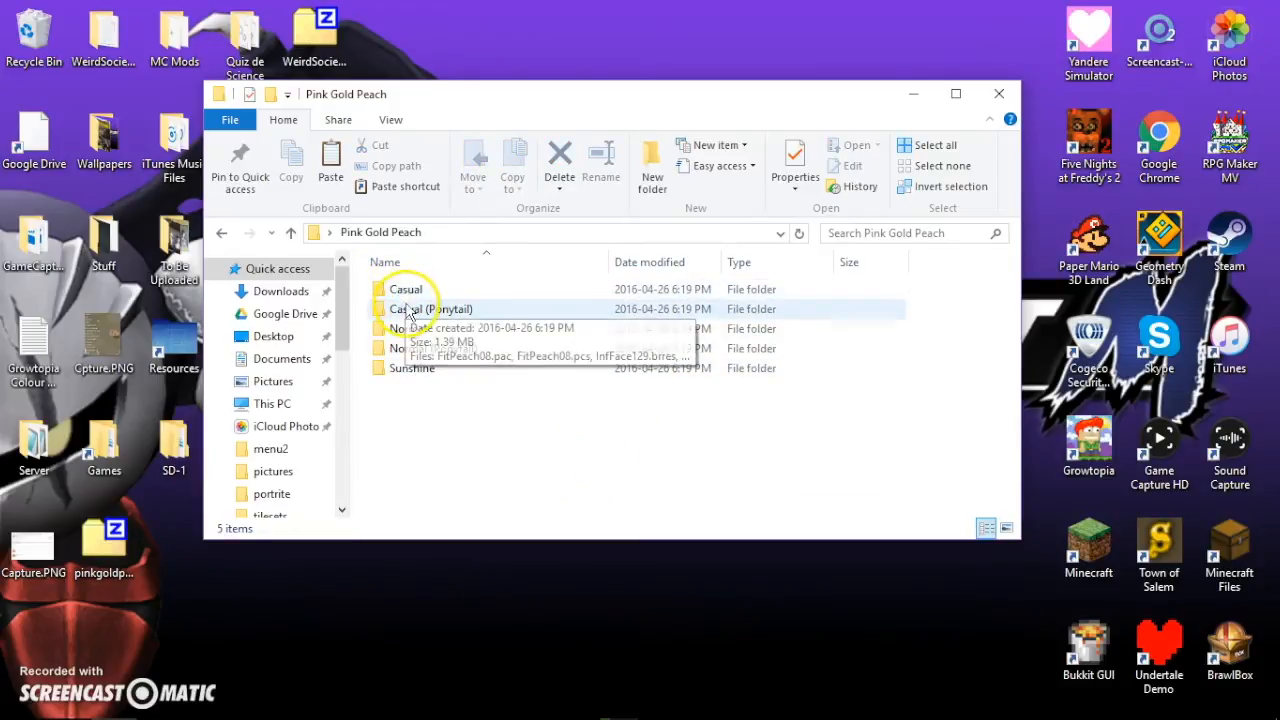
Inside Casual (Ponytail), rename FitPeach08.pcs to FitPeach00.pcs.
double_click(430, 308)
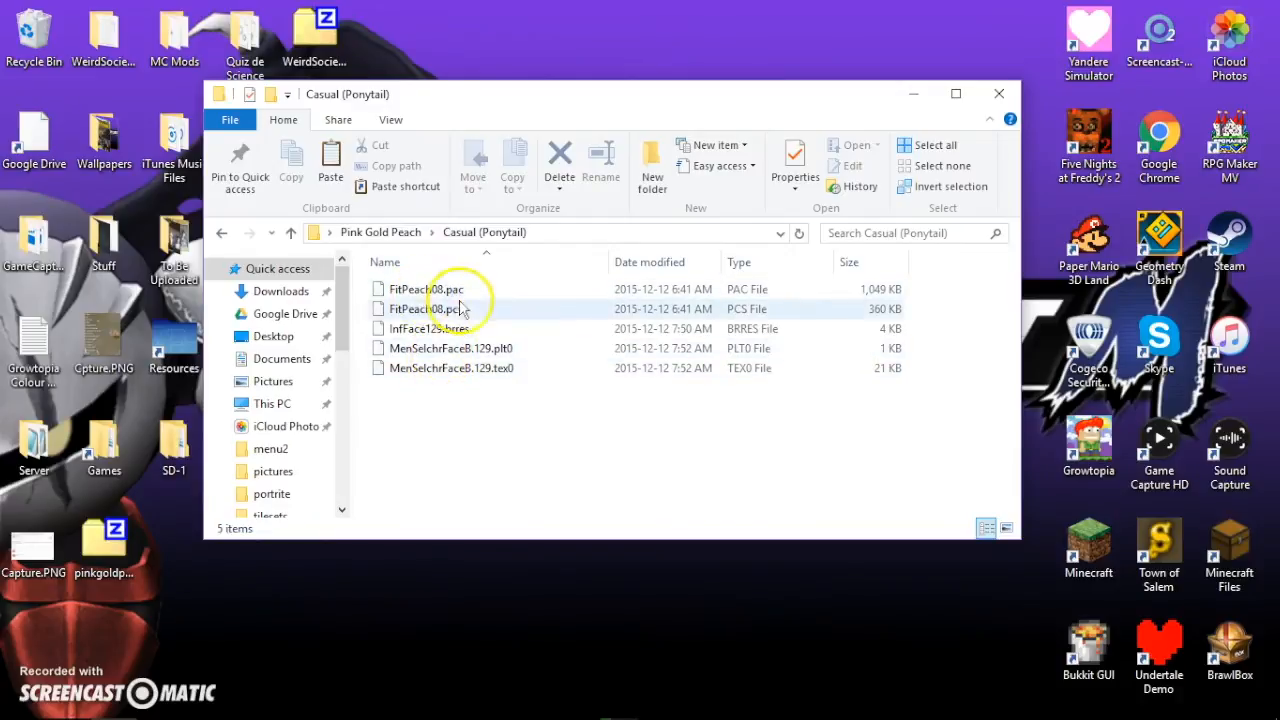
left_click(412, 308)
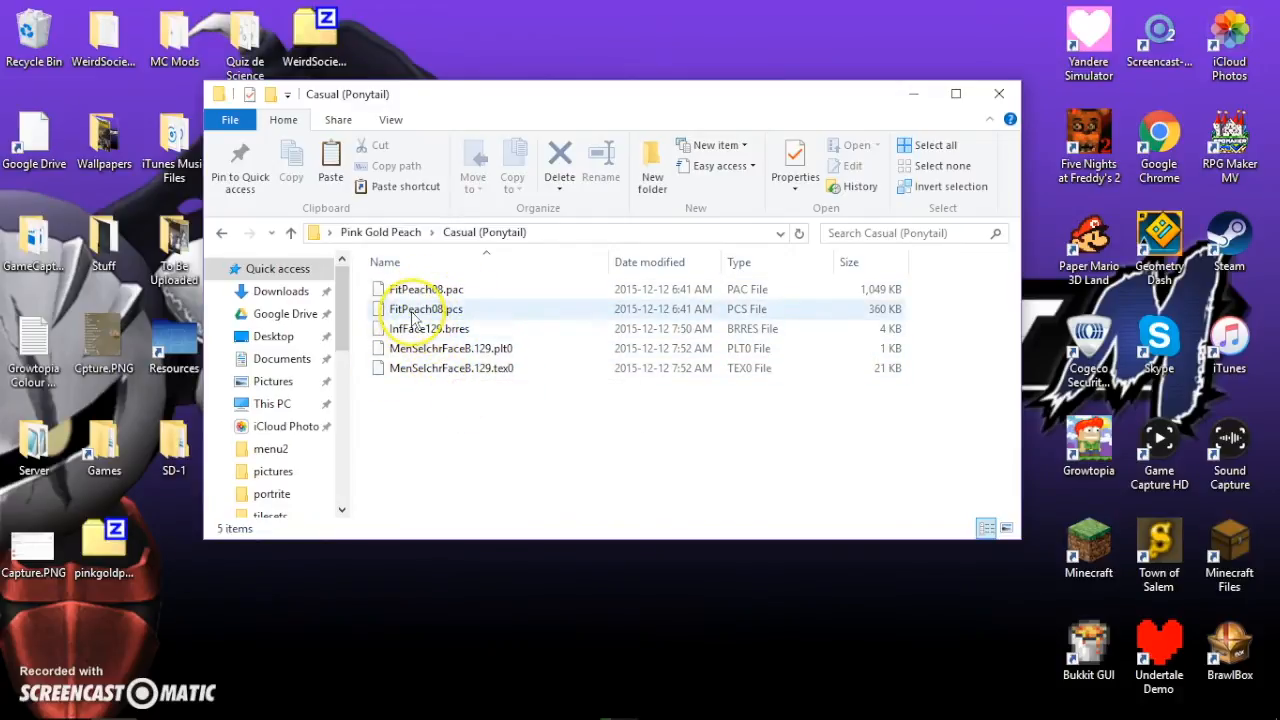
mouse_move(424, 308)
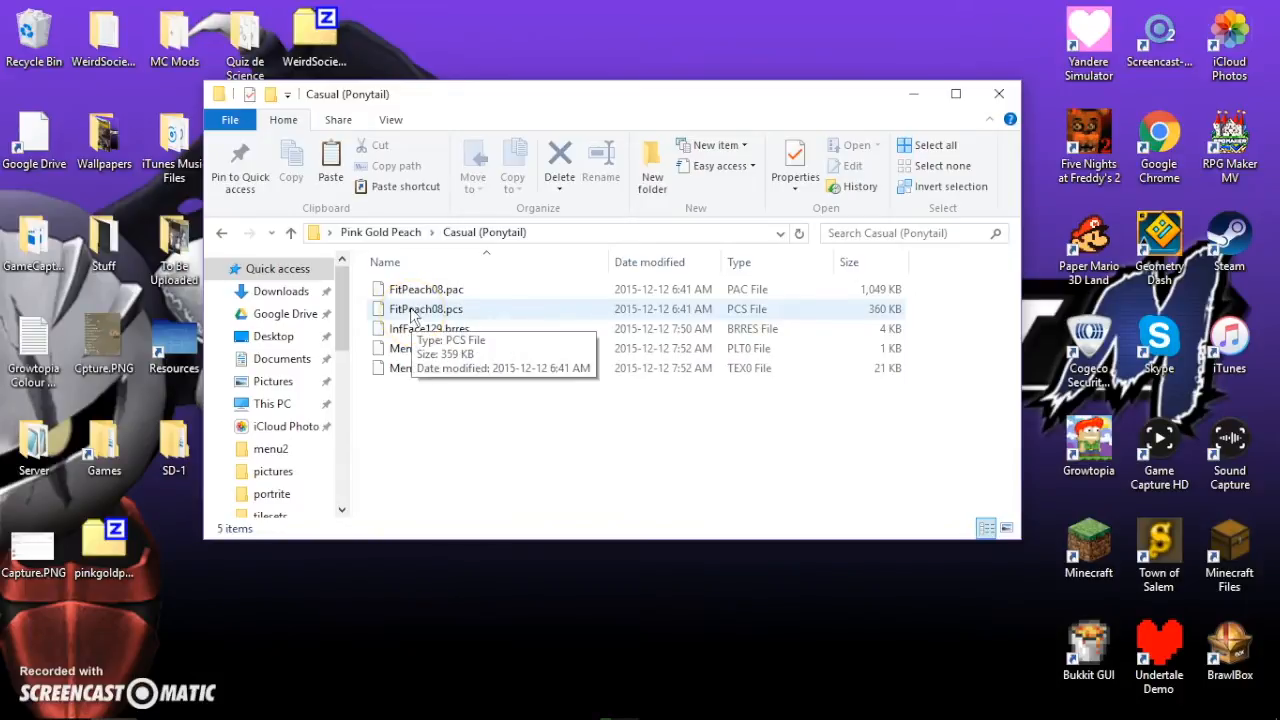
left_click(424, 308)
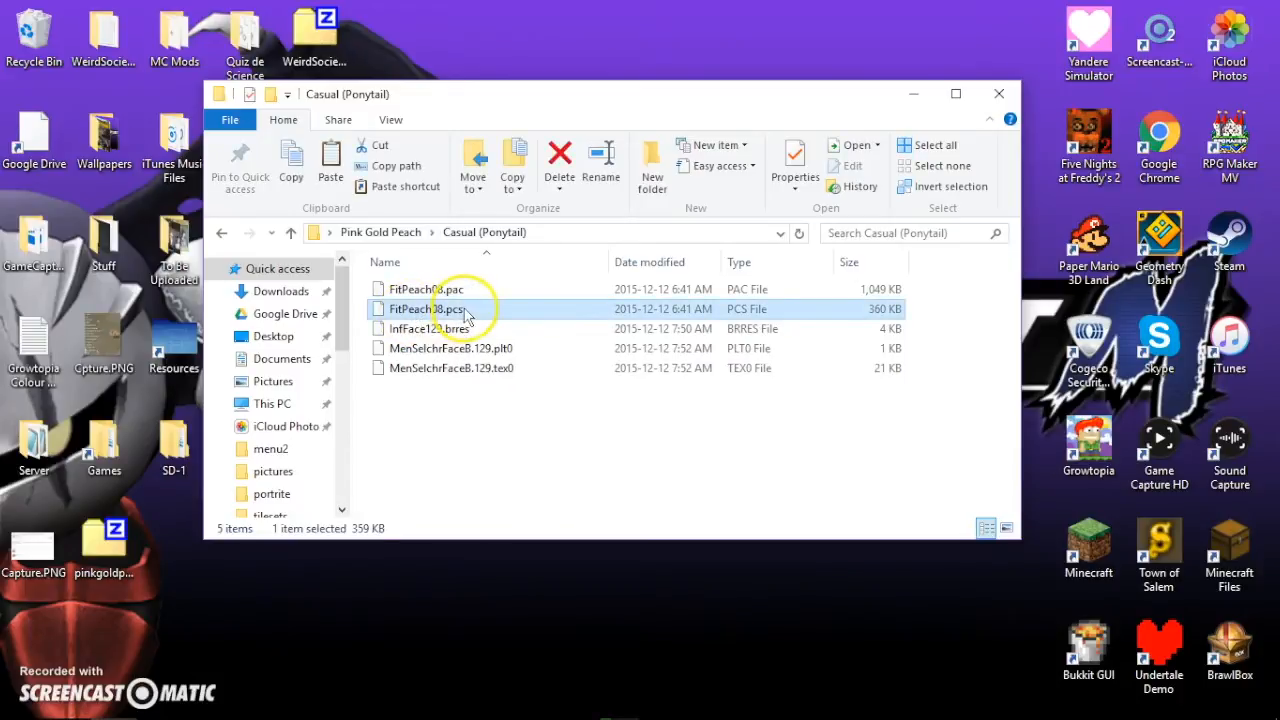
mouse_move(424, 308)
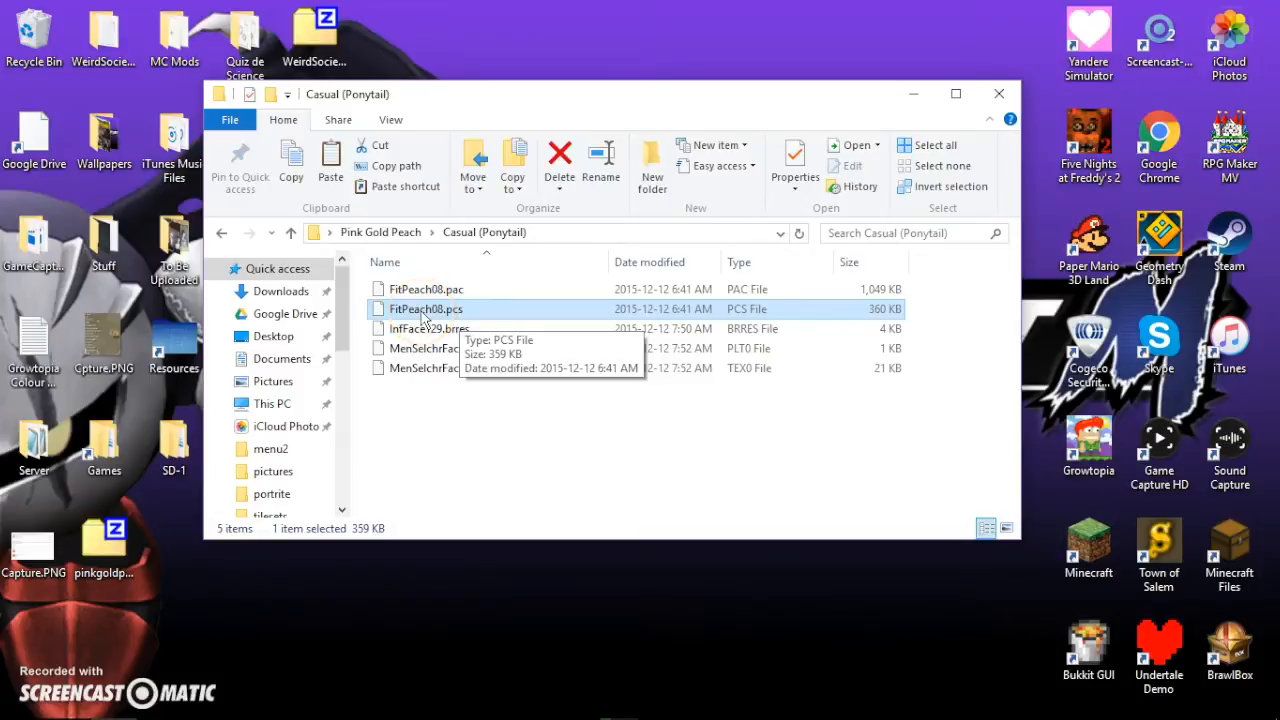
left_click(600, 160)
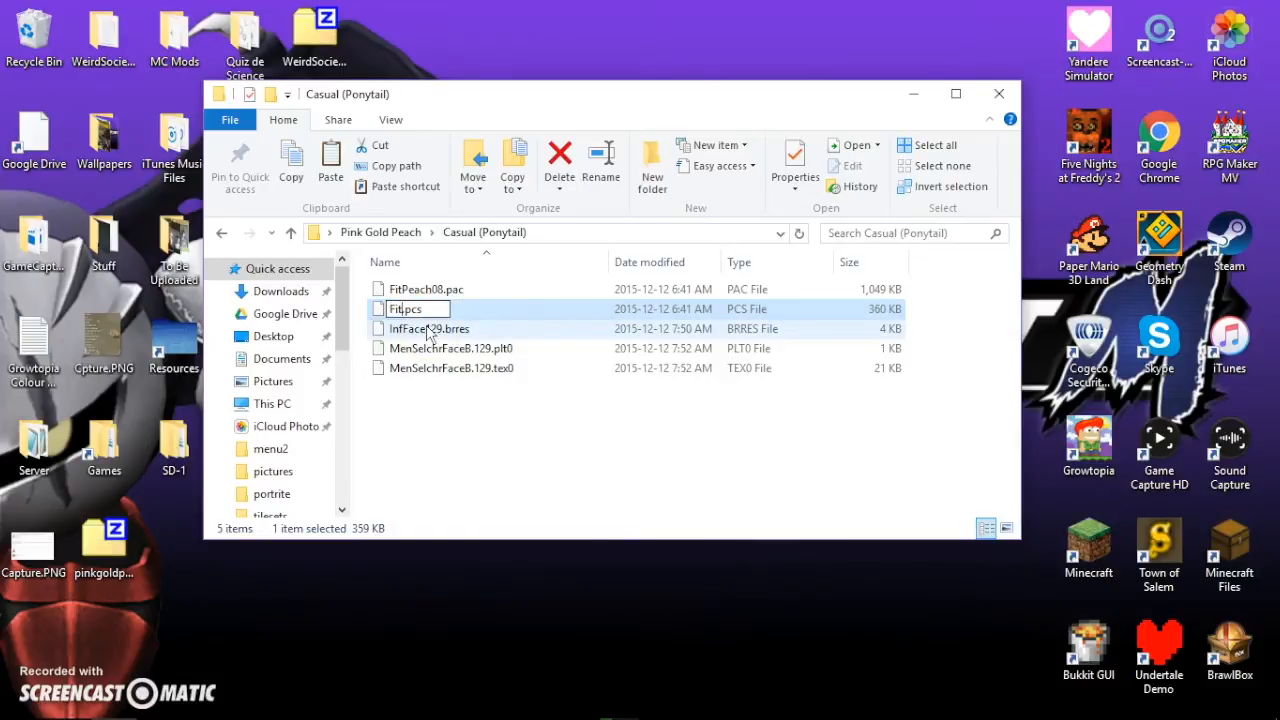
type("Peach00")
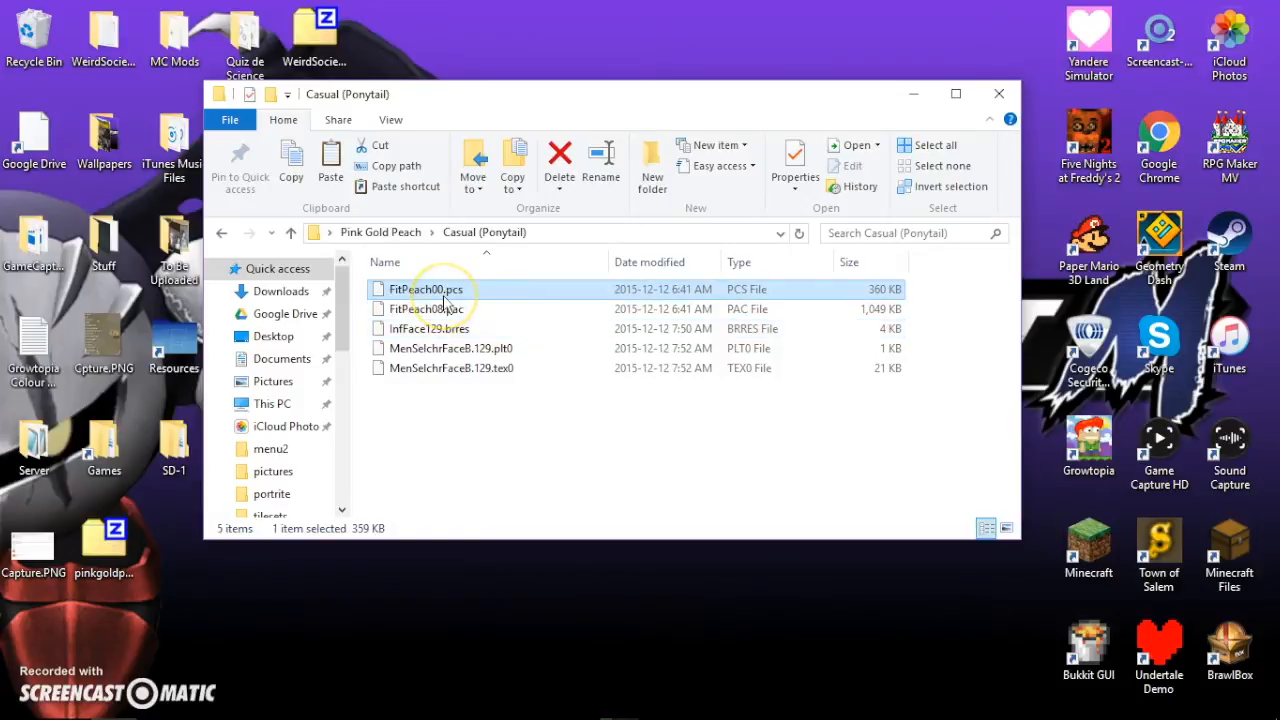
mouse_move(444, 300)
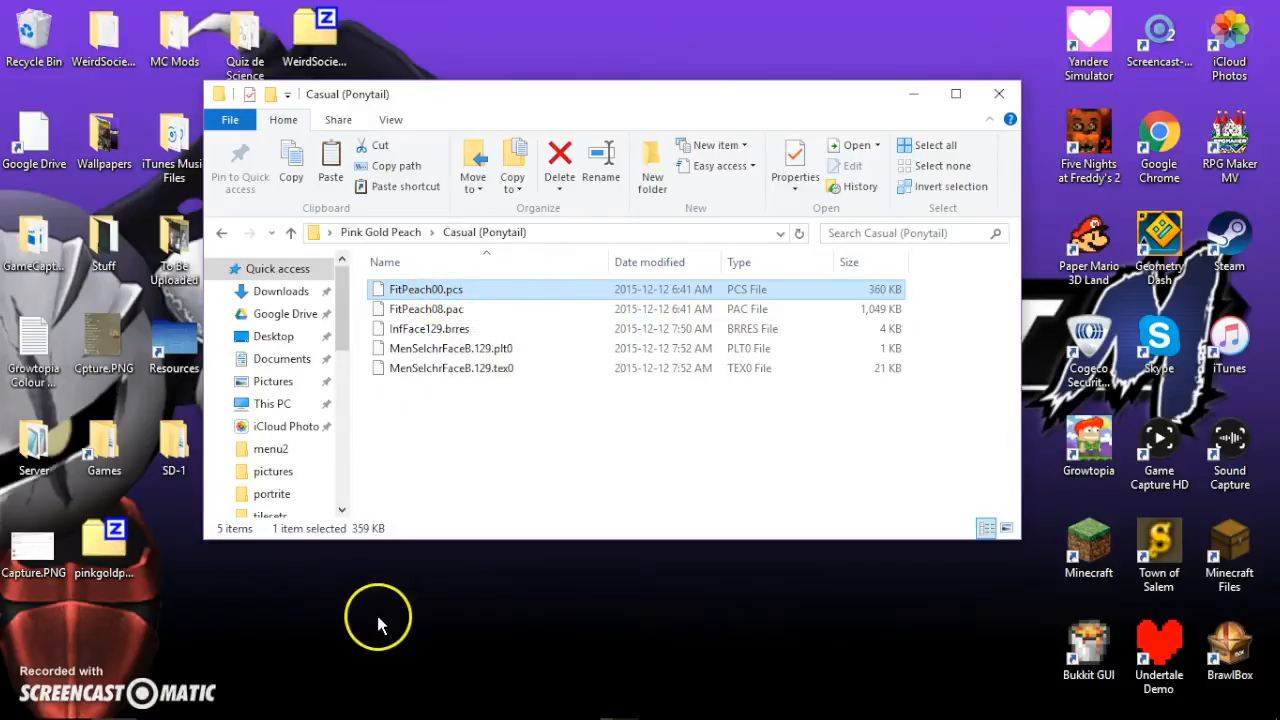
mouse_move(1064, 104)
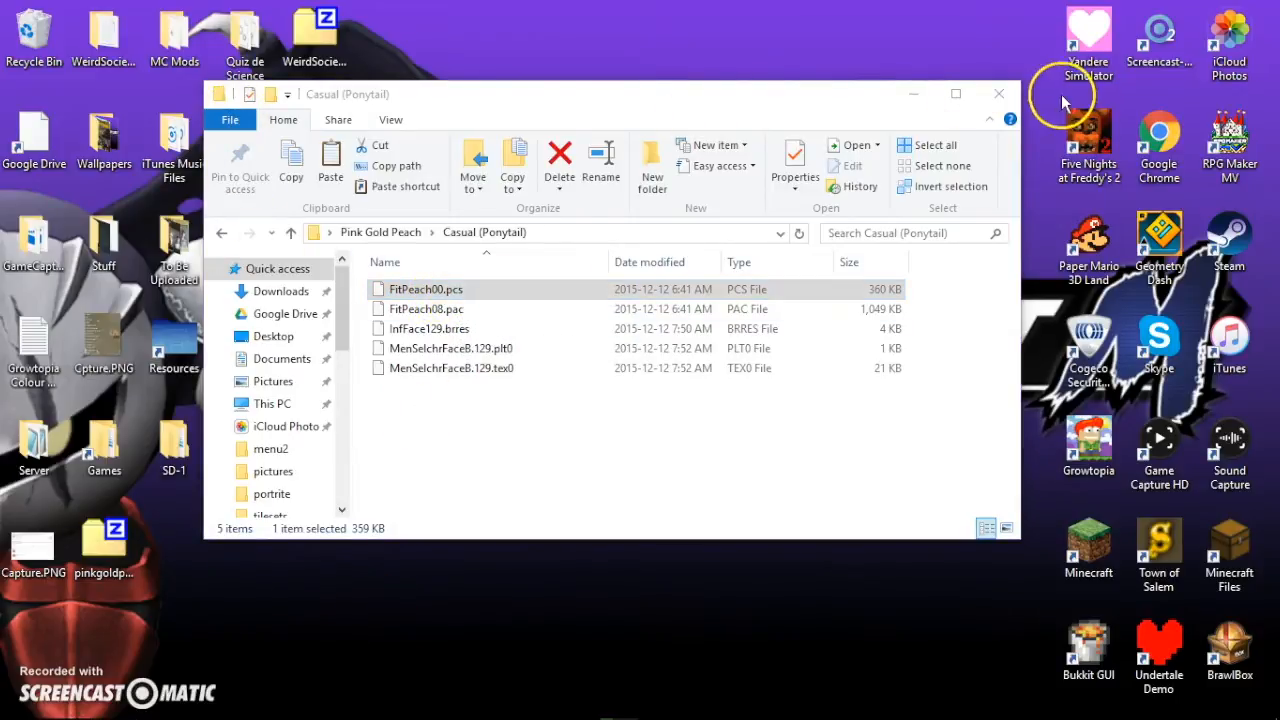
Browse the SD card to projectm/pf/fighter/peach.
left_click(998, 94)
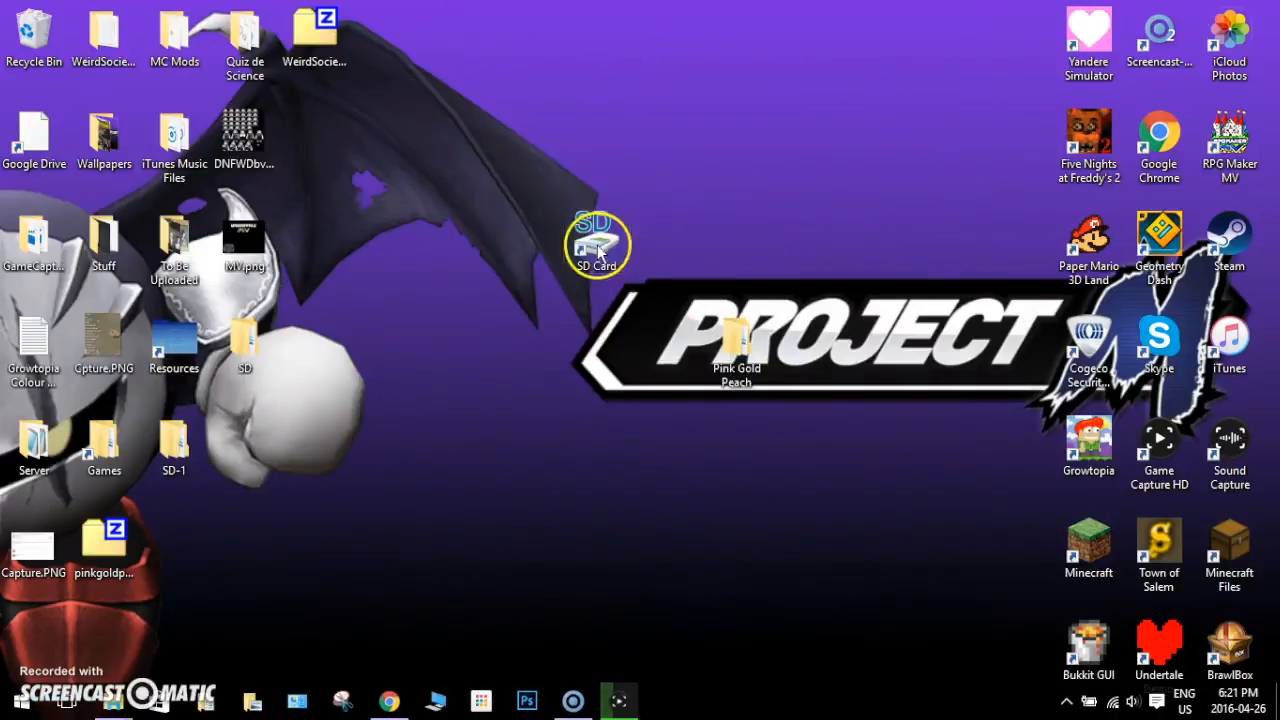
double_click(596, 244)
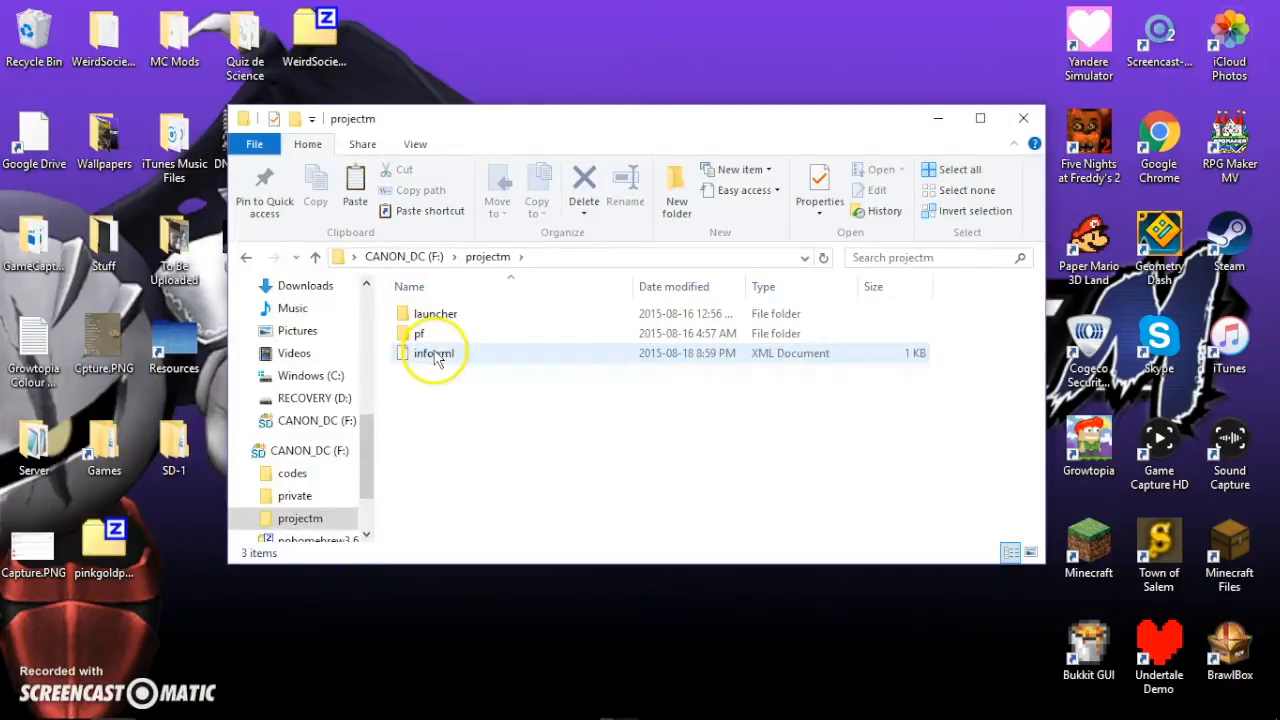
double_click(418, 332)
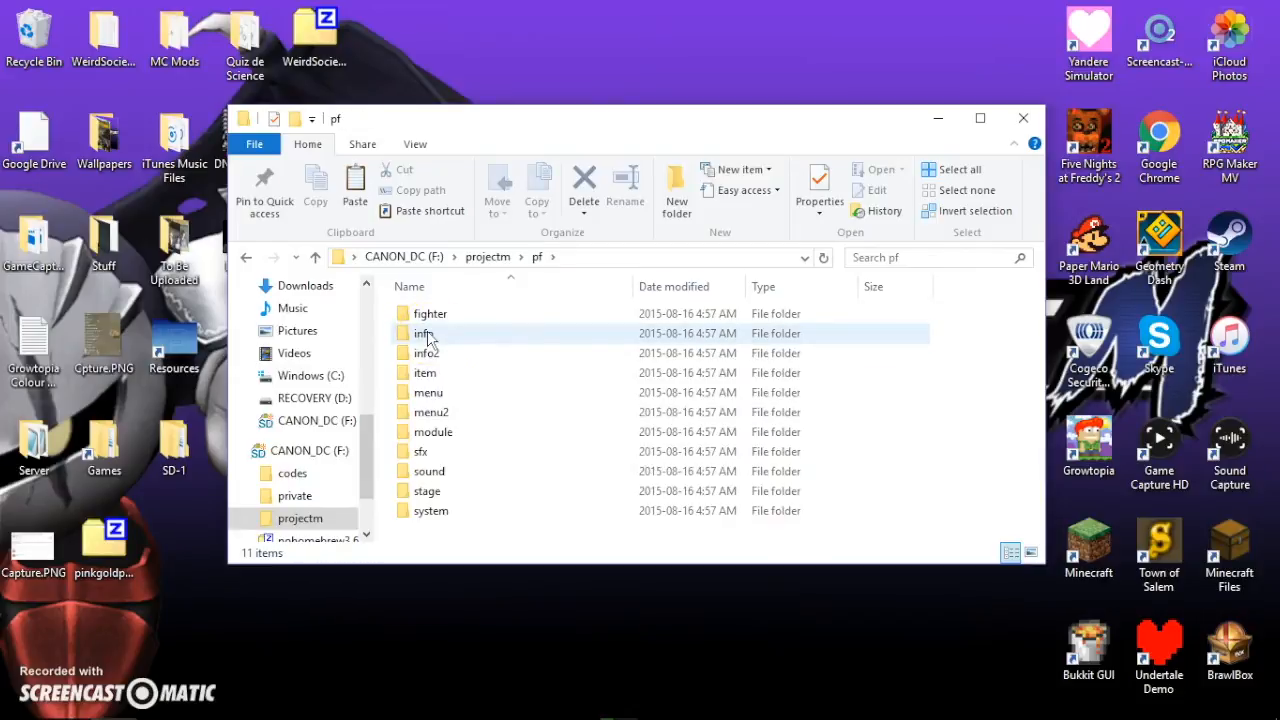
double_click(430, 312)
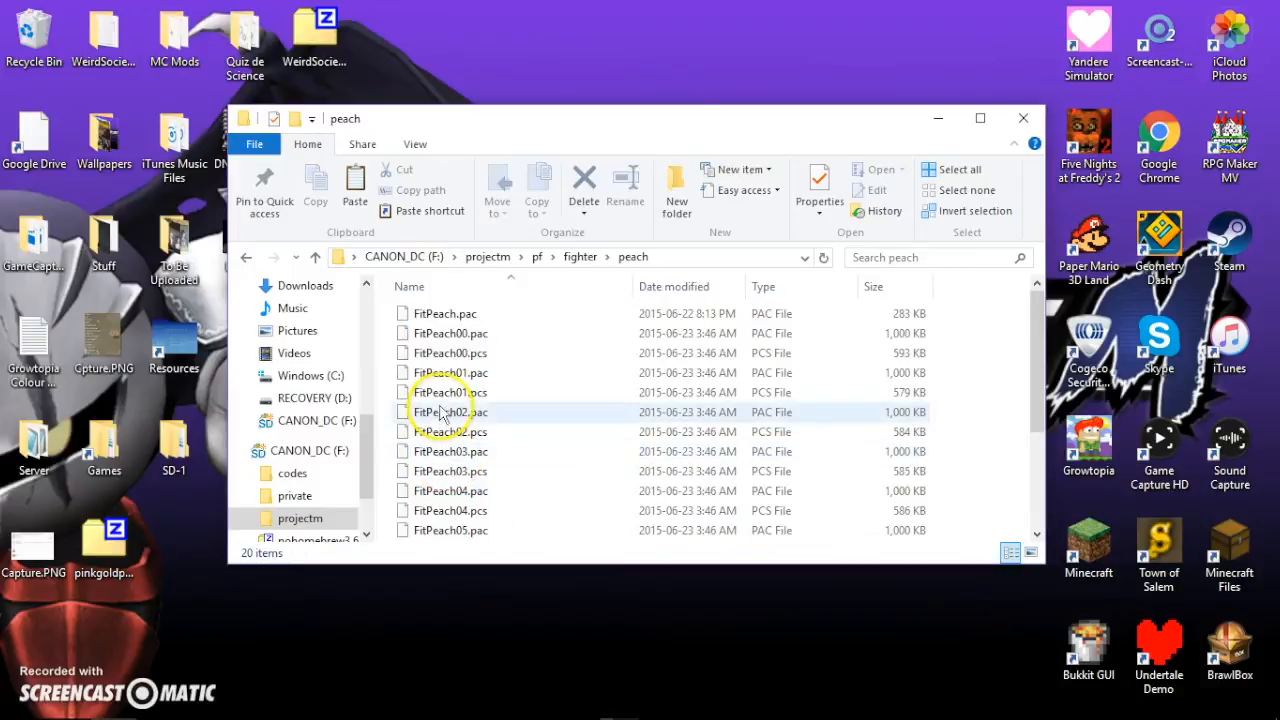
mouse_move(450, 412)
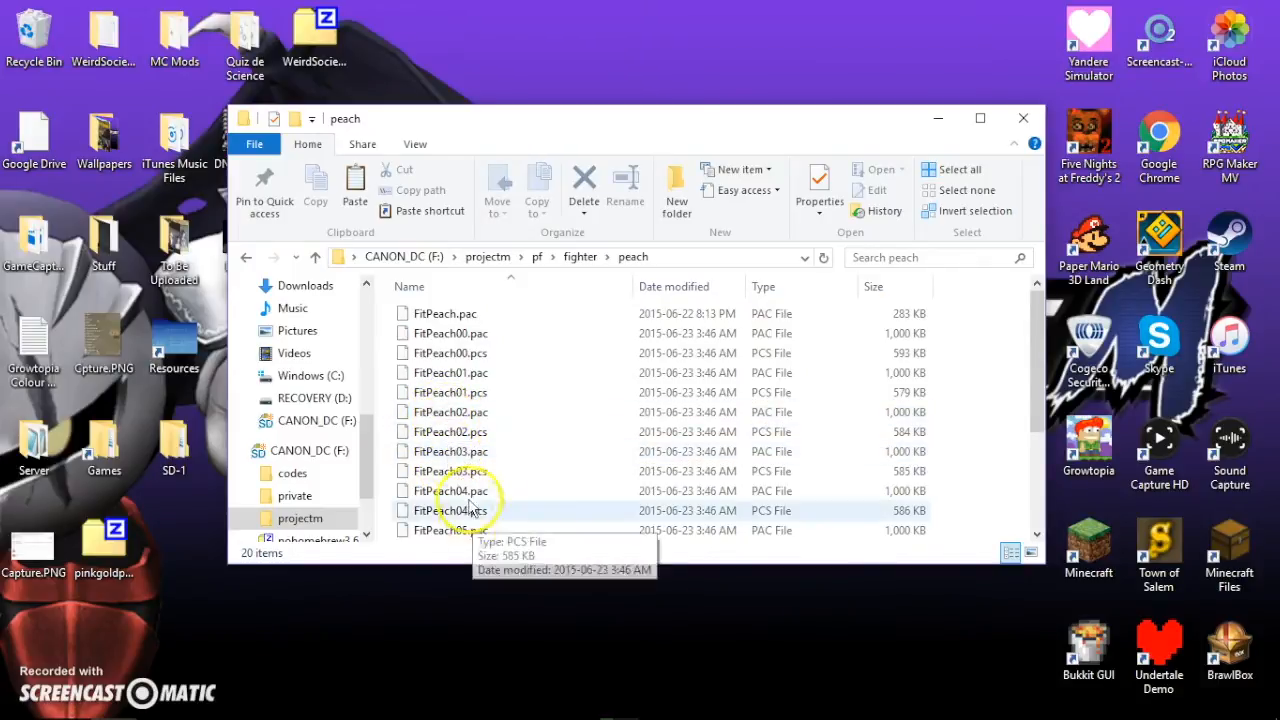
Permanently delete Peach's original FitPeach03.pac and FitPeach03.pcs.
left_click(450, 452)
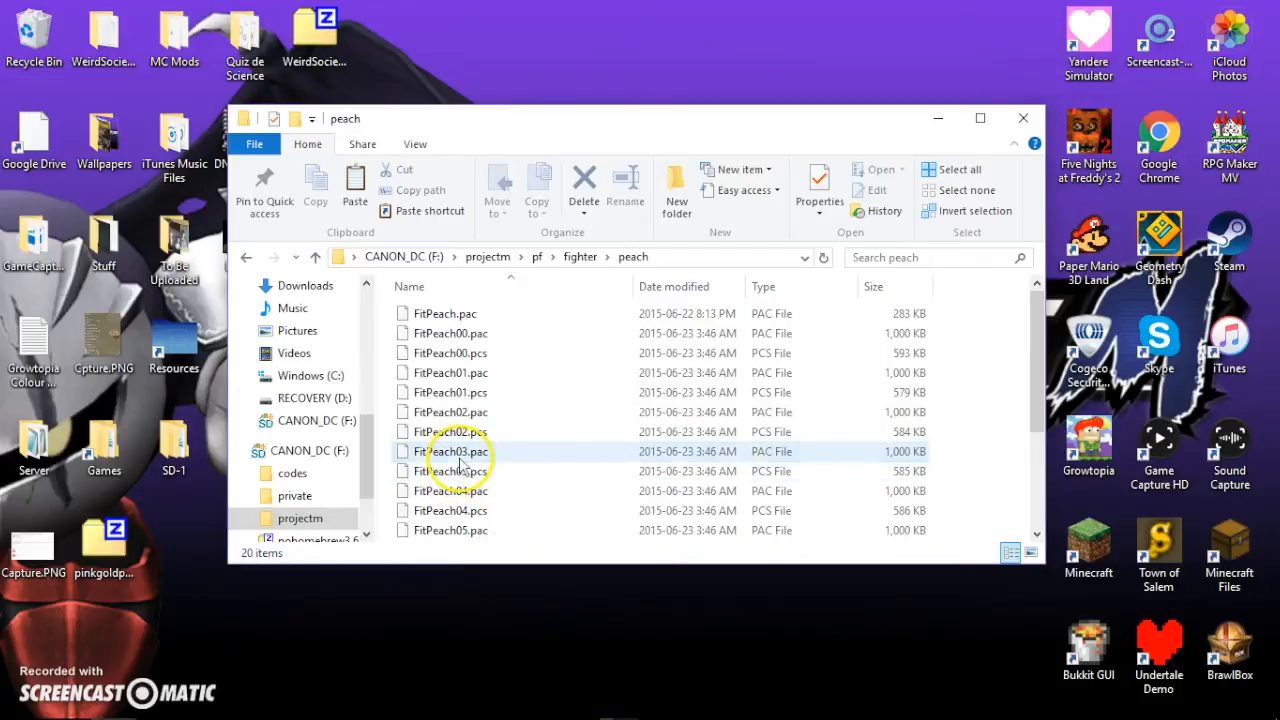
left_click(456, 472)
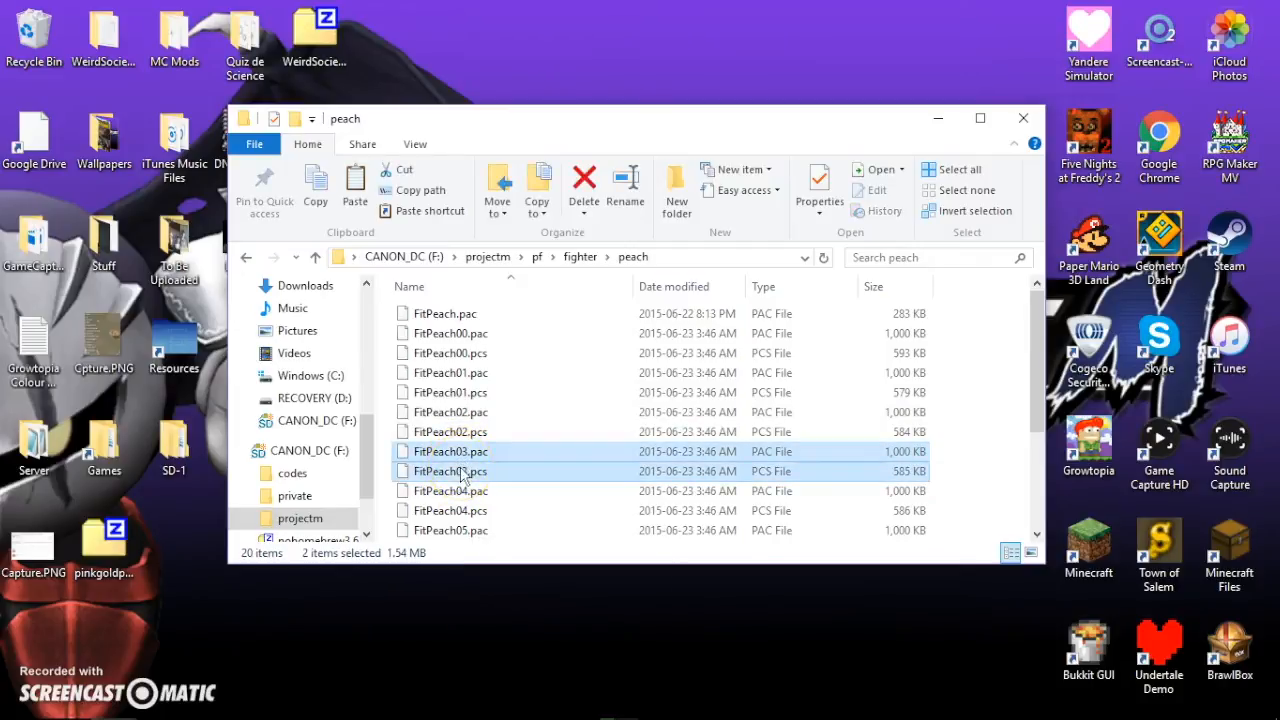
left_click(584, 190)
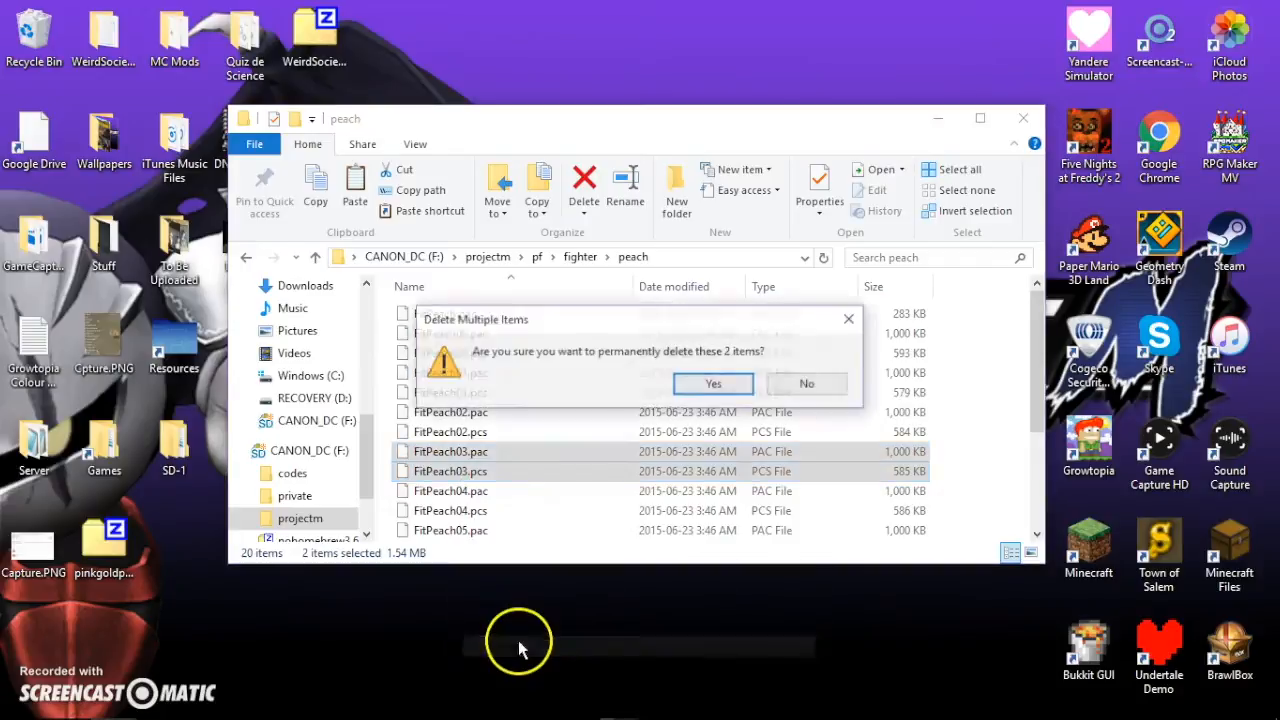
left_click(712, 384)
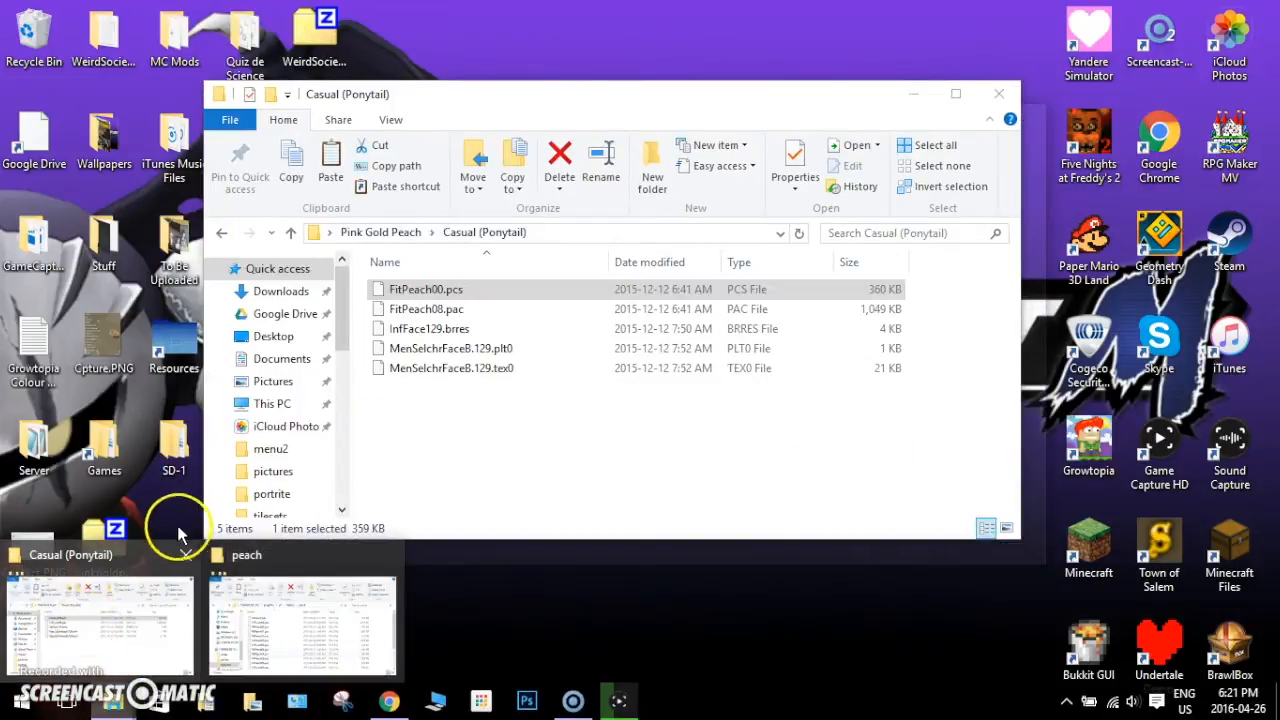
Rename FitPeach00.pcs to FitPeach03.pcs and copy it into the SD card's peach folder.
left_click(424, 288)
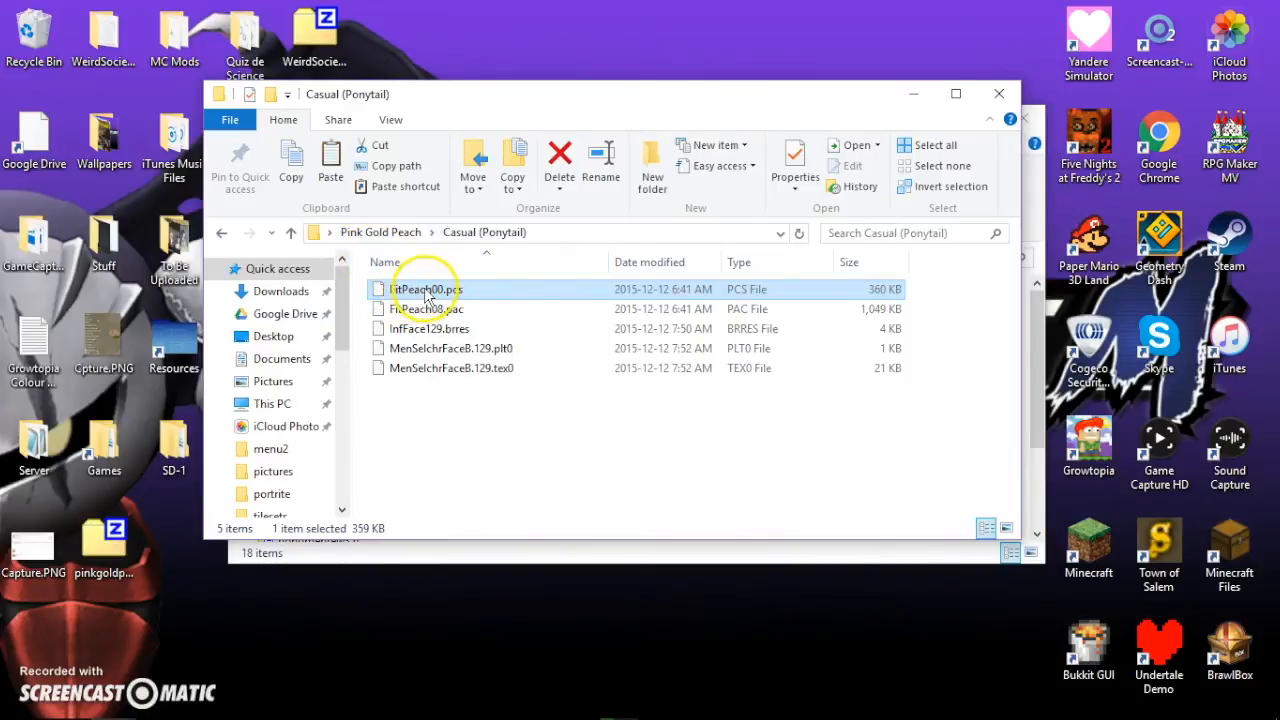
left_click(428, 288)
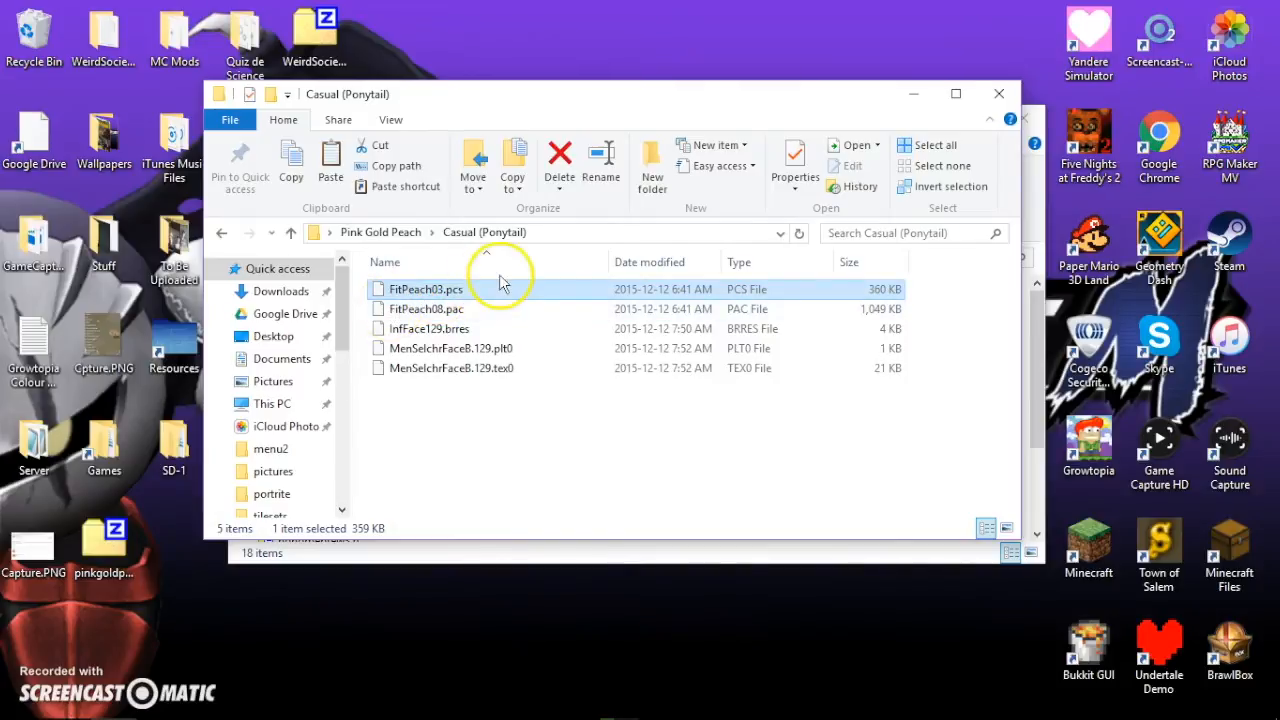
mouse_move(610, 304)
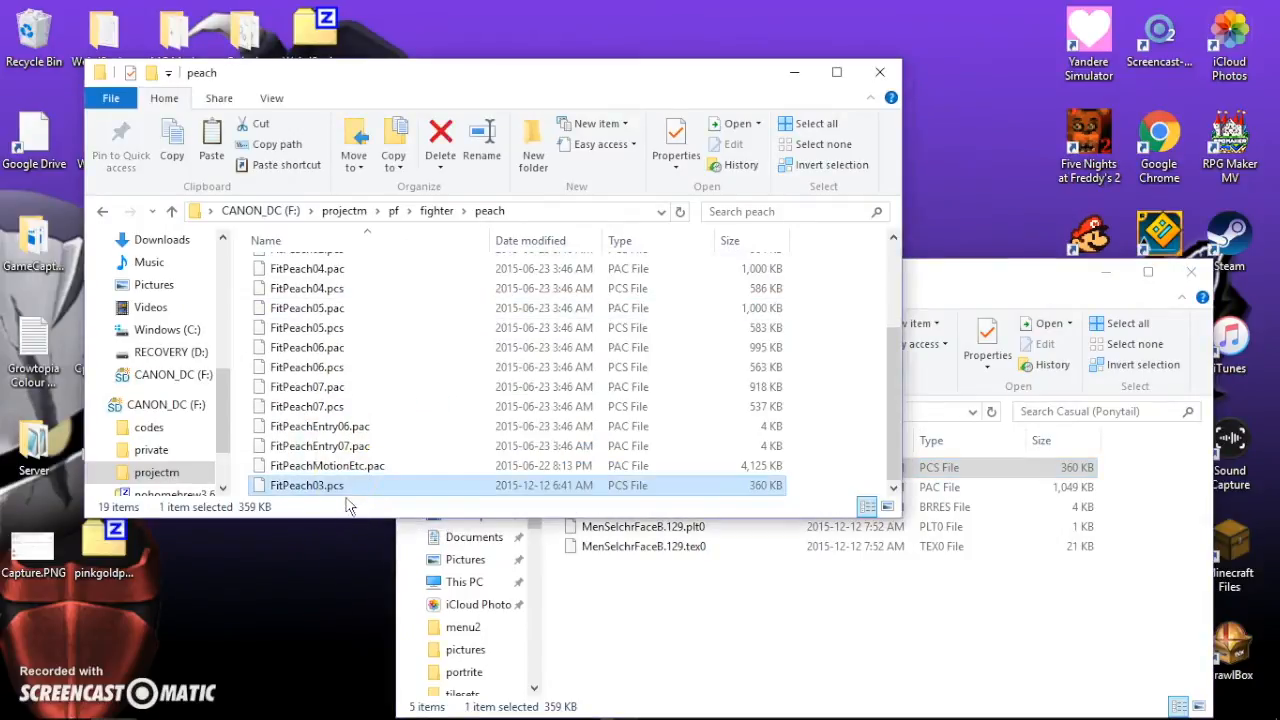
mouse_move(442, 486)
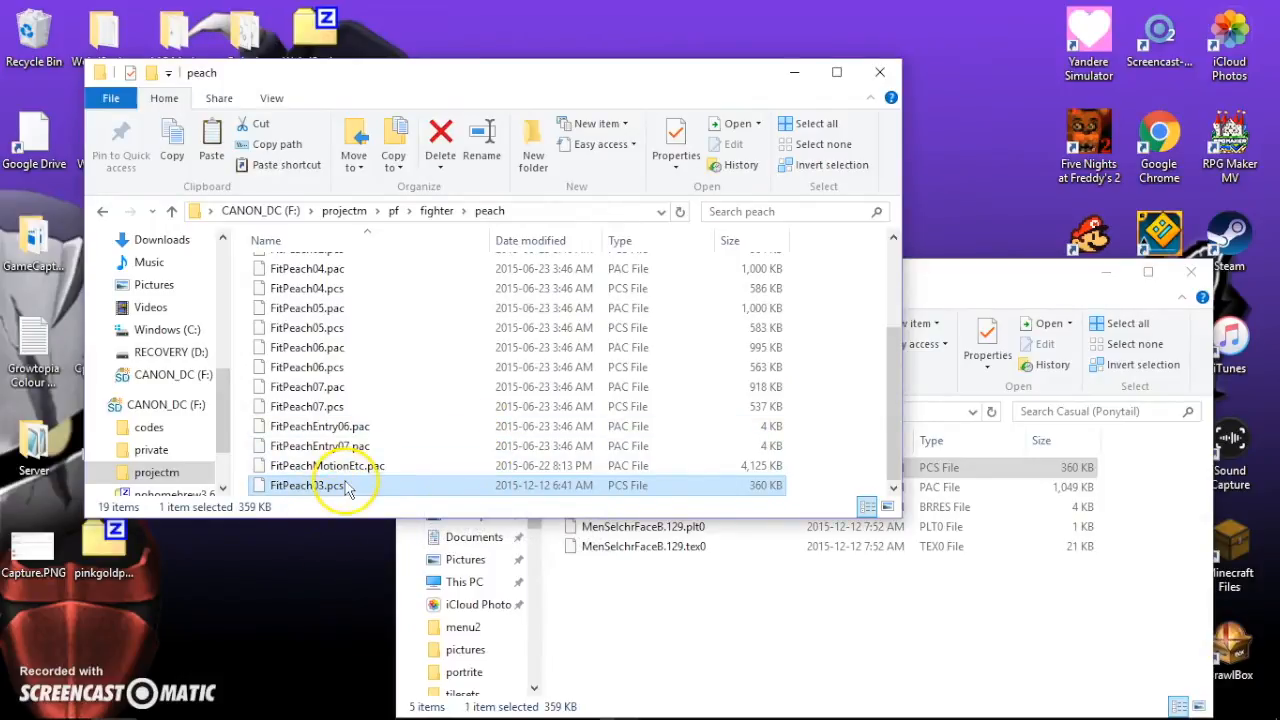
left_click(880, 72)
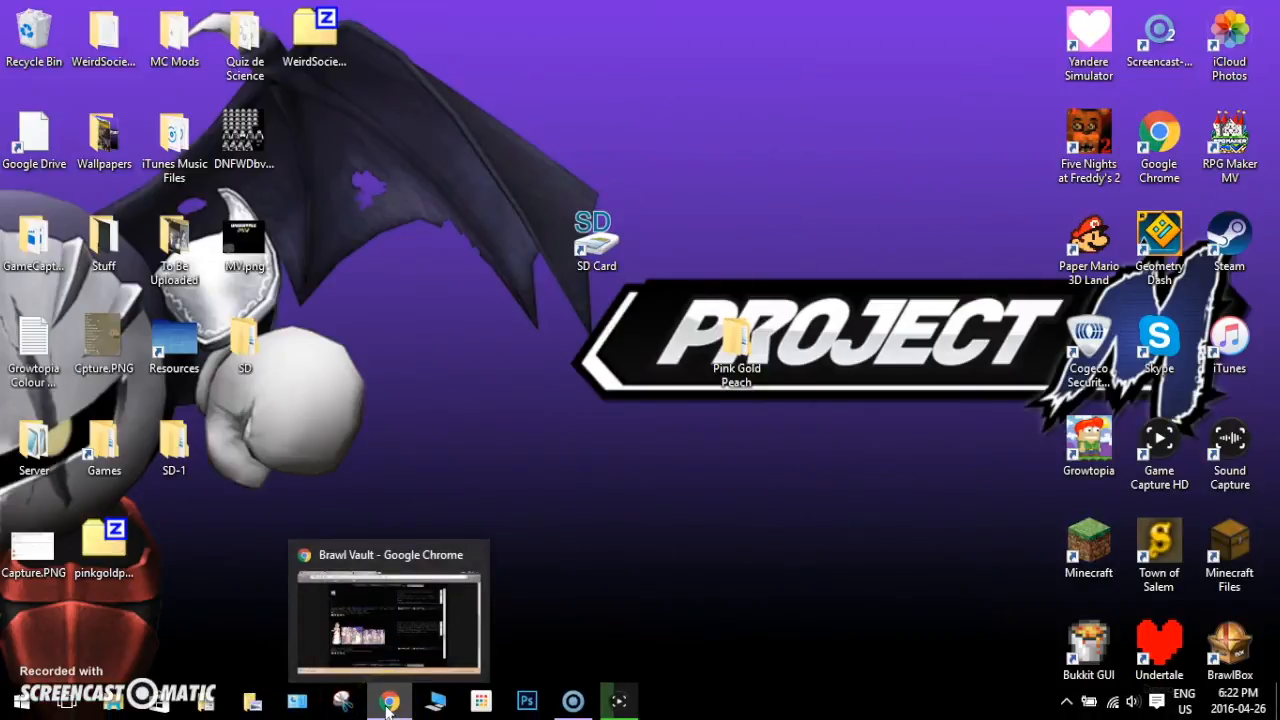
Return to the Brawl Vault Peach listing in Chrome to save the portrait image.
left_click(388, 700)
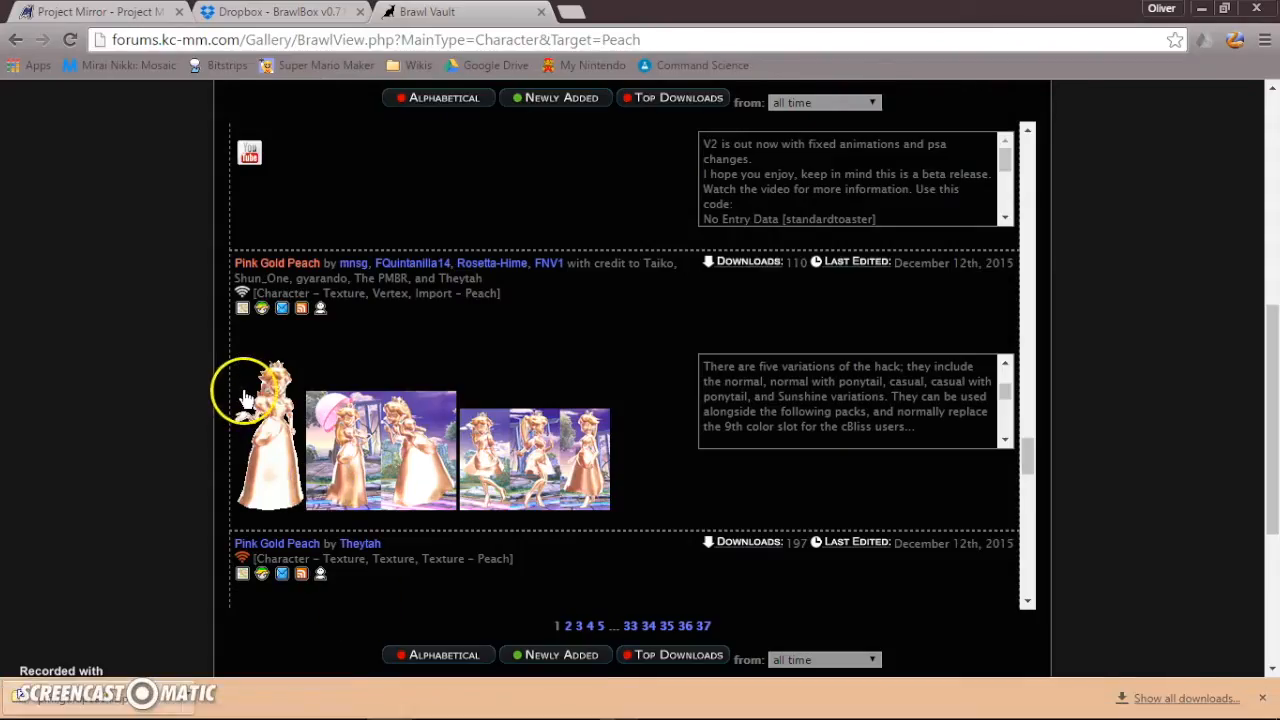
mouse_move(684, 298)
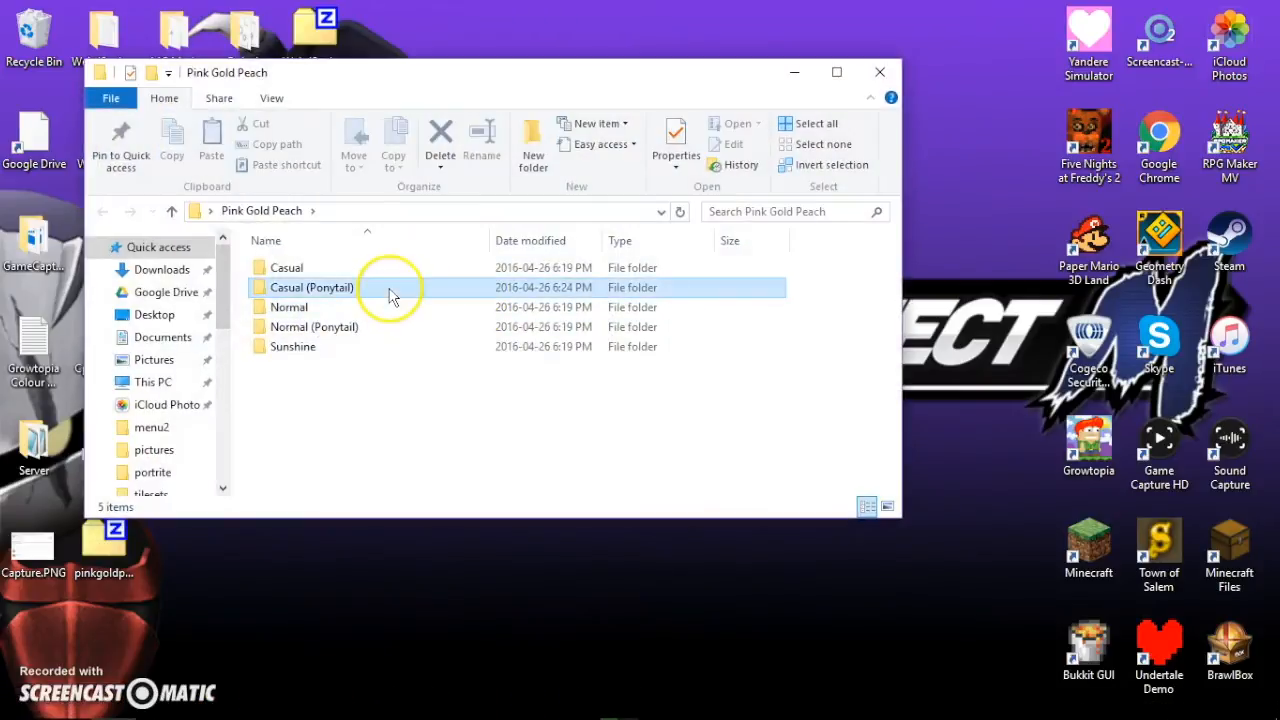
Check pinkgoldpeach_csp.PNG in Casual (Ponytail), view the SD card's menu2 folder, then close Explorer.
double_click(312, 288)
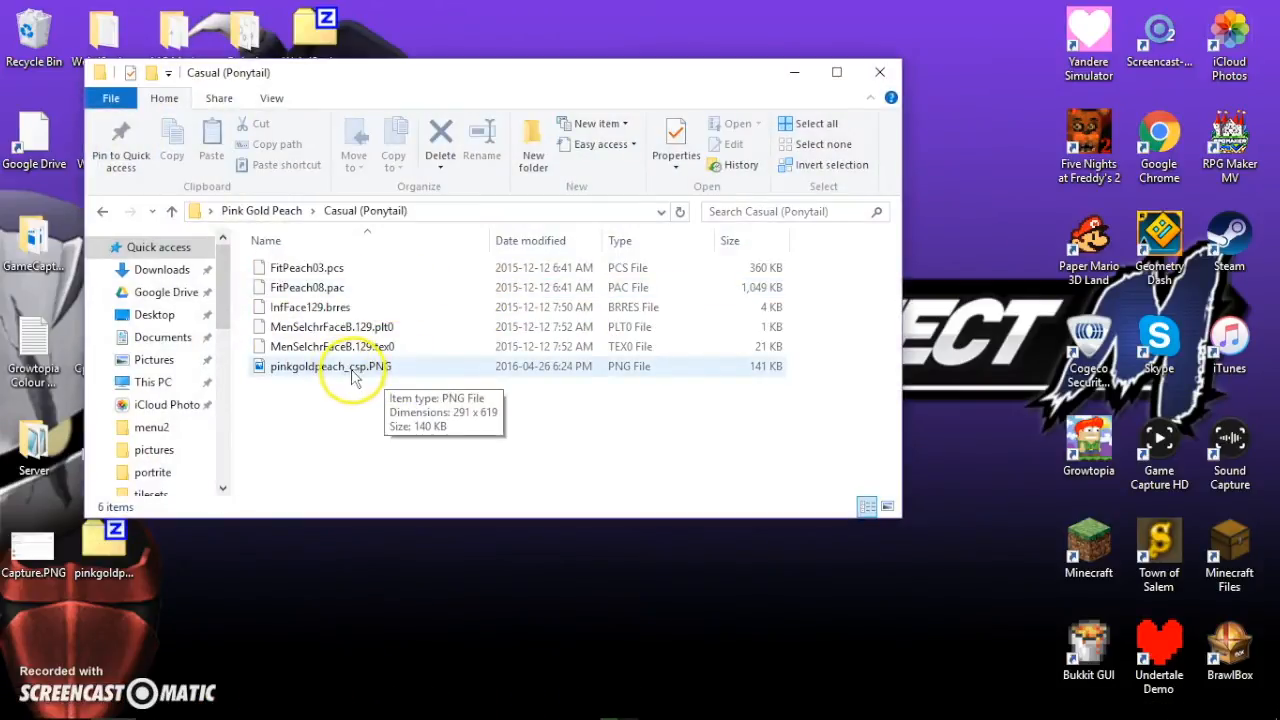
left_click(880, 72)
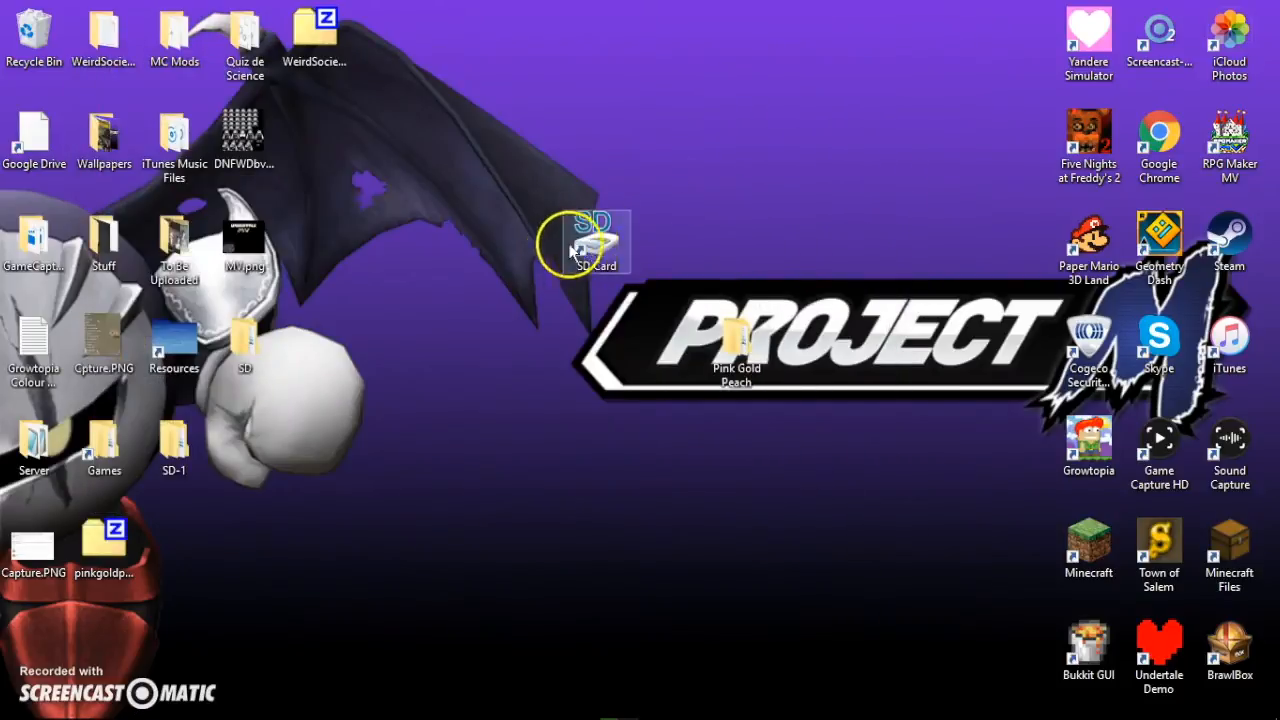
double_click(592, 242)
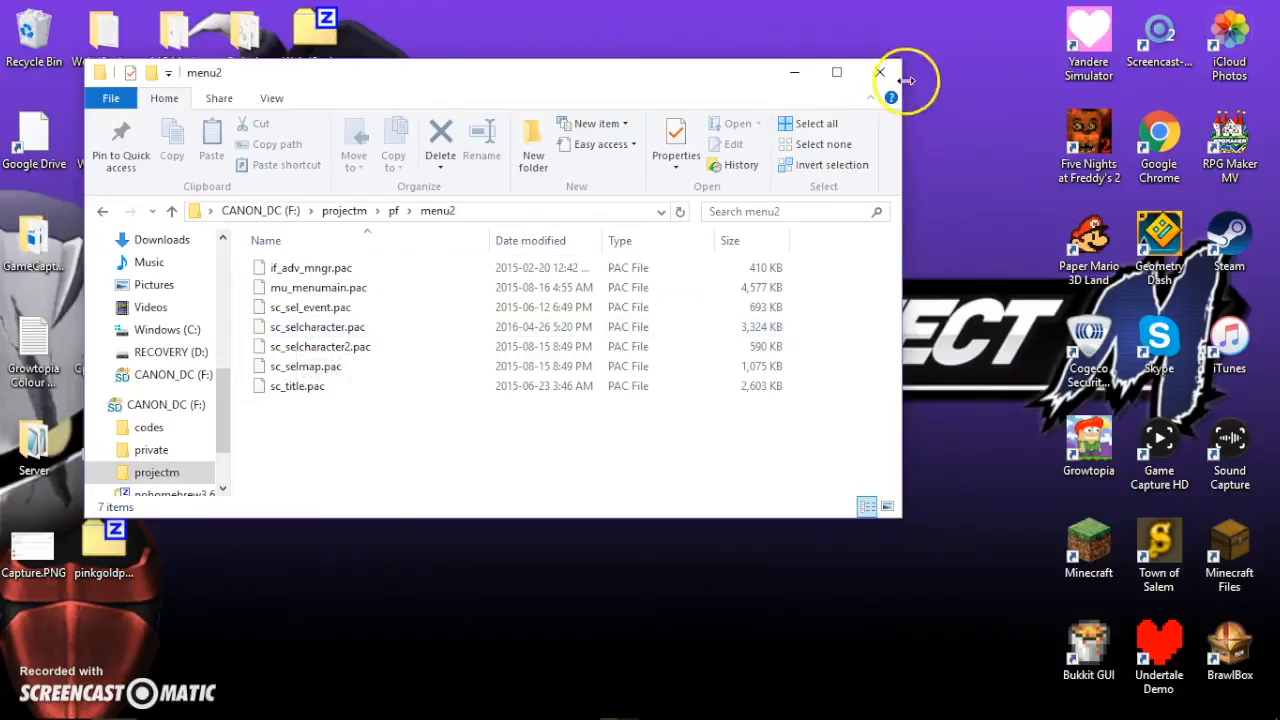
left_click(880, 72)
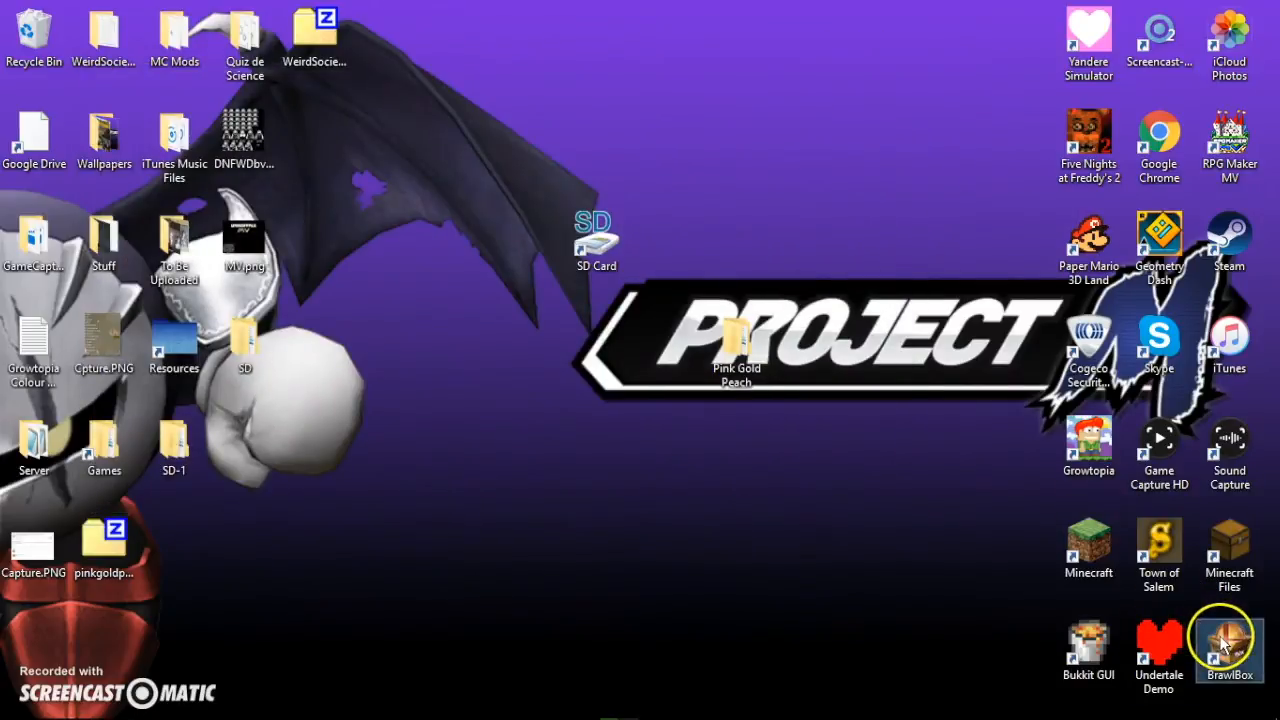
Launch BrawlBox and open the SD card's sc_selcharacter.pac.
double_click(1228, 640)
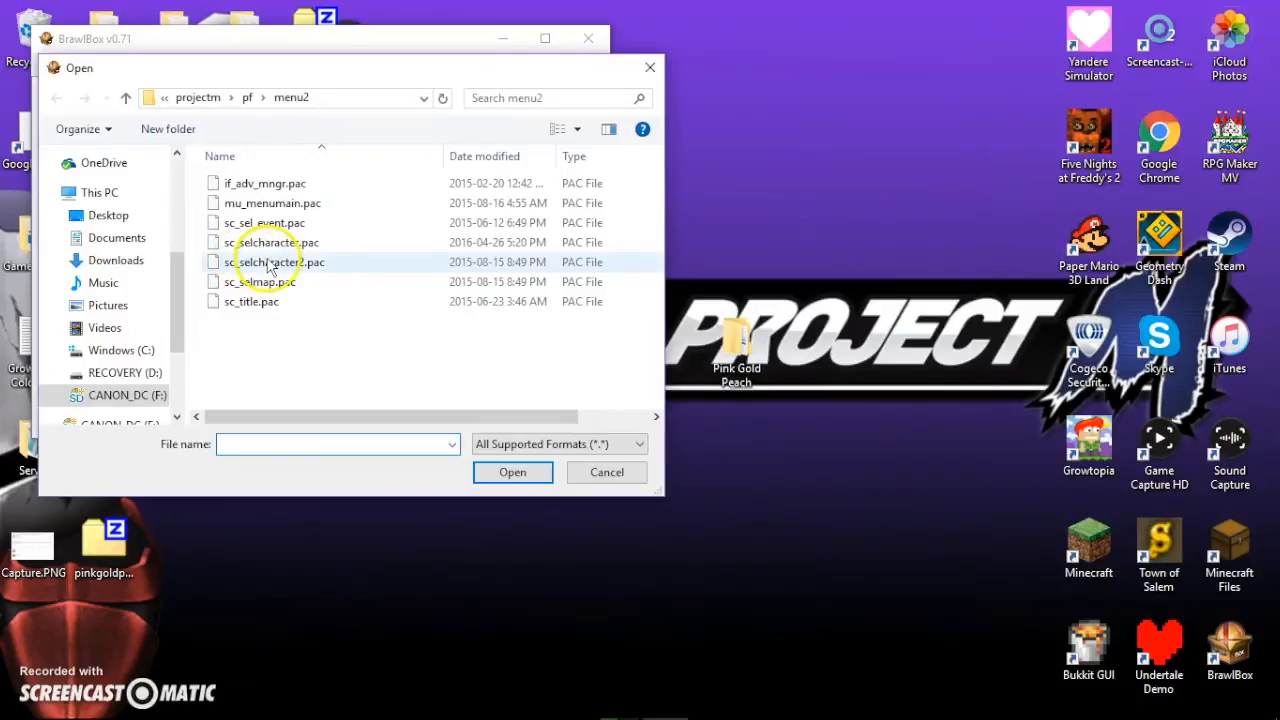
left_click(272, 242)
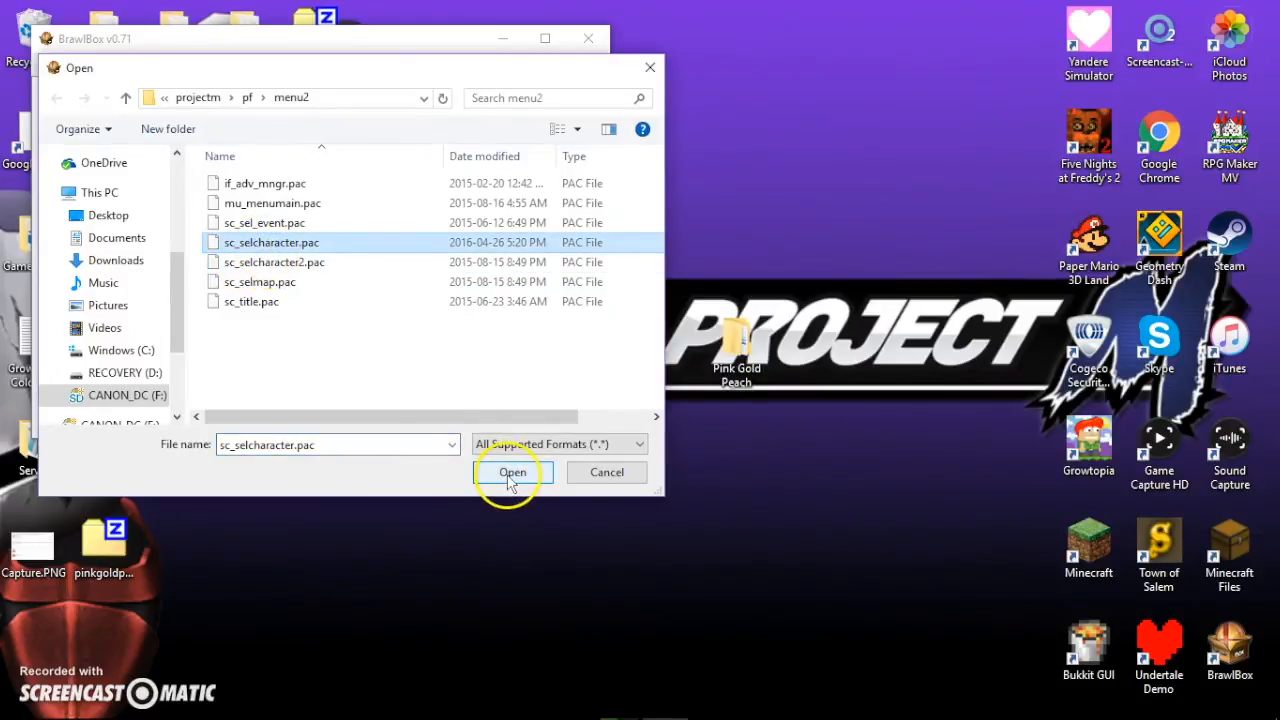
left_click(512, 472)
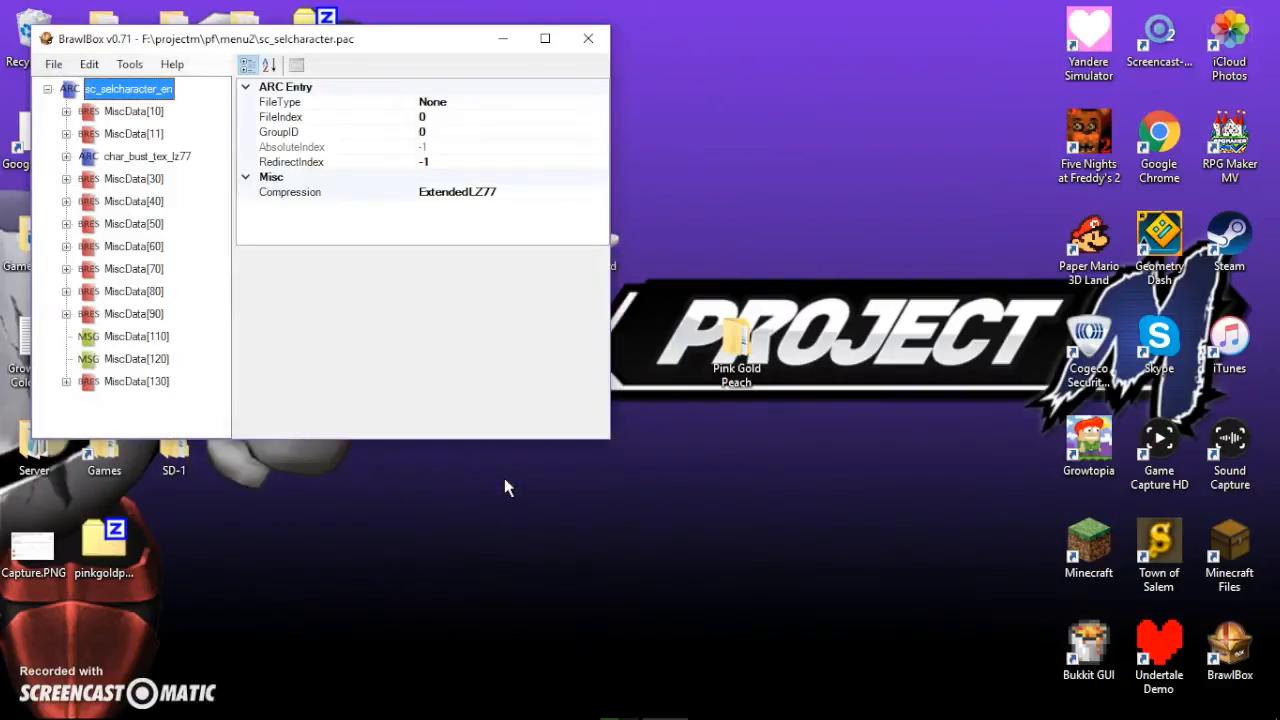
Expand char_bust_tex_lz77 and look through its MiscData entries down to MiscData[12].
left_click(132, 112)
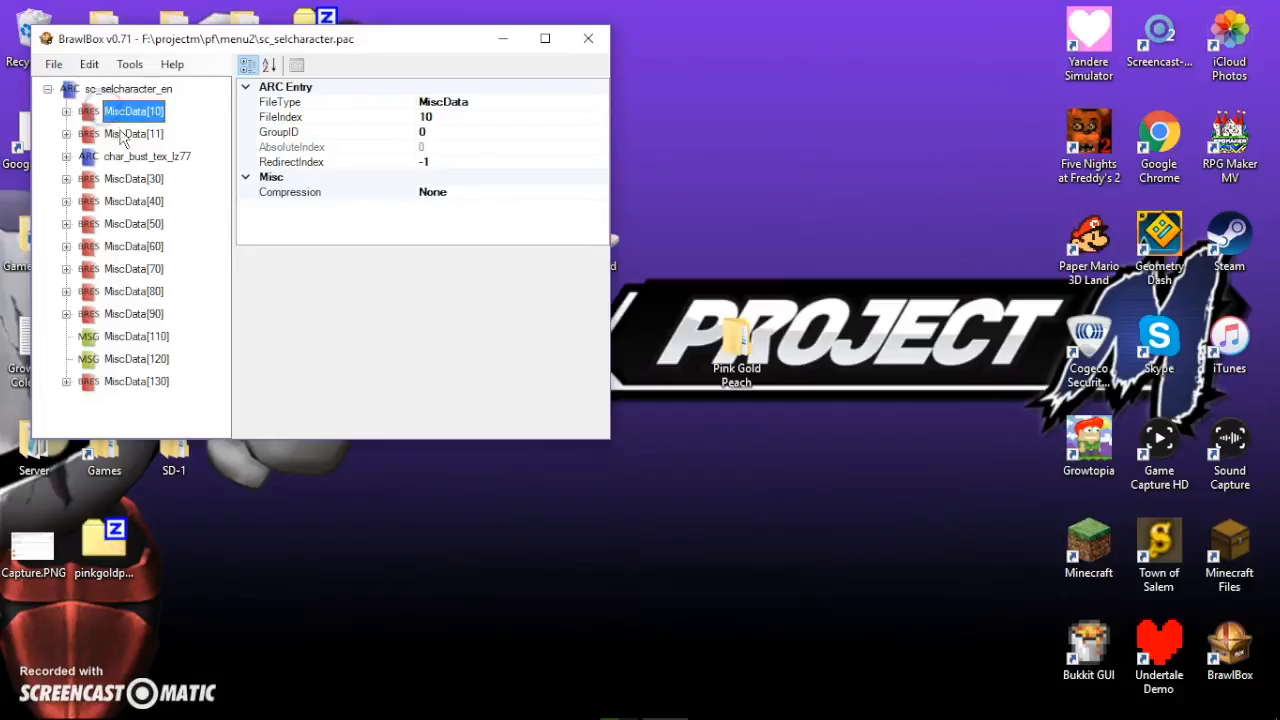
left_click(132, 132)
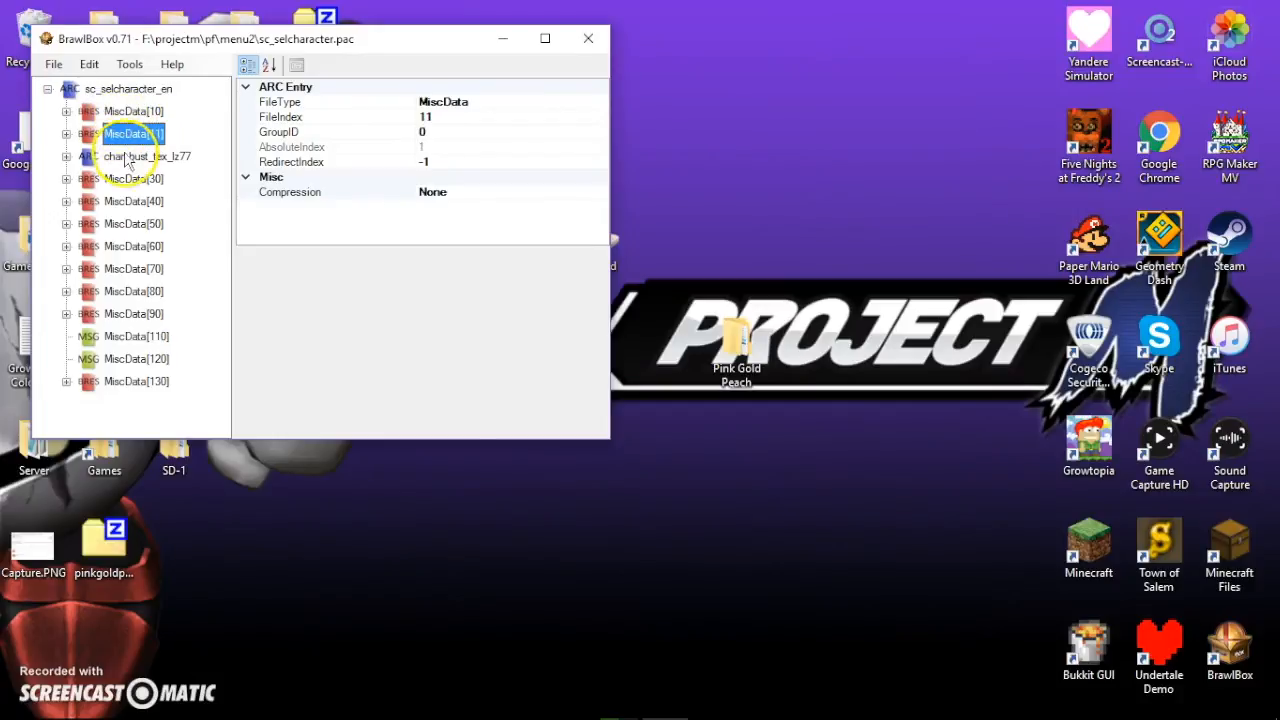
left_click(148, 156)
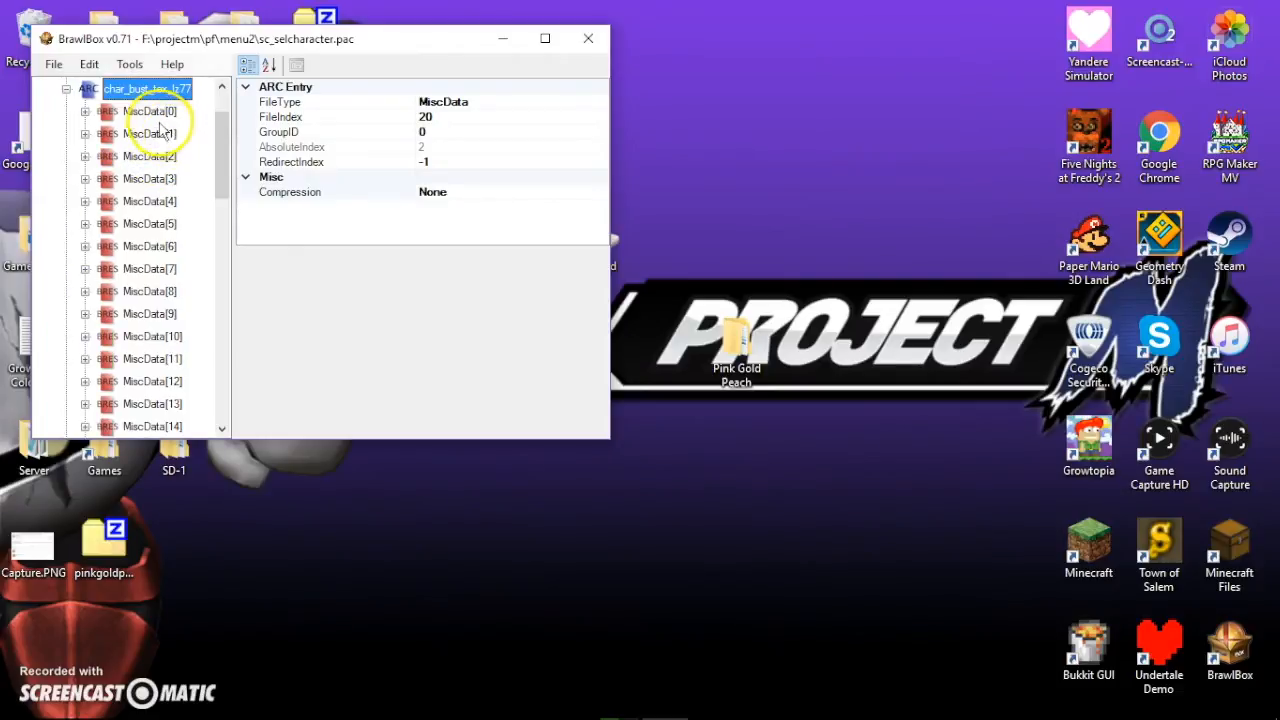
left_click(148, 156)
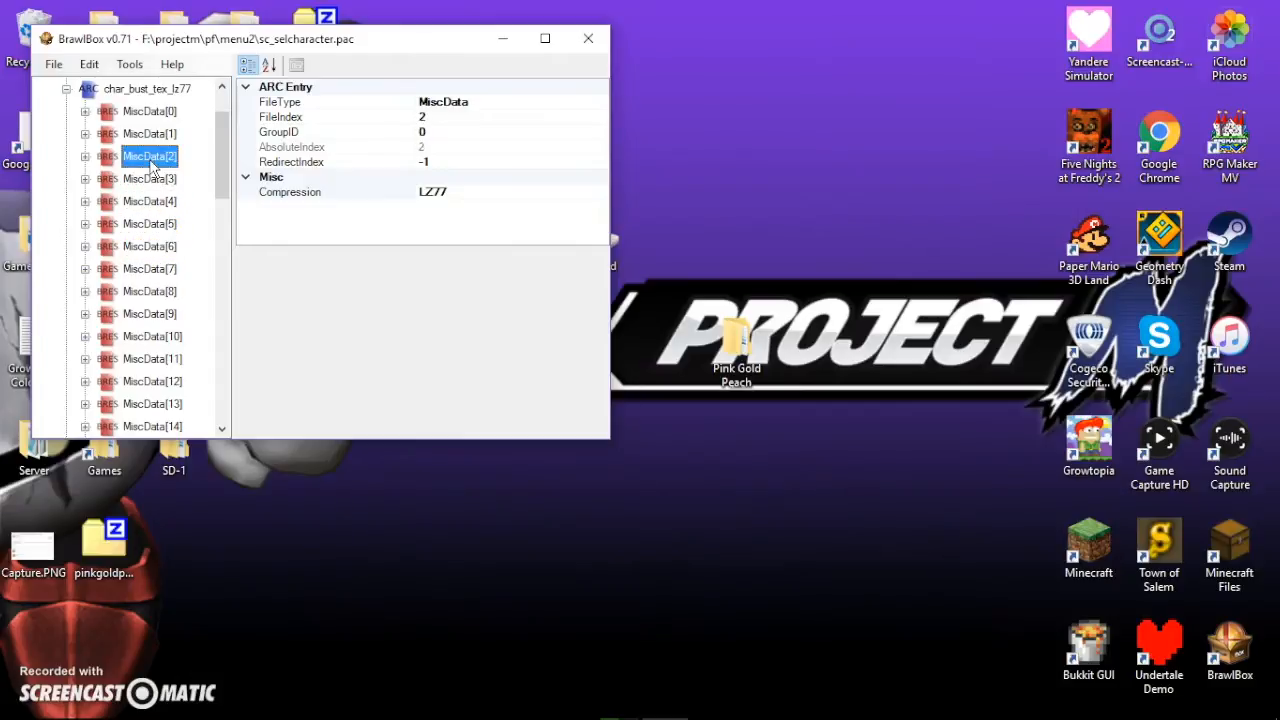
left_click(148, 268)
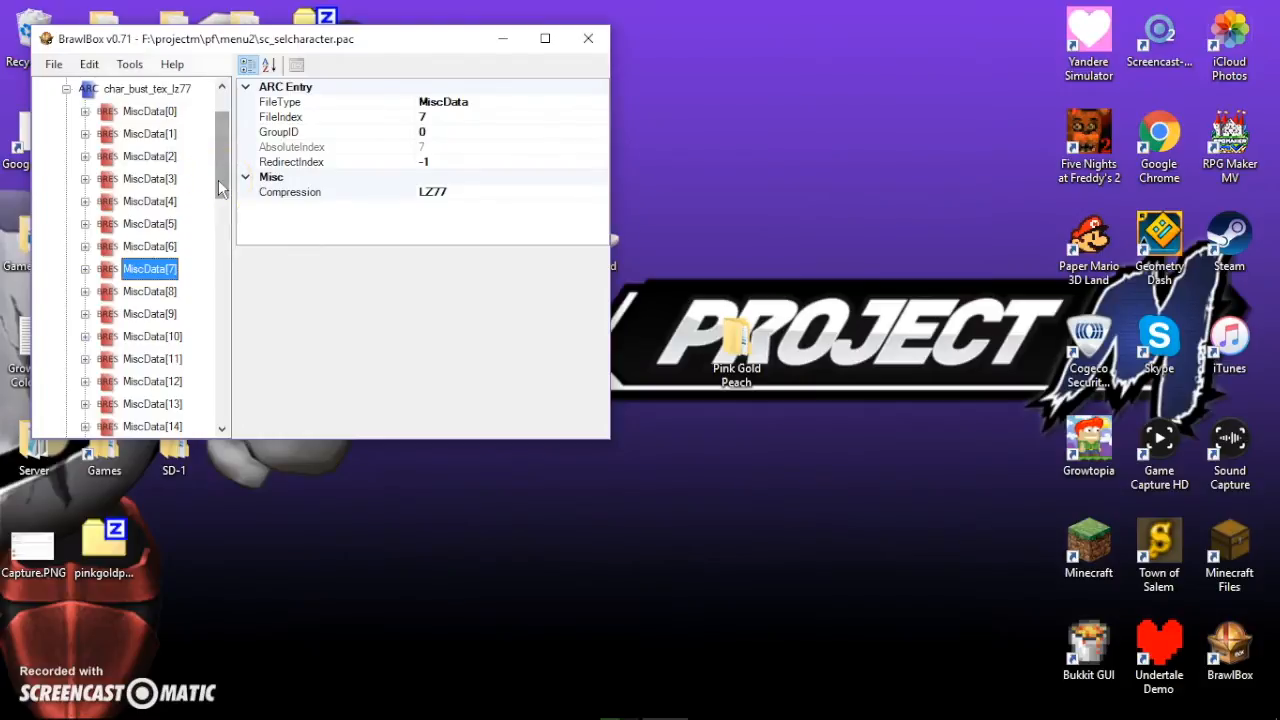
mouse_move(204, 620)
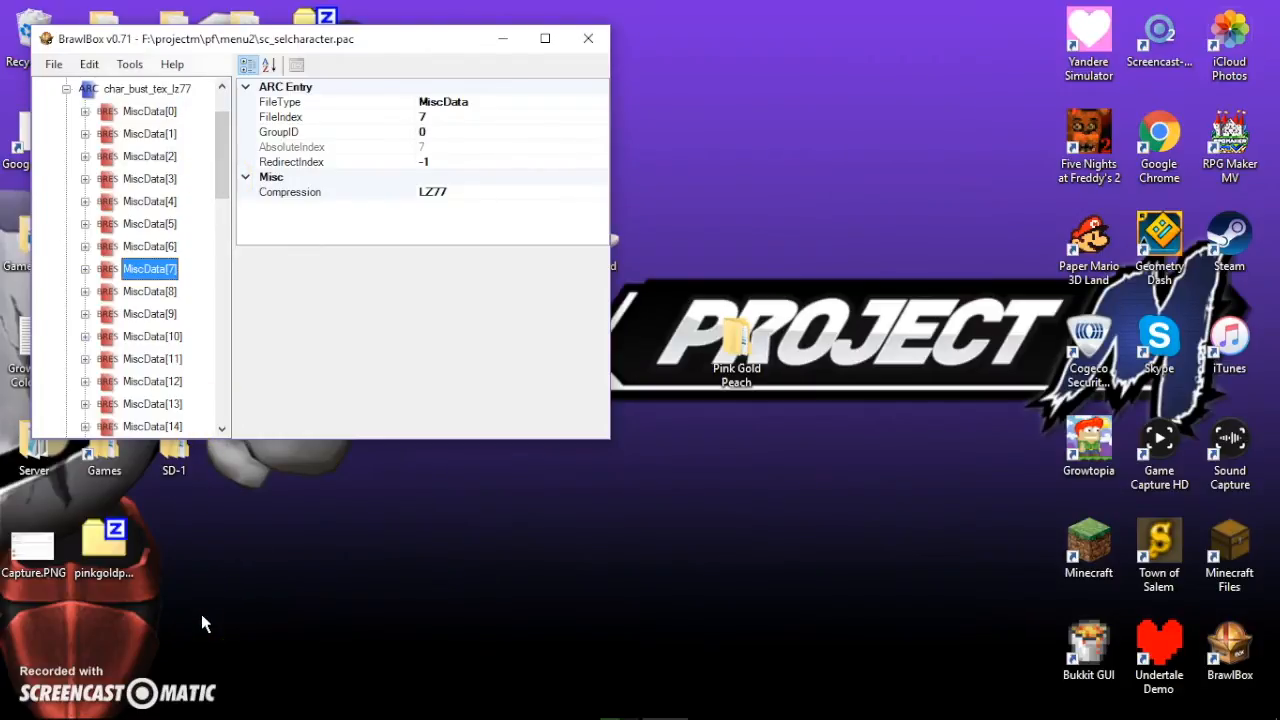
mouse_move(144, 304)
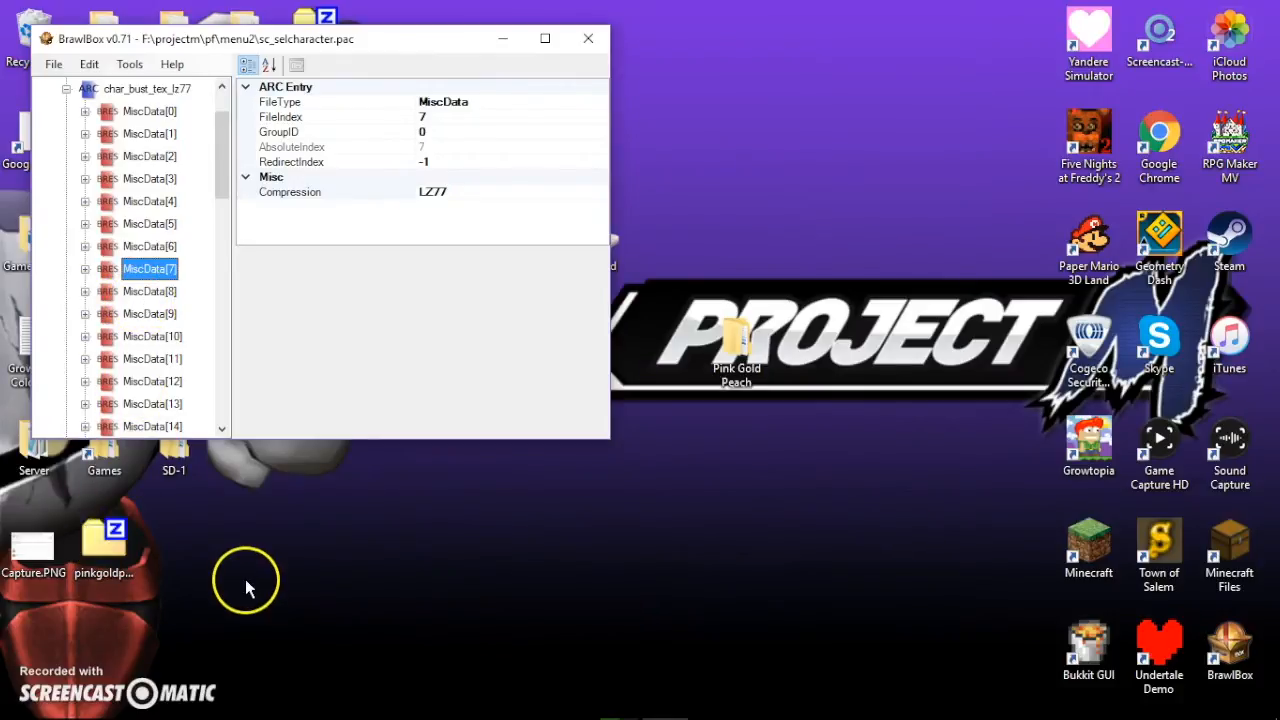
mouse_move(40, 680)
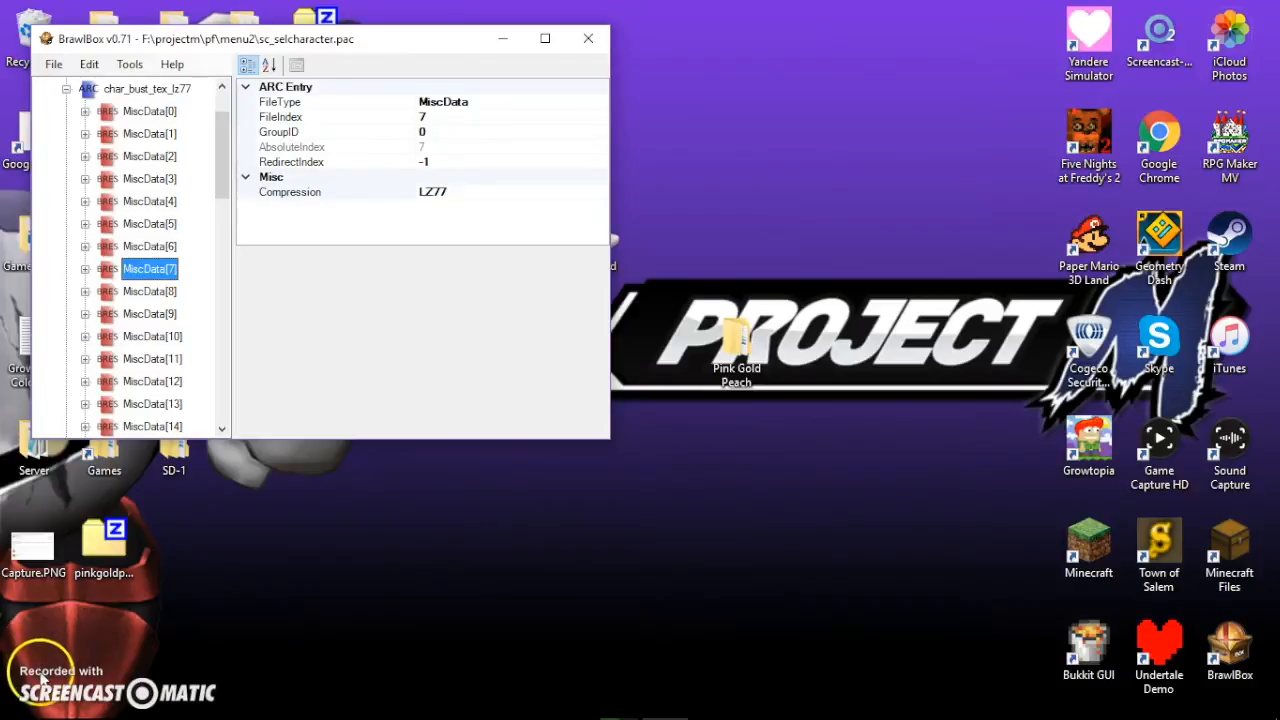
scroll("down", 3)
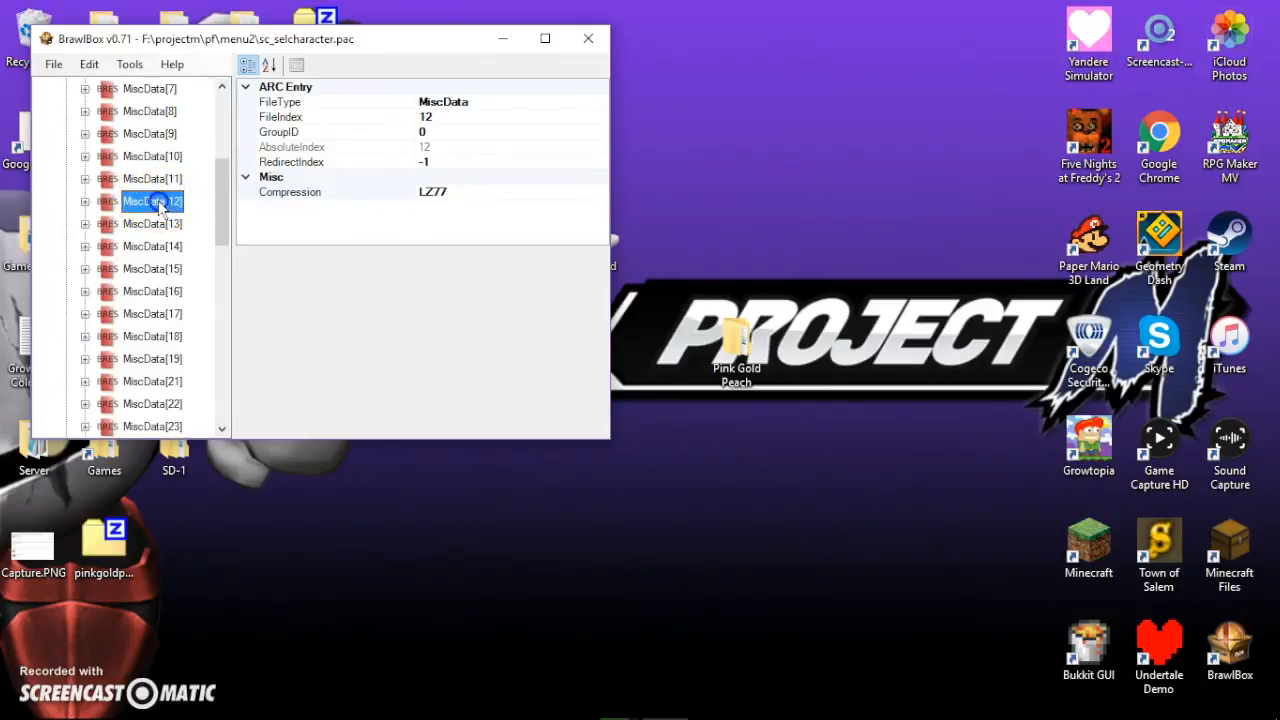
Expand MiscData[12]'s Textures(NW4R) and preview the first MenSelchrFaceB portrait.
left_click(84, 200)
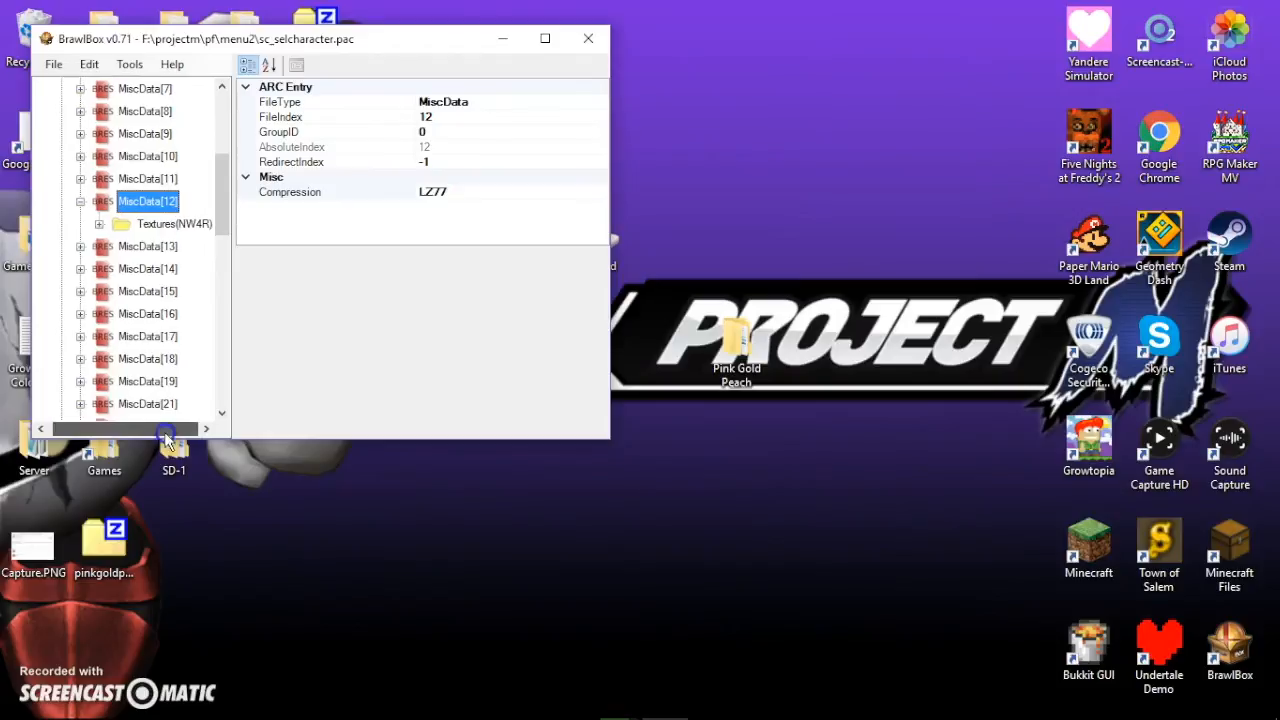
left_click(172, 224)
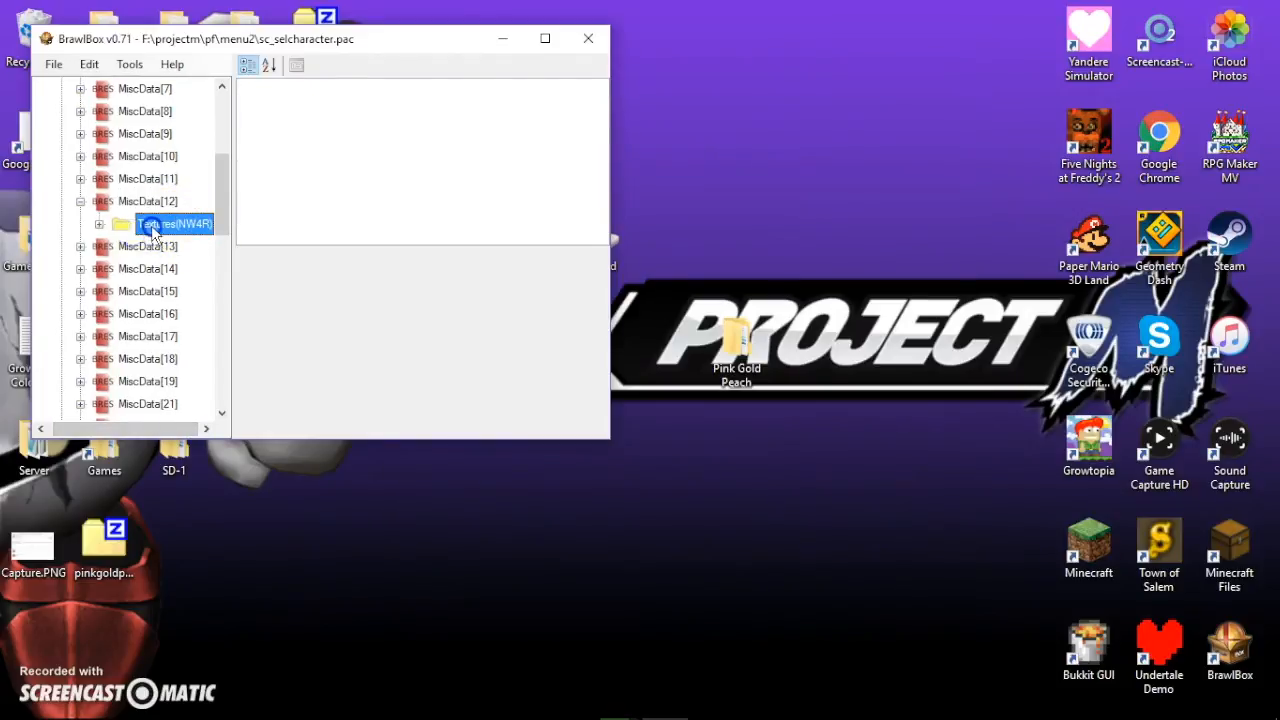
left_click(184, 246)
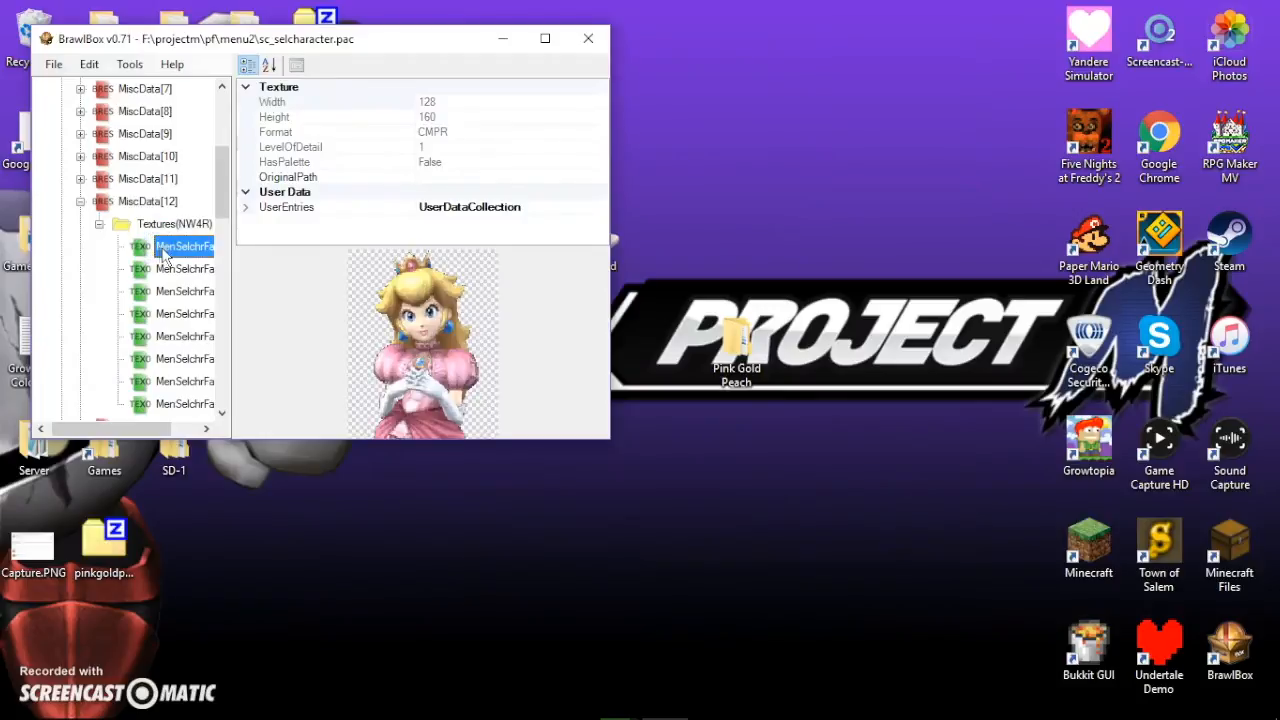
left_click(184, 292)
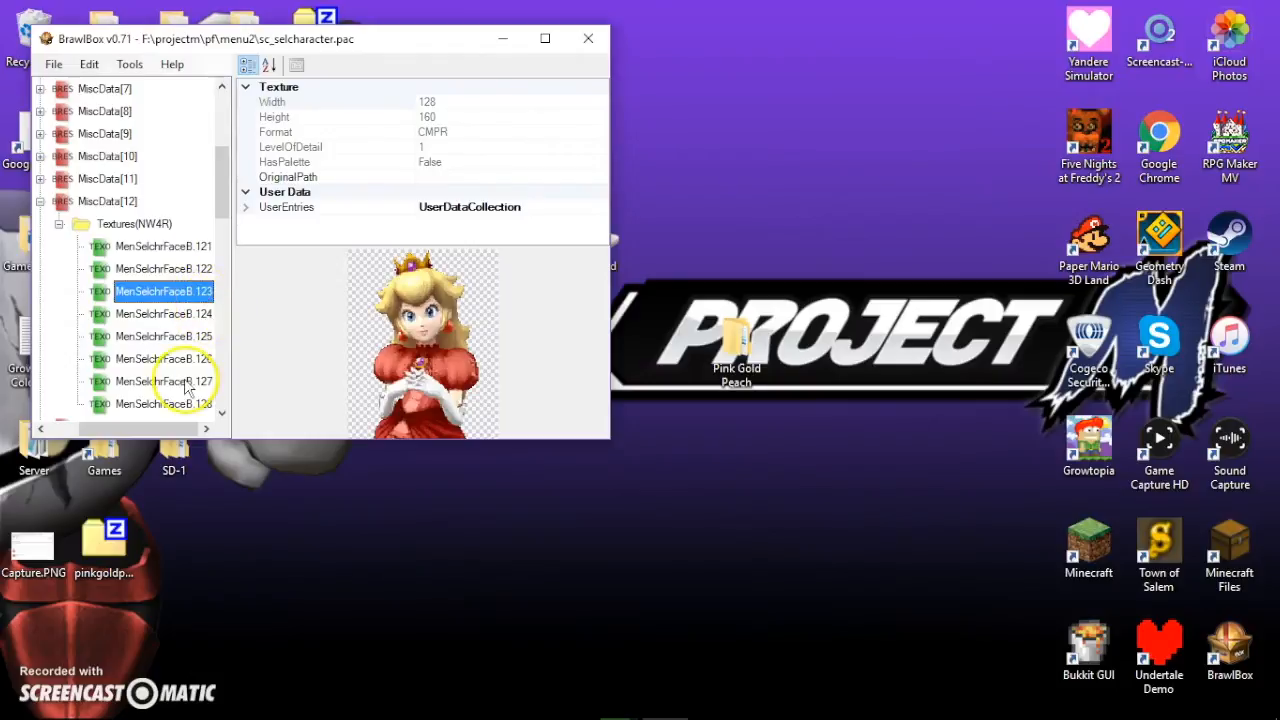
Preview further portraits until Peach's pink-dress MenSelchrFaceB.123 is selected.
left_click(108, 404)
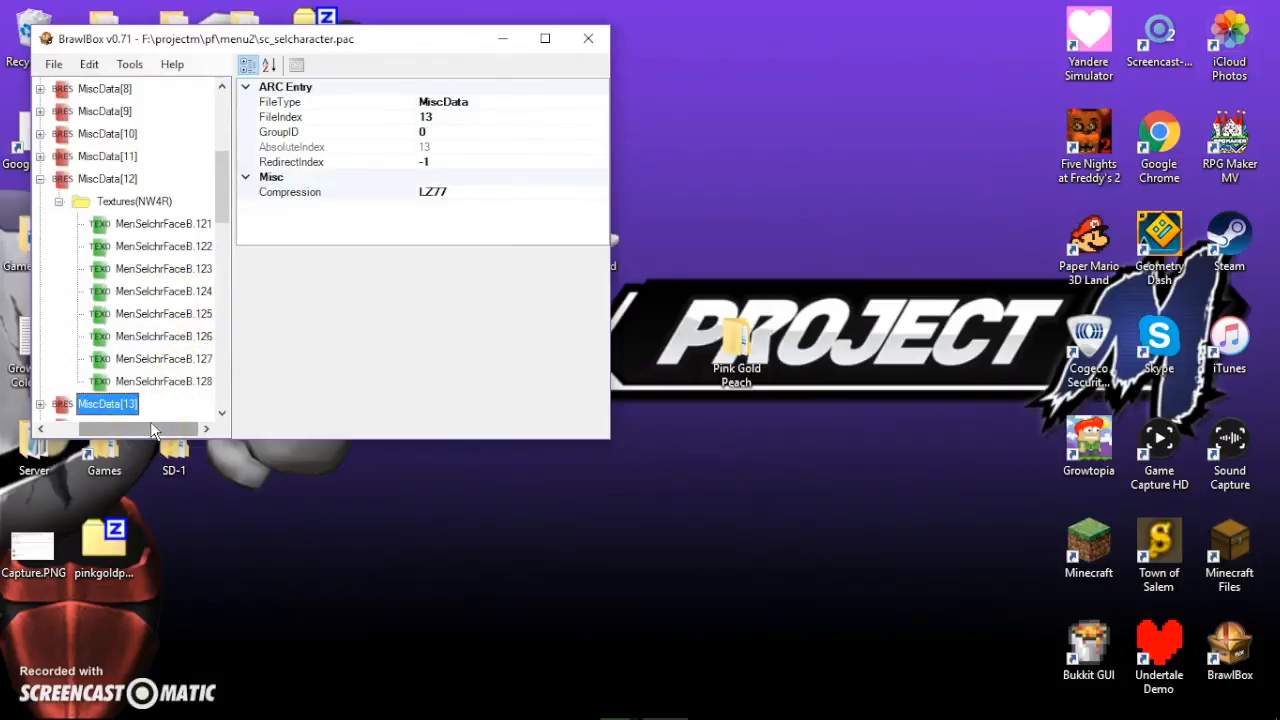
left_click(162, 380)
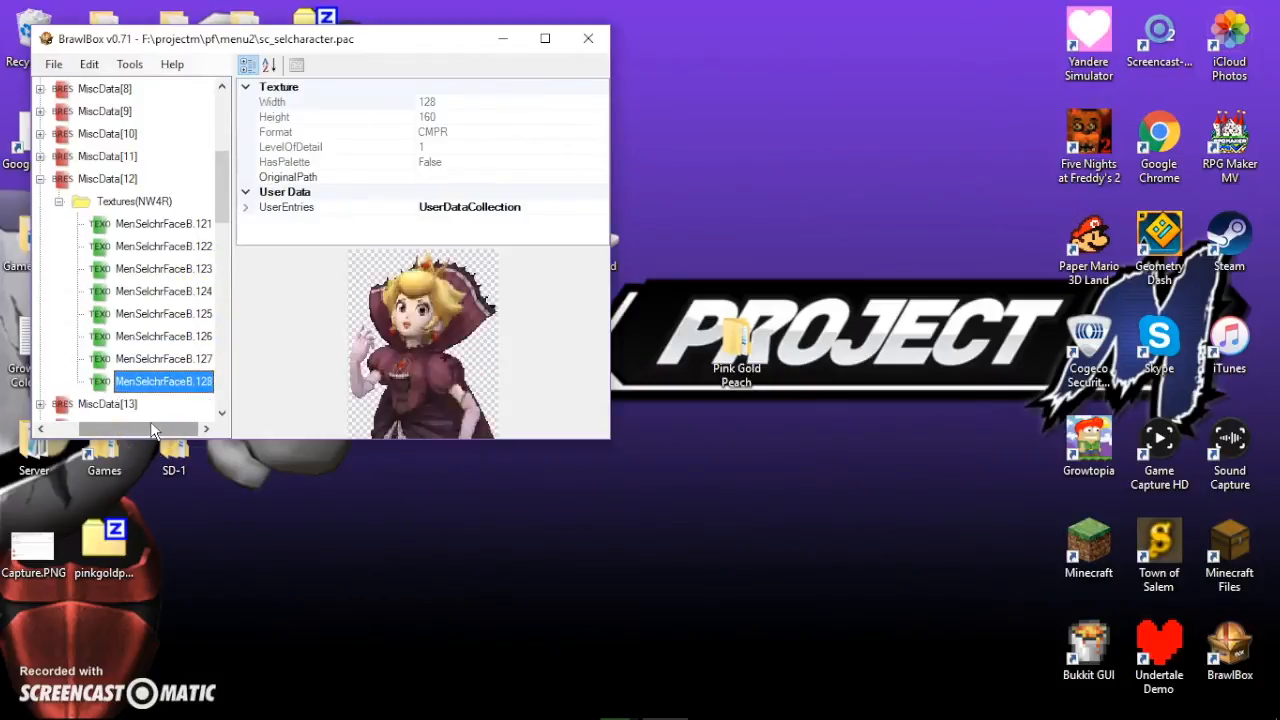
left_click(164, 246)
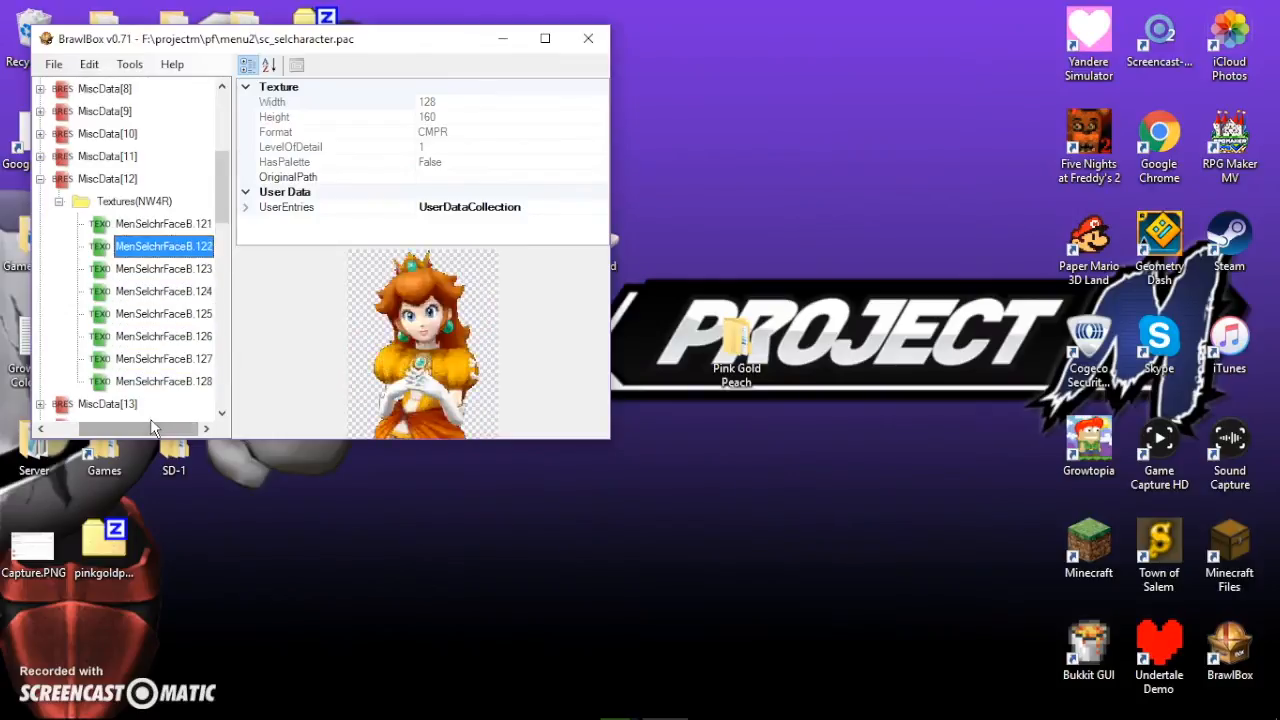
left_click(160, 268)
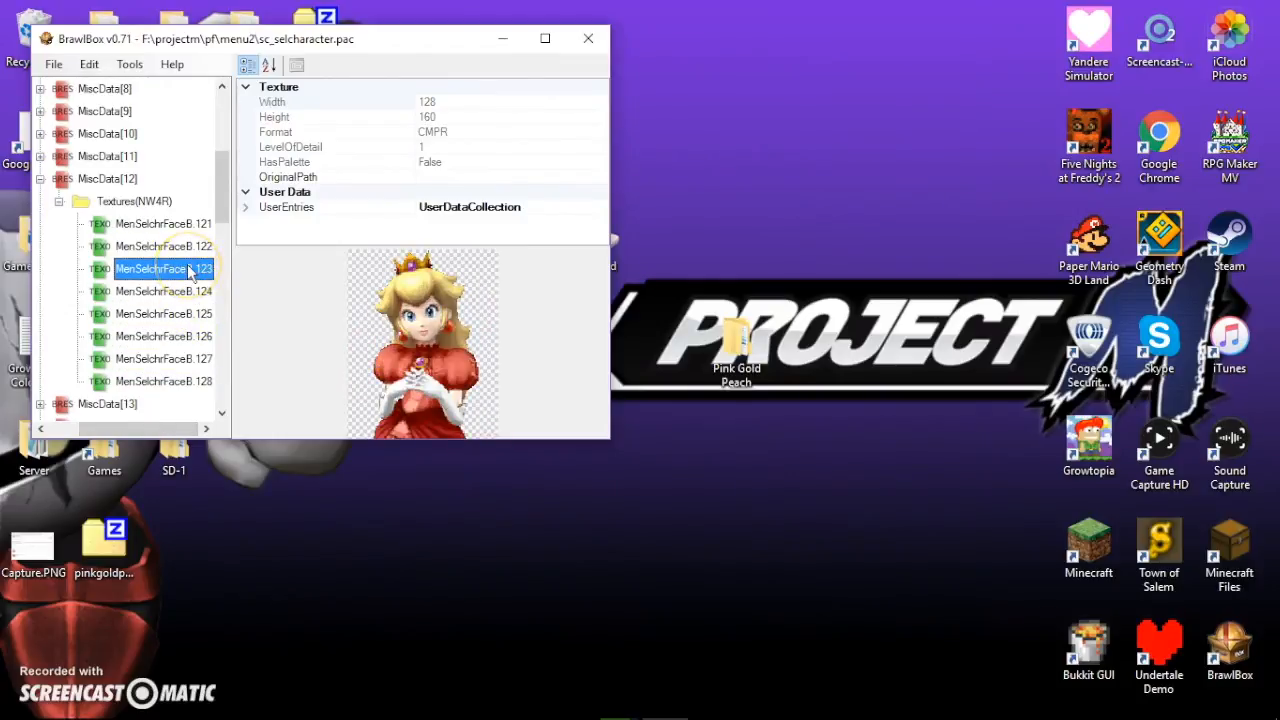
Replace MenSelchrFaceB.123 with pinkgoldpeach_csp.PNG from Casual (Ponytail) in CMPR format.
right_click(162, 268)
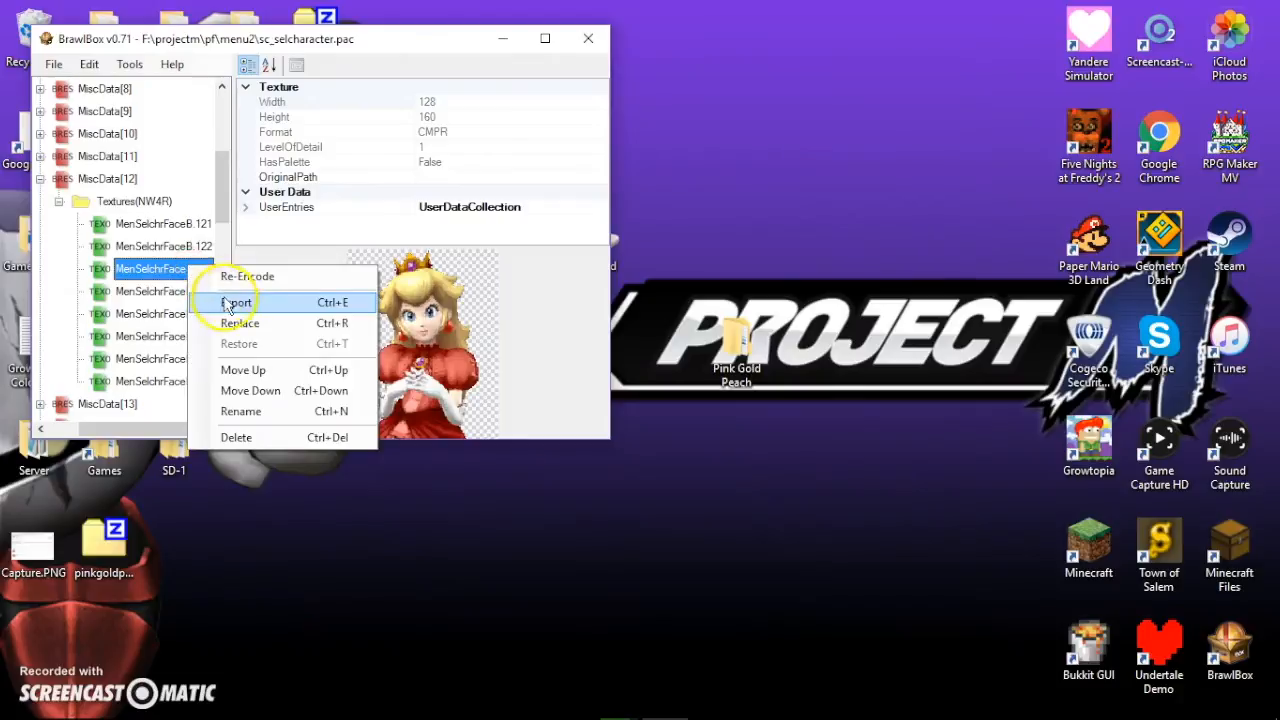
left_click(236, 302)
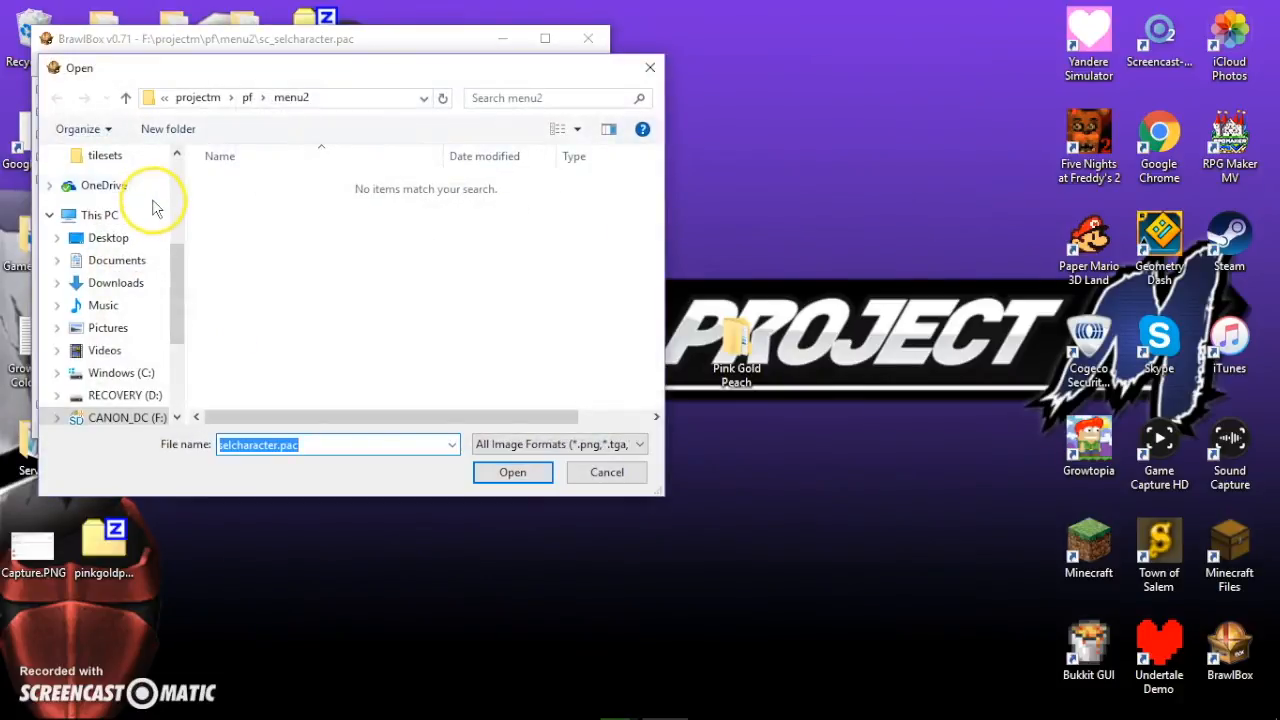
left_click(108, 238)
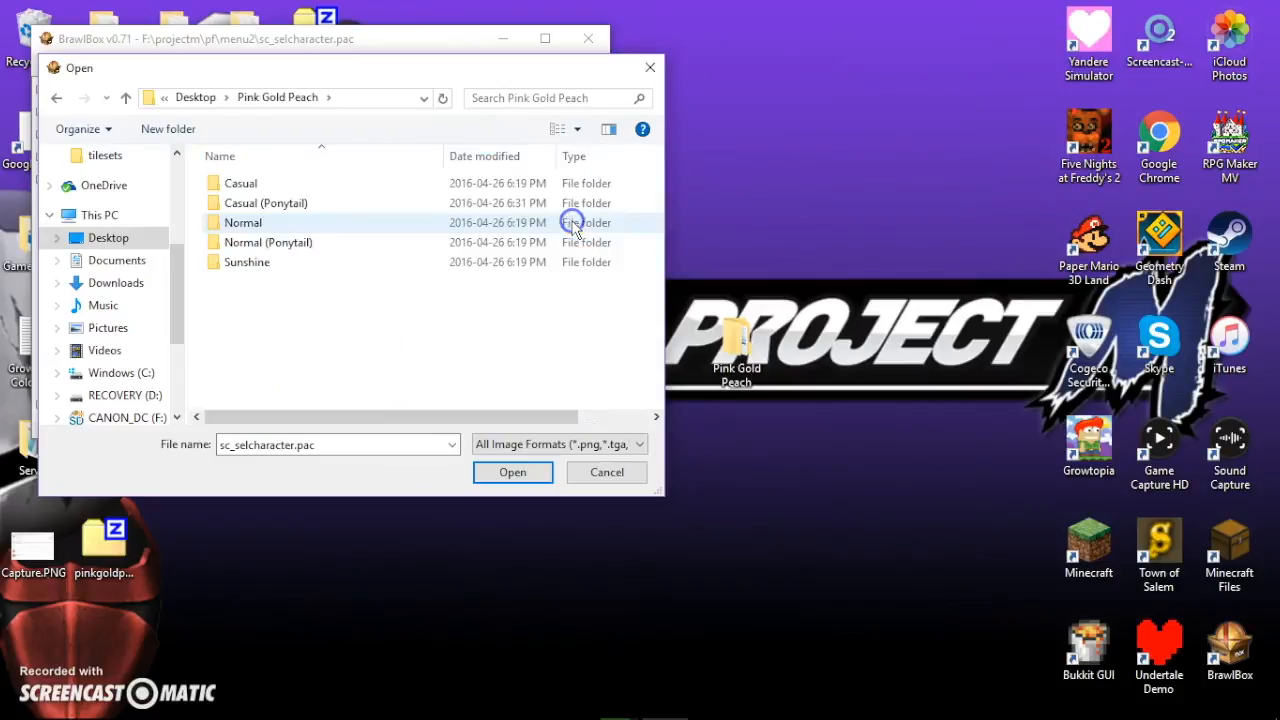
double_click(264, 204)
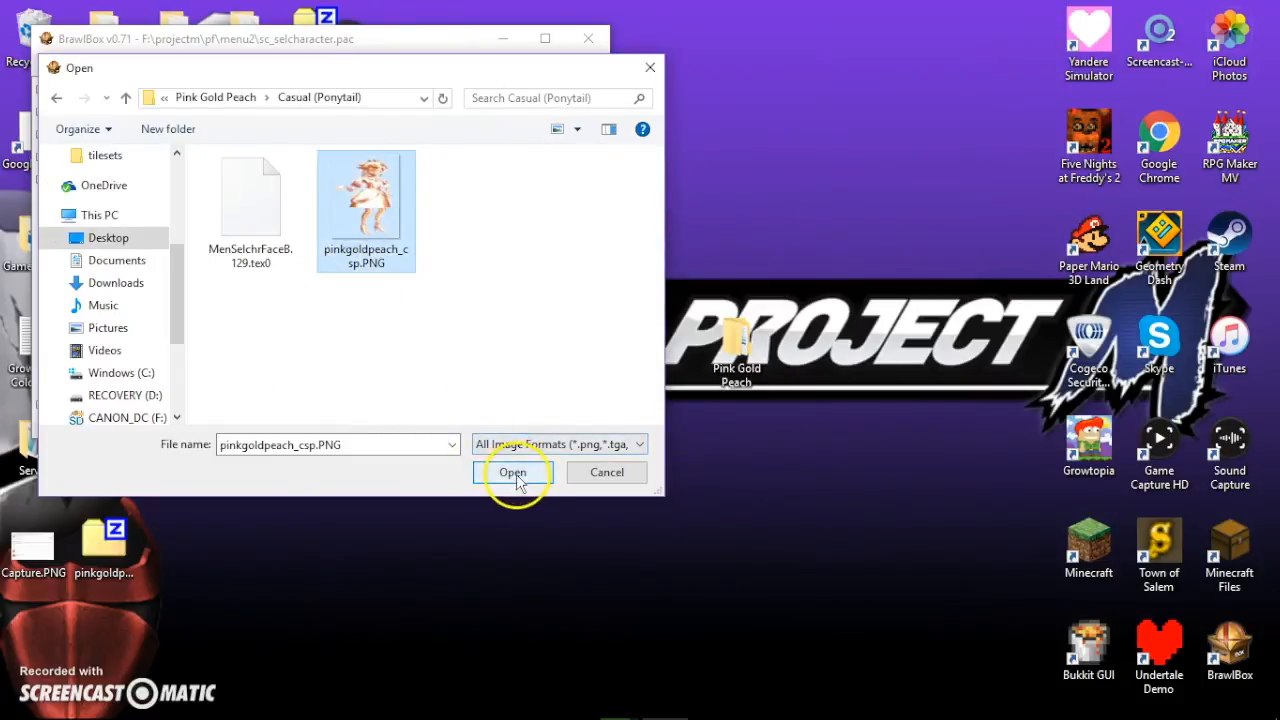
left_click(512, 472)
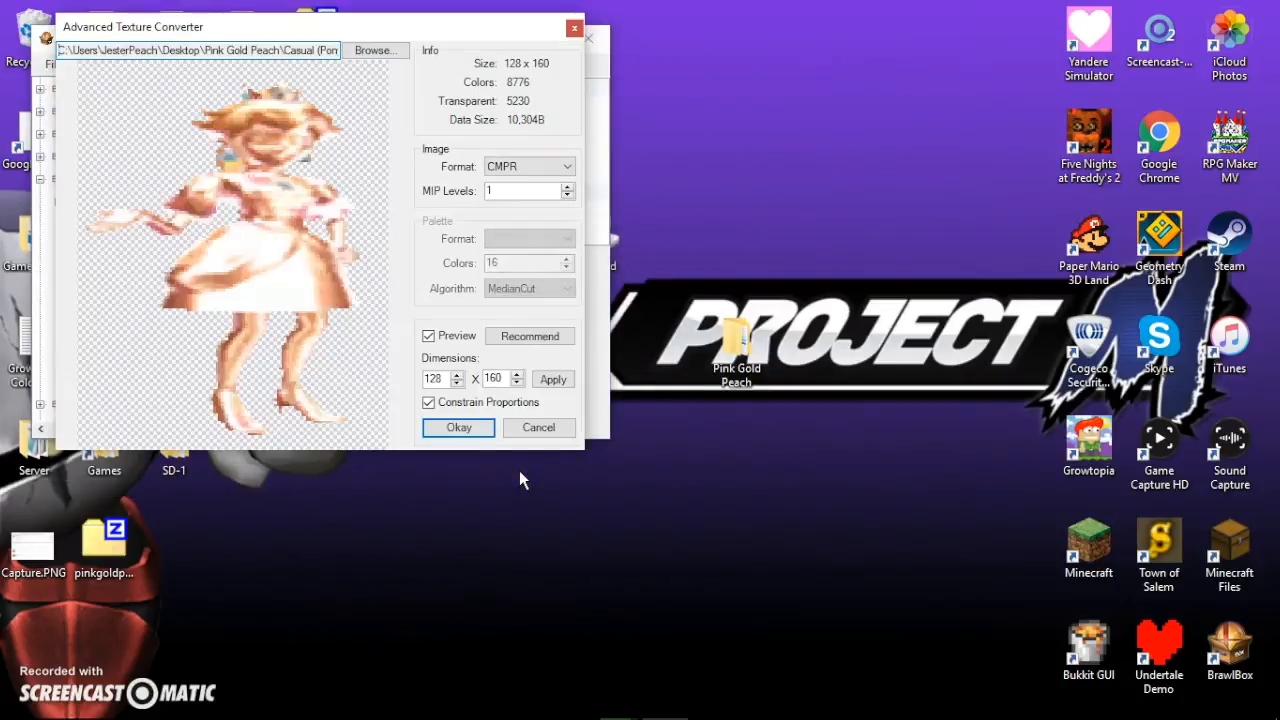
left_click(458, 428)
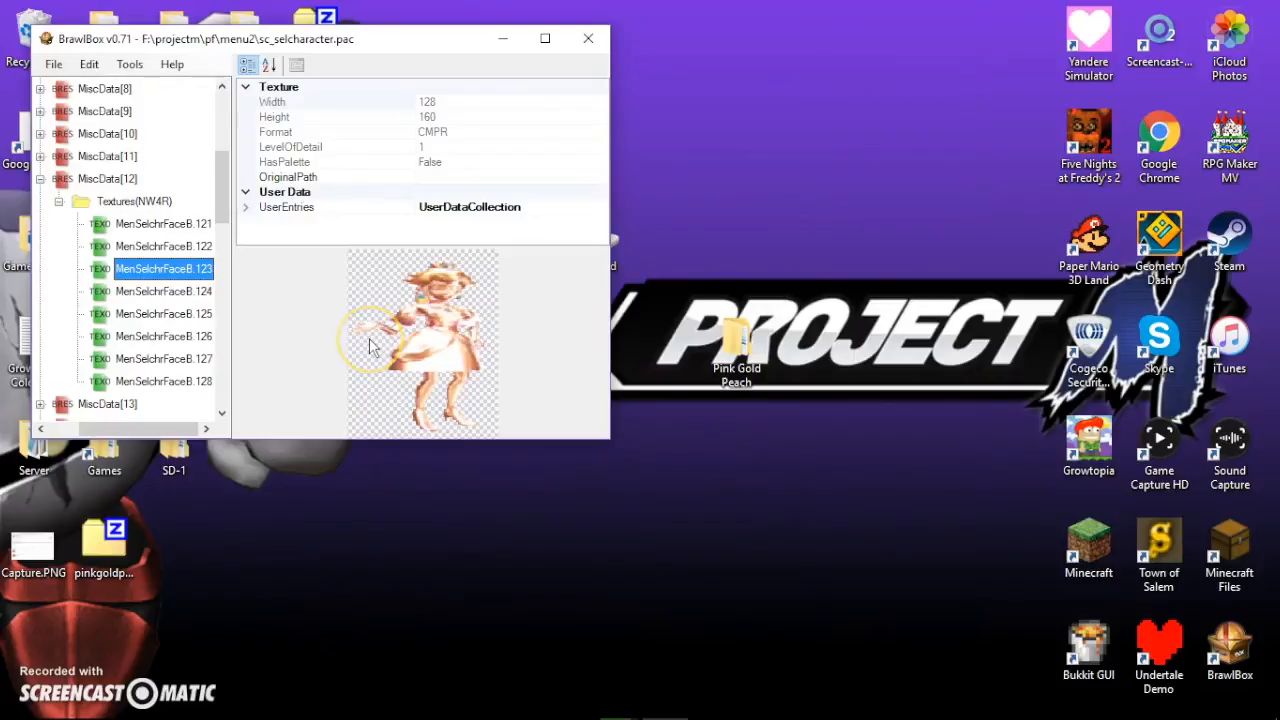
mouse_move(360, 436)
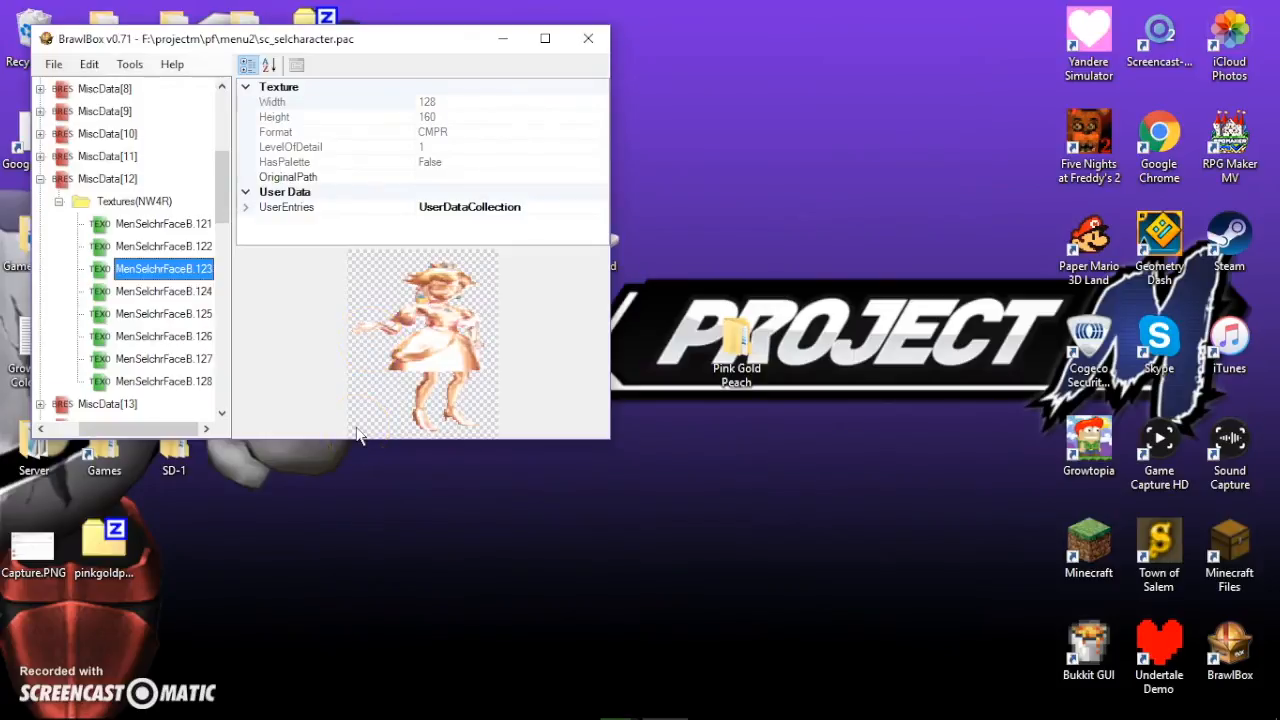
mouse_move(518, 124)
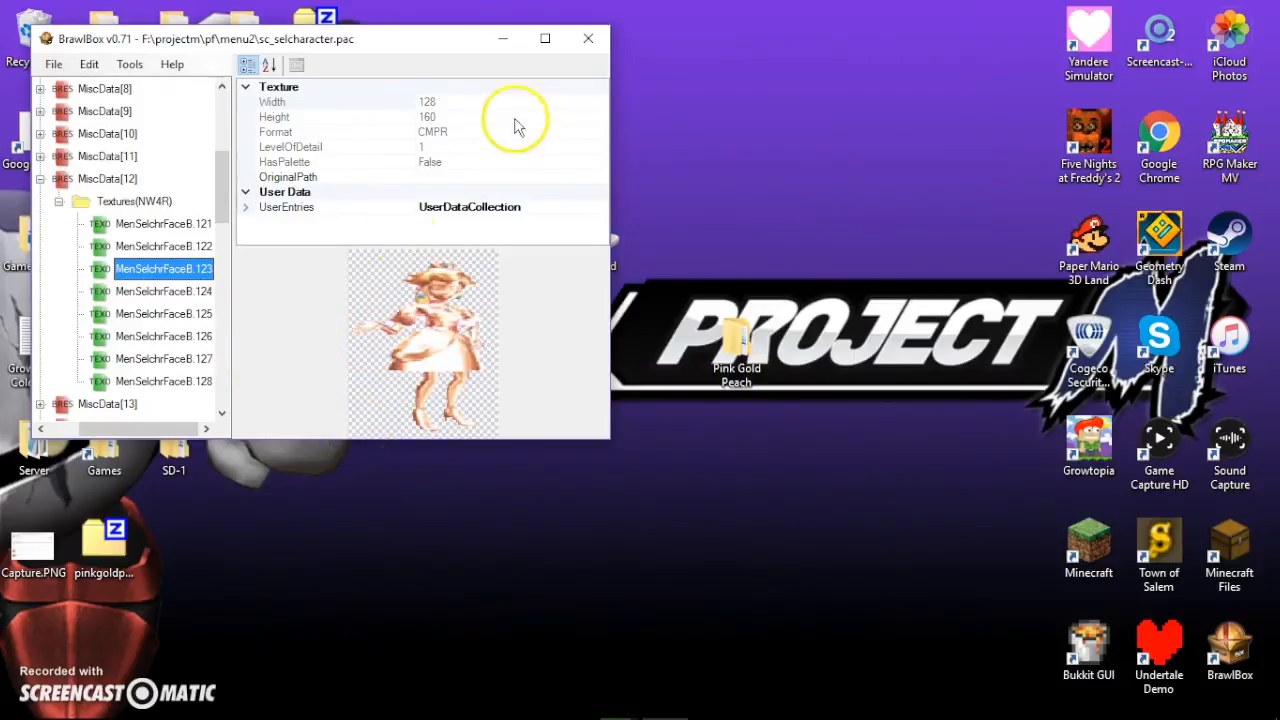
Save the edited sc_selcharacter.pac archive.
left_click(52, 64)
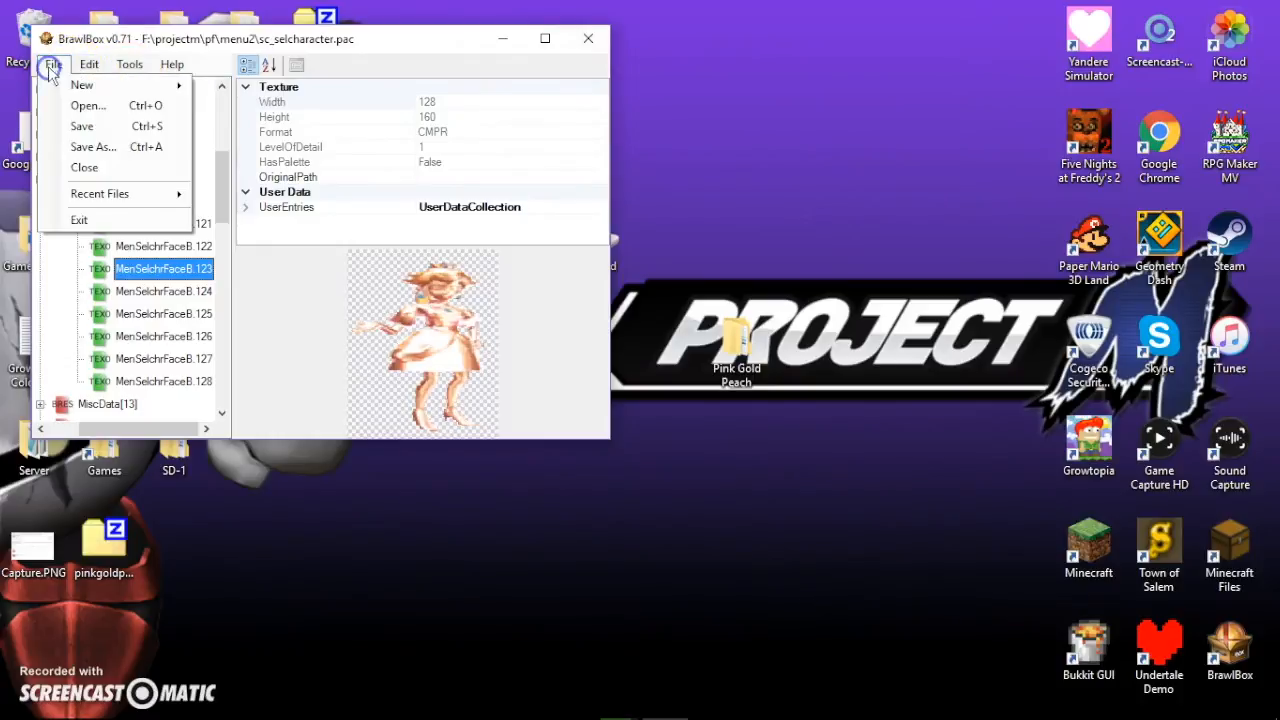
left_click(80, 126)
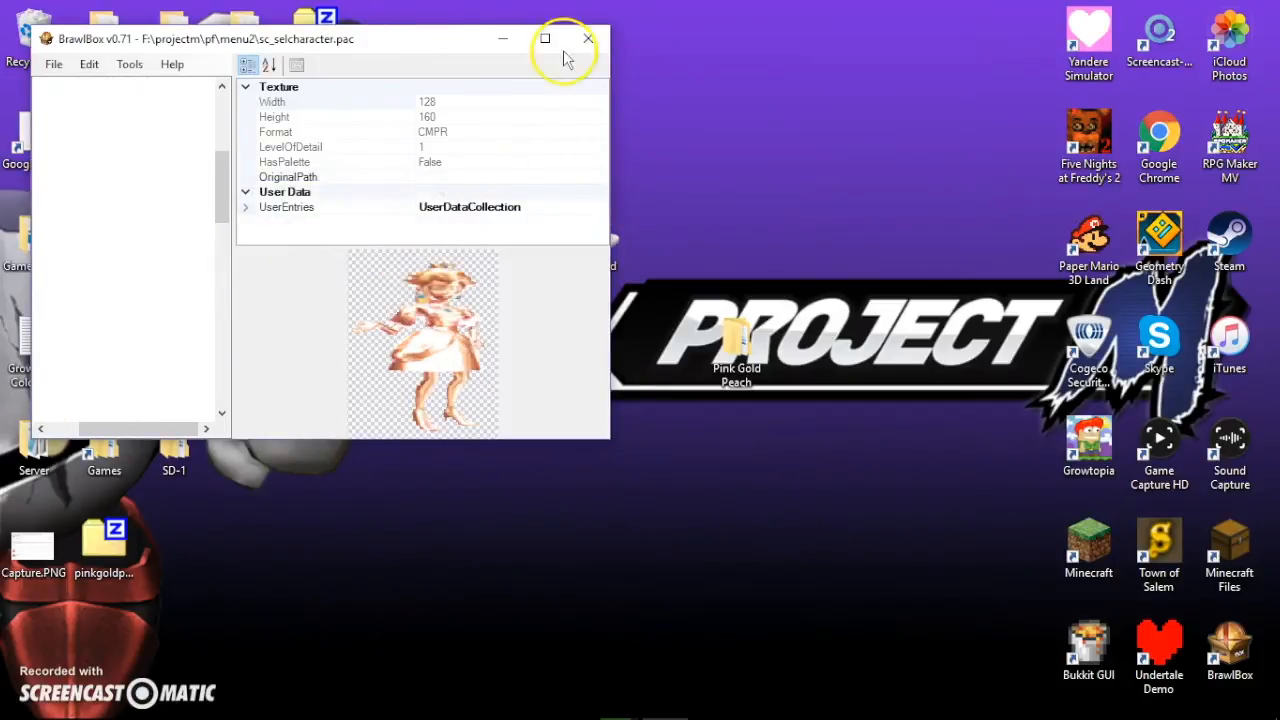
Close BrawlBox, leaving the desktop with the portrait swap finished.
left_click(588, 38)
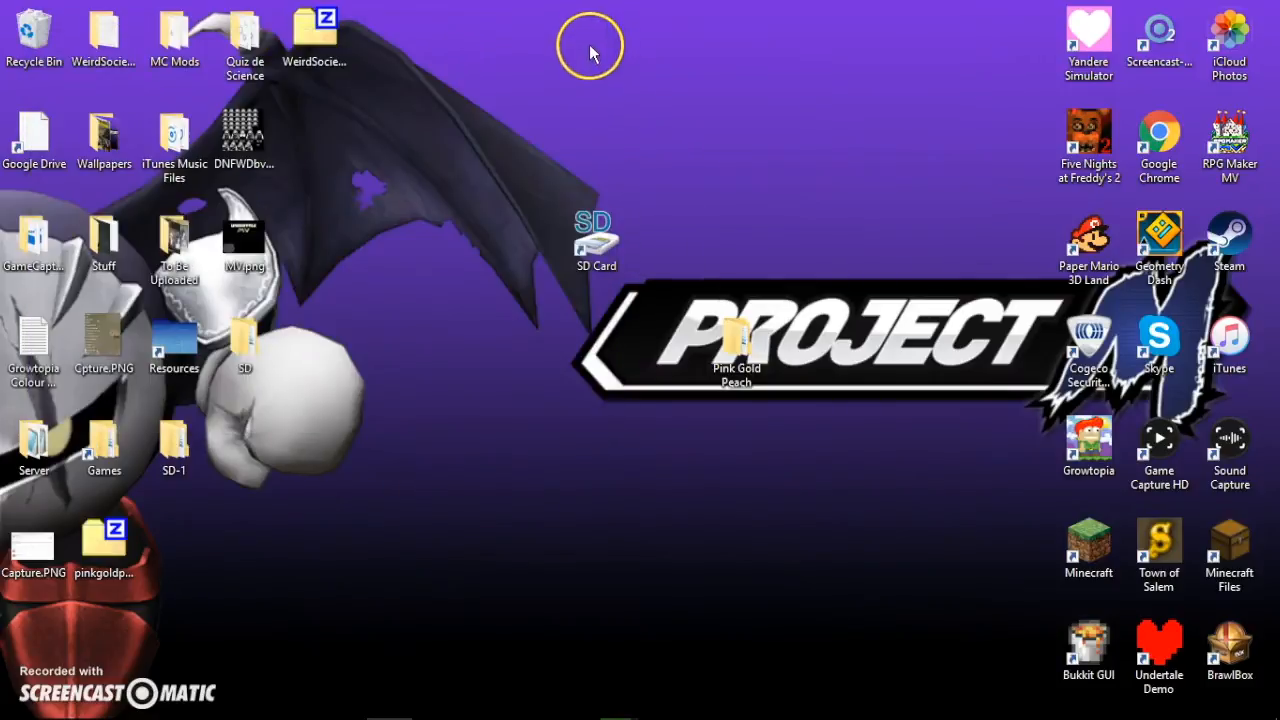
mouse_move(560, 240)
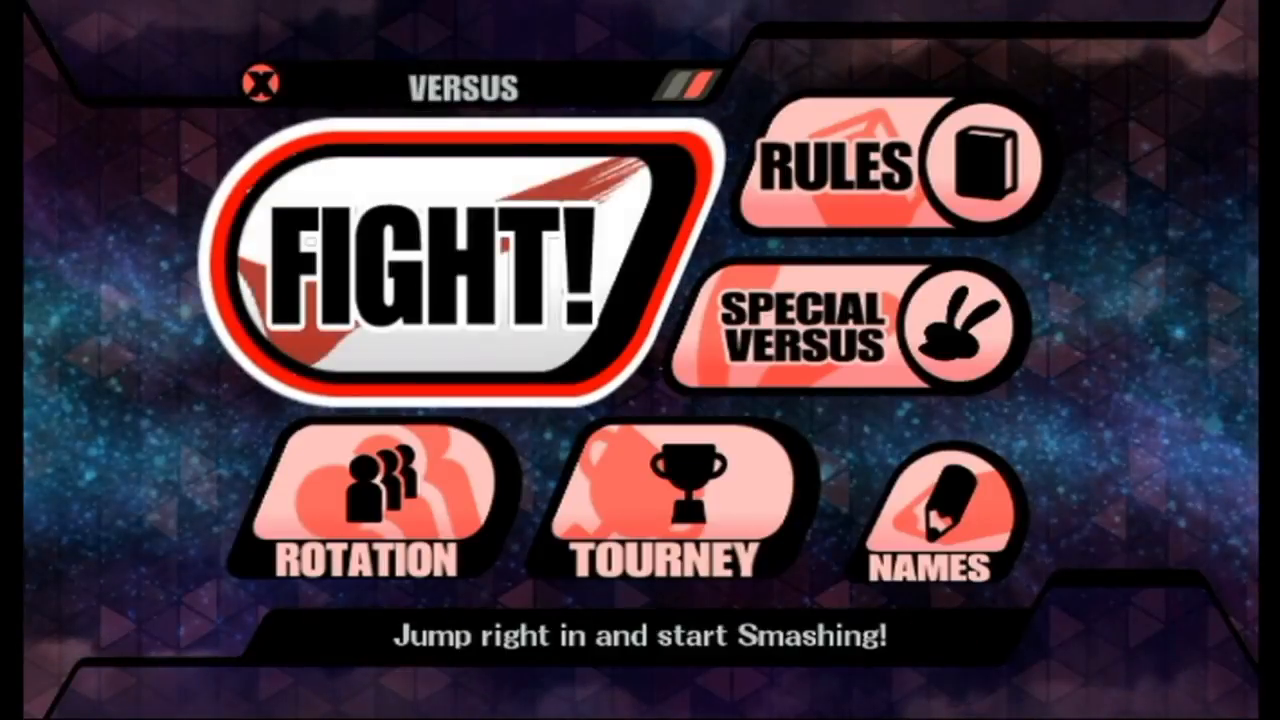
Enter Versus mode and select Peach, now showing the Pink Gold portrait, for player 1.
left_click(444, 270)
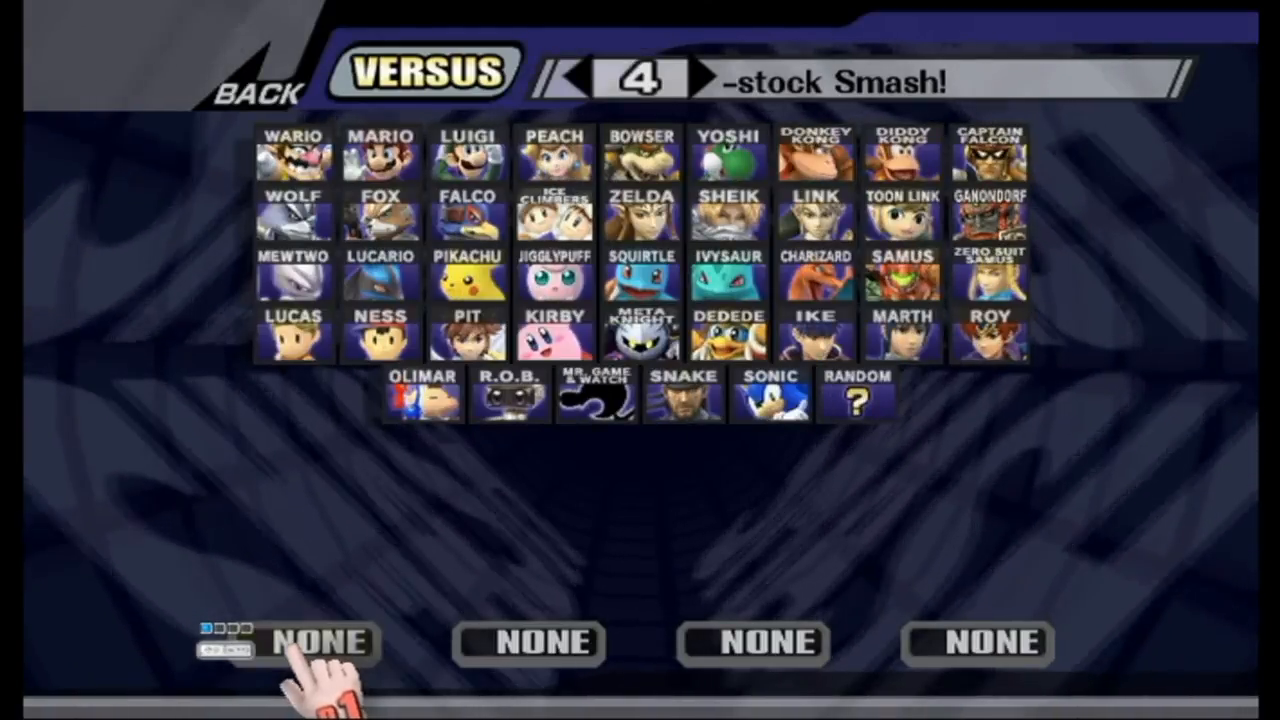
left_click(468, 152)
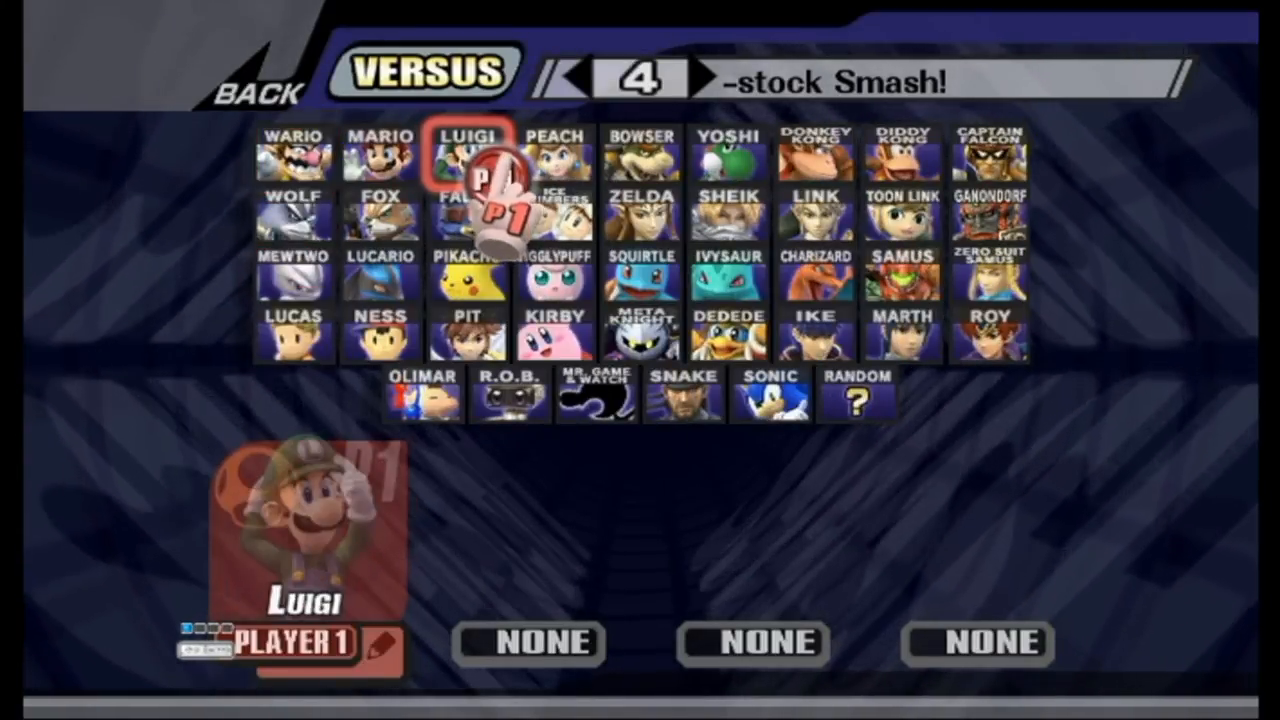
left_click(552, 156)
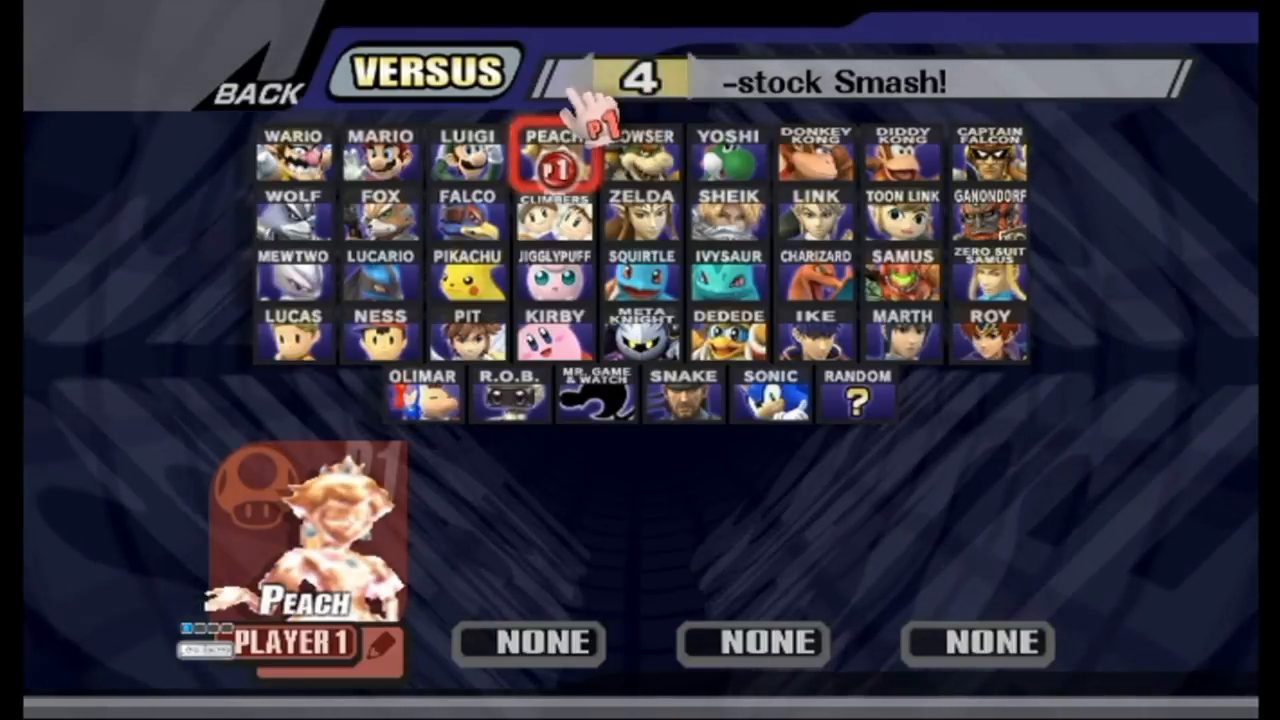
left_click(588, 80)
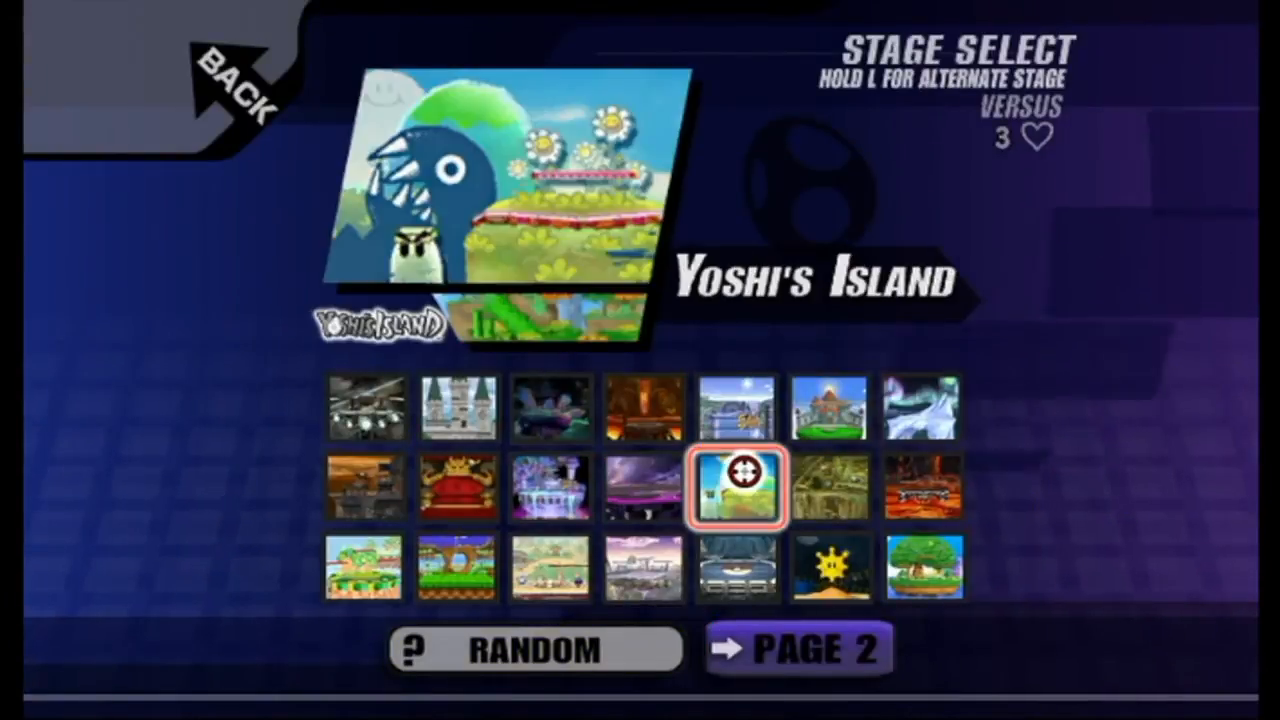
Start the match on Final Destination and pause for a close view of the Pink Gold skin.
left_click(738, 488)
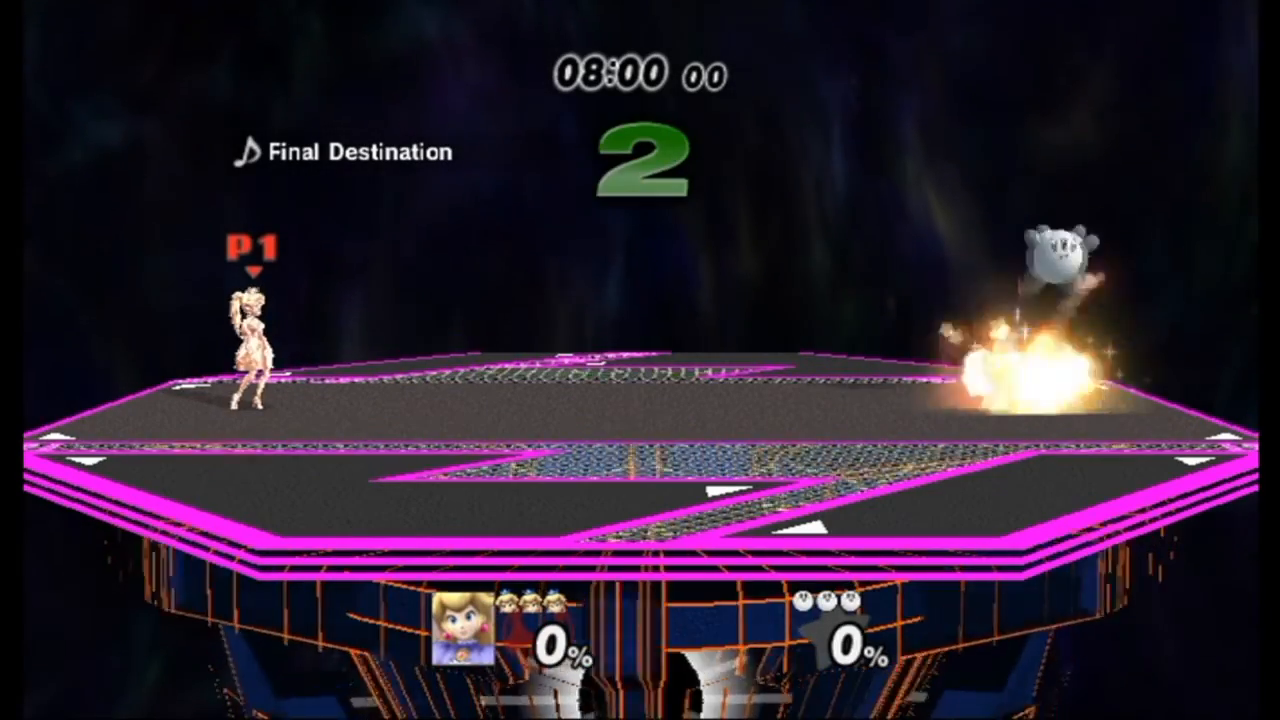
key("START")
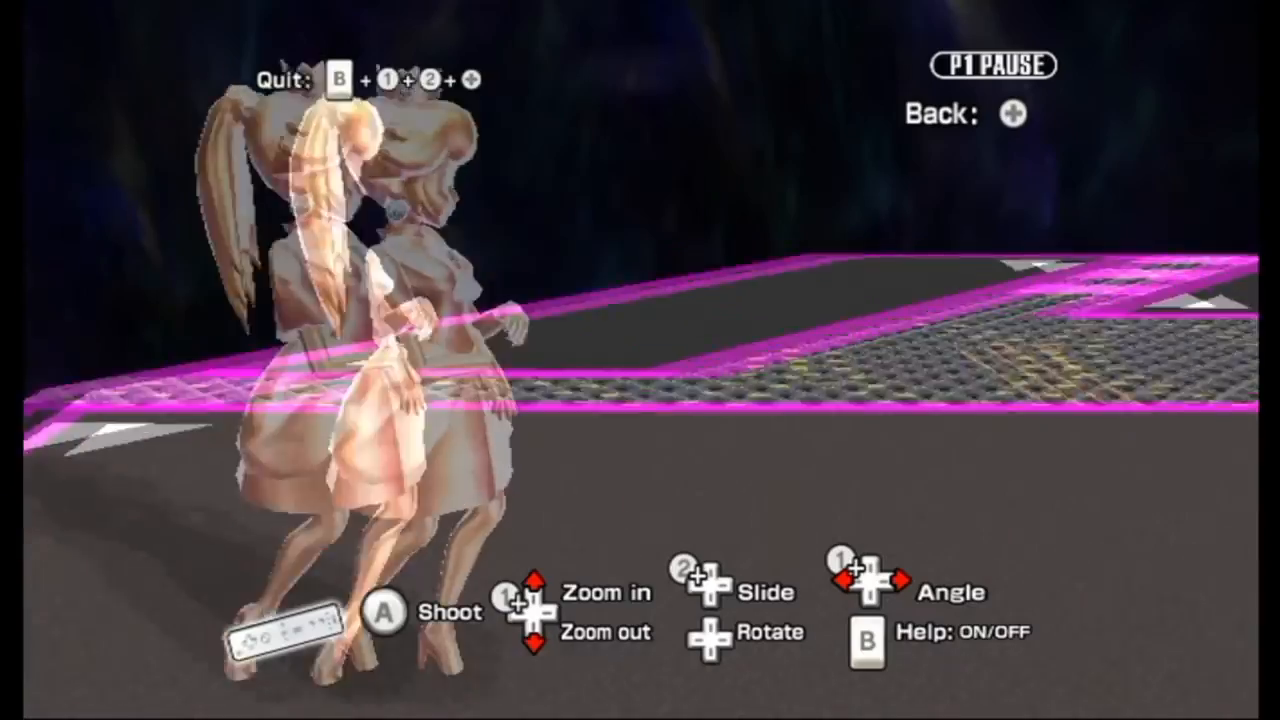